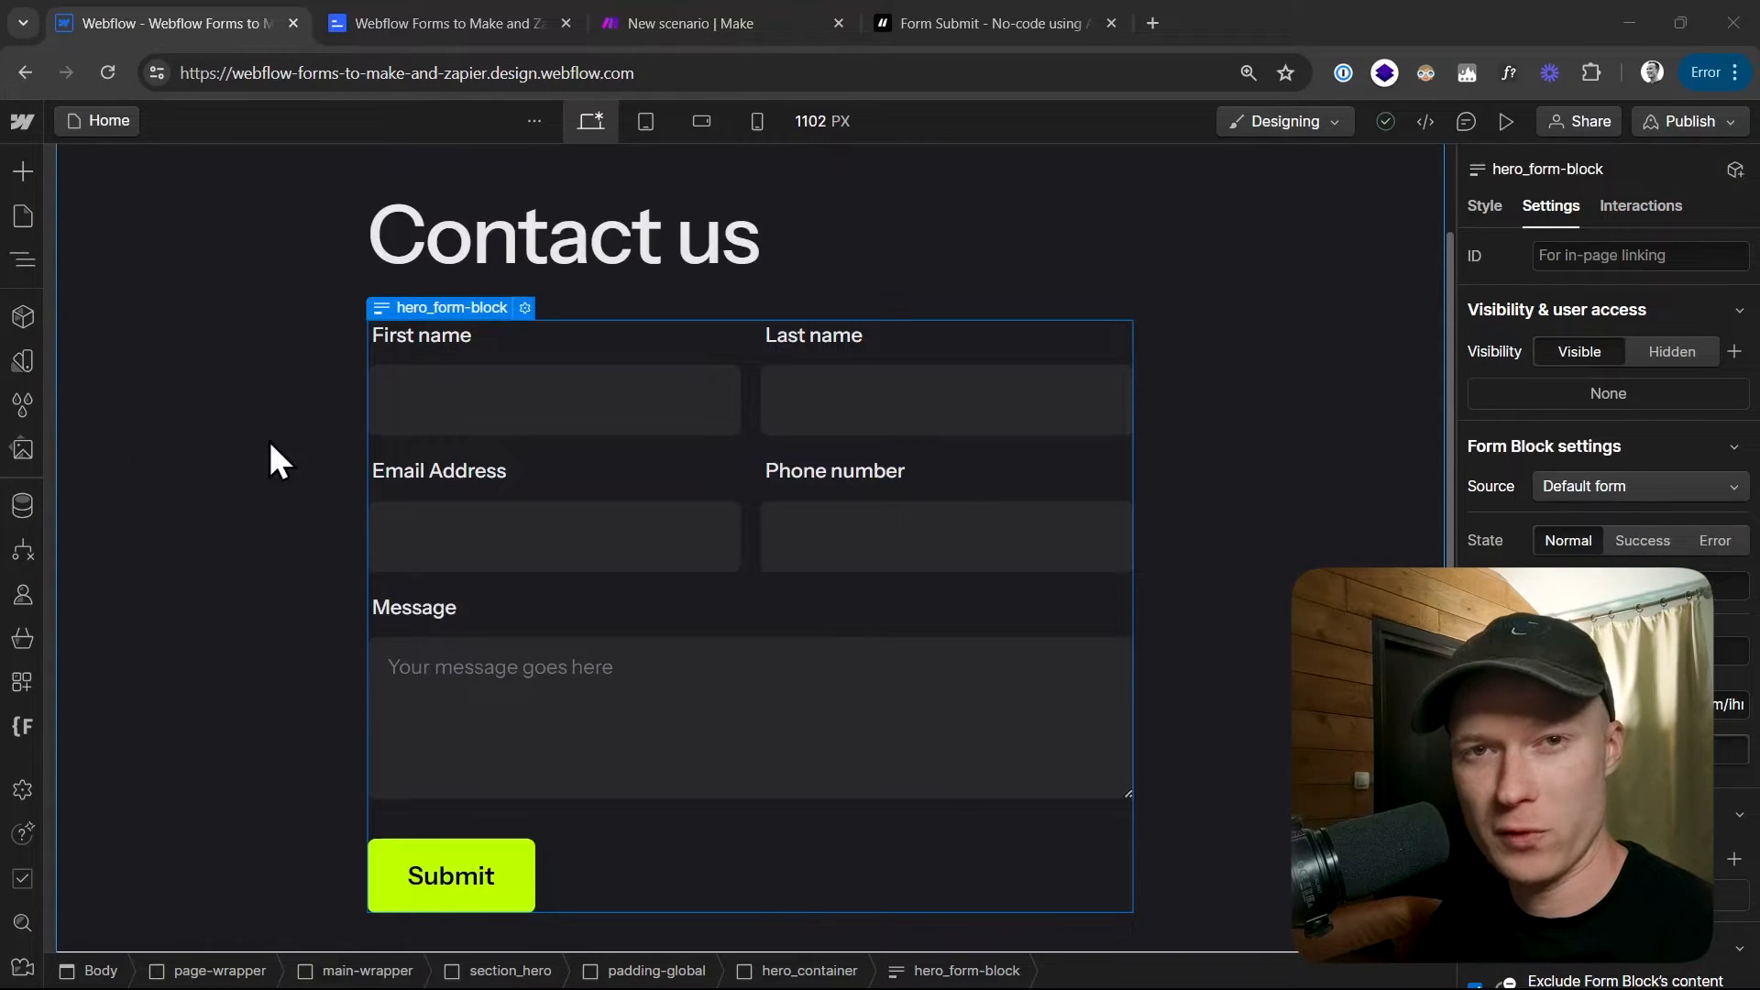
mouse_move(337, 449)
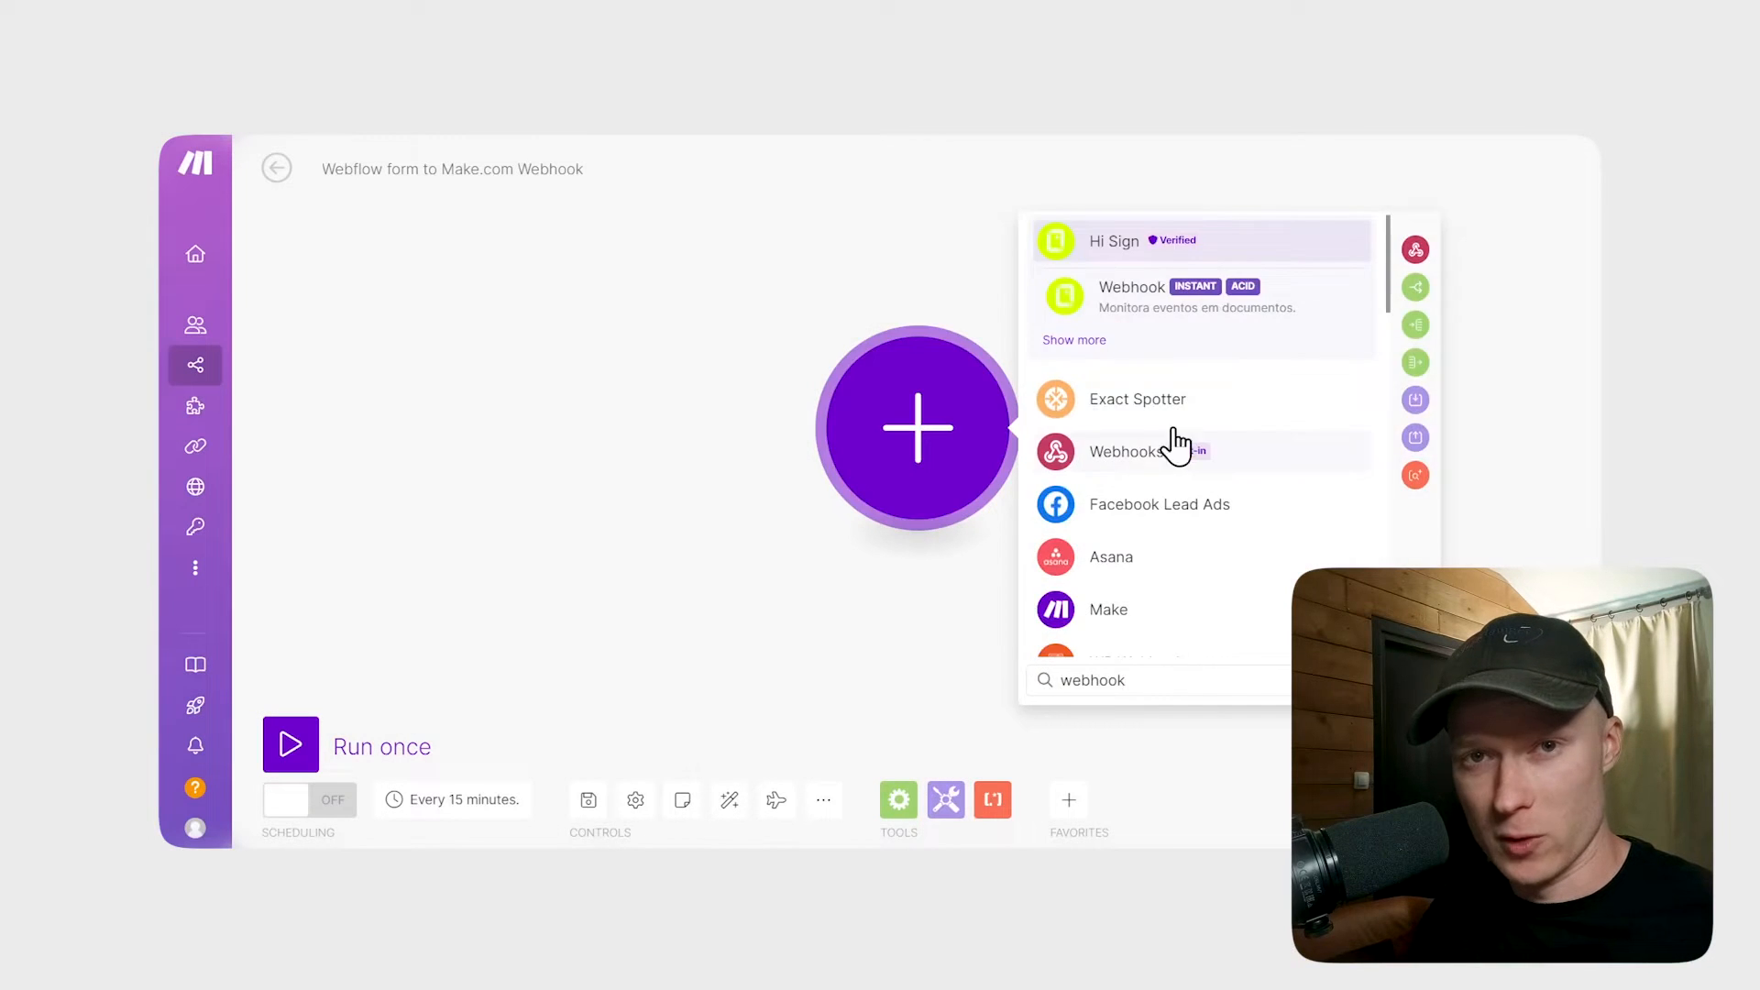
Step: Add the Webhooks app in Make and look over the published live site
click(1121, 451)
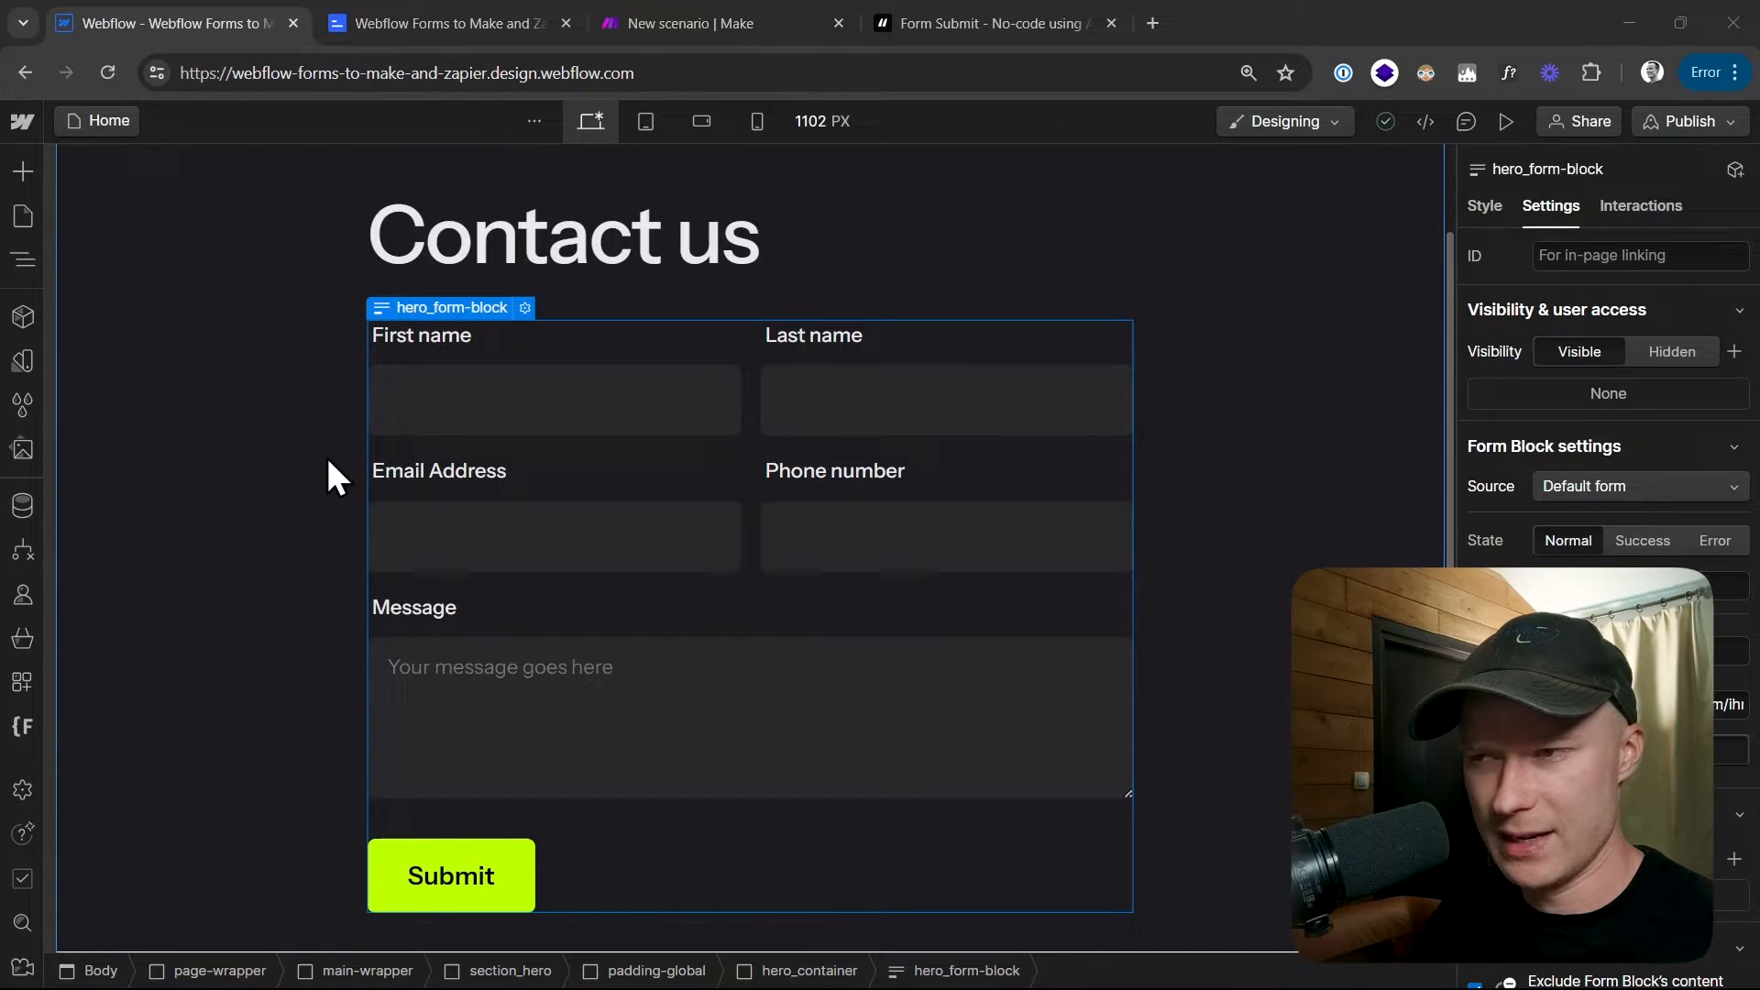
click(443, 22)
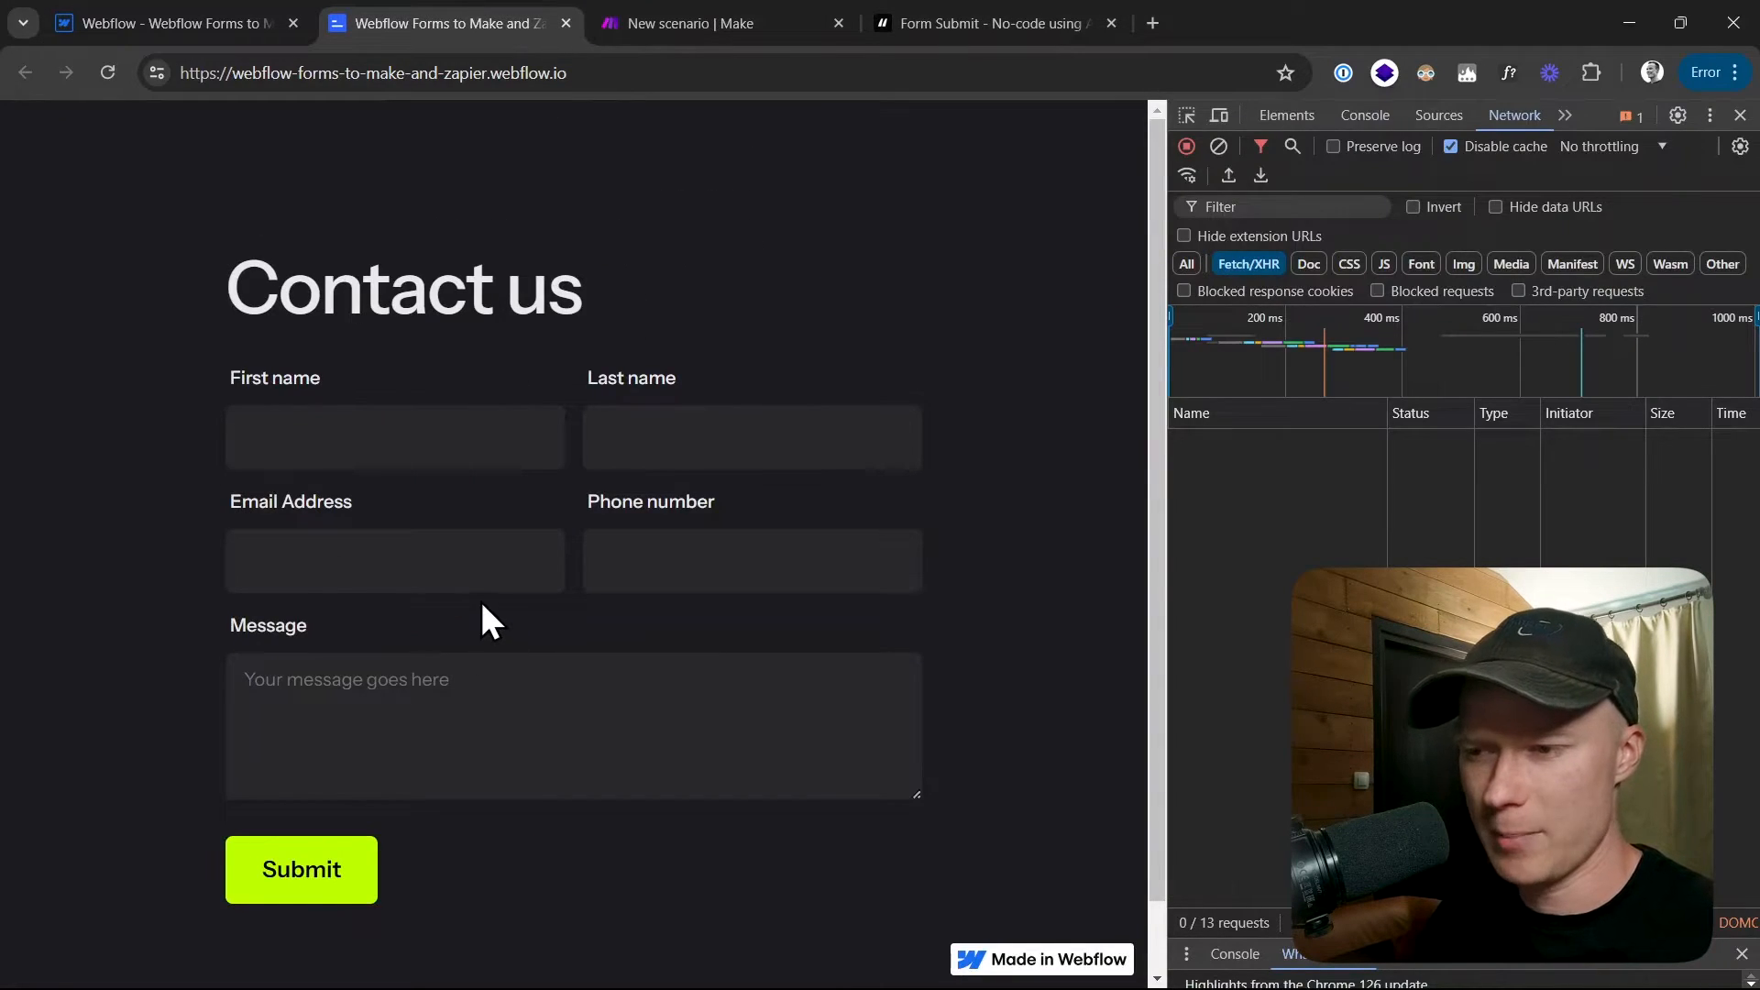
scroll(down, 3)
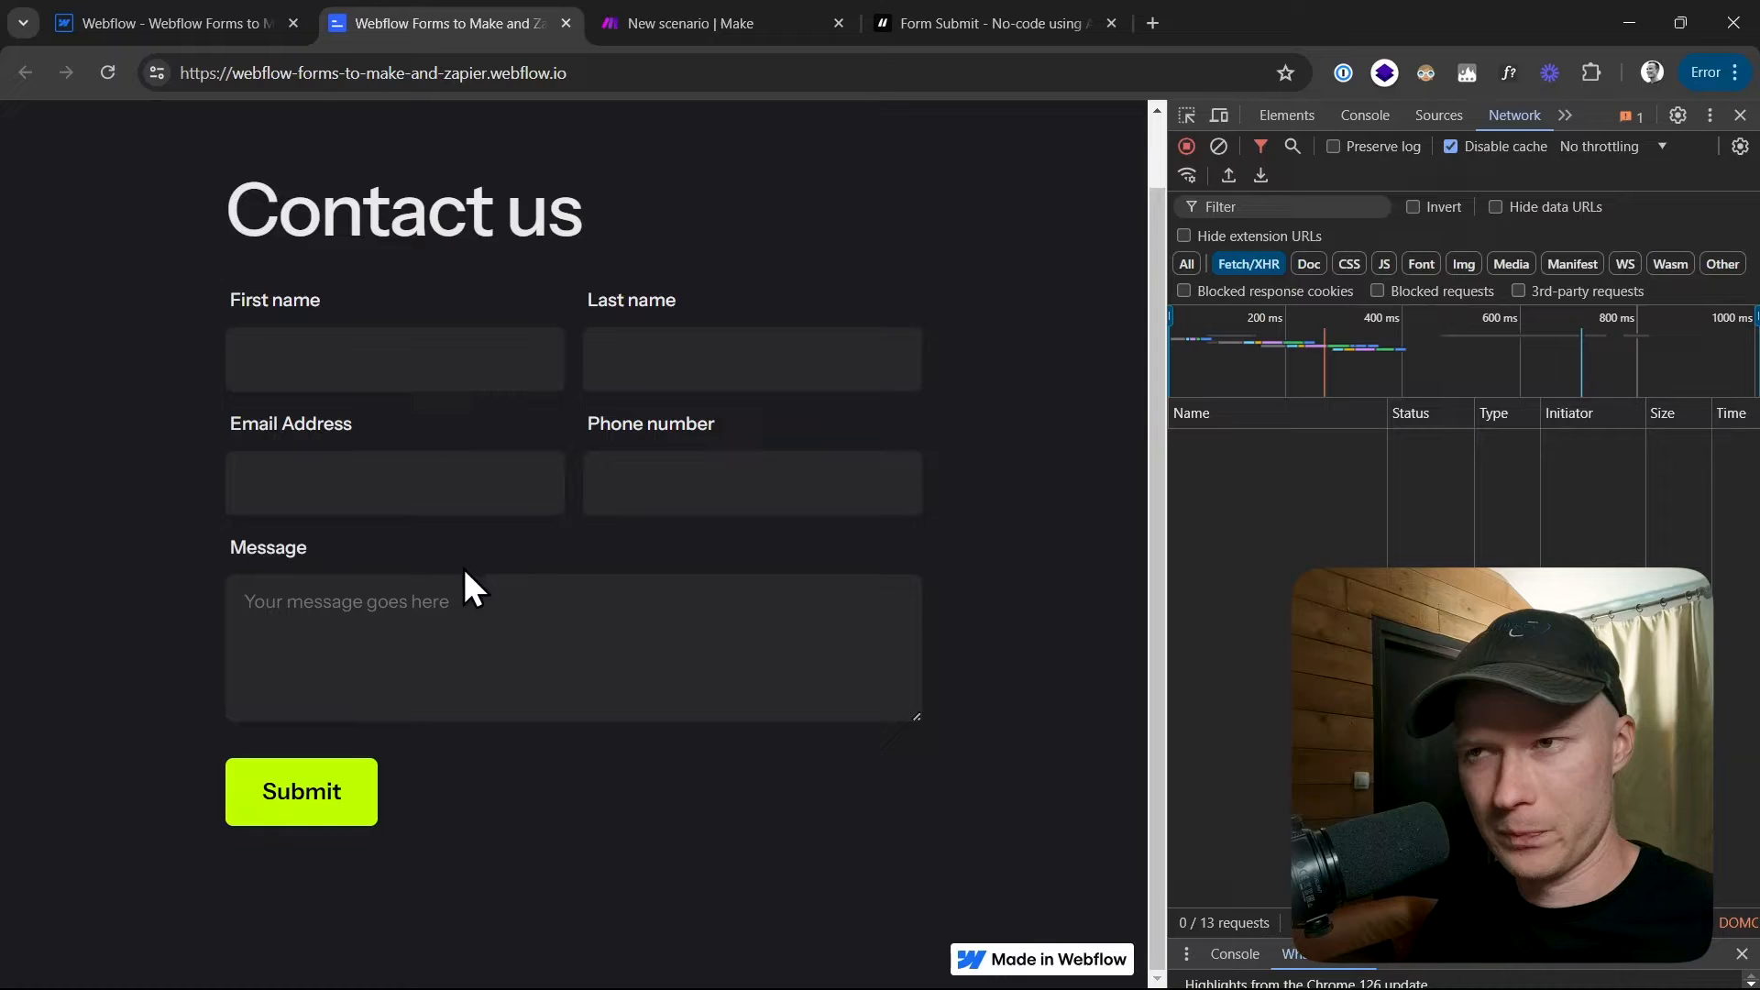
Step: Preview the form's success and error messages in the Webflow designer and select the error icon
click(172, 22)
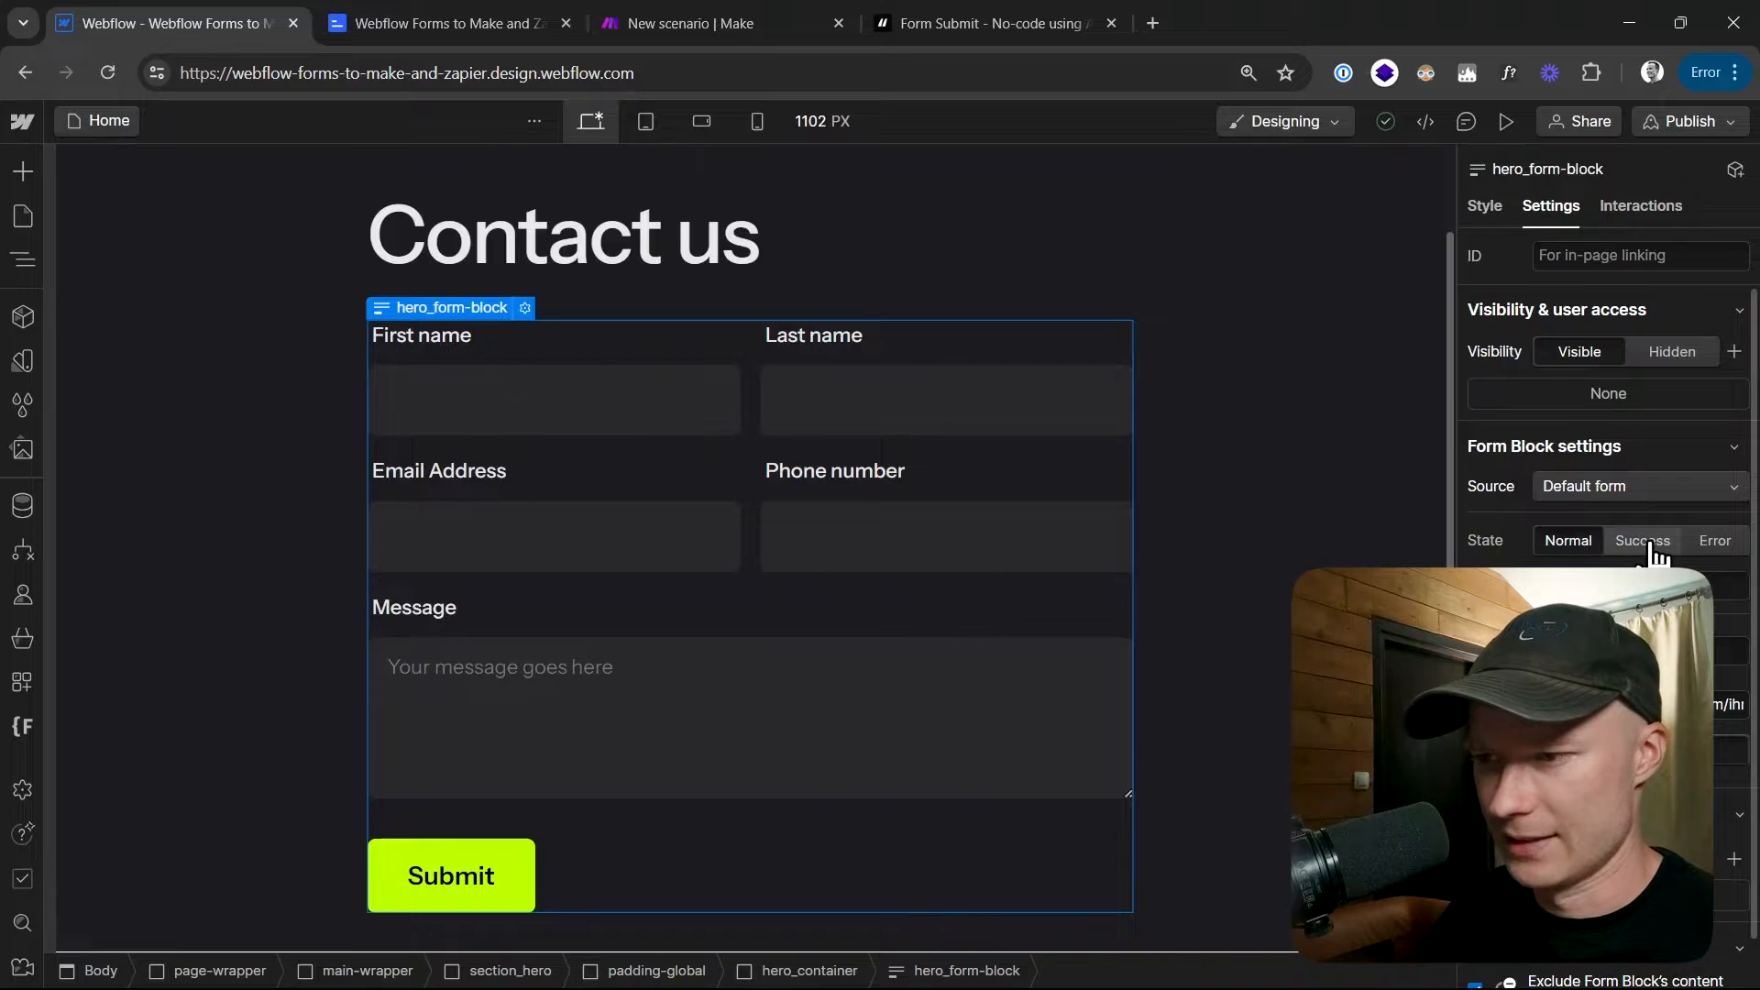
click(1641, 540)
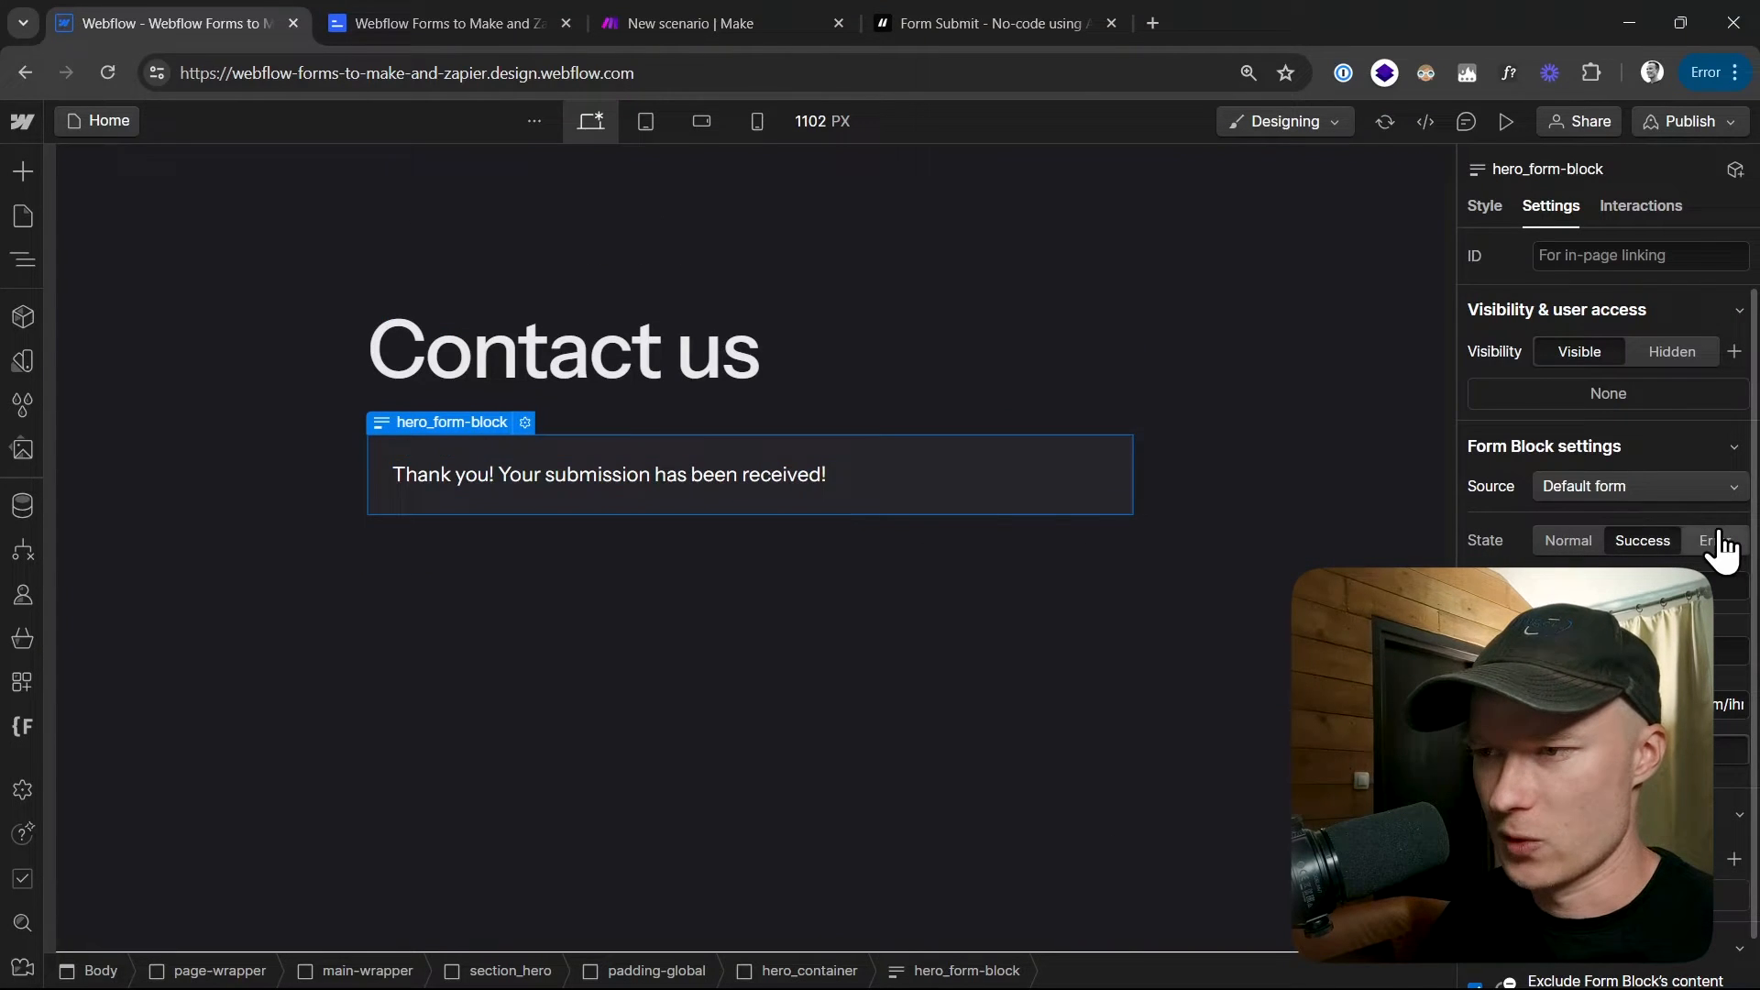
click(1715, 540)
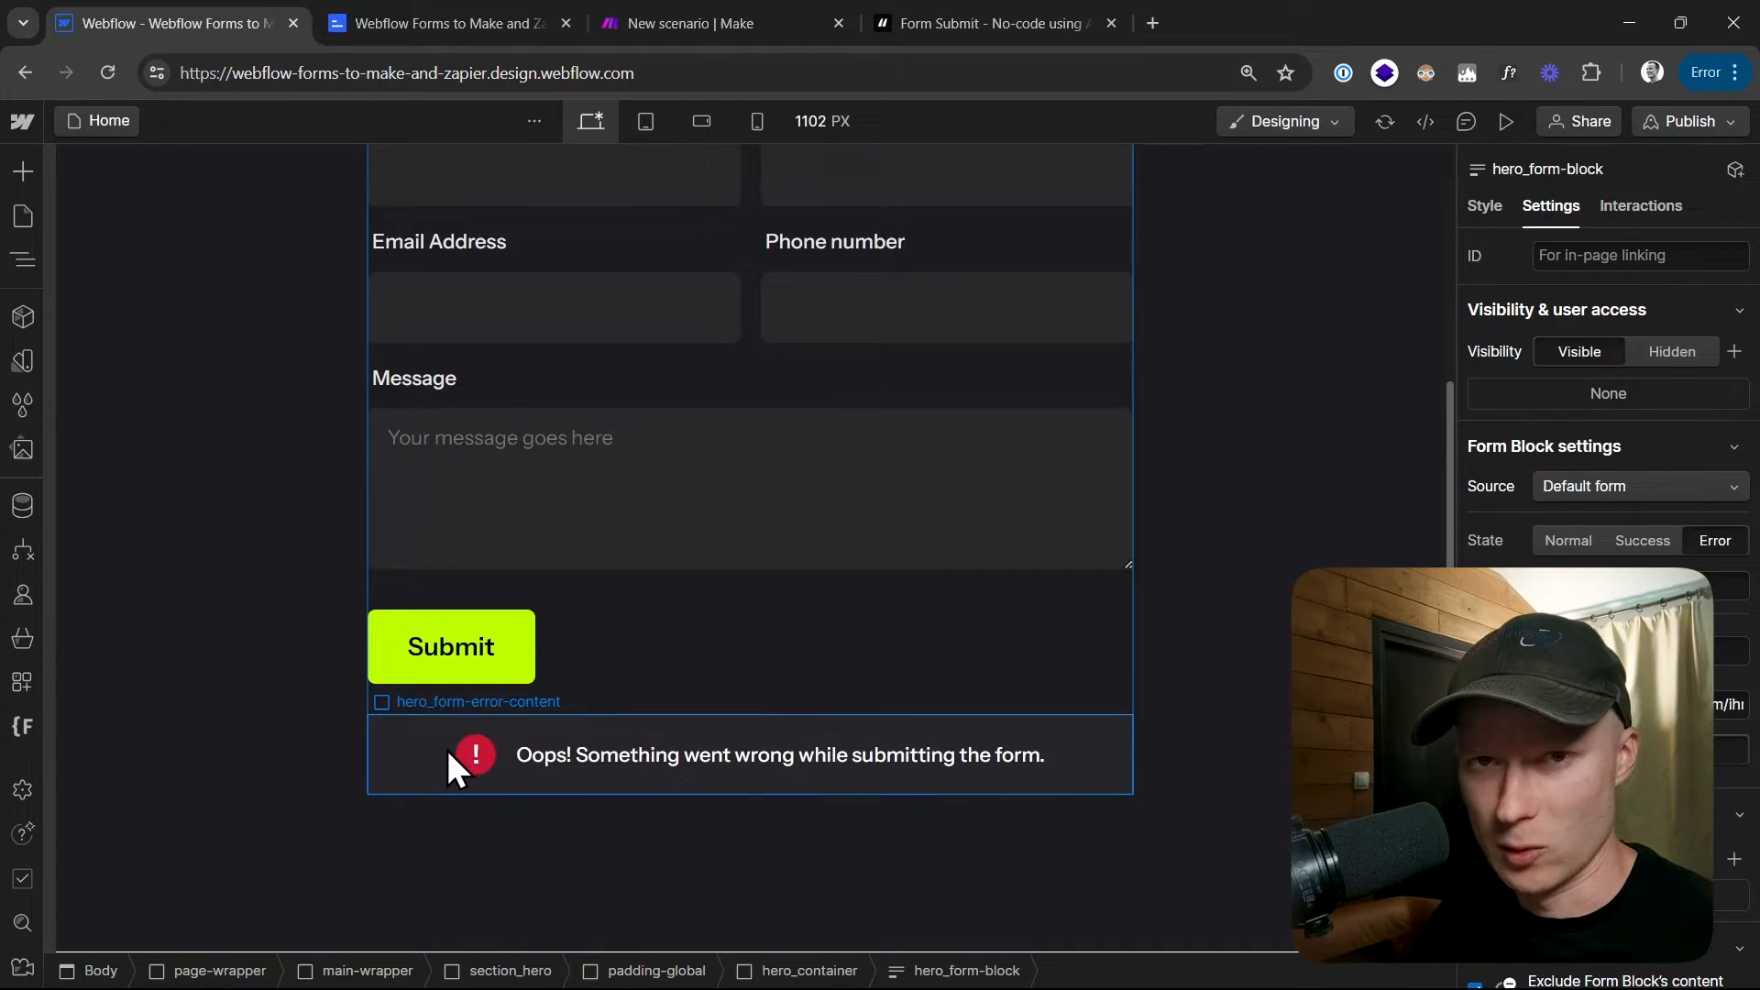
click(473, 754)
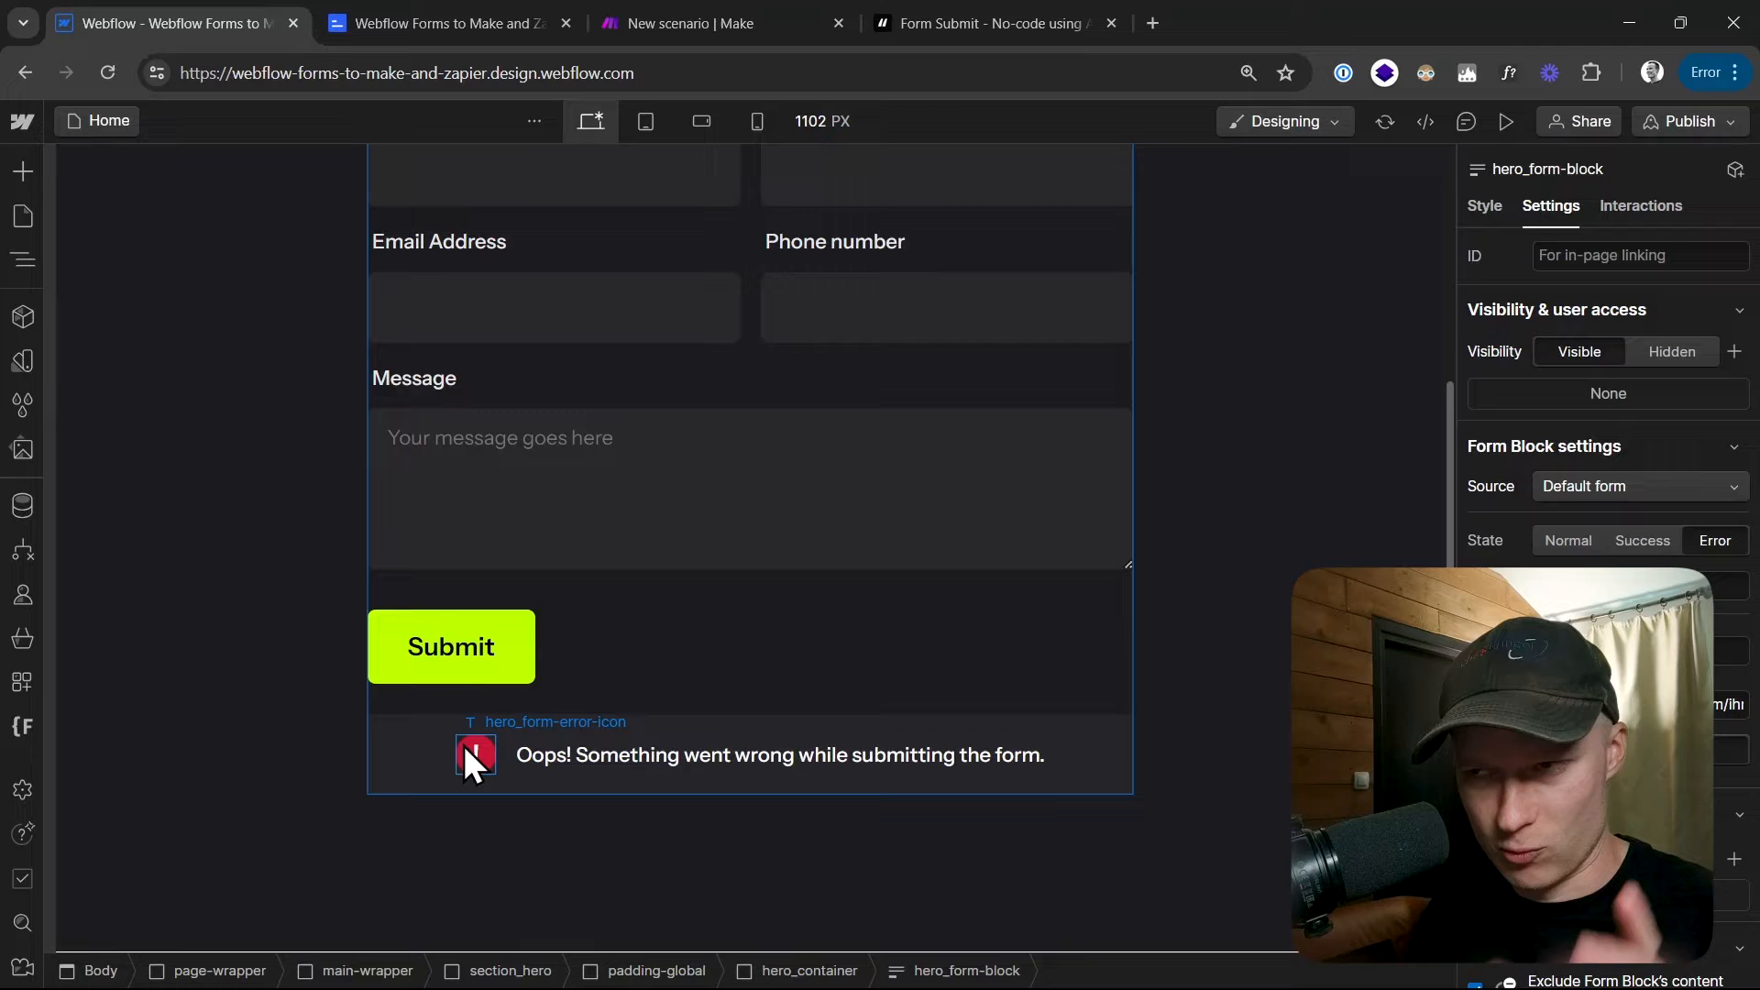
Step: Check the Make scenario, then bring up the Finsweet Form Submit attribute page
click(718, 22)
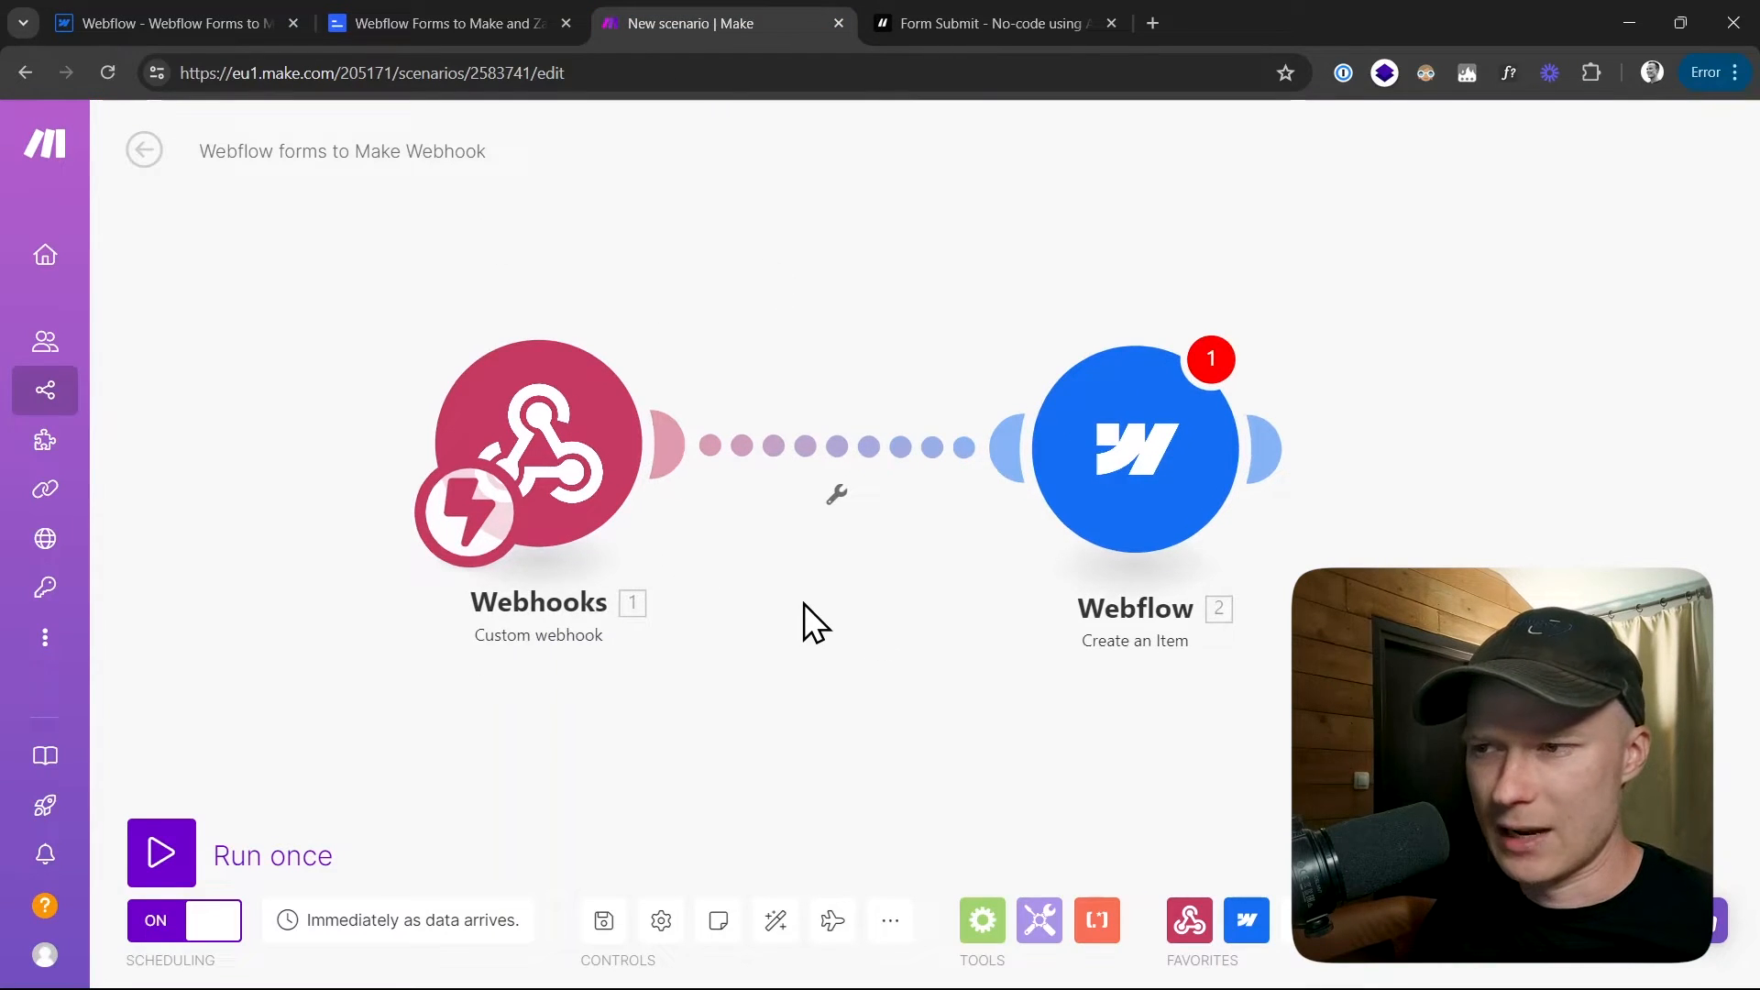
mouse_move(816, 604)
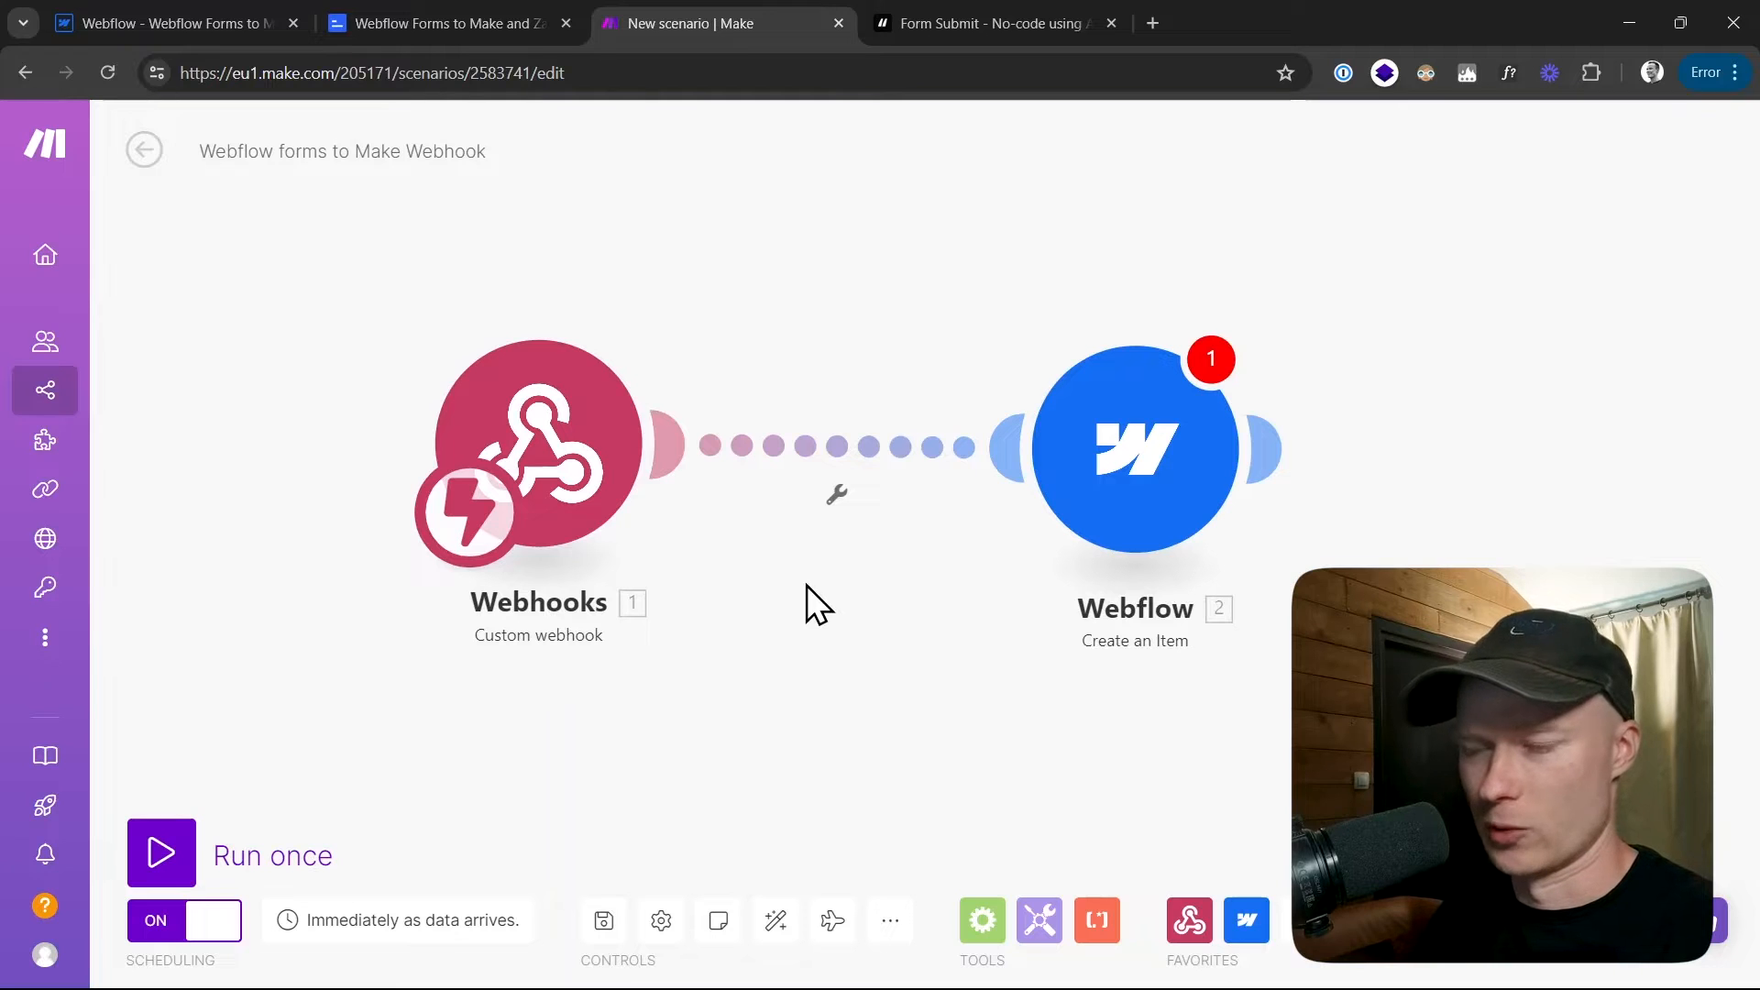
mouse_move(730, 605)
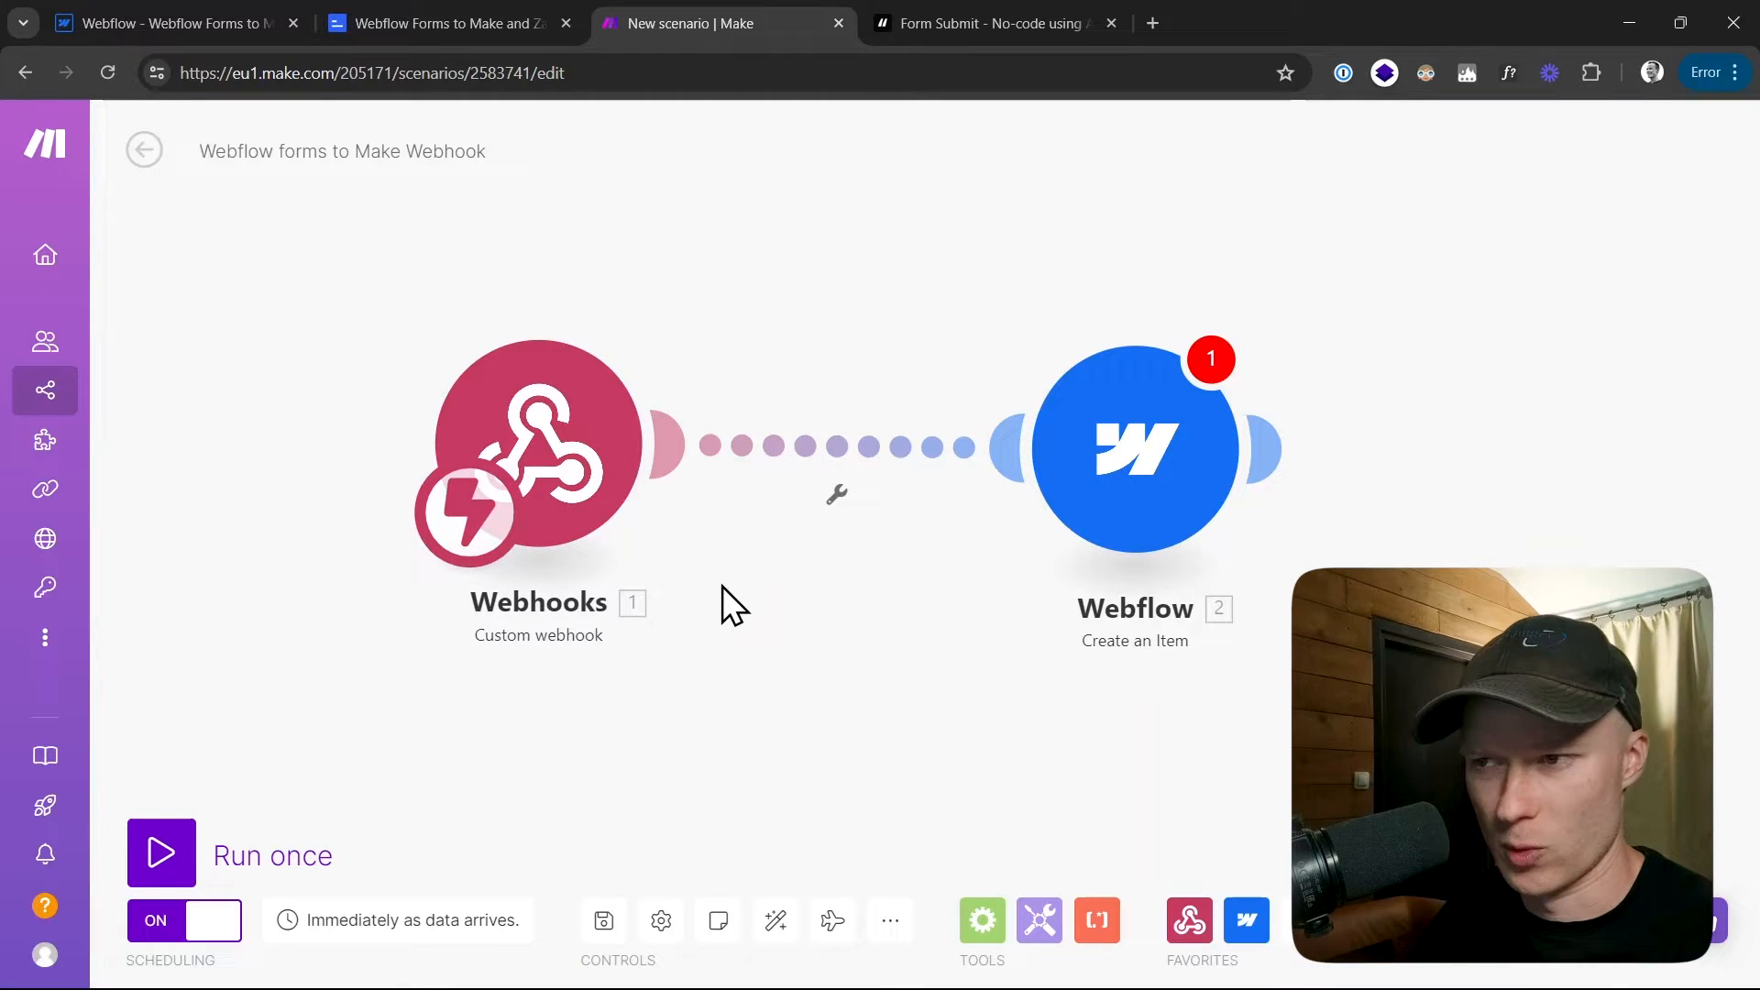
click(169, 22)
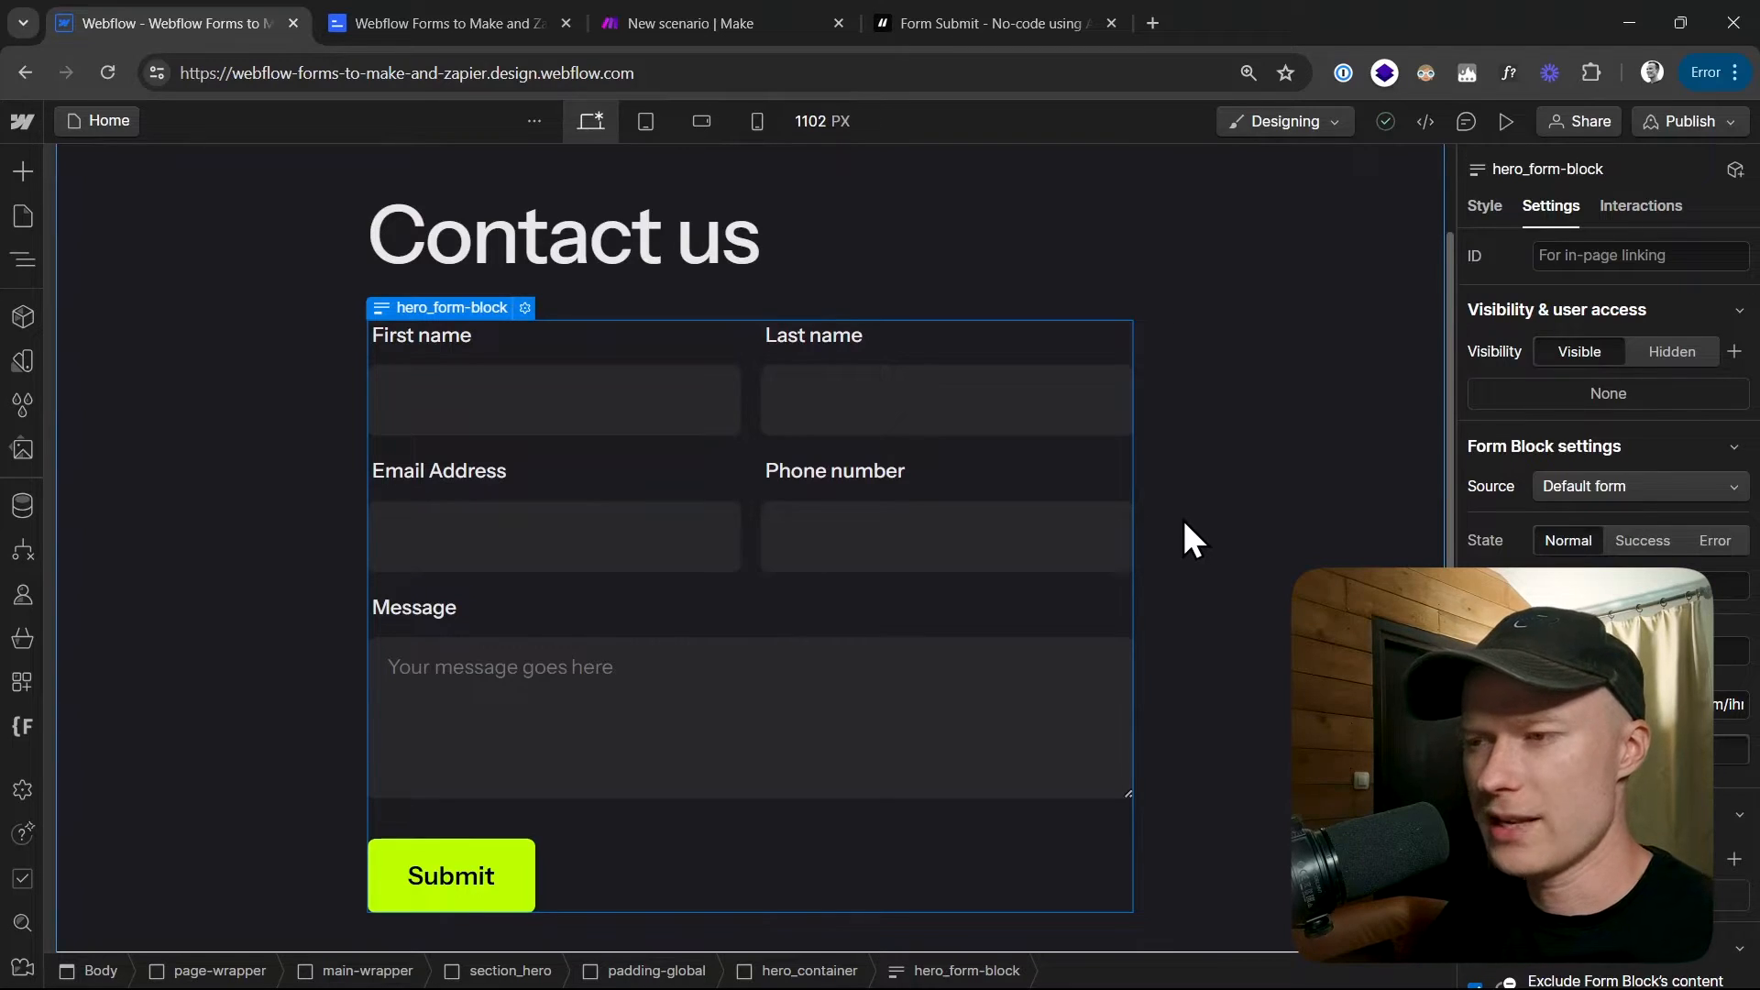
click(553, 535)
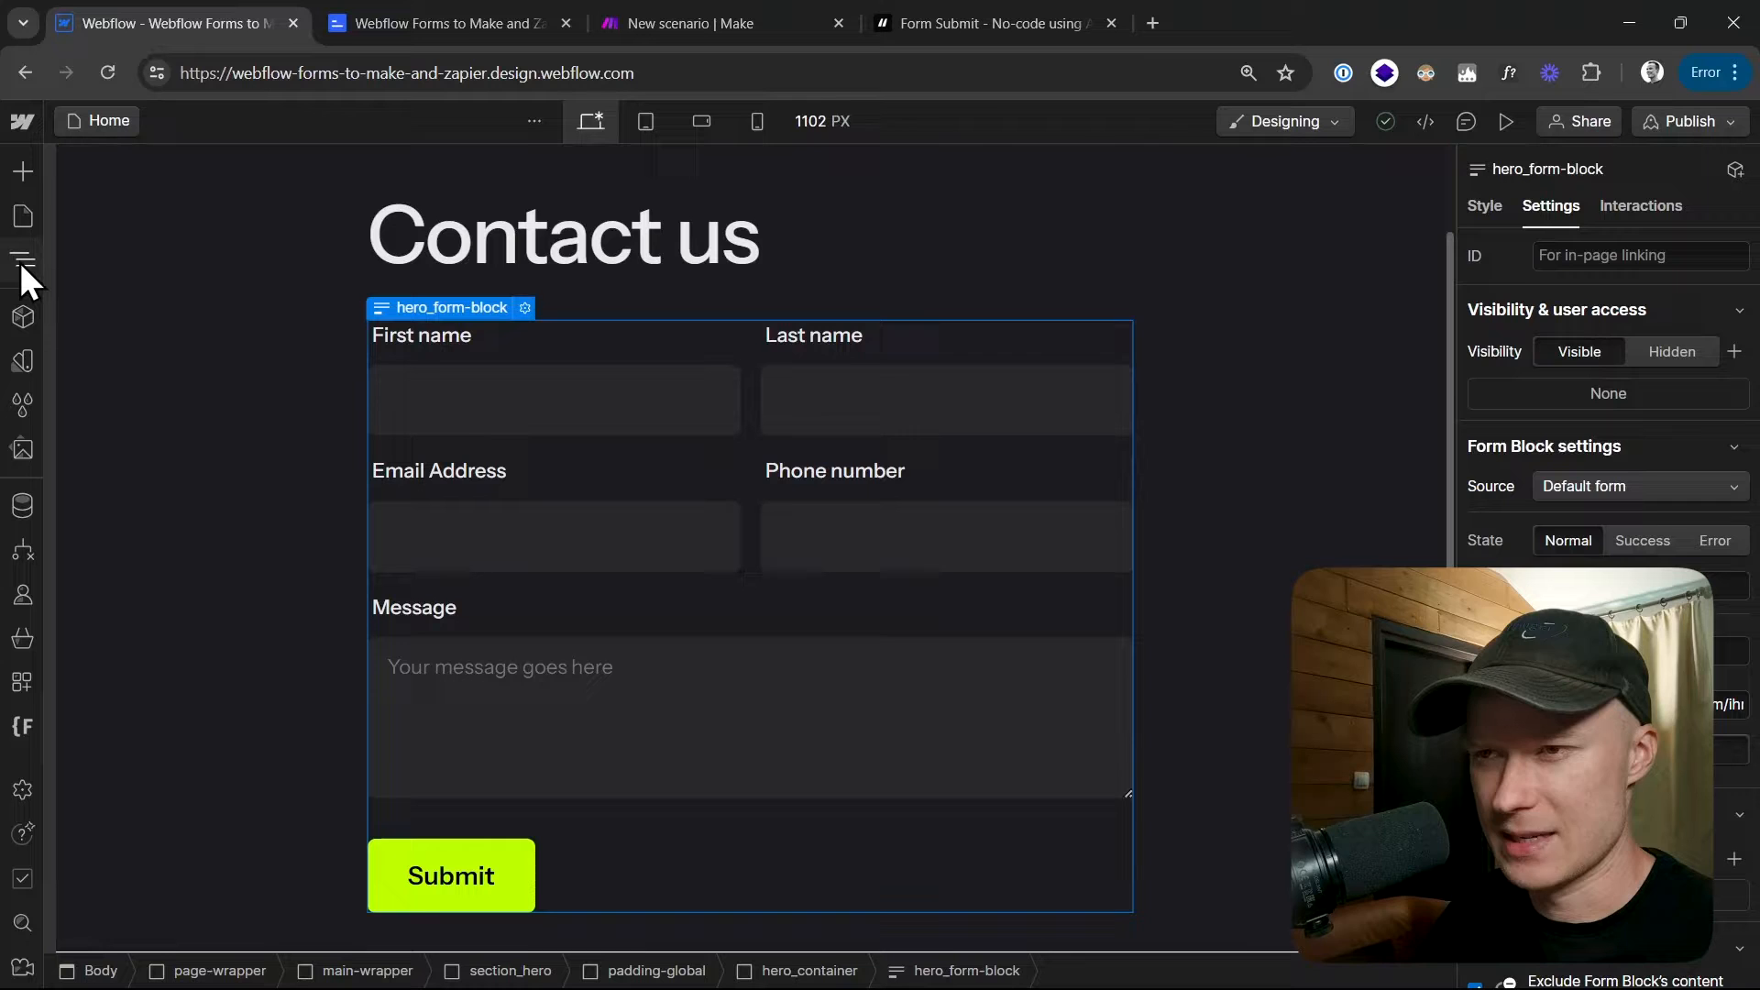
click(22, 216)
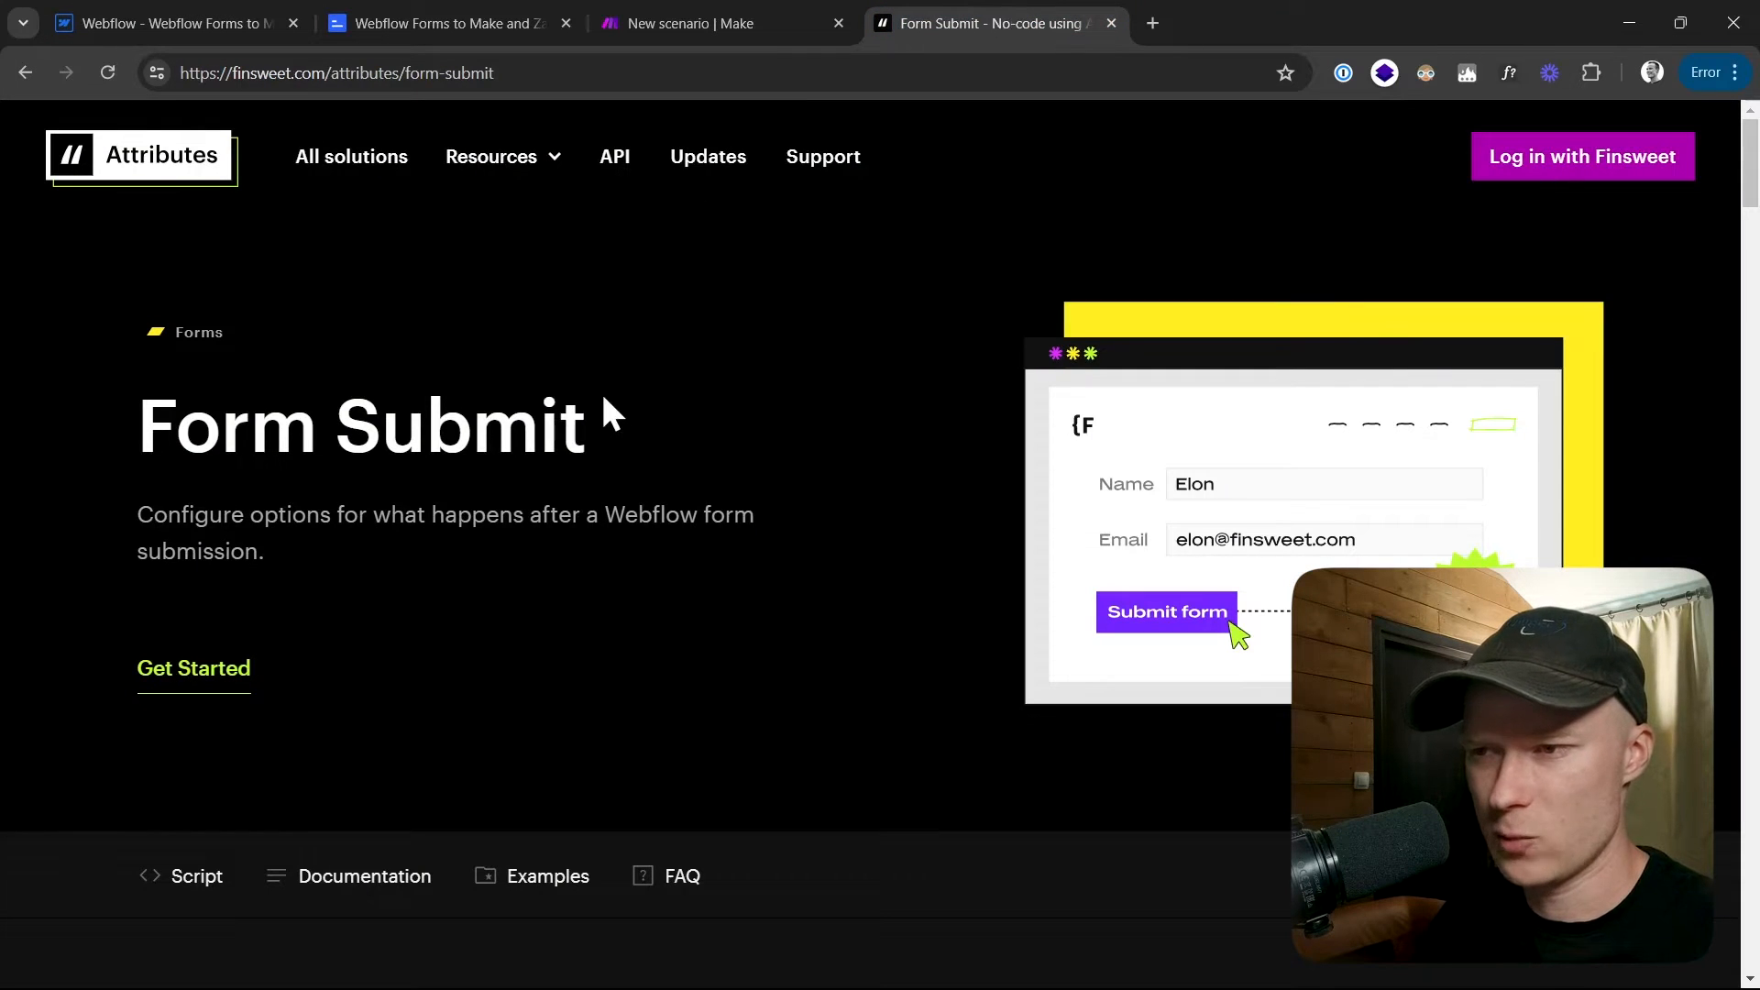
mouse_move(144, 425)
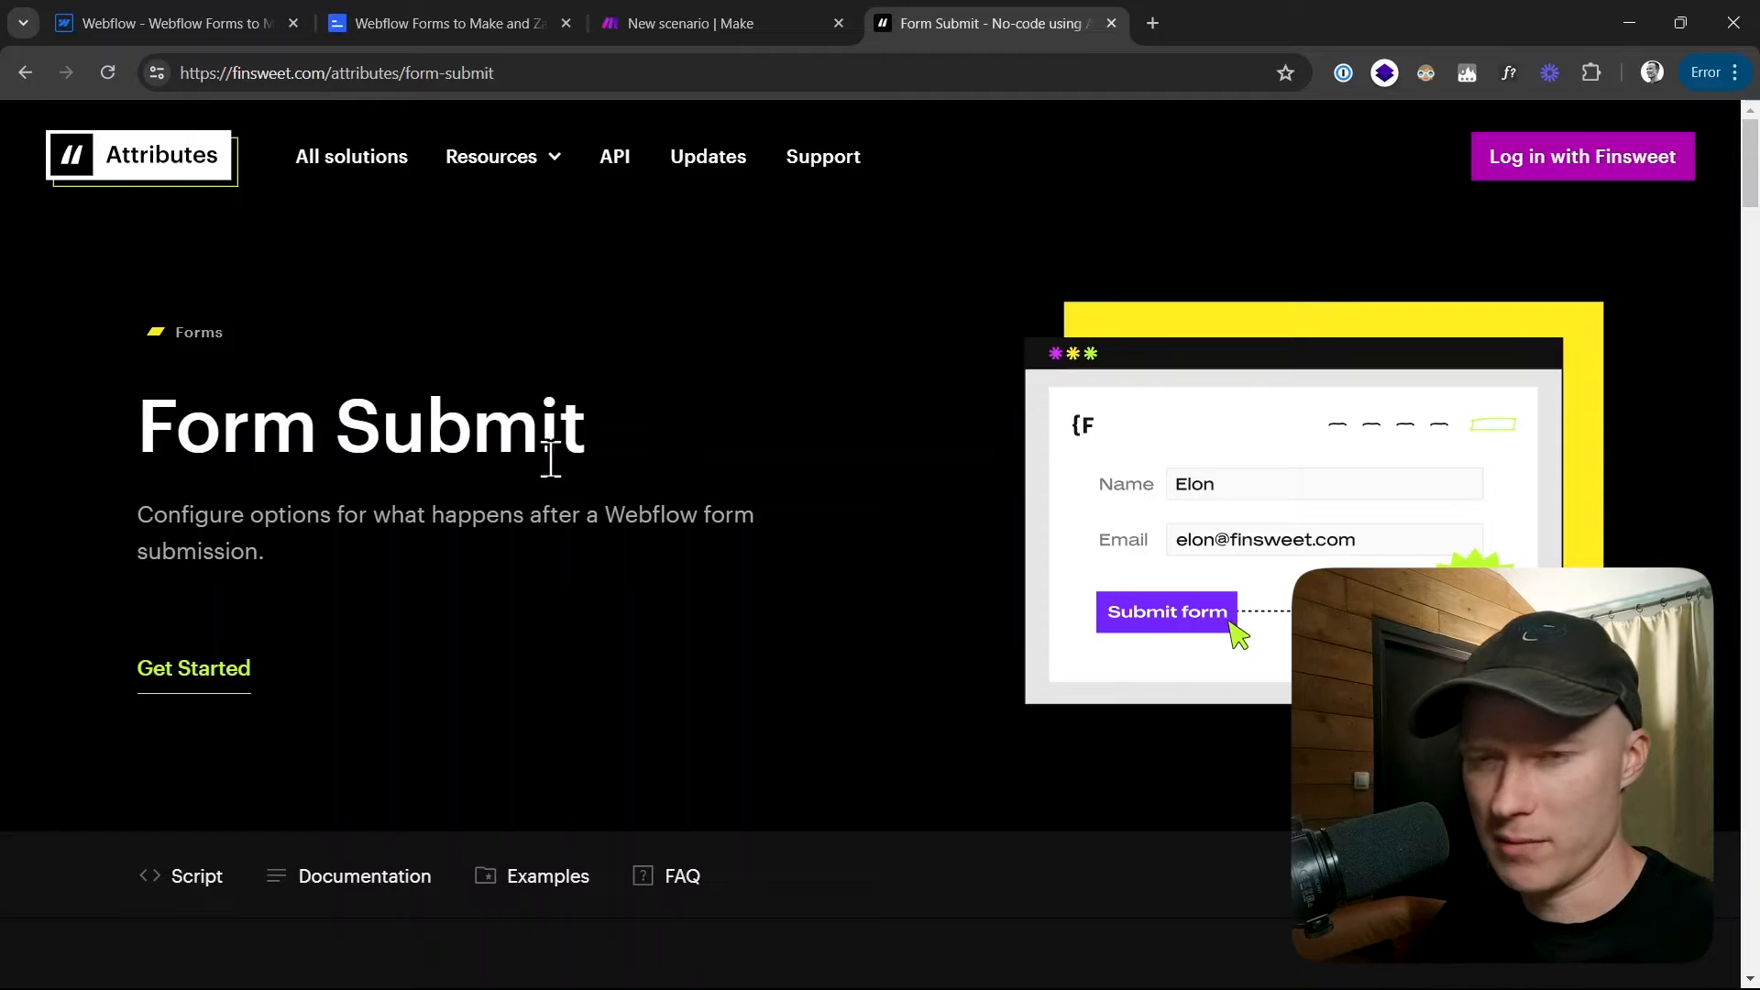
mouse_move(501, 551)
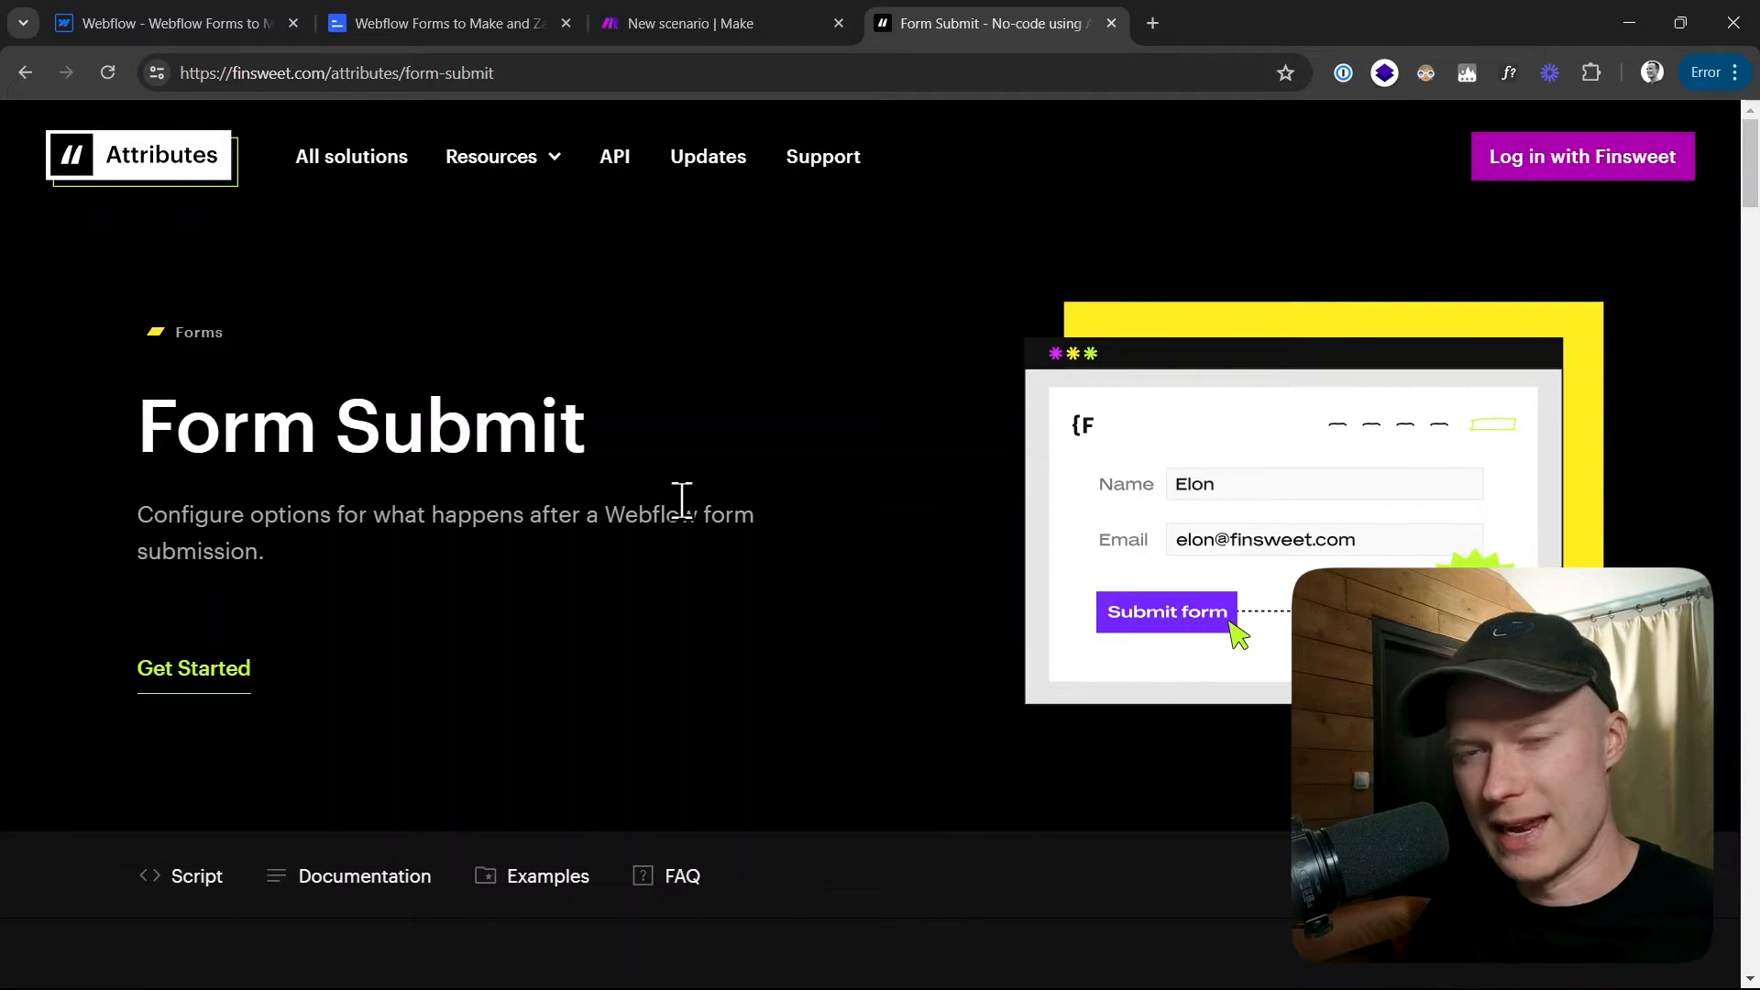
mouse_move(686, 522)
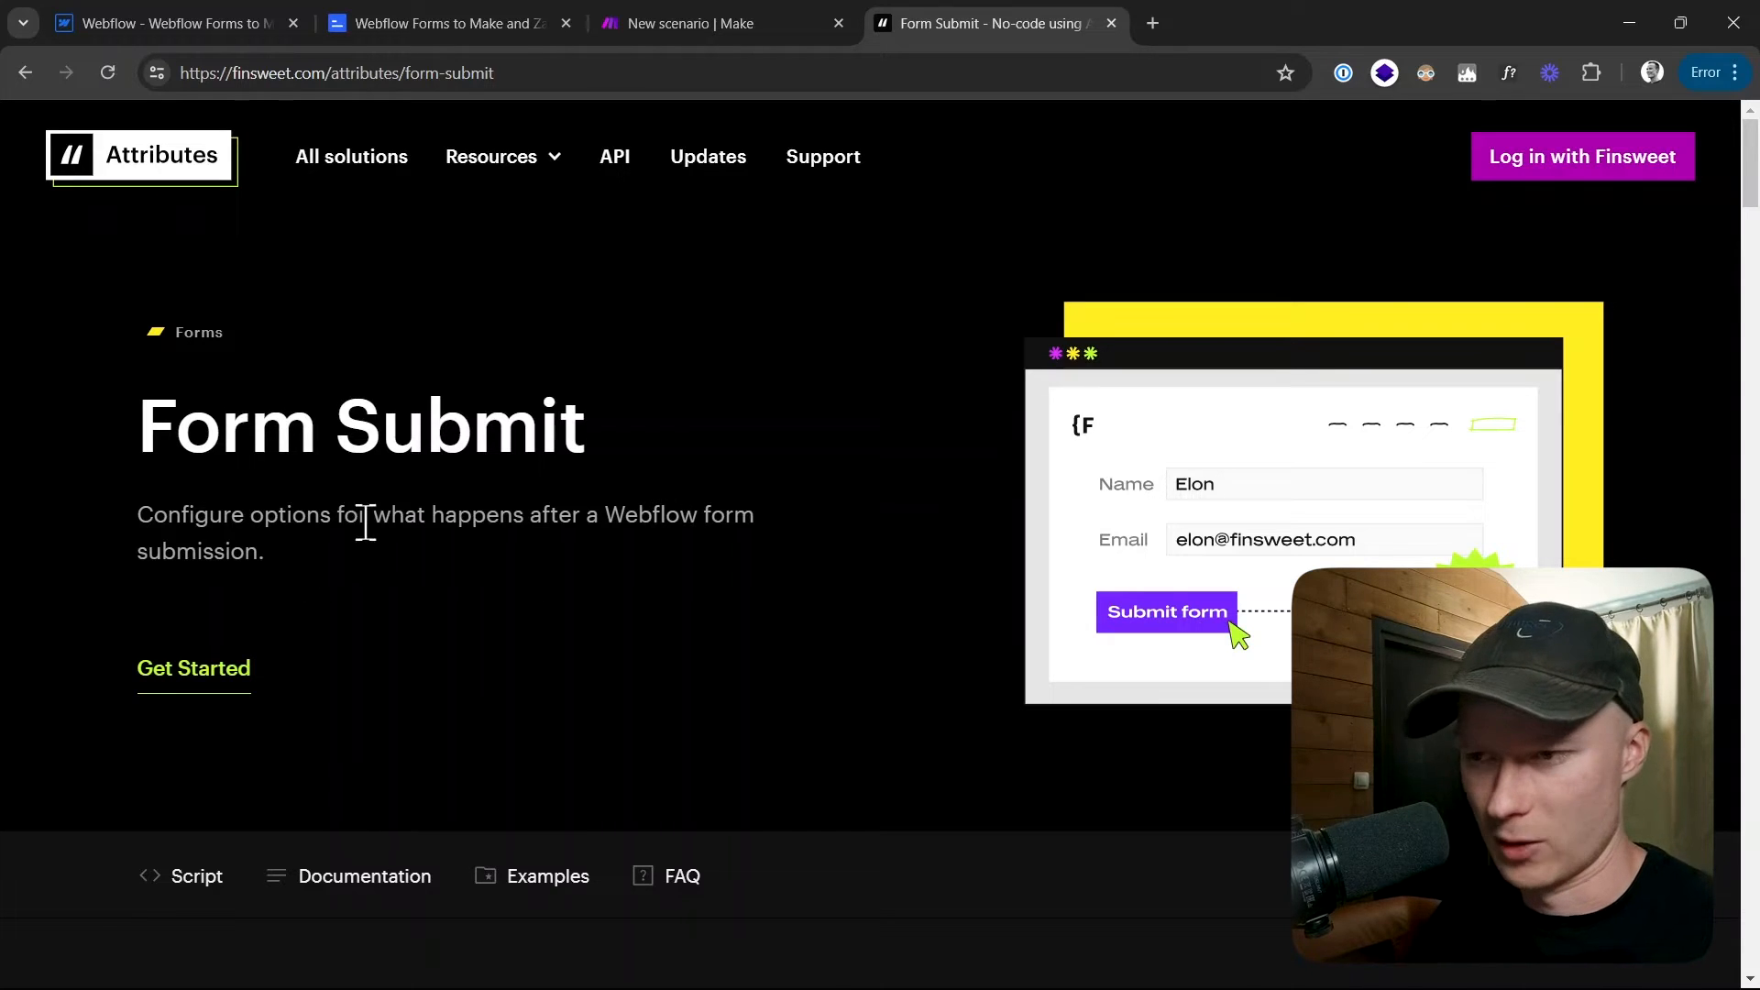
mouse_move(401, 567)
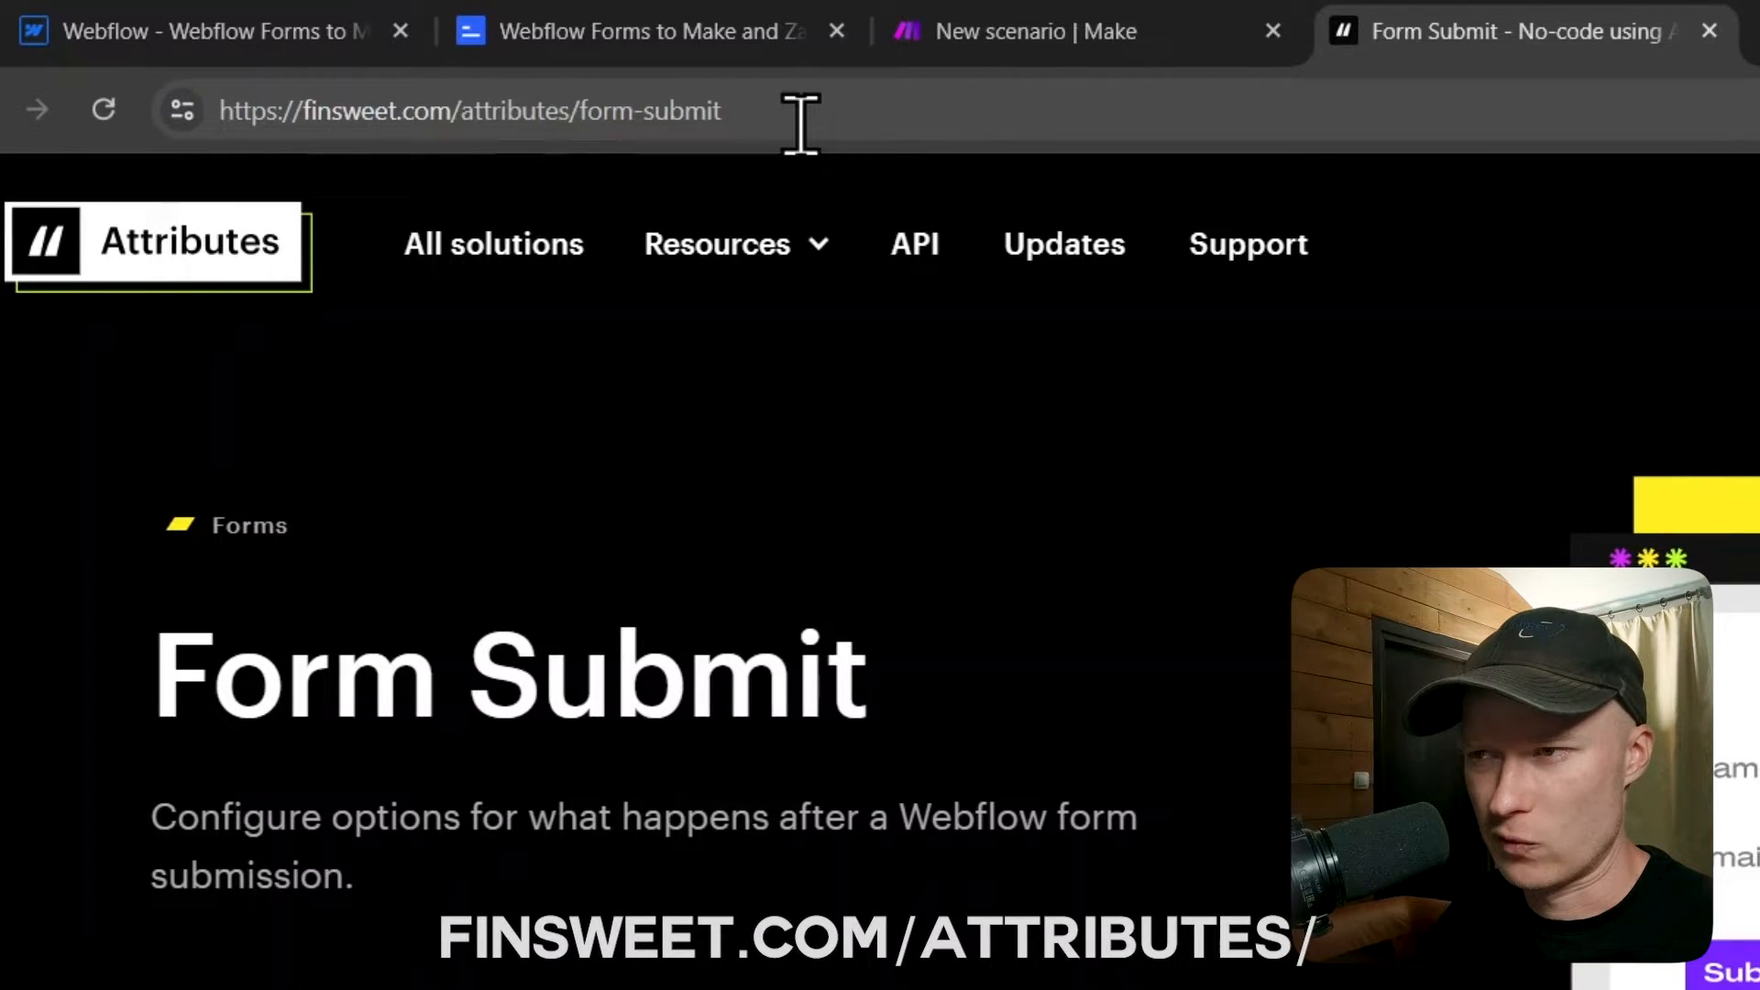
mouse_move(825, 191)
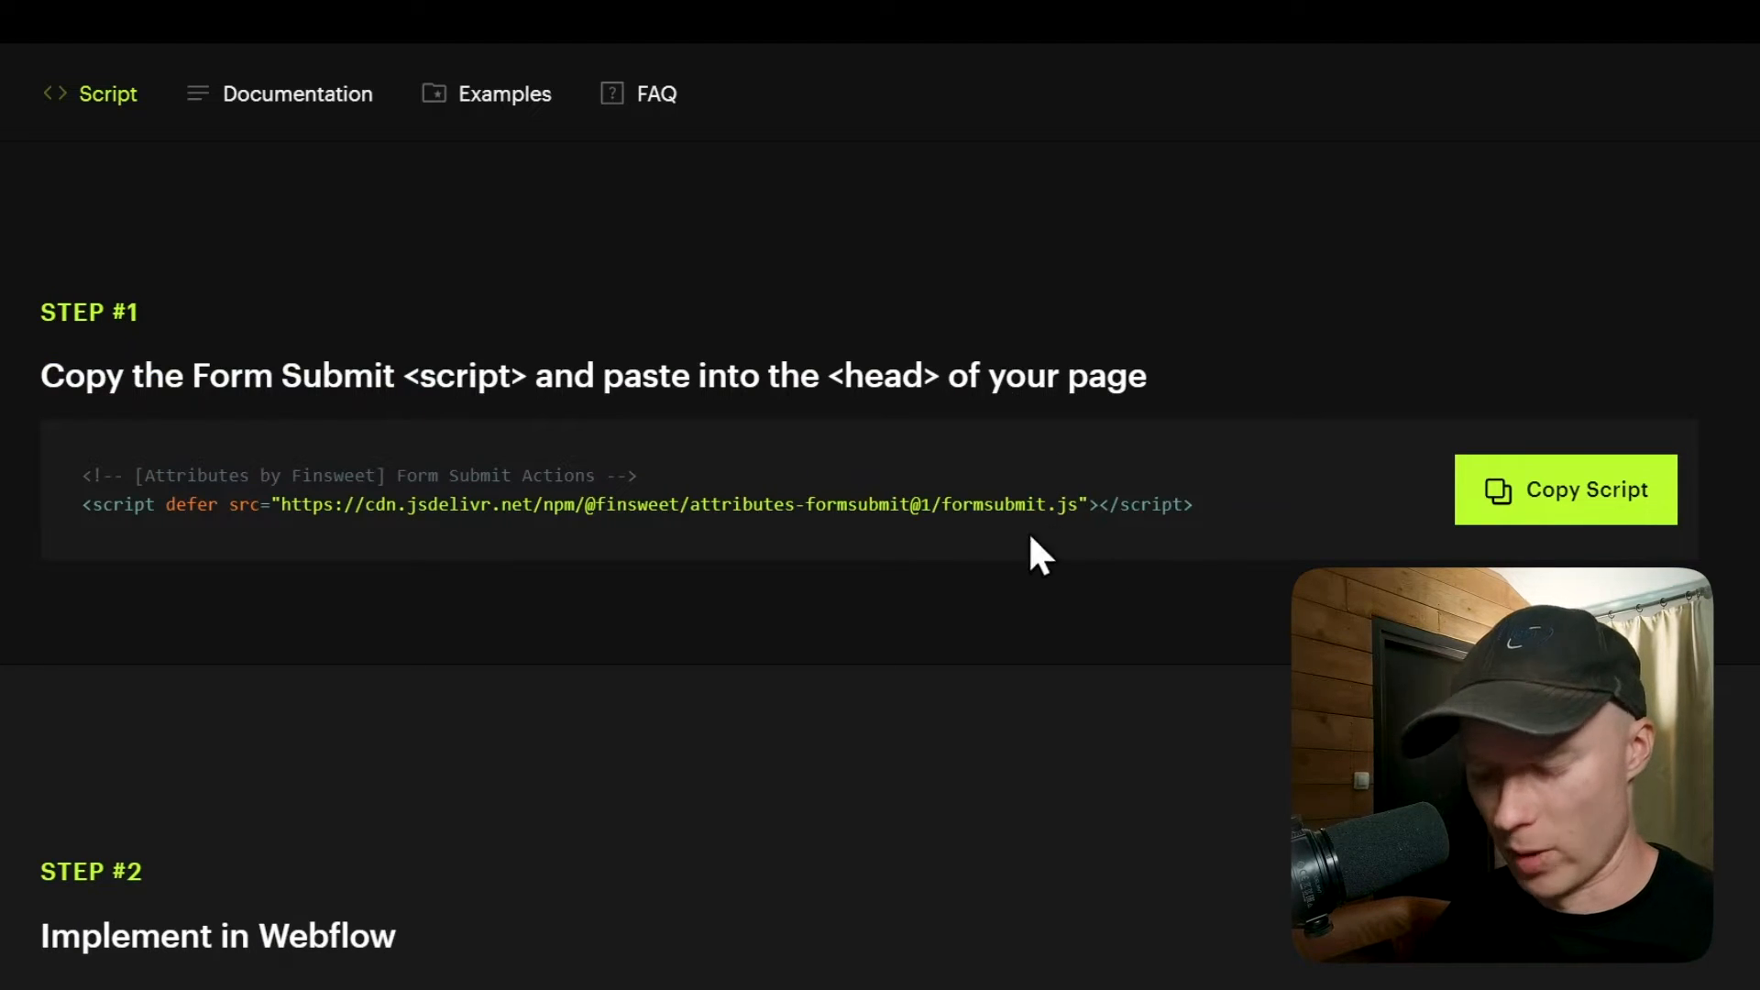
Step: Copy the Finsweet Form Submit script and go back to the Webflow project's pages
click(1565, 490)
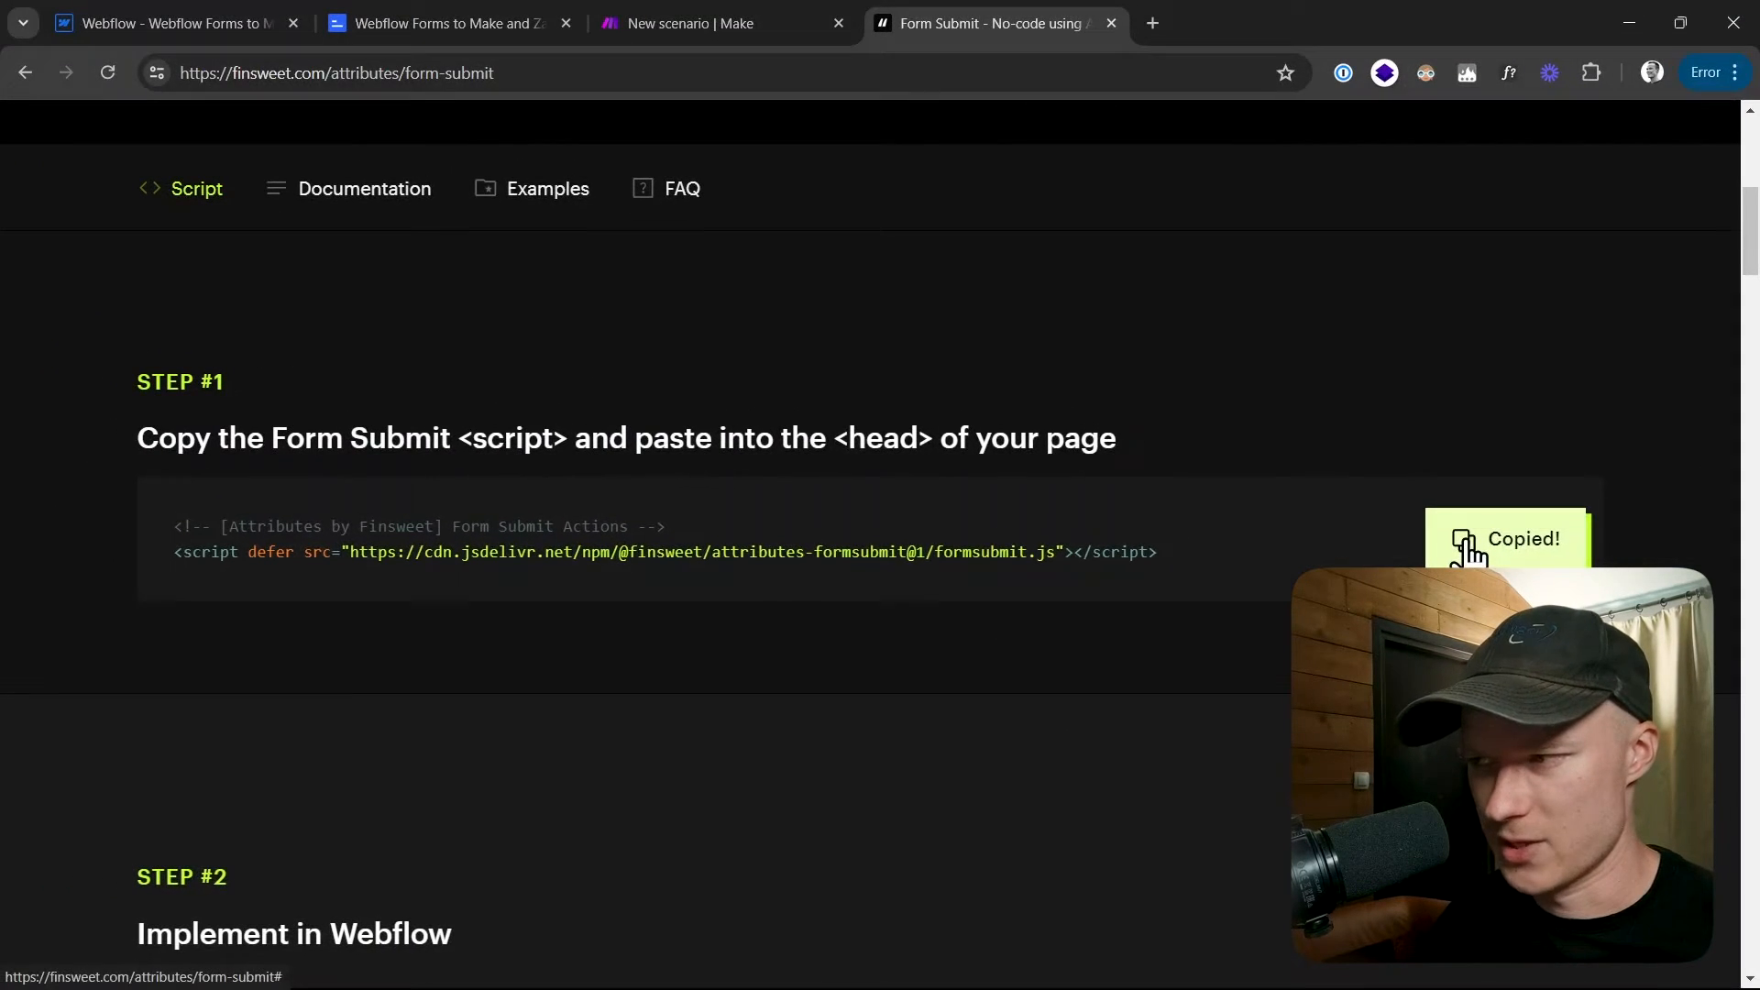
click(169, 22)
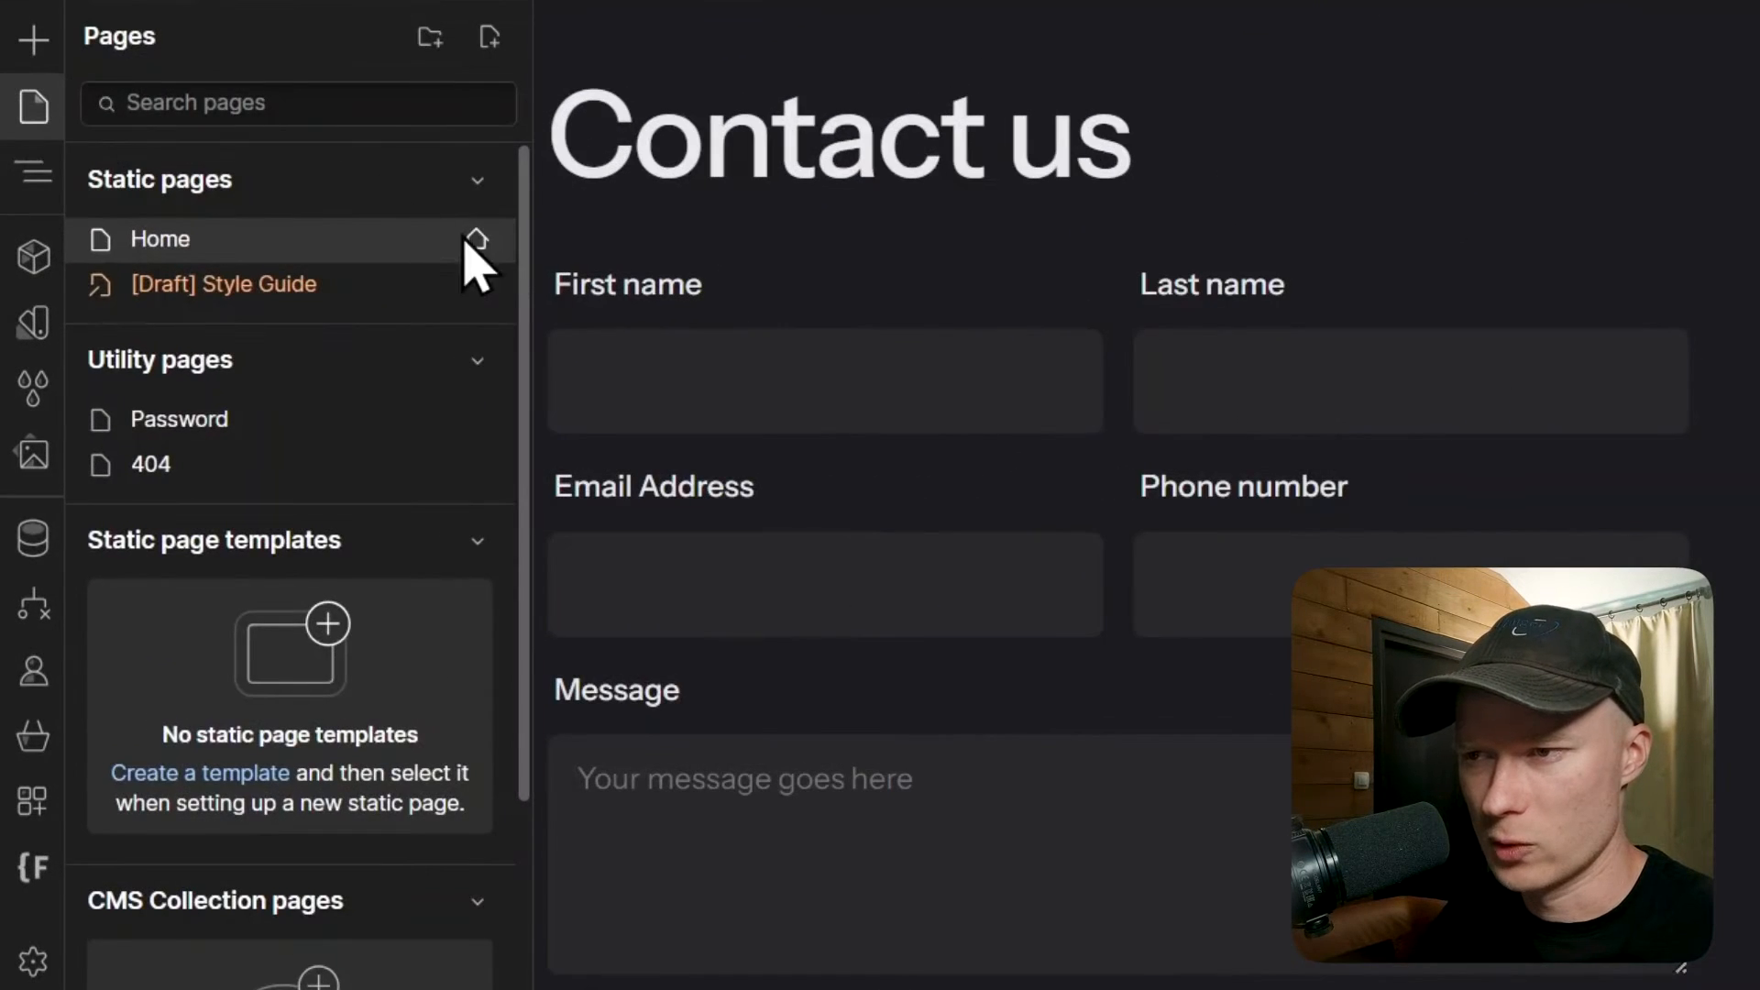
Step: Paste the Form Submit script into the Home page's 'Inside <head> tag' code and save
click(476, 239)
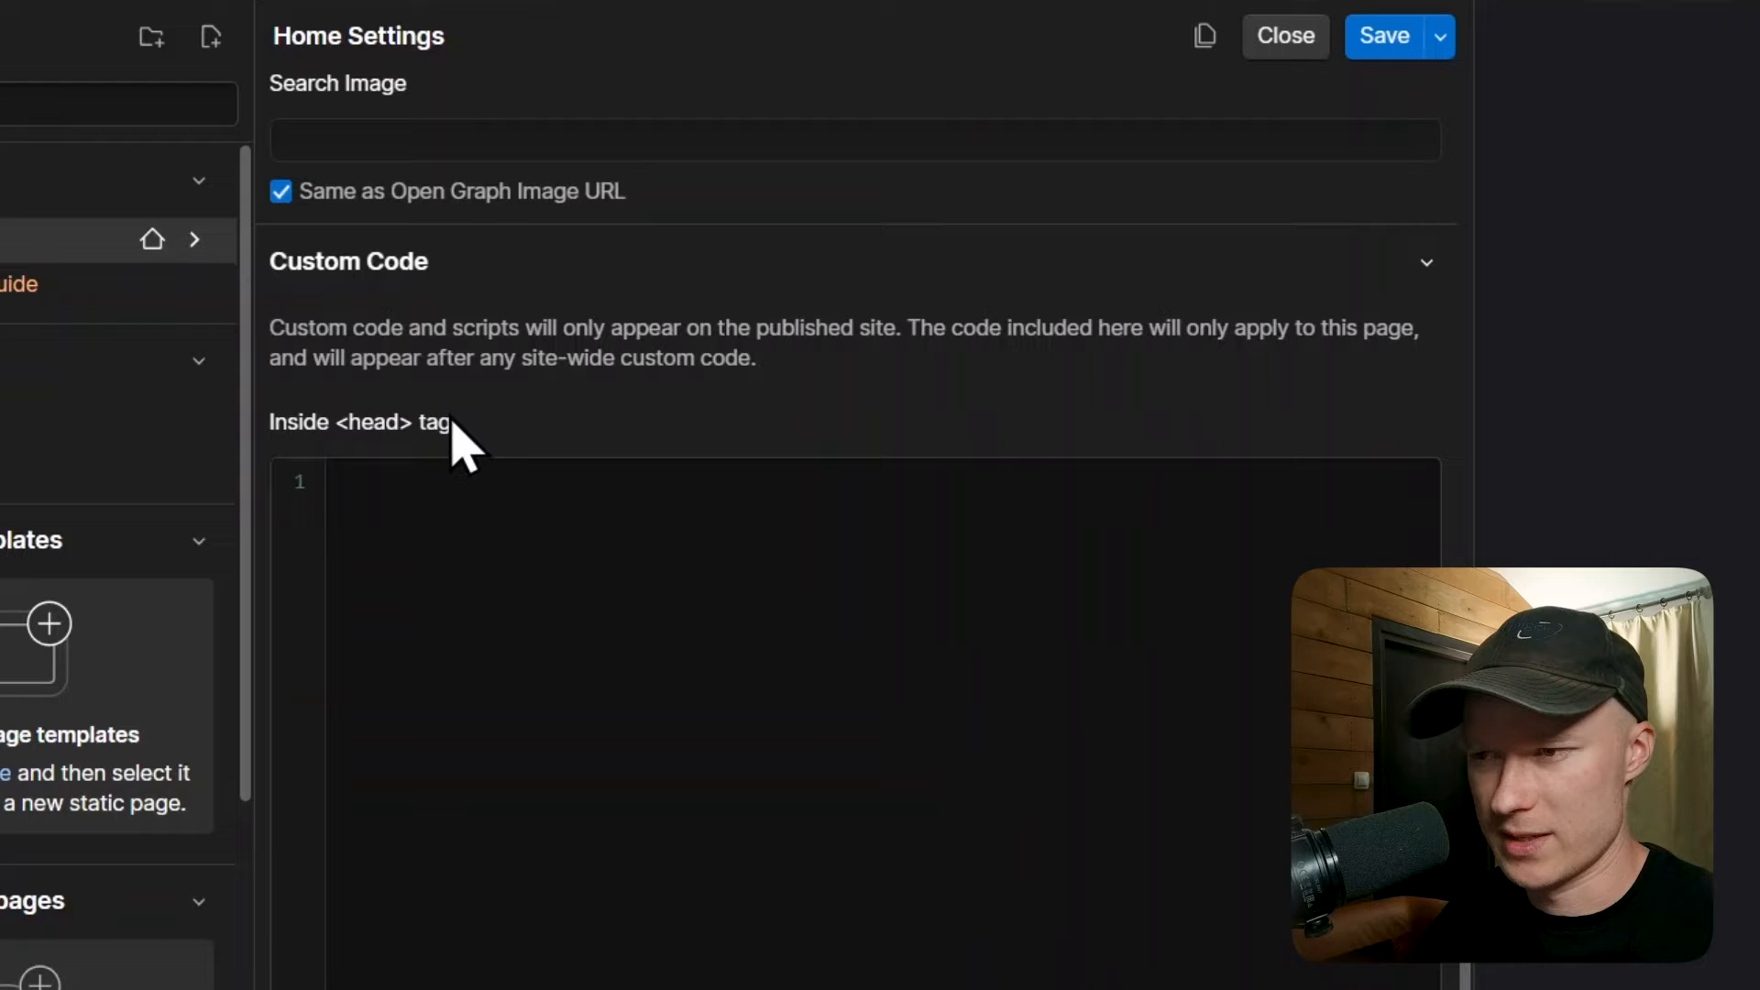
click(528, 561)
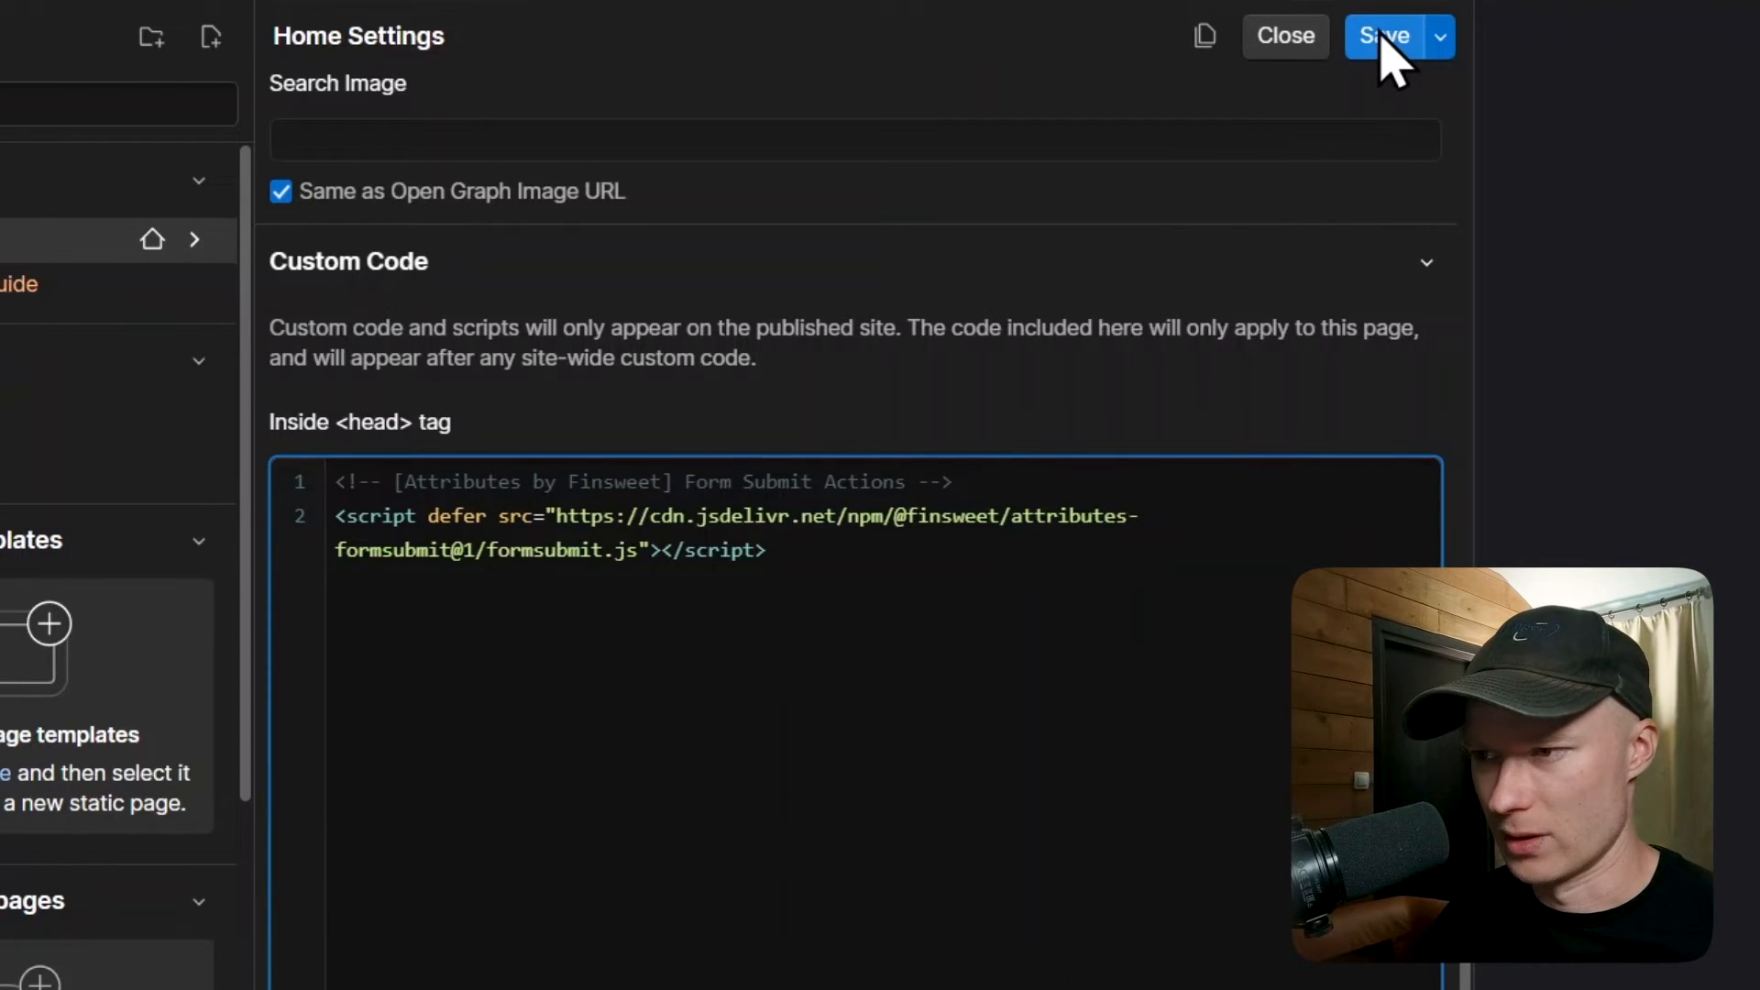
click(1383, 36)
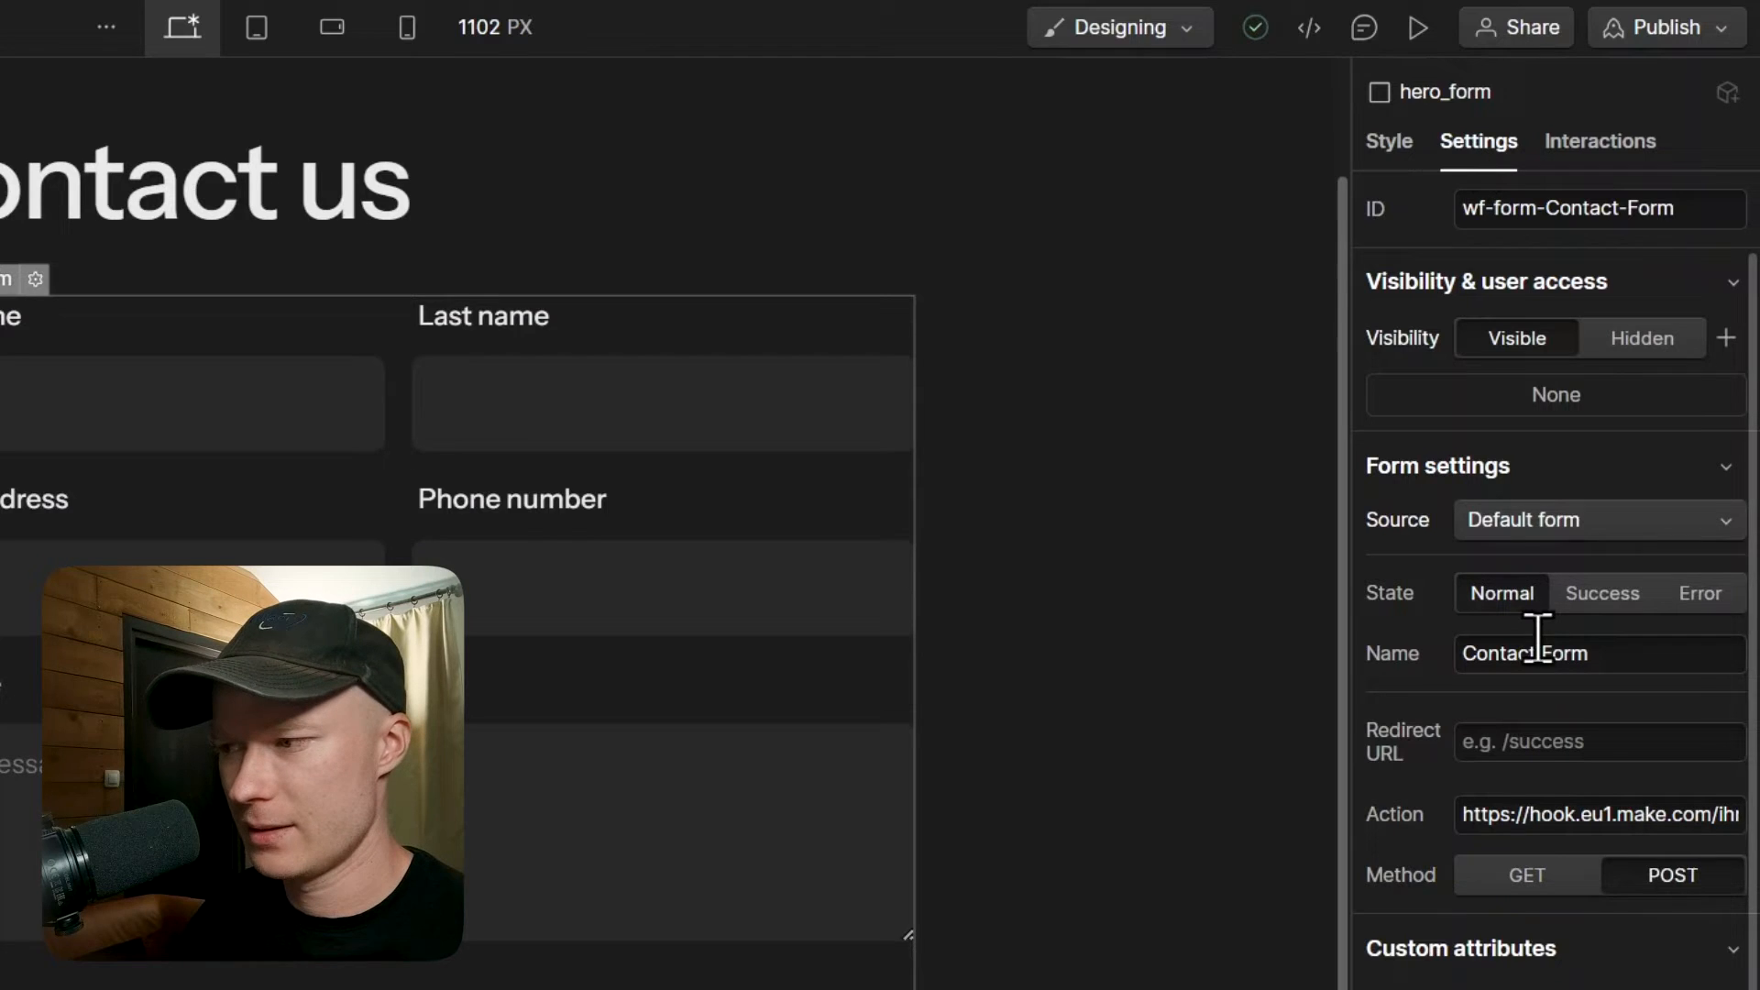
Step: Add Contact Form attributes fs-formsubmit-element=form and fs-formsubmit-enhance=true
scroll(down, 3)
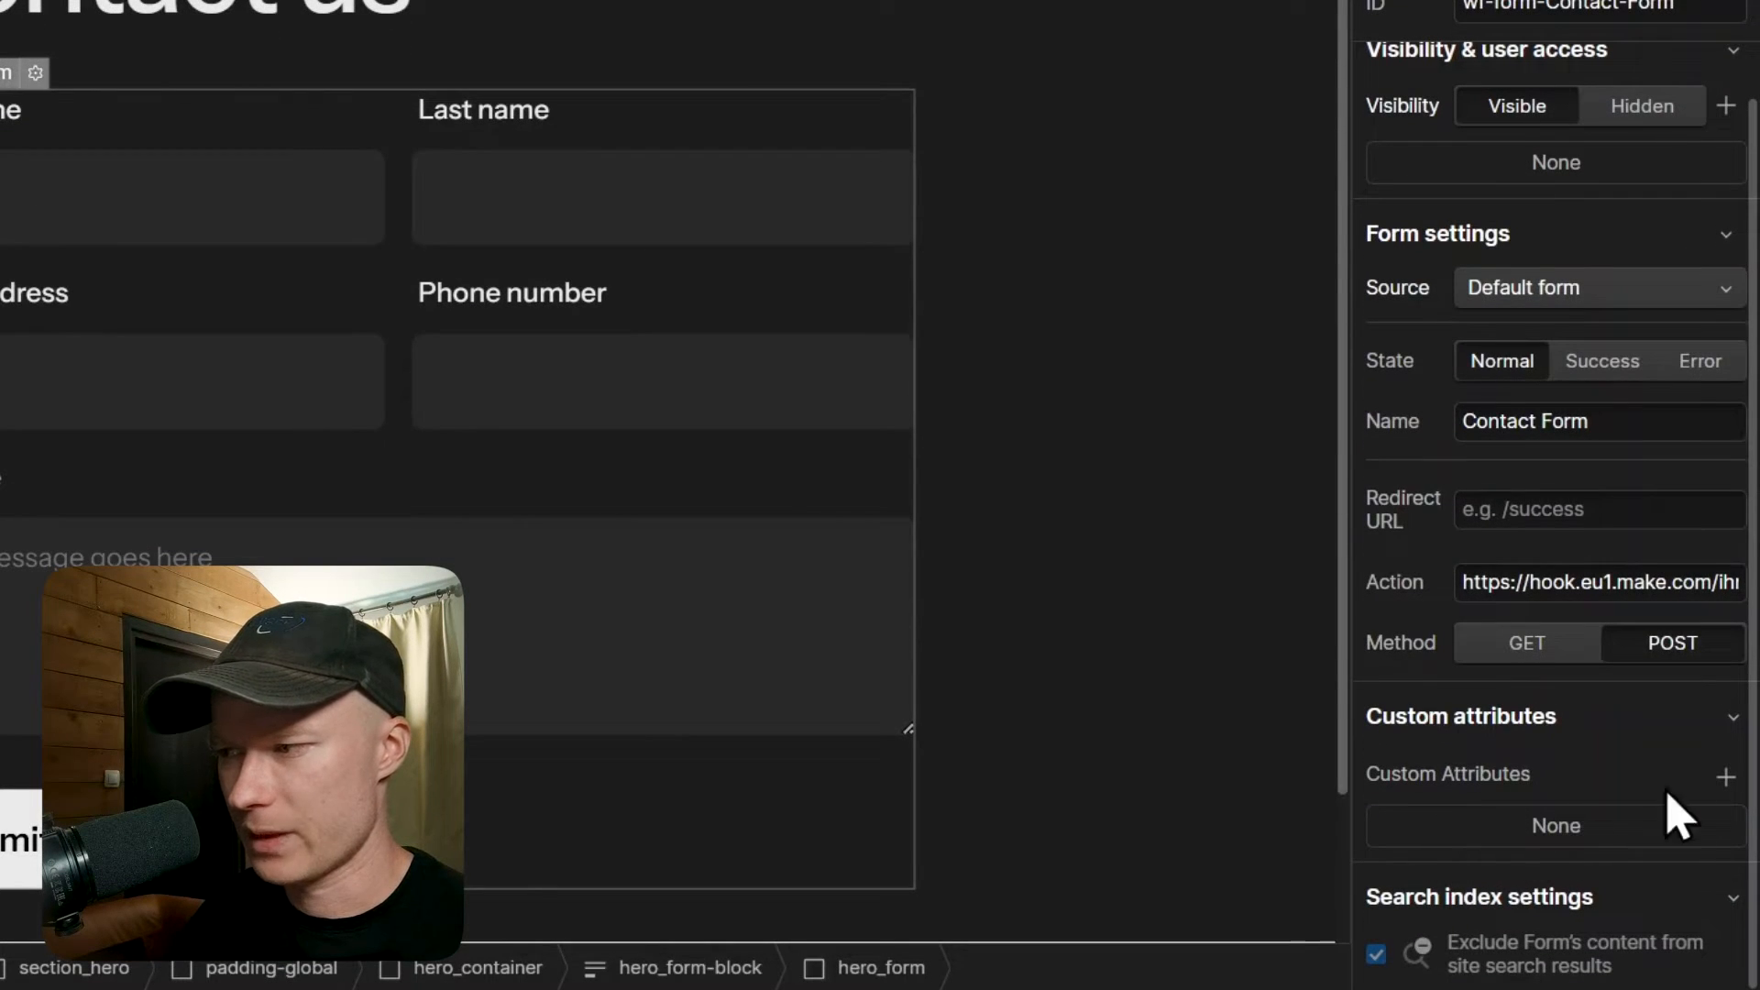
mouse_move(1725, 777)
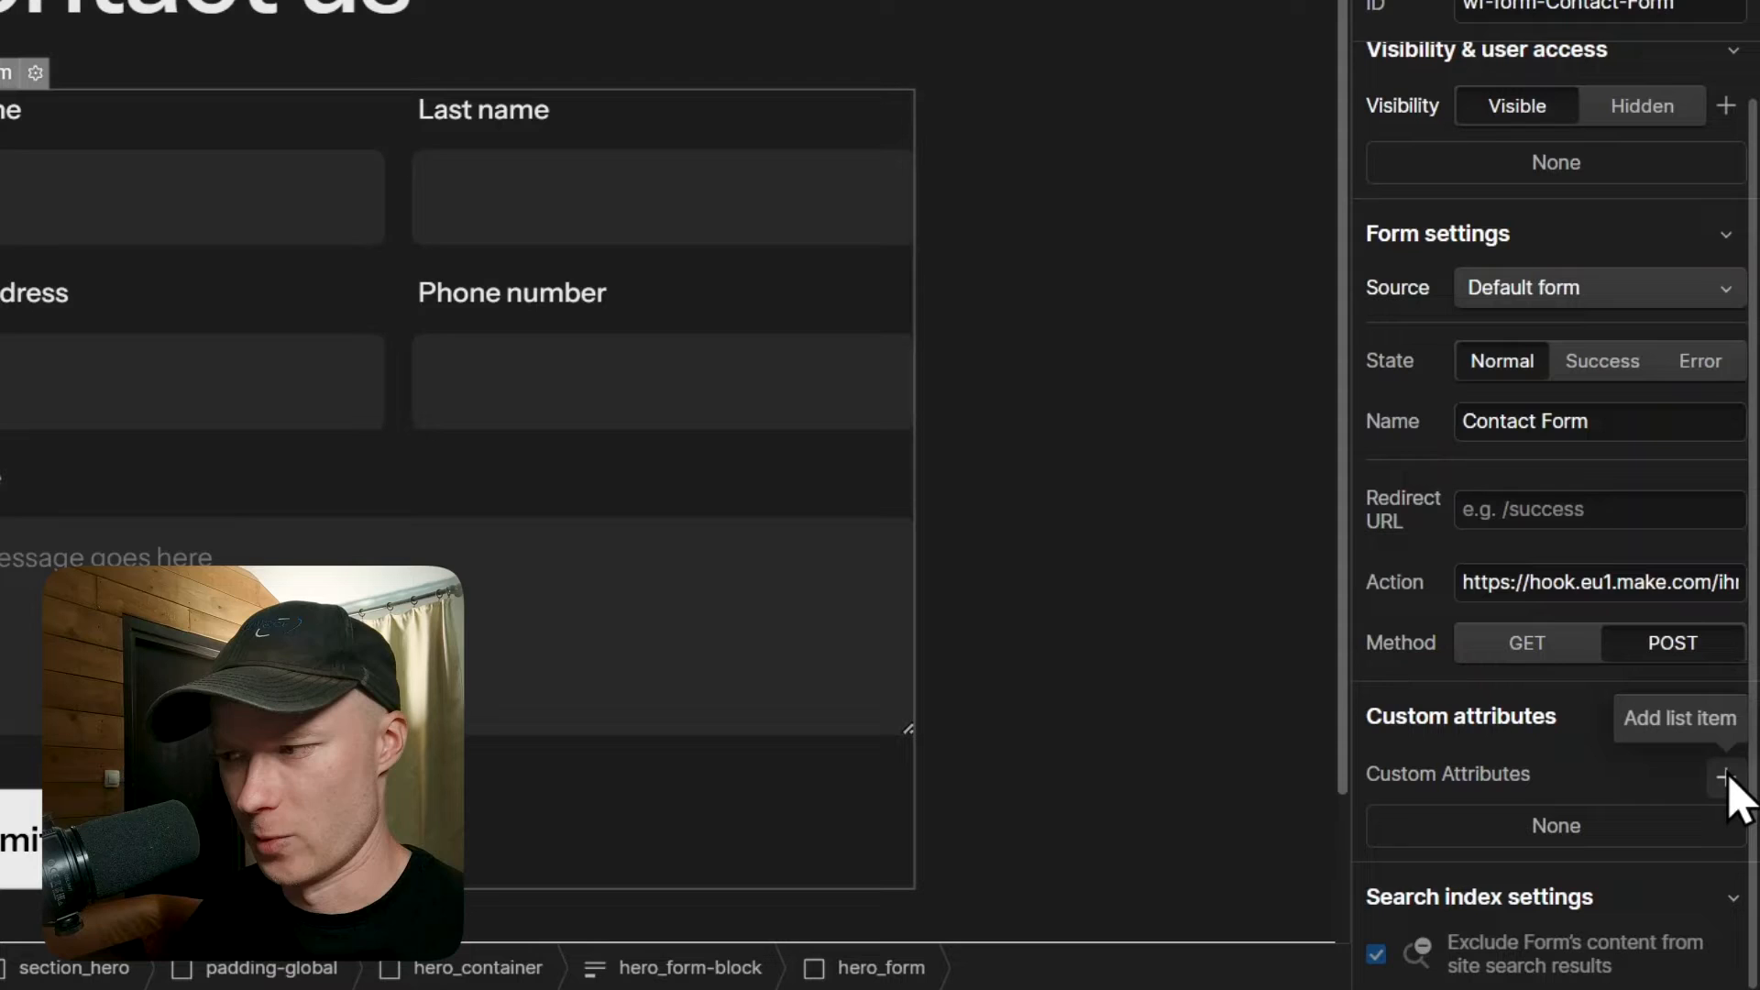
click(1726, 776)
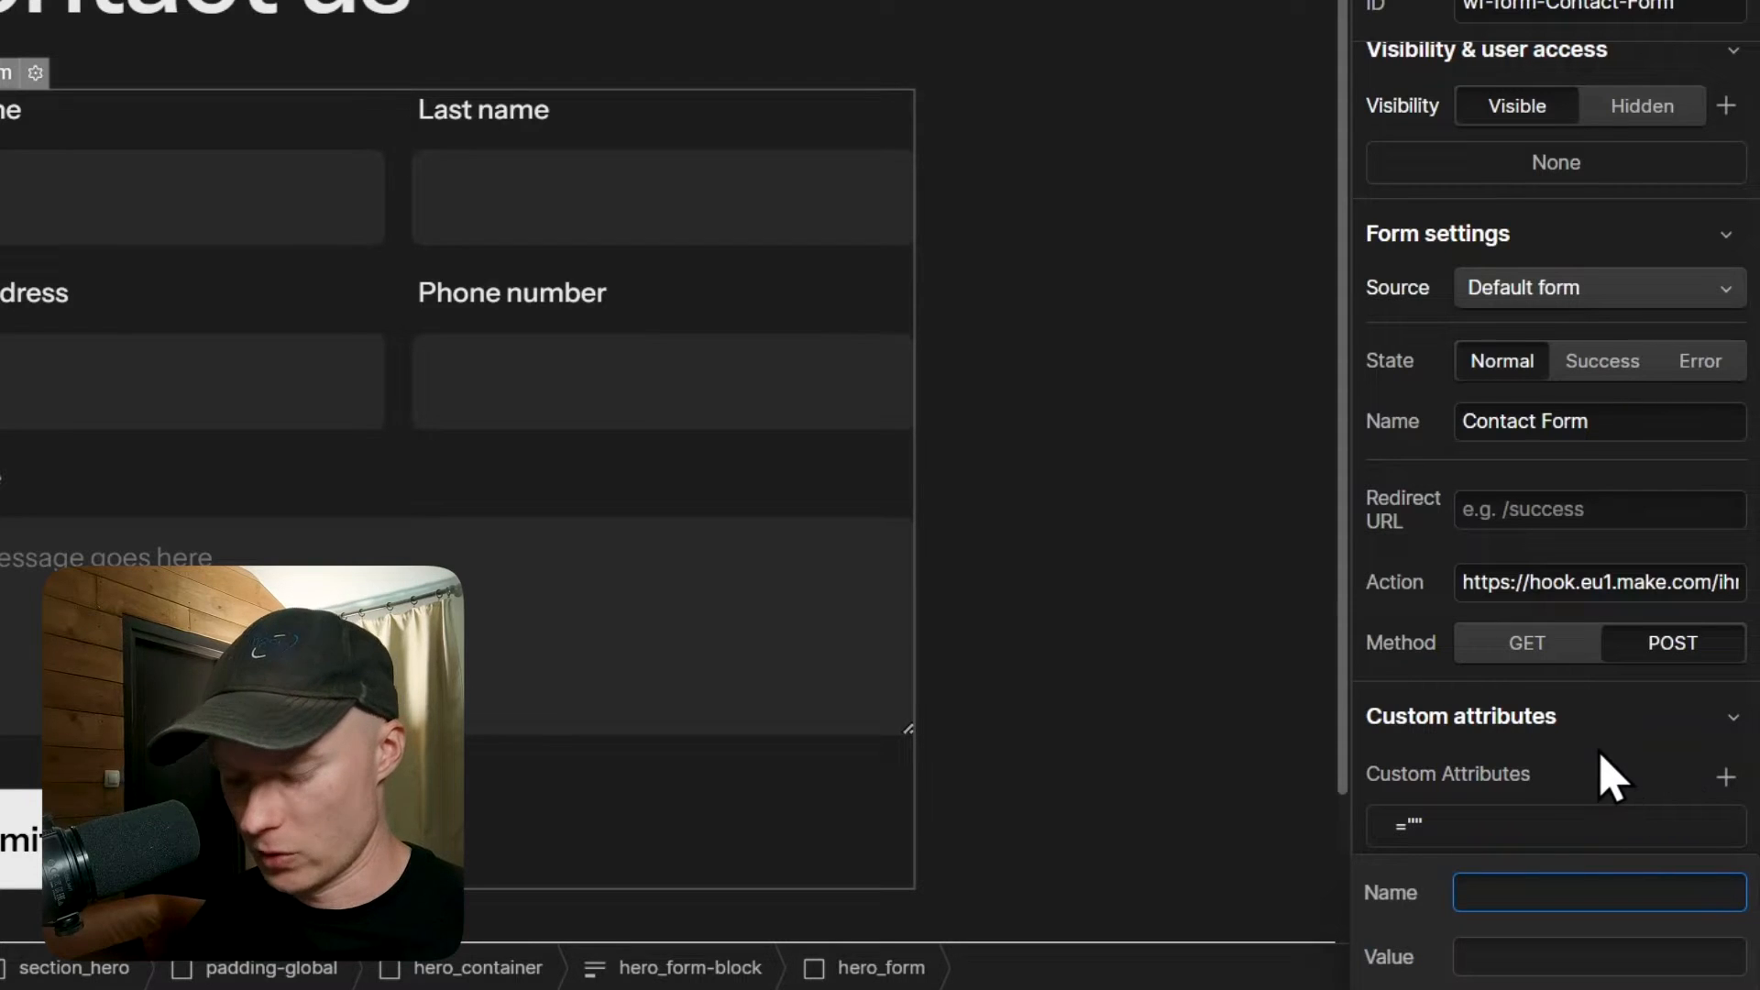
text(f)
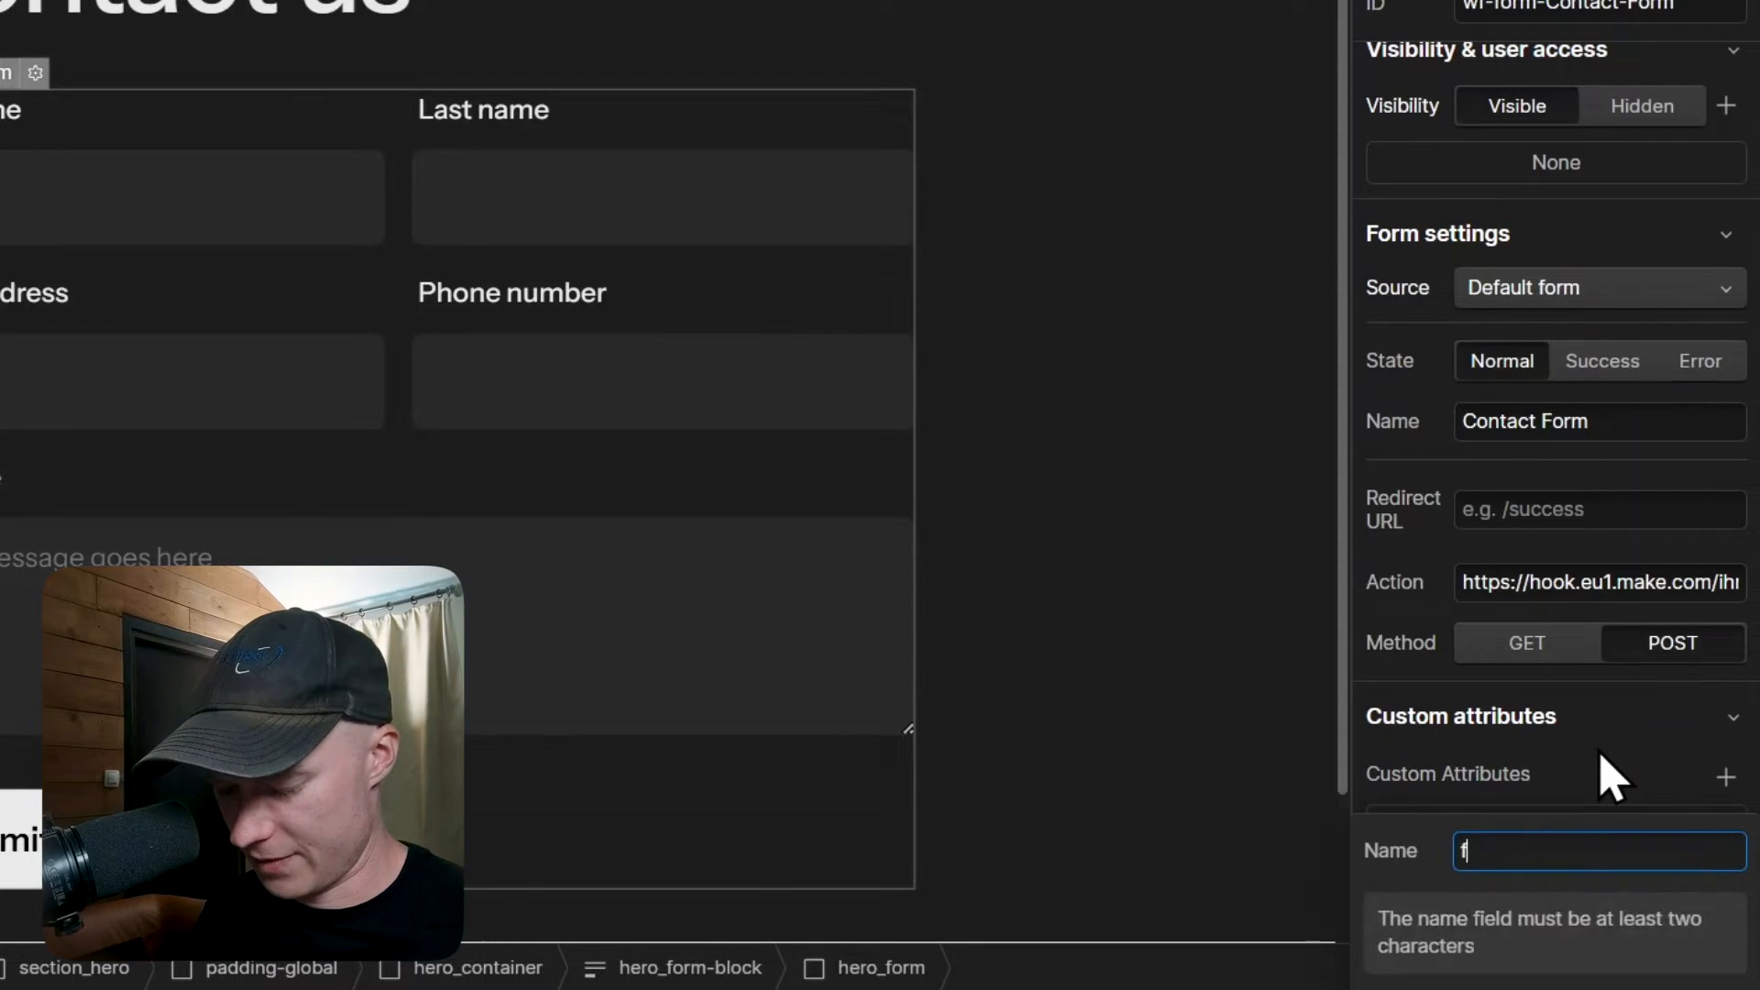
text(s-formsubmit-element)
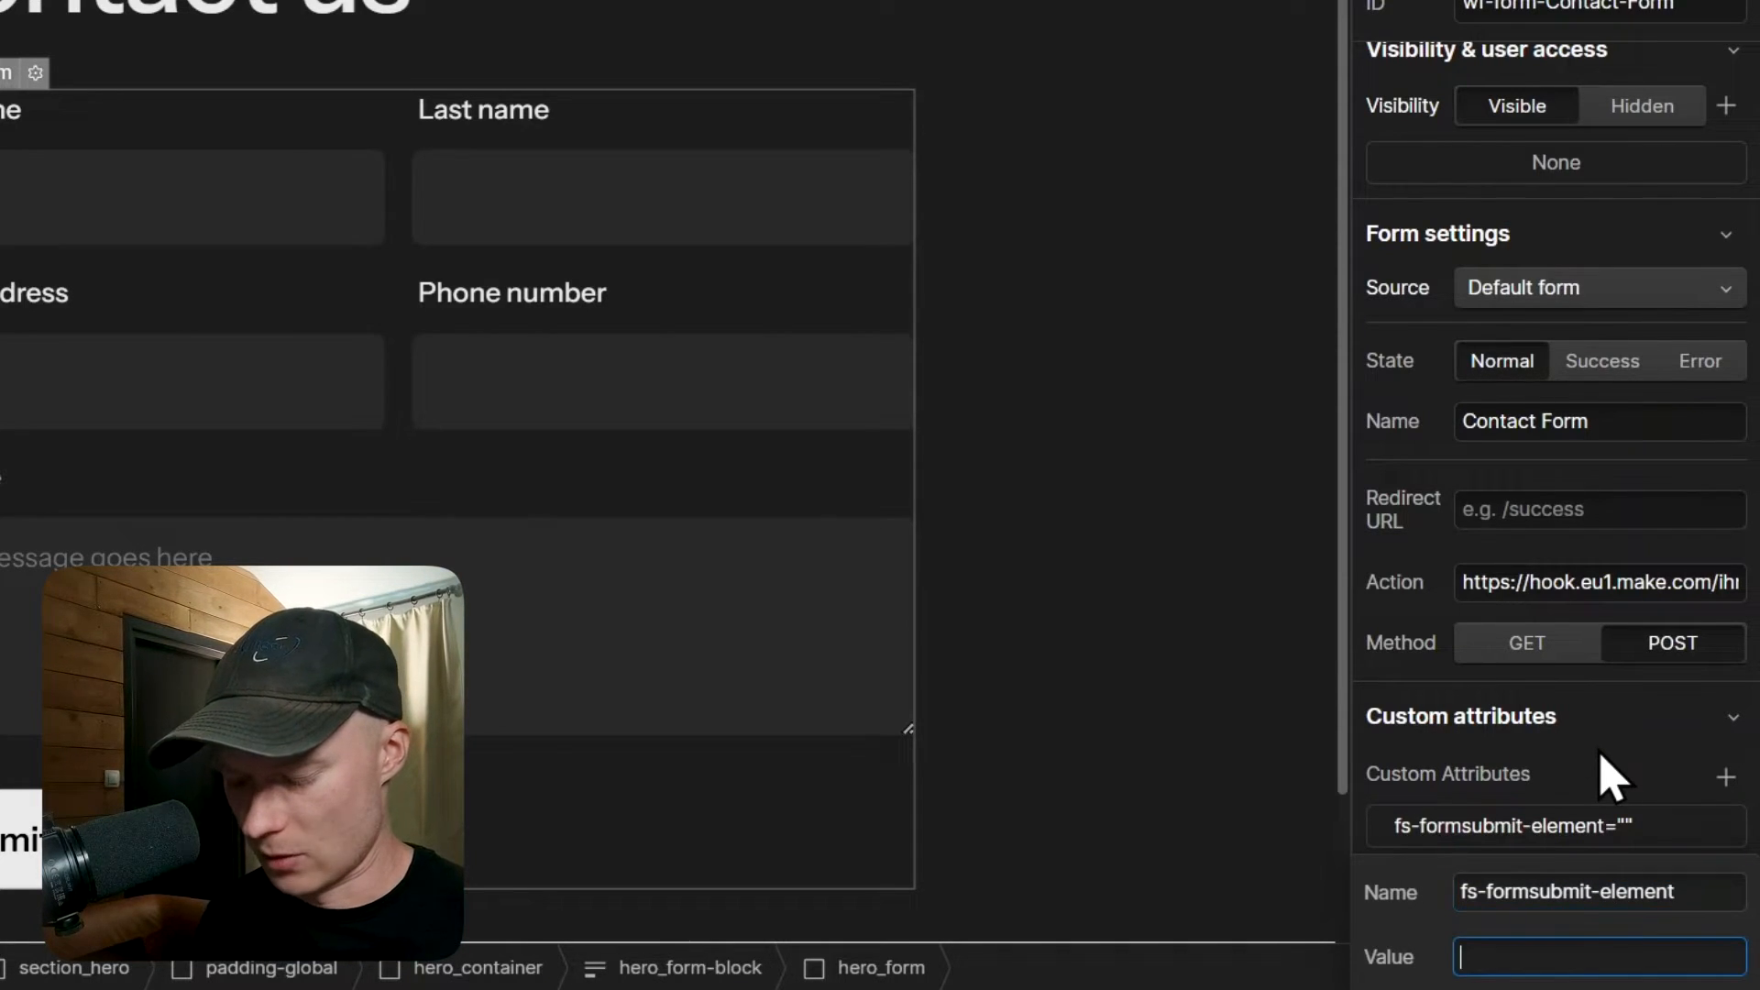
text(form)
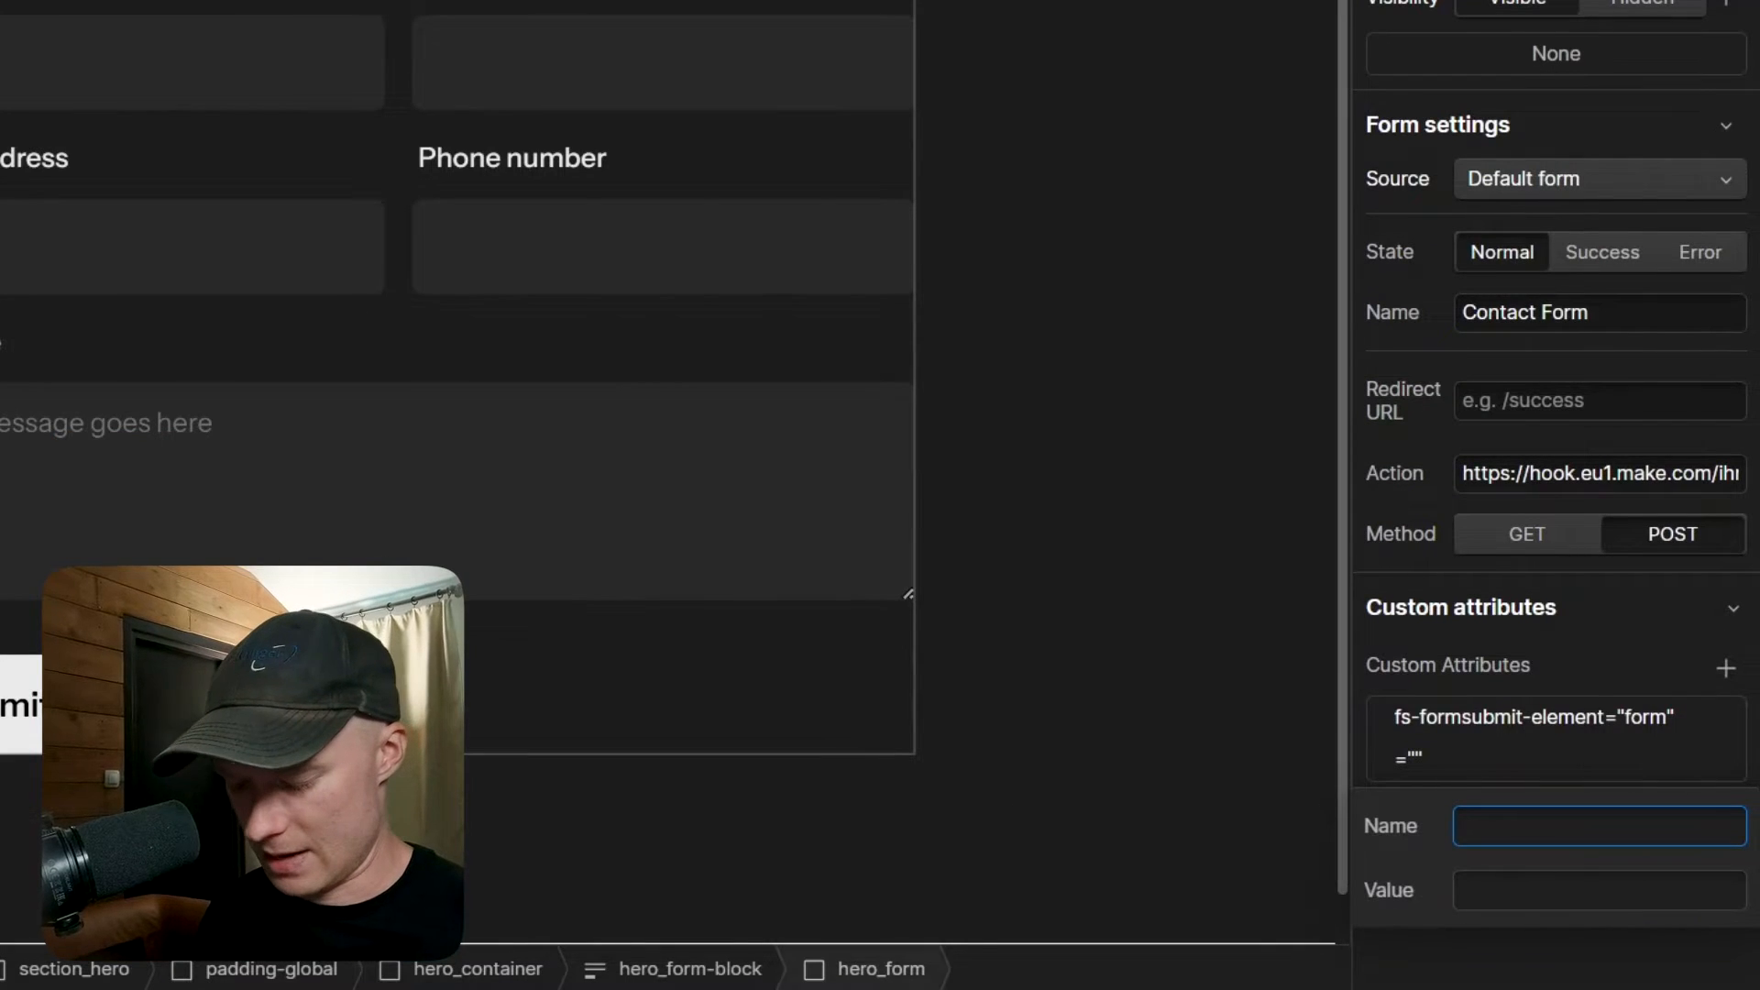
text(fs-formsubmit-en)
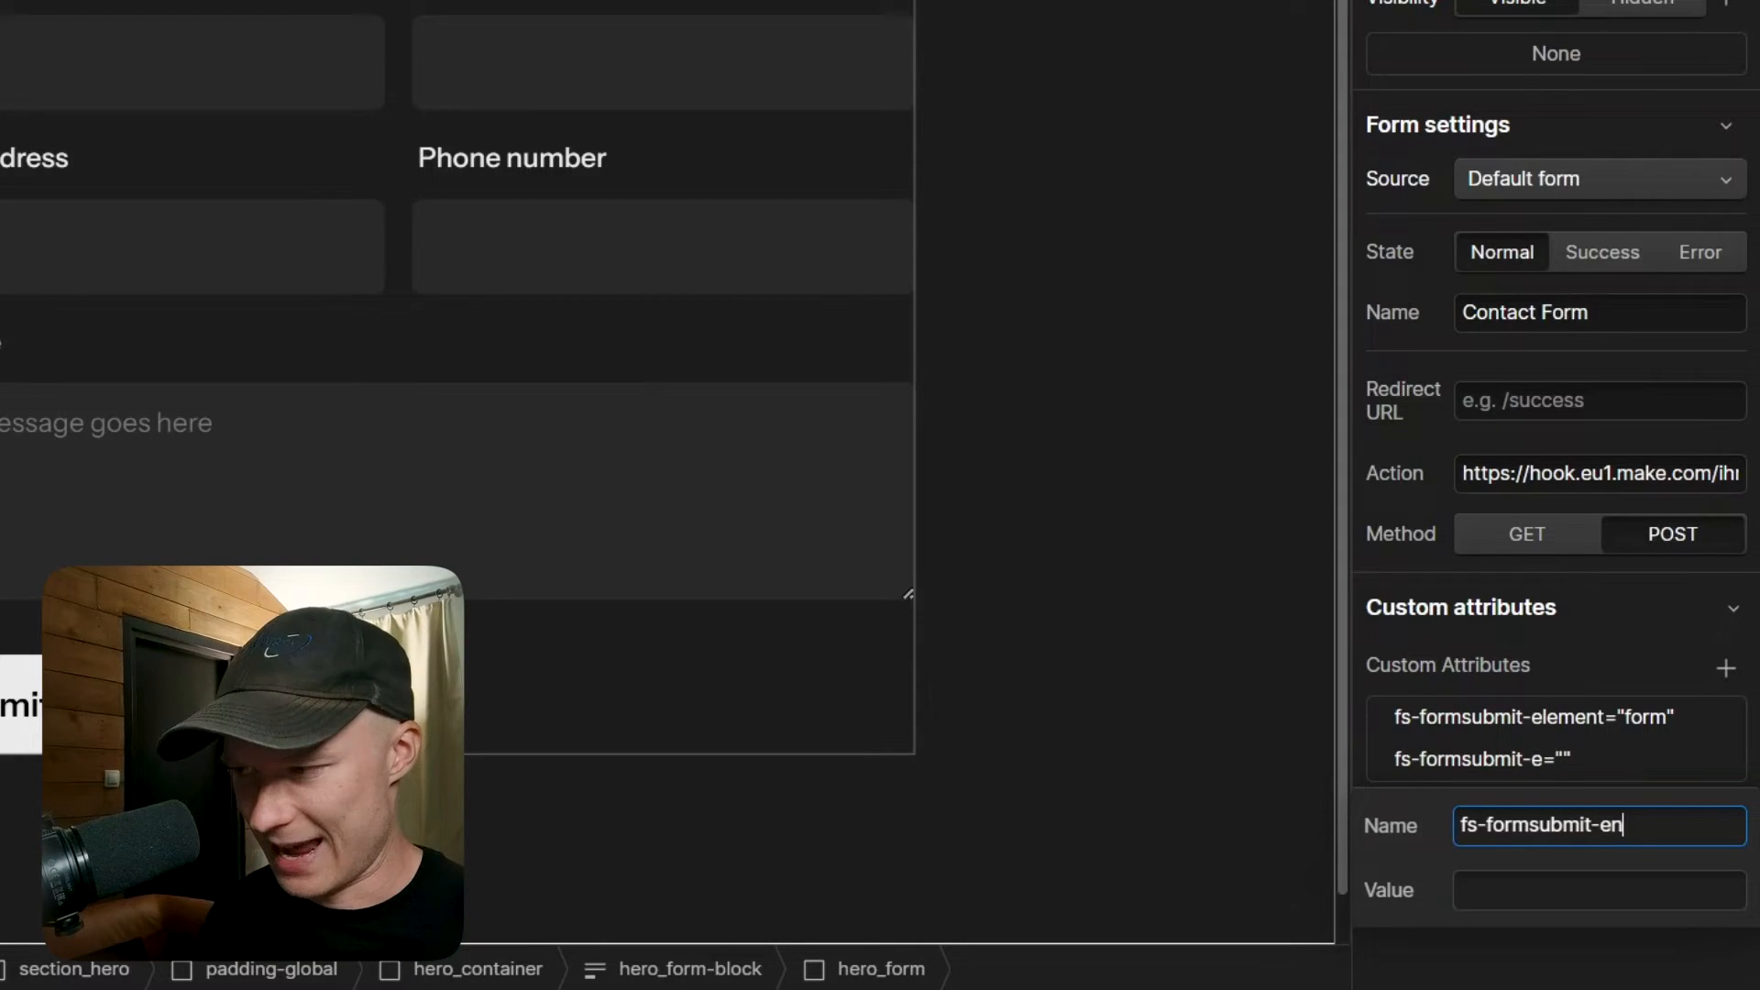
text(hance)
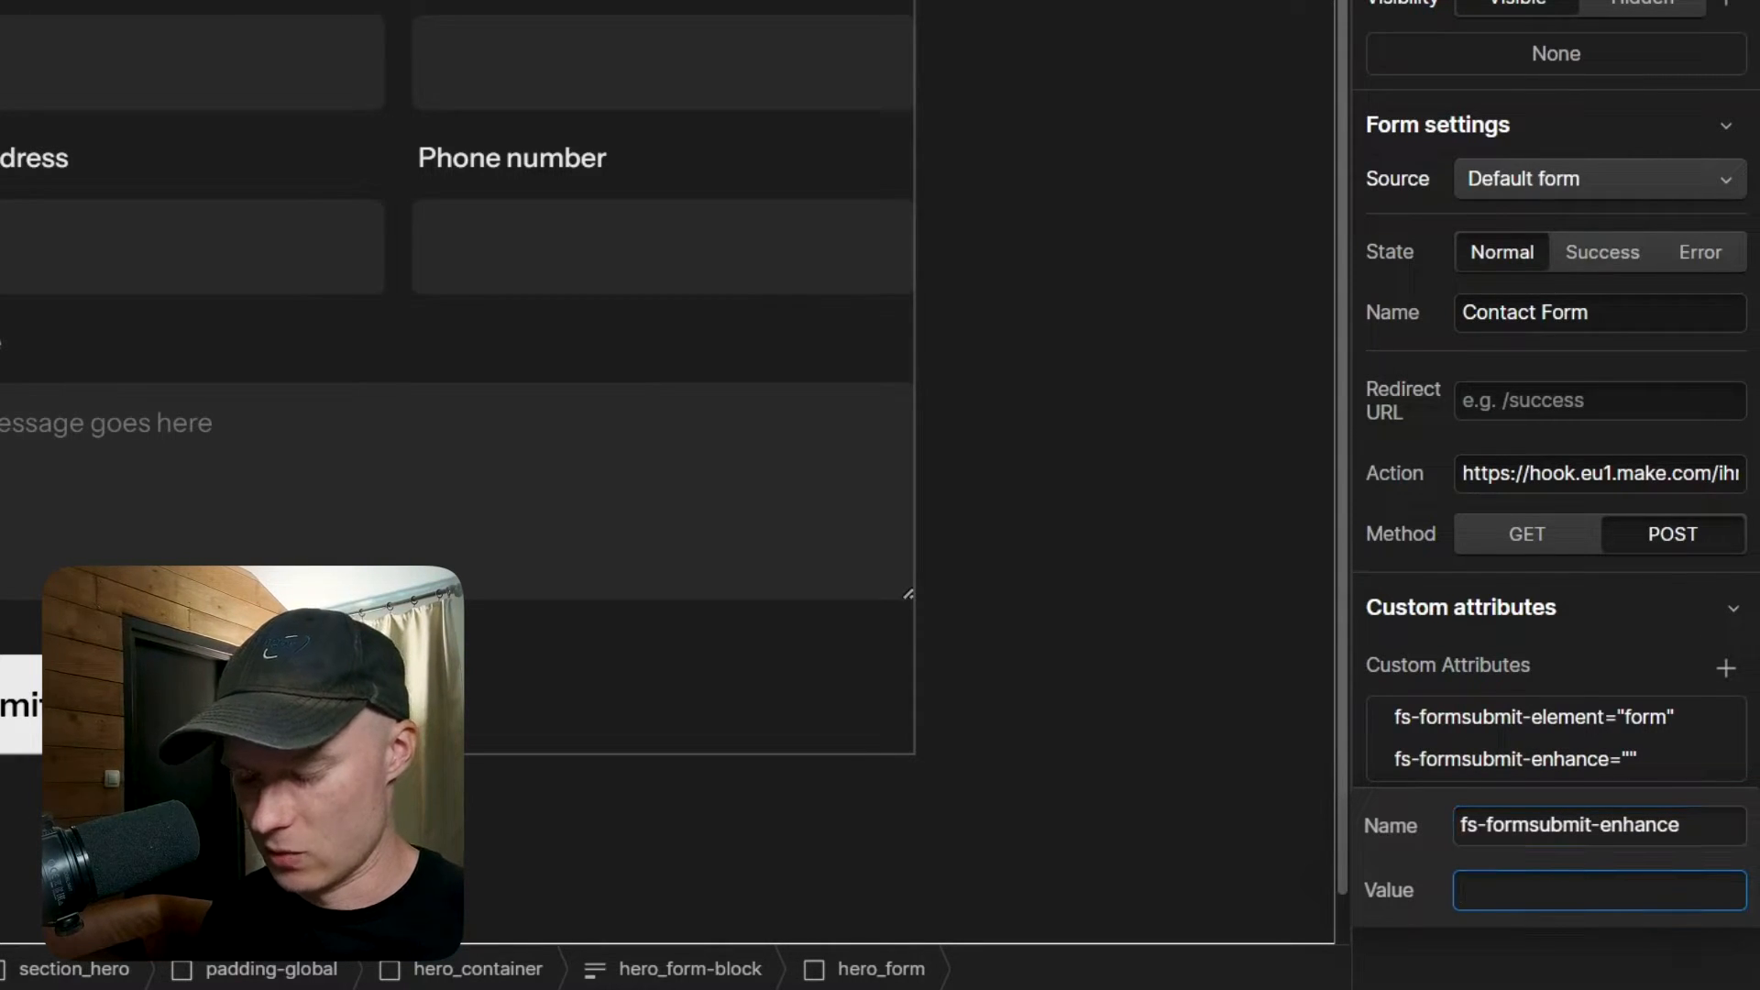
text(true)
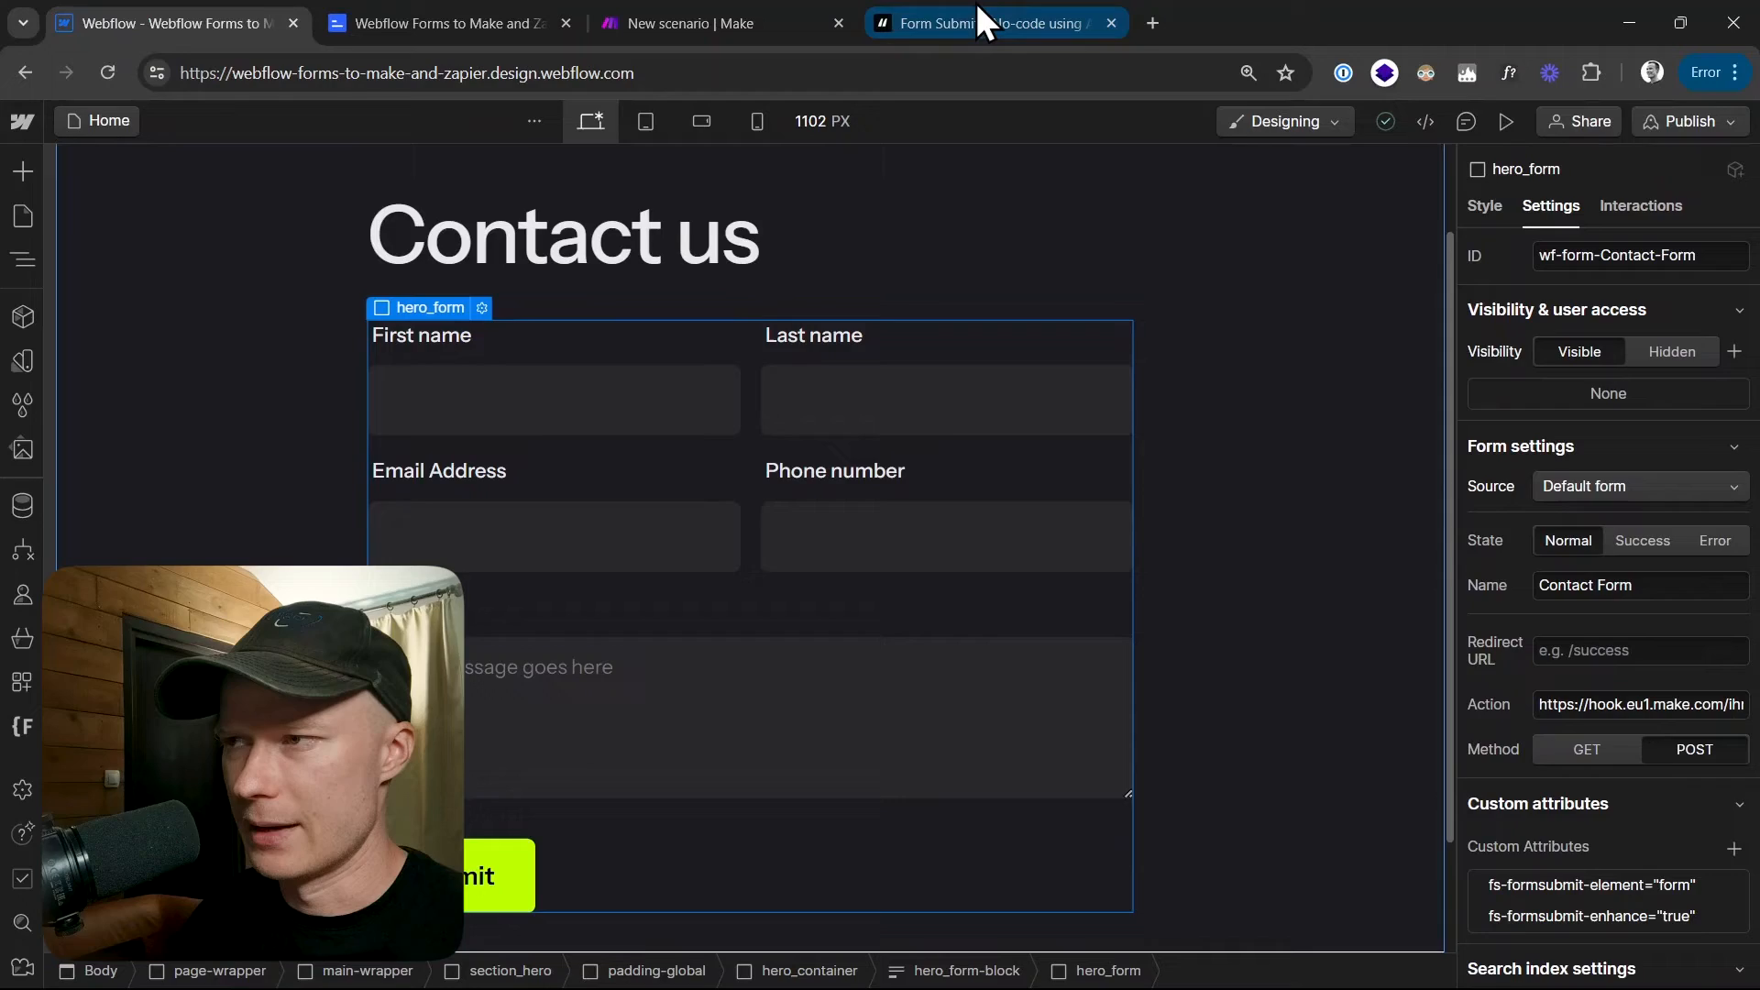
click(988, 22)
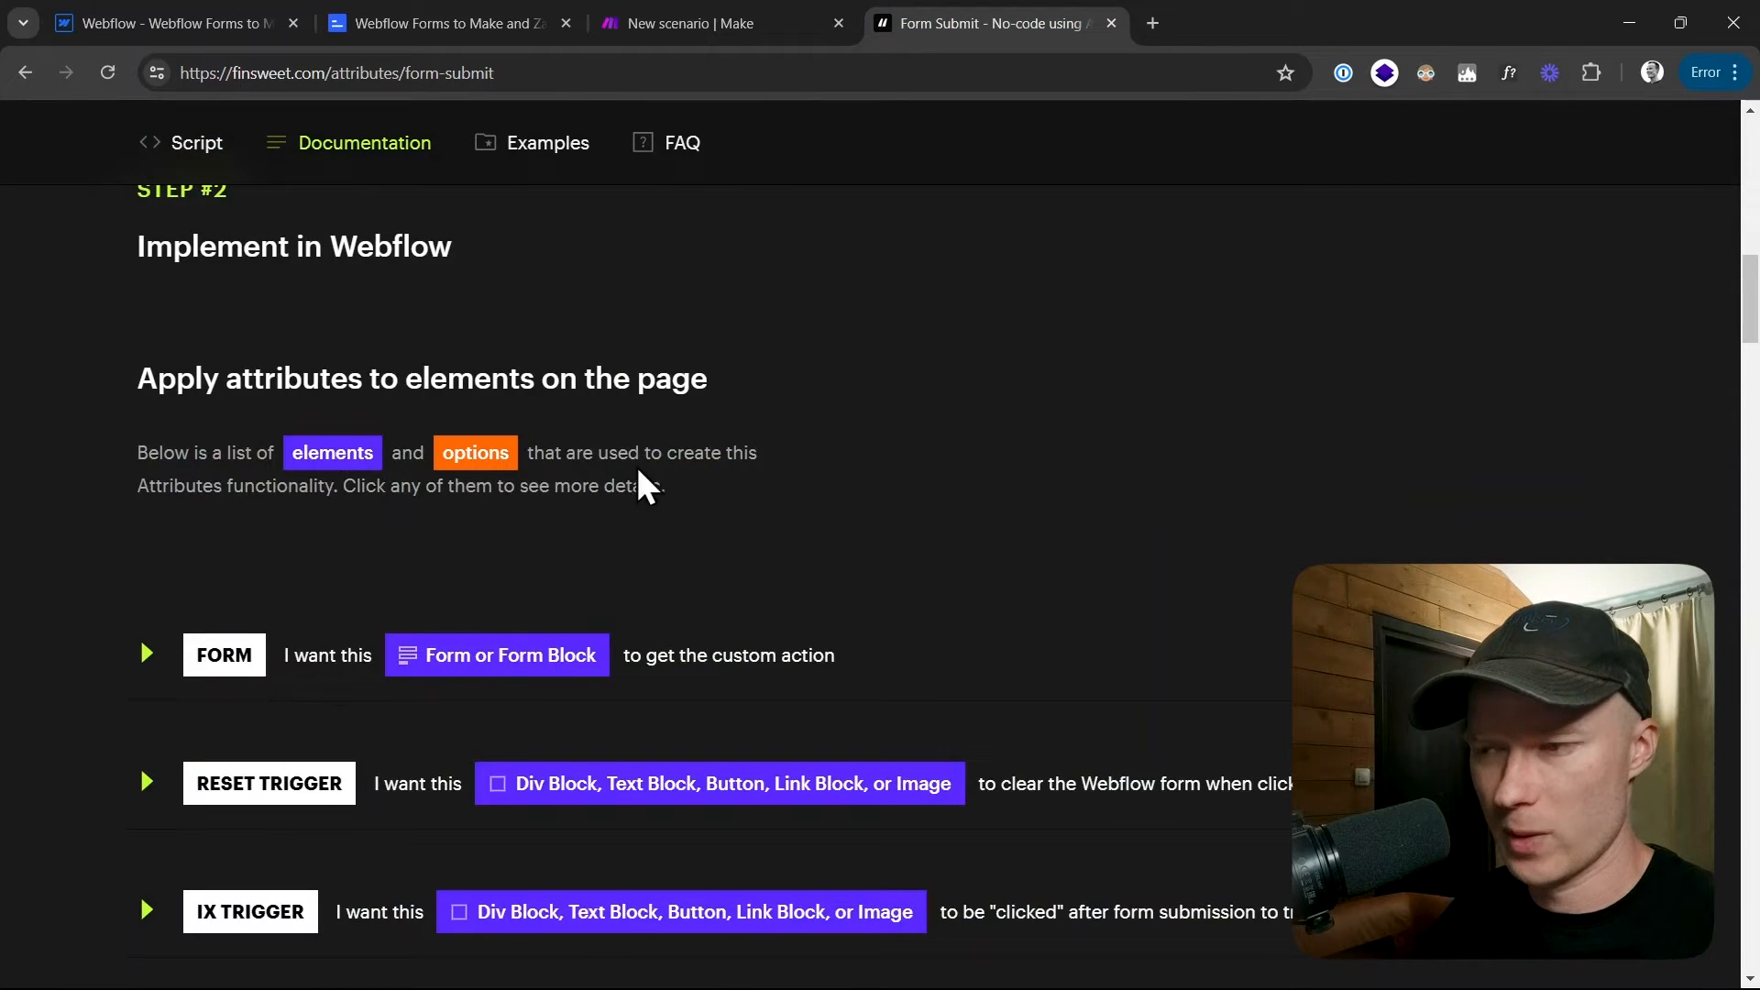
scroll(down, 3)
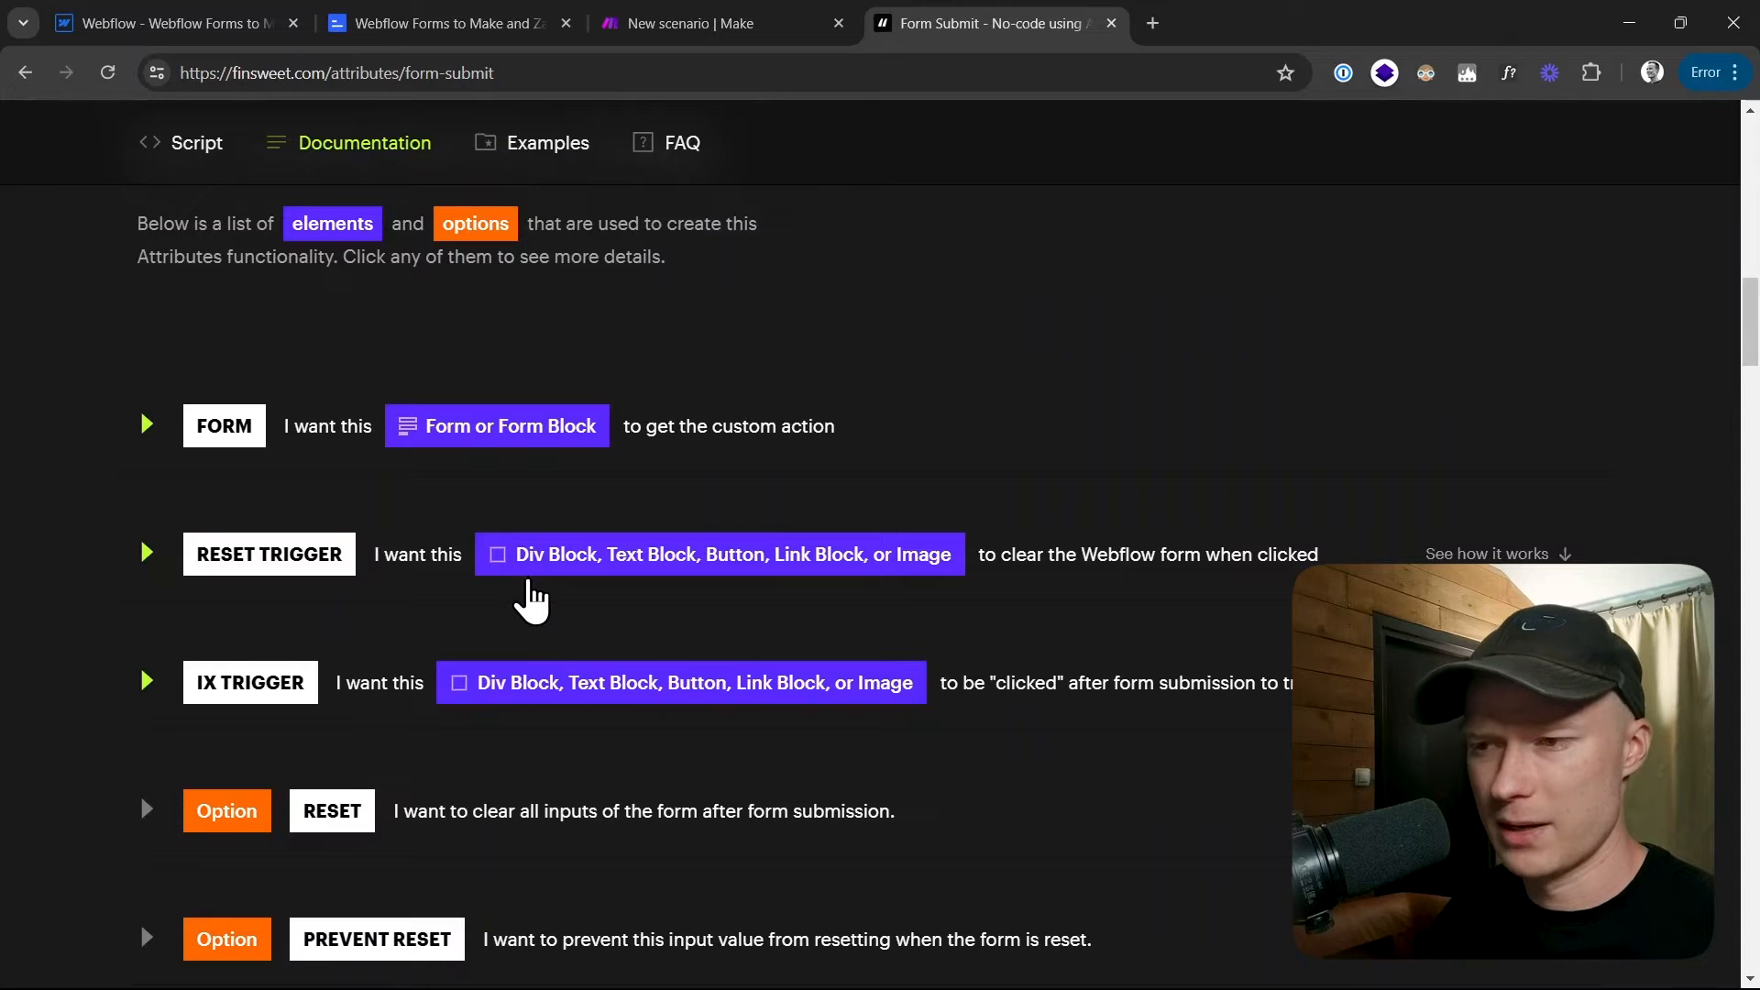
click(169, 22)
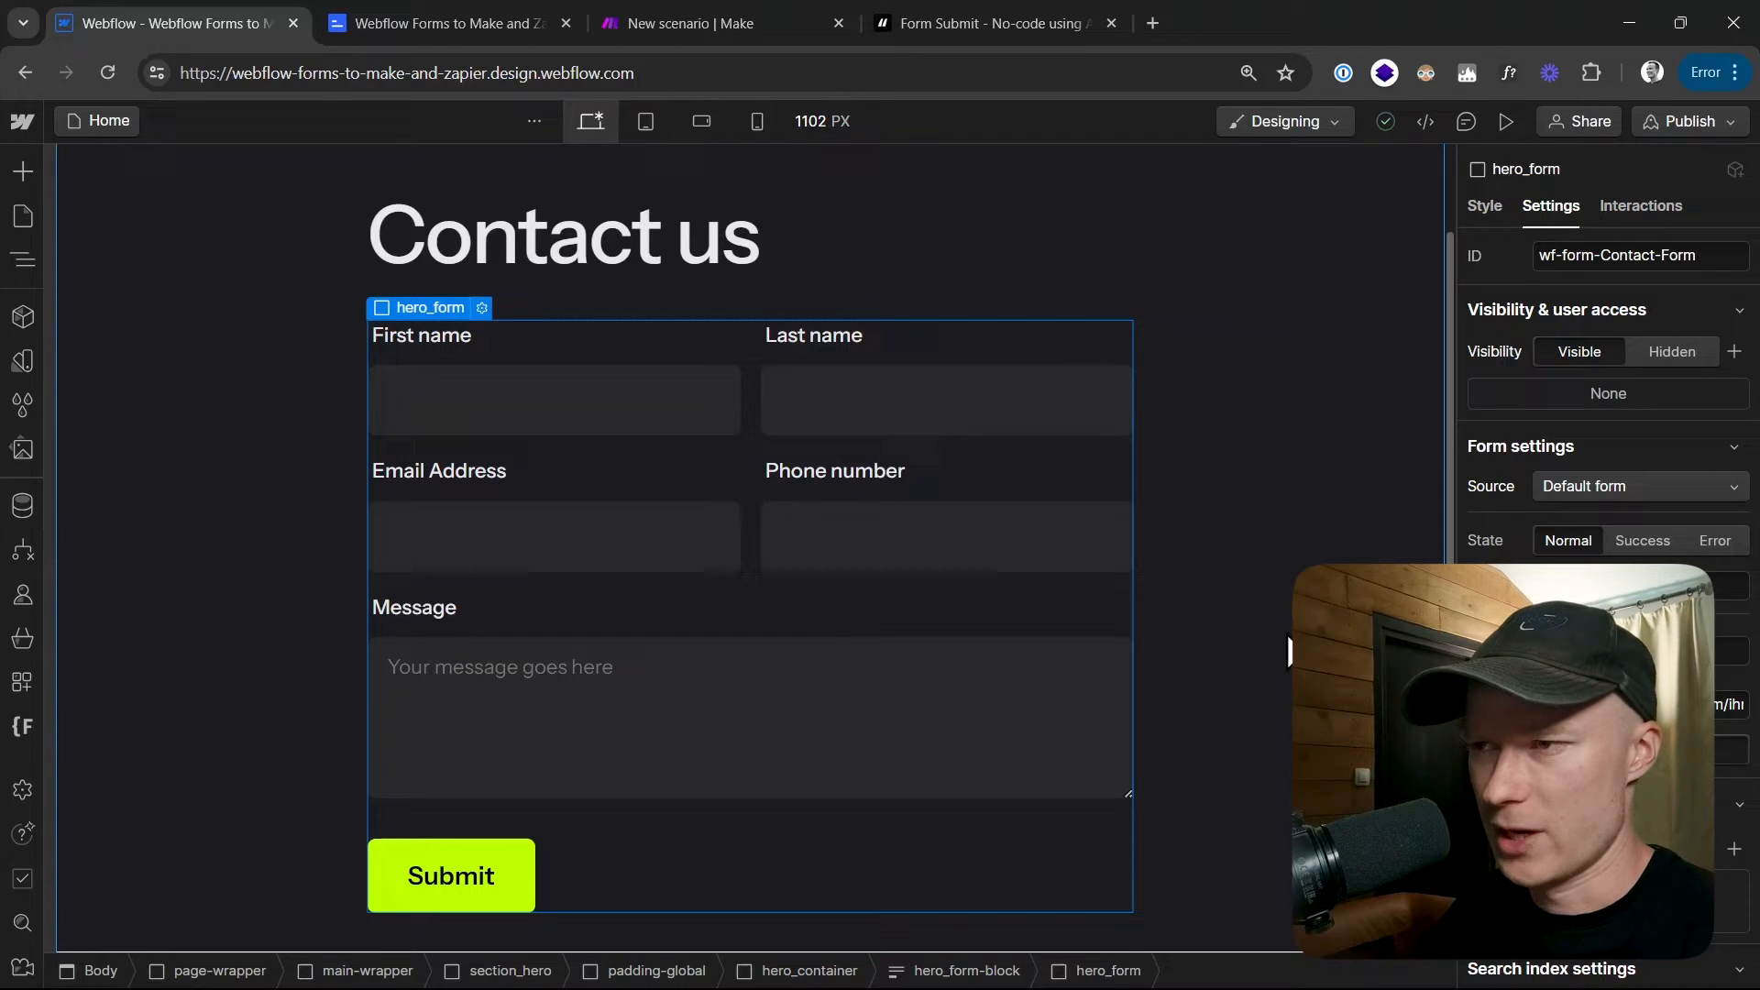
click(685, 22)
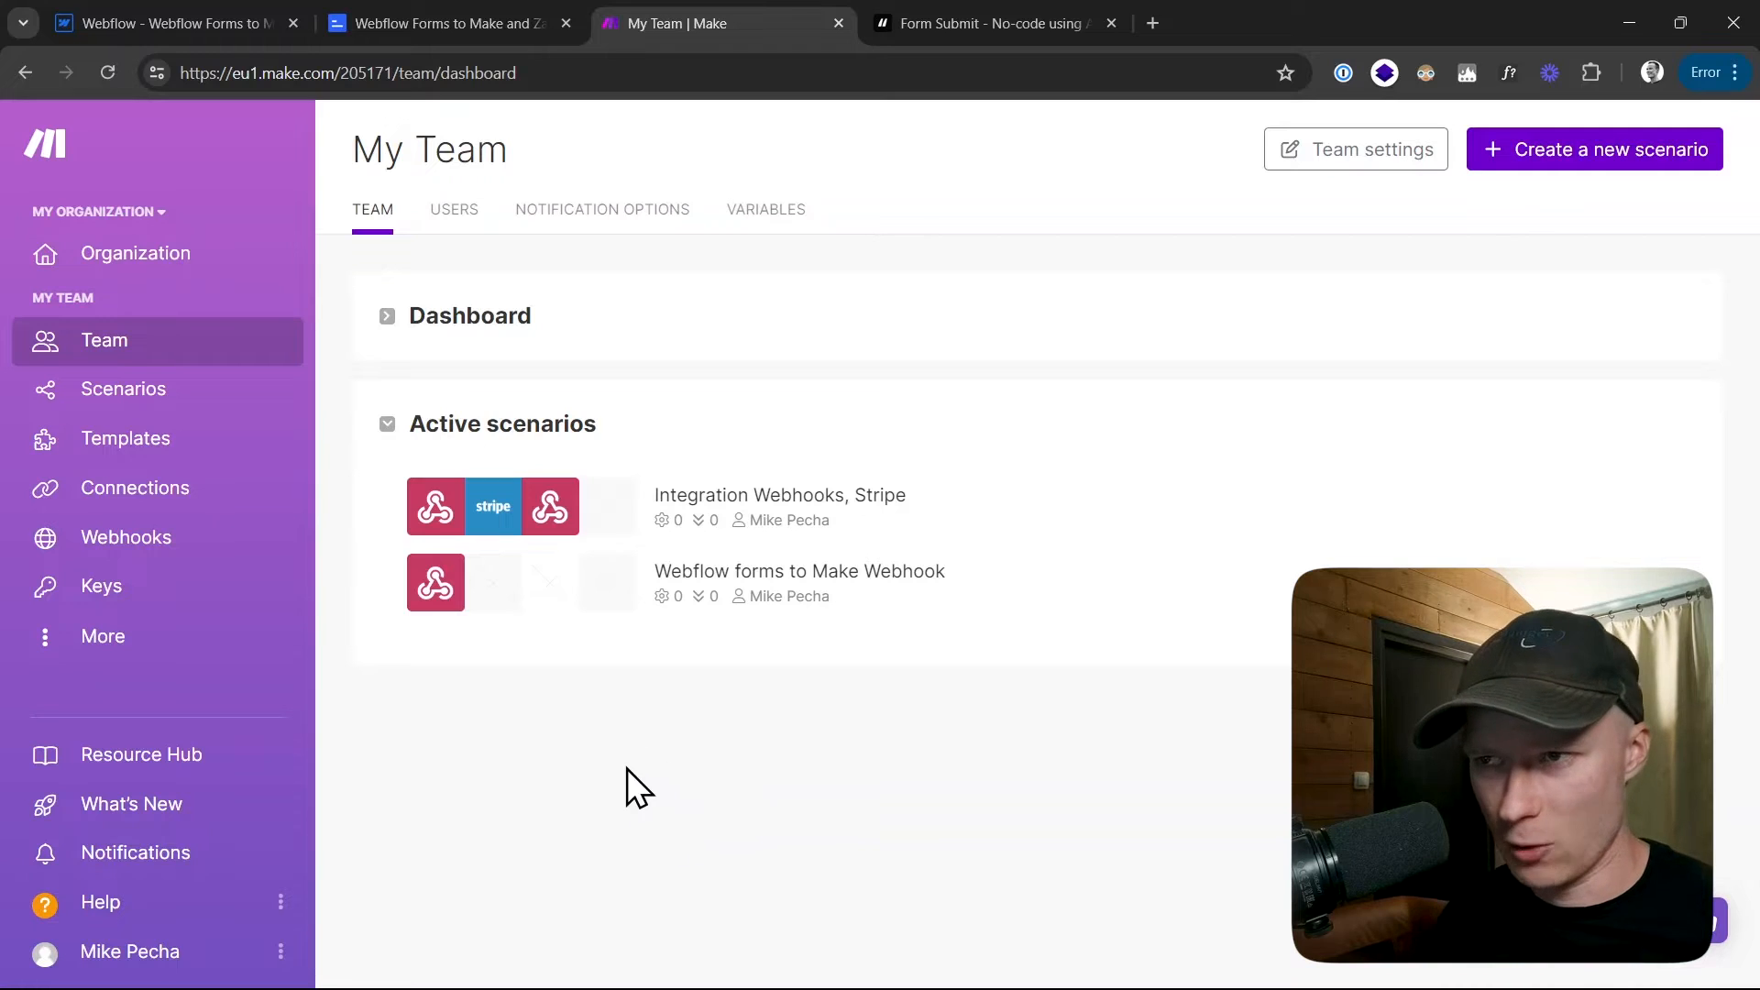
mouse_move(590, 749)
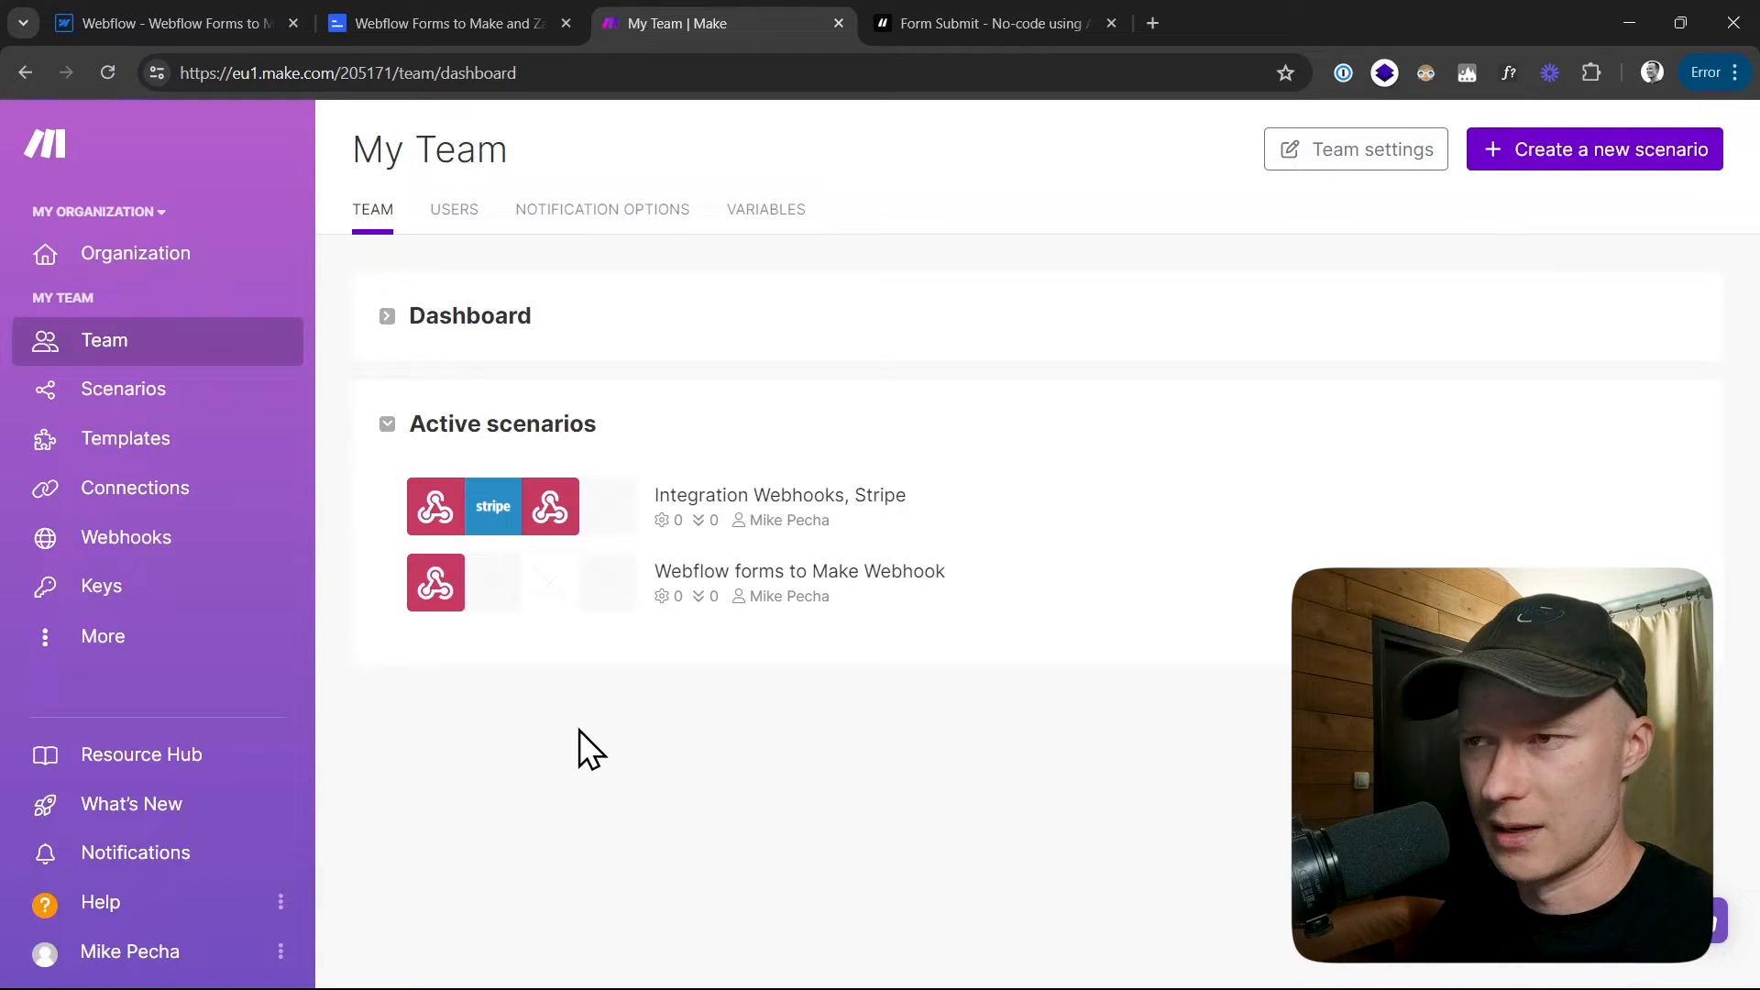
mouse_move(530, 769)
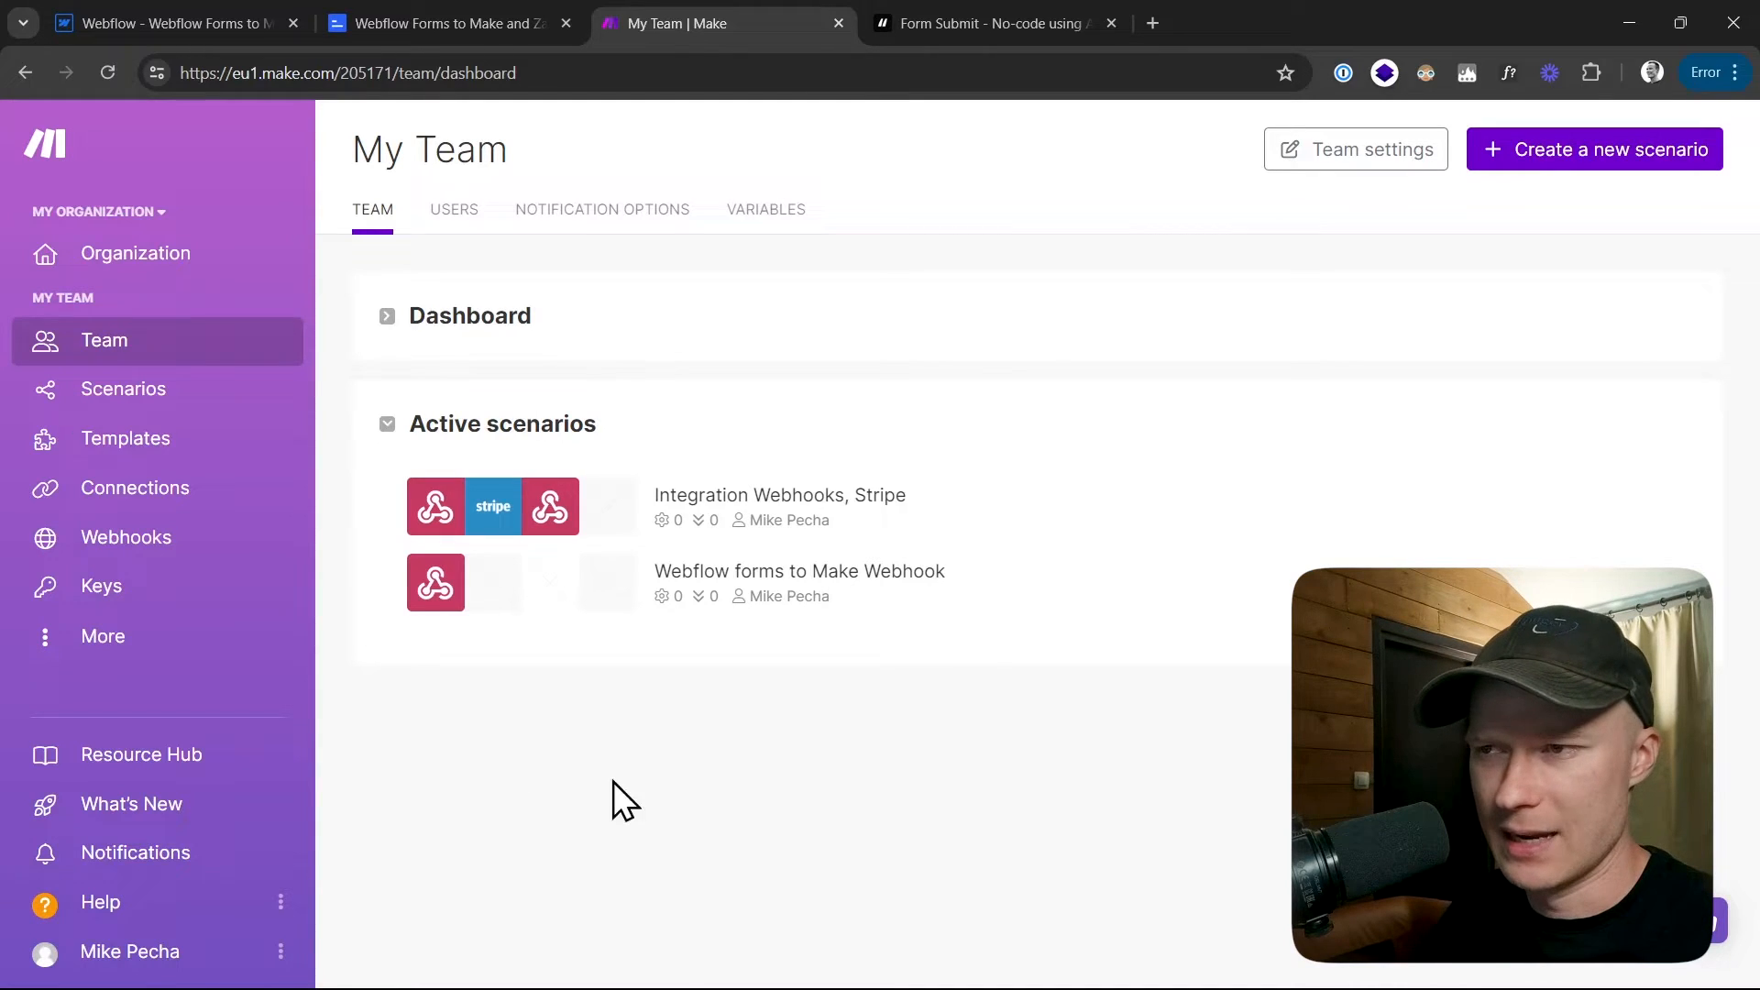
mouse_move(585, 652)
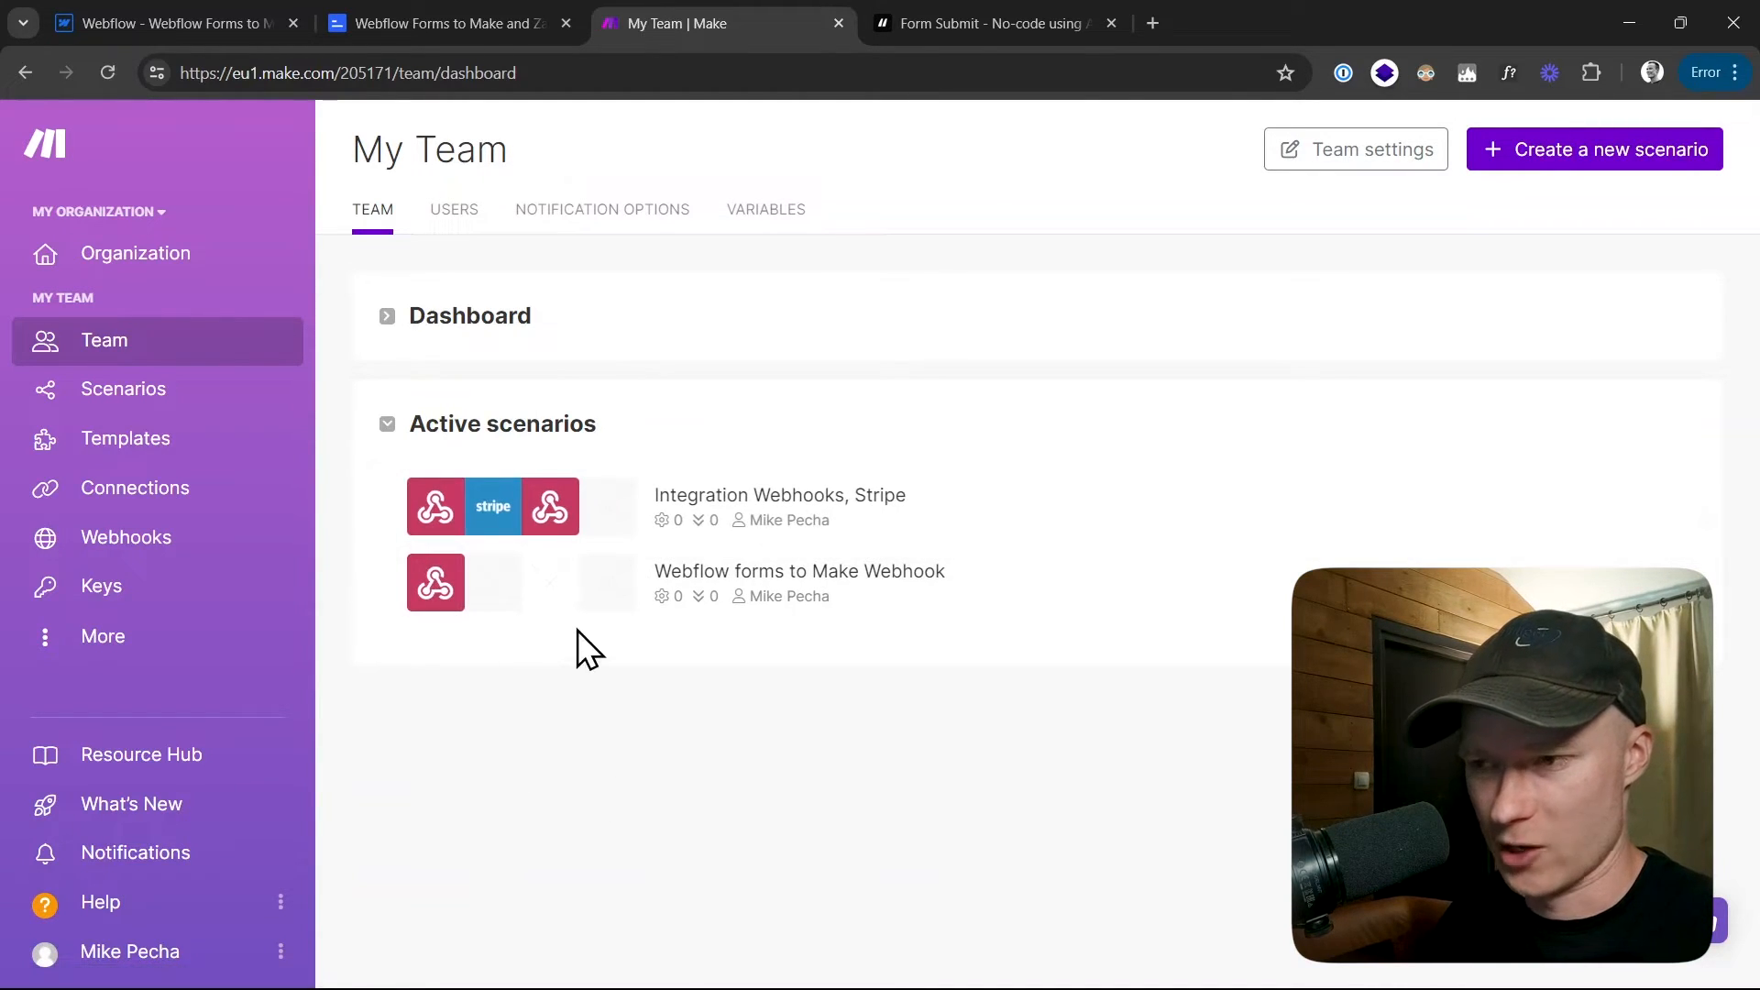
mouse_move(1554, 191)
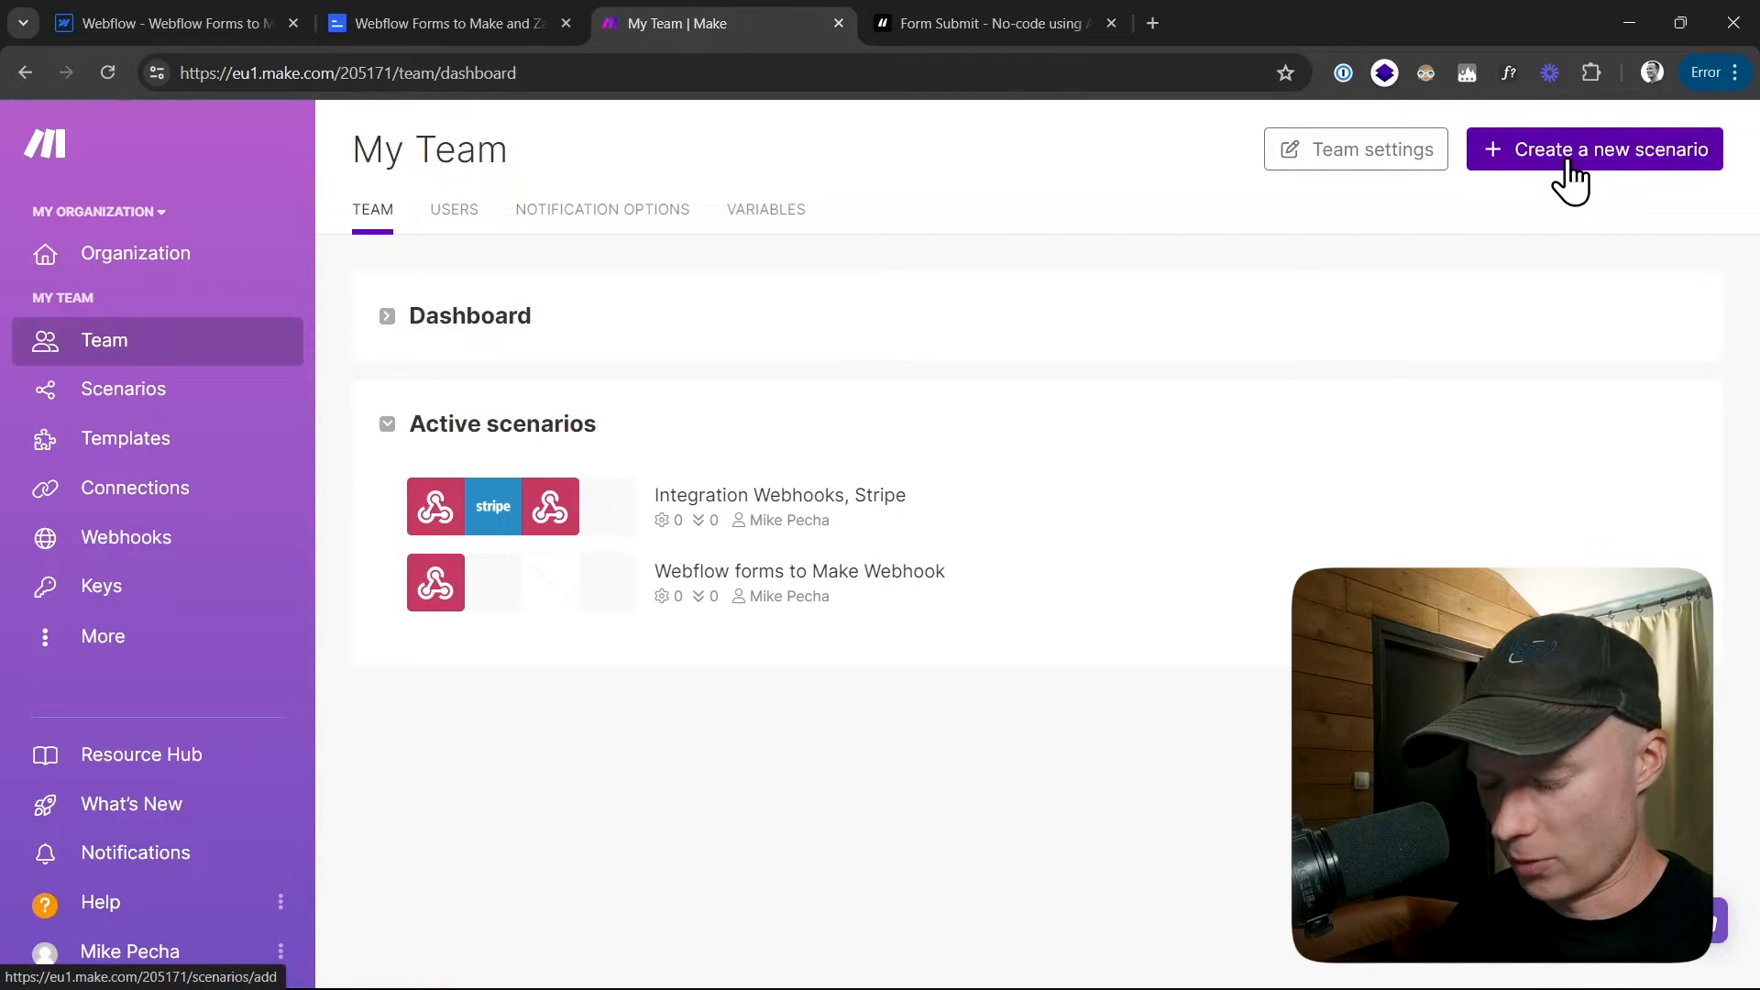
Step: Create a new scenario from the Make My Team dashboard
click(1591, 150)
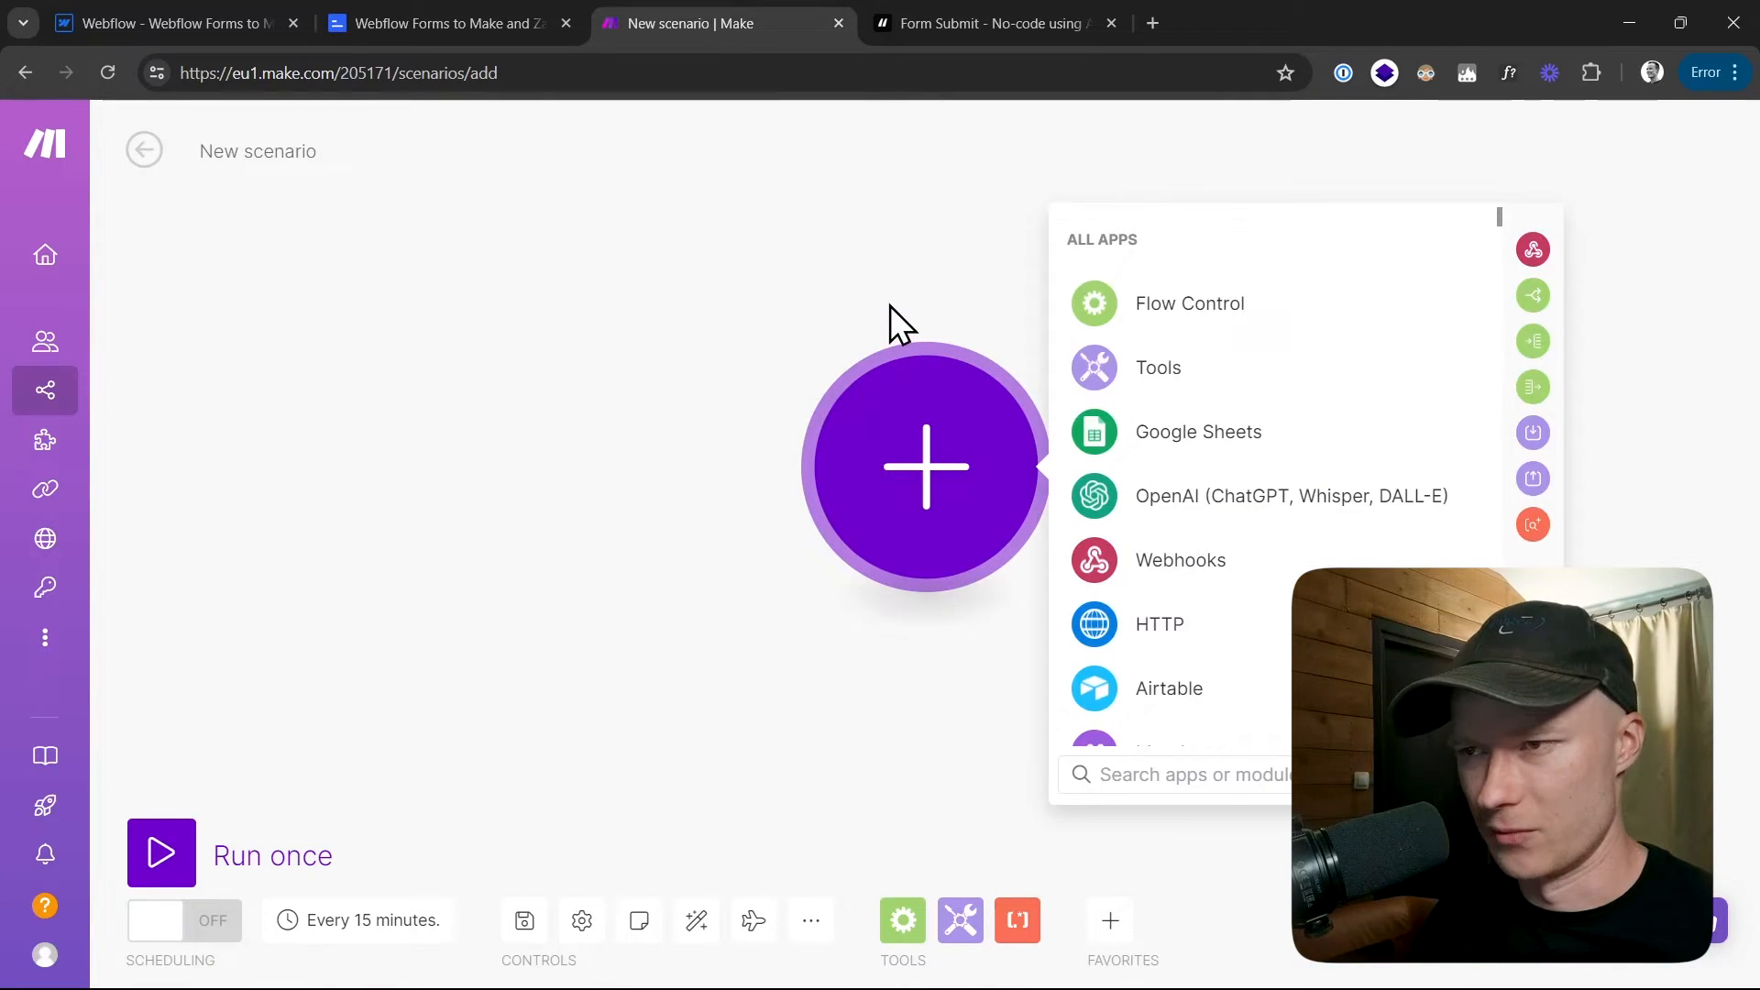
mouse_move(656, 626)
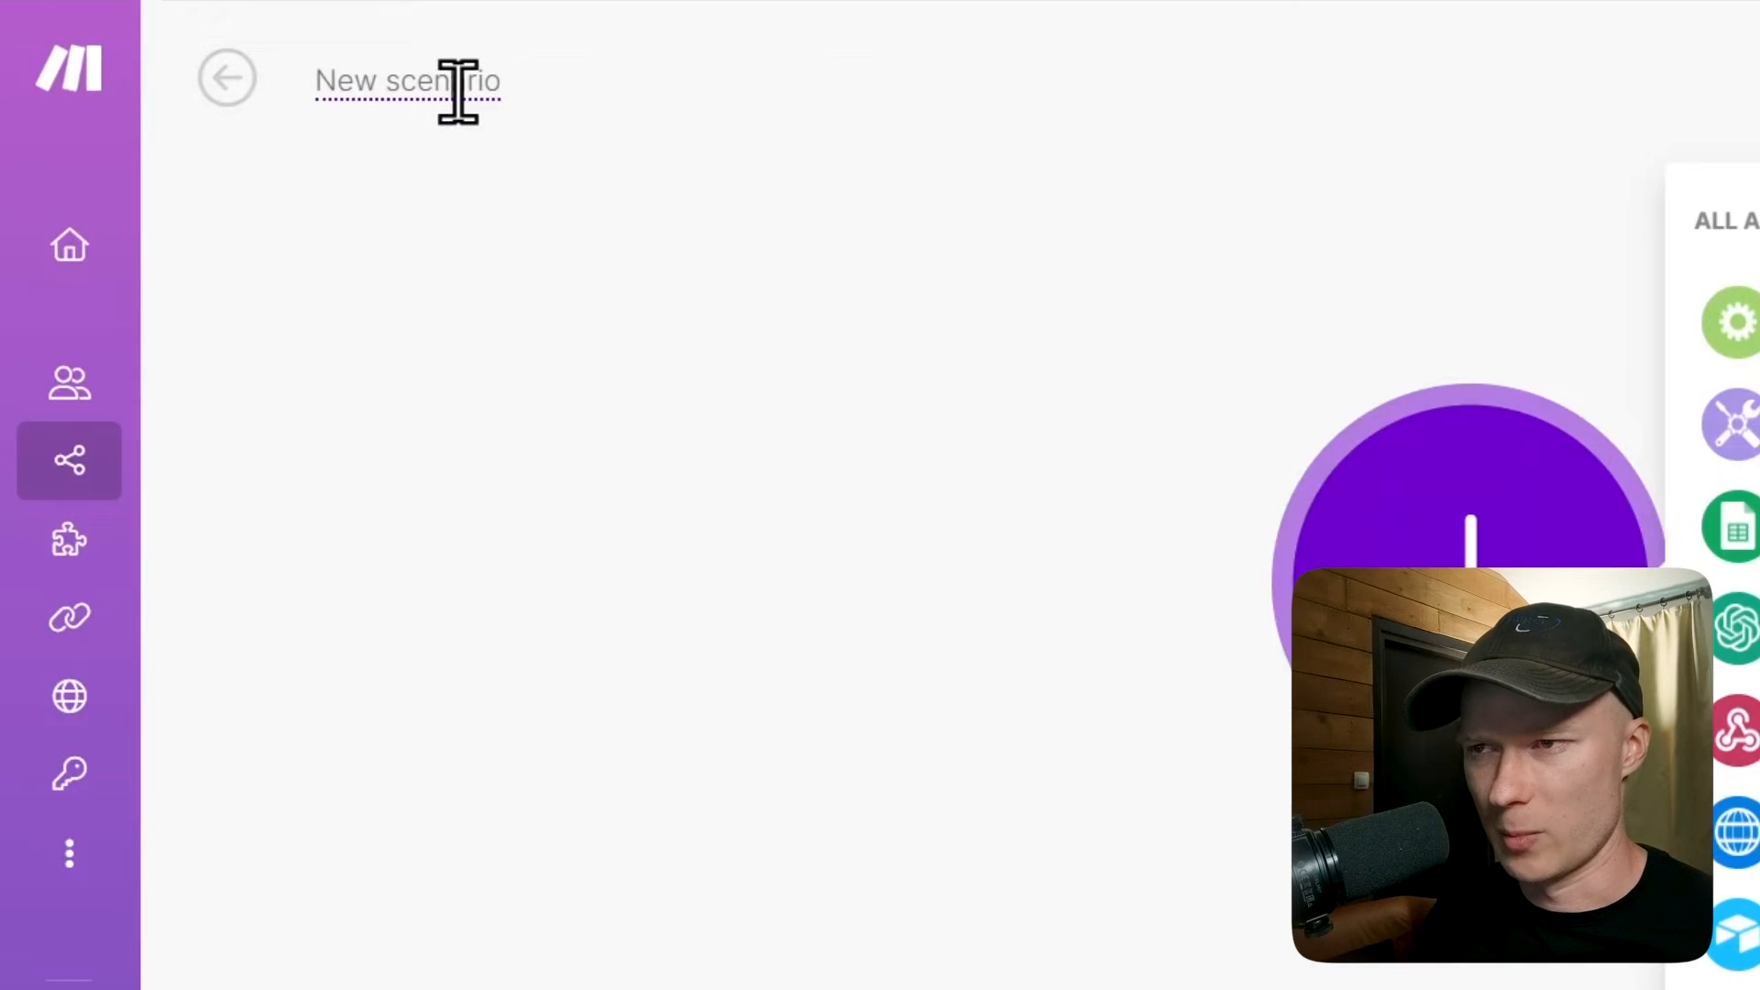
Step: Rename the scenario 'Webflow Form to Make.com Webhook' and begin searching the app picker
key(Backspace)
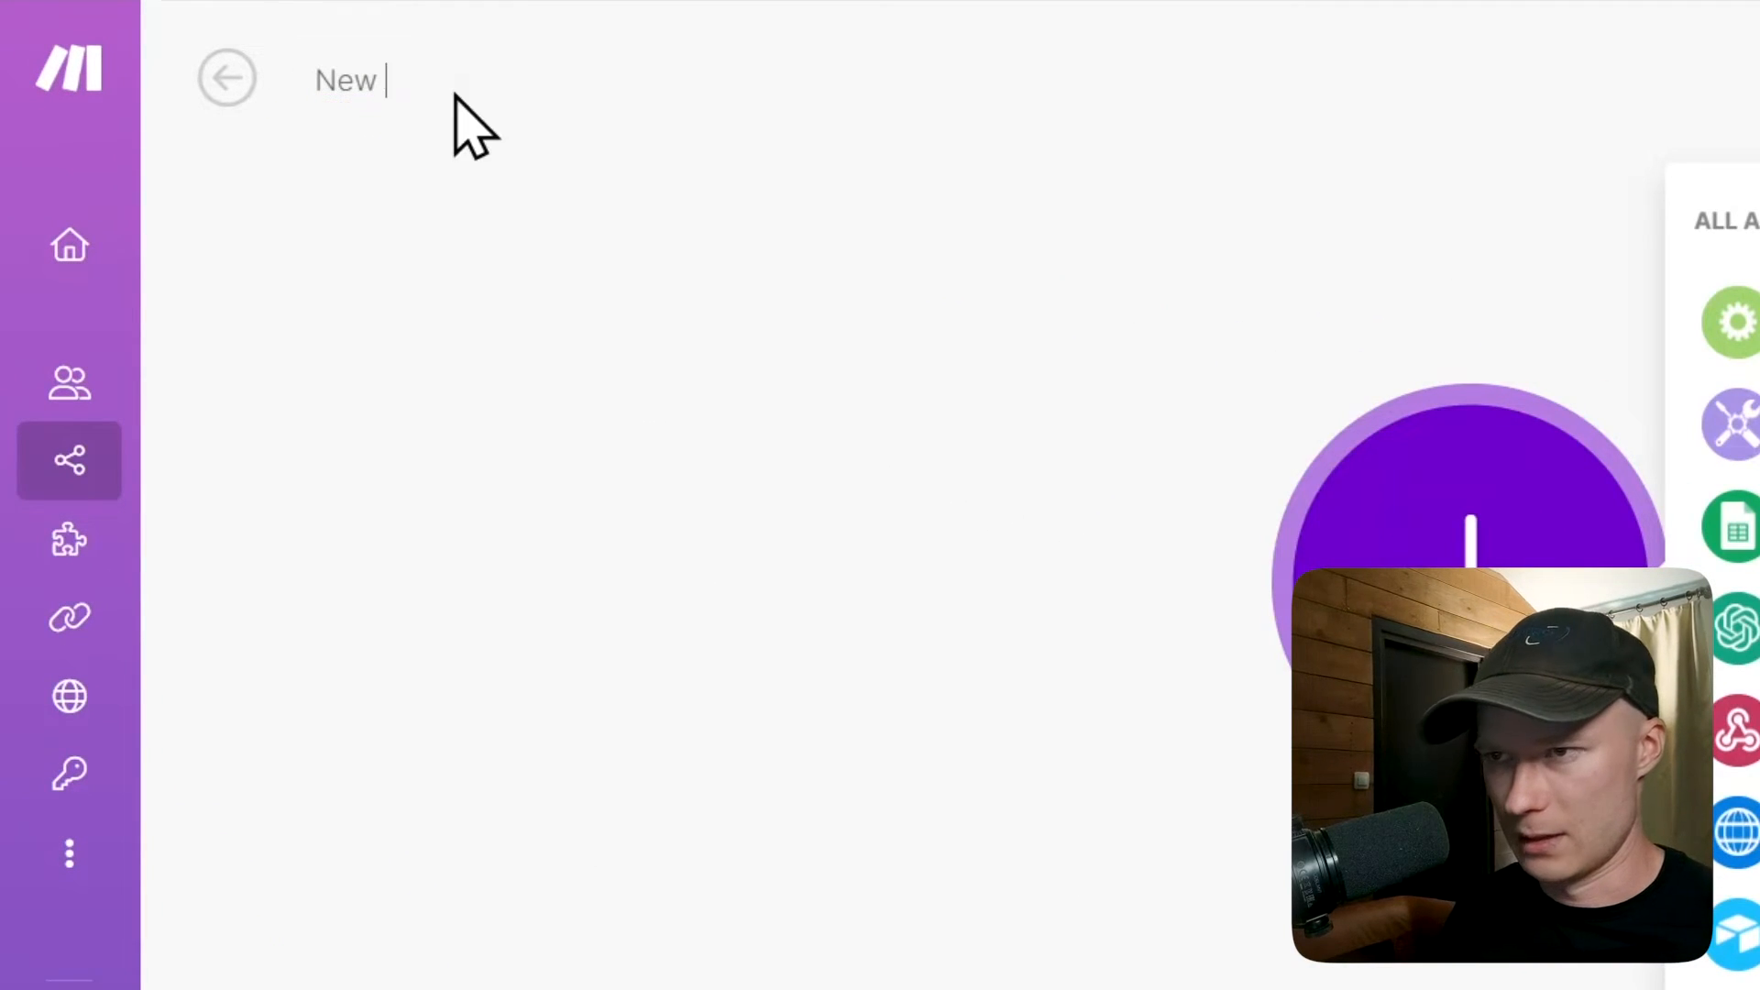
text(Webflow)
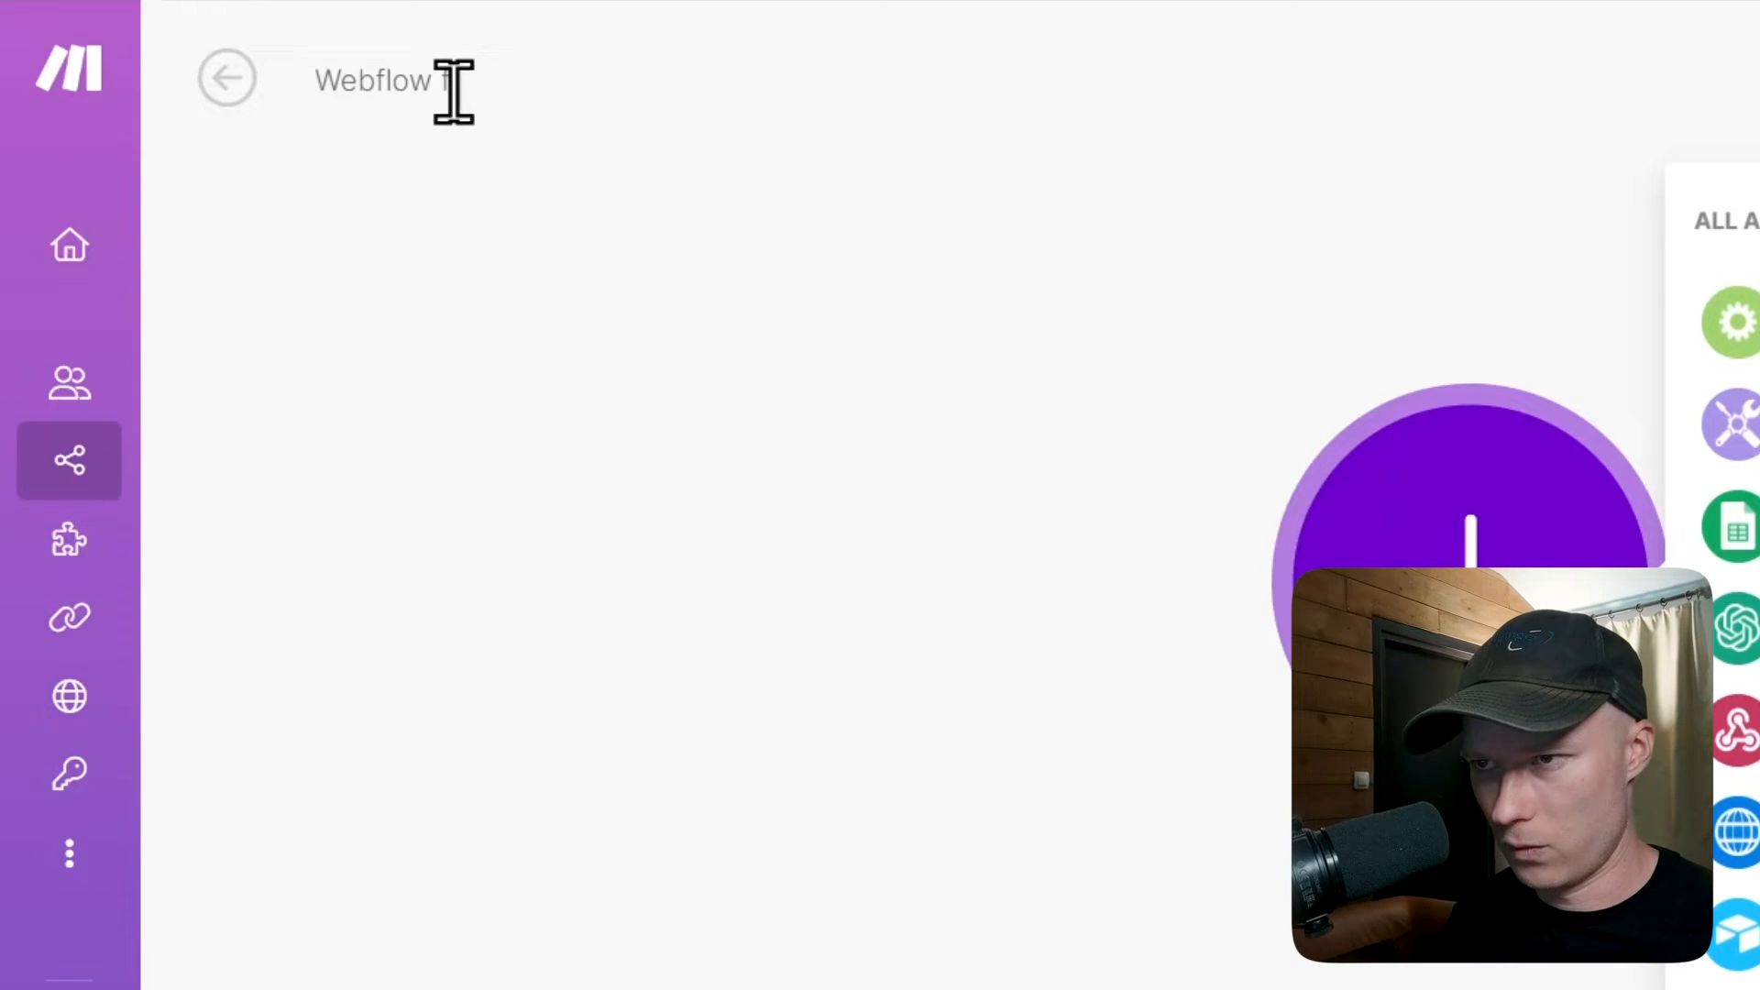
text(Form to Mak)
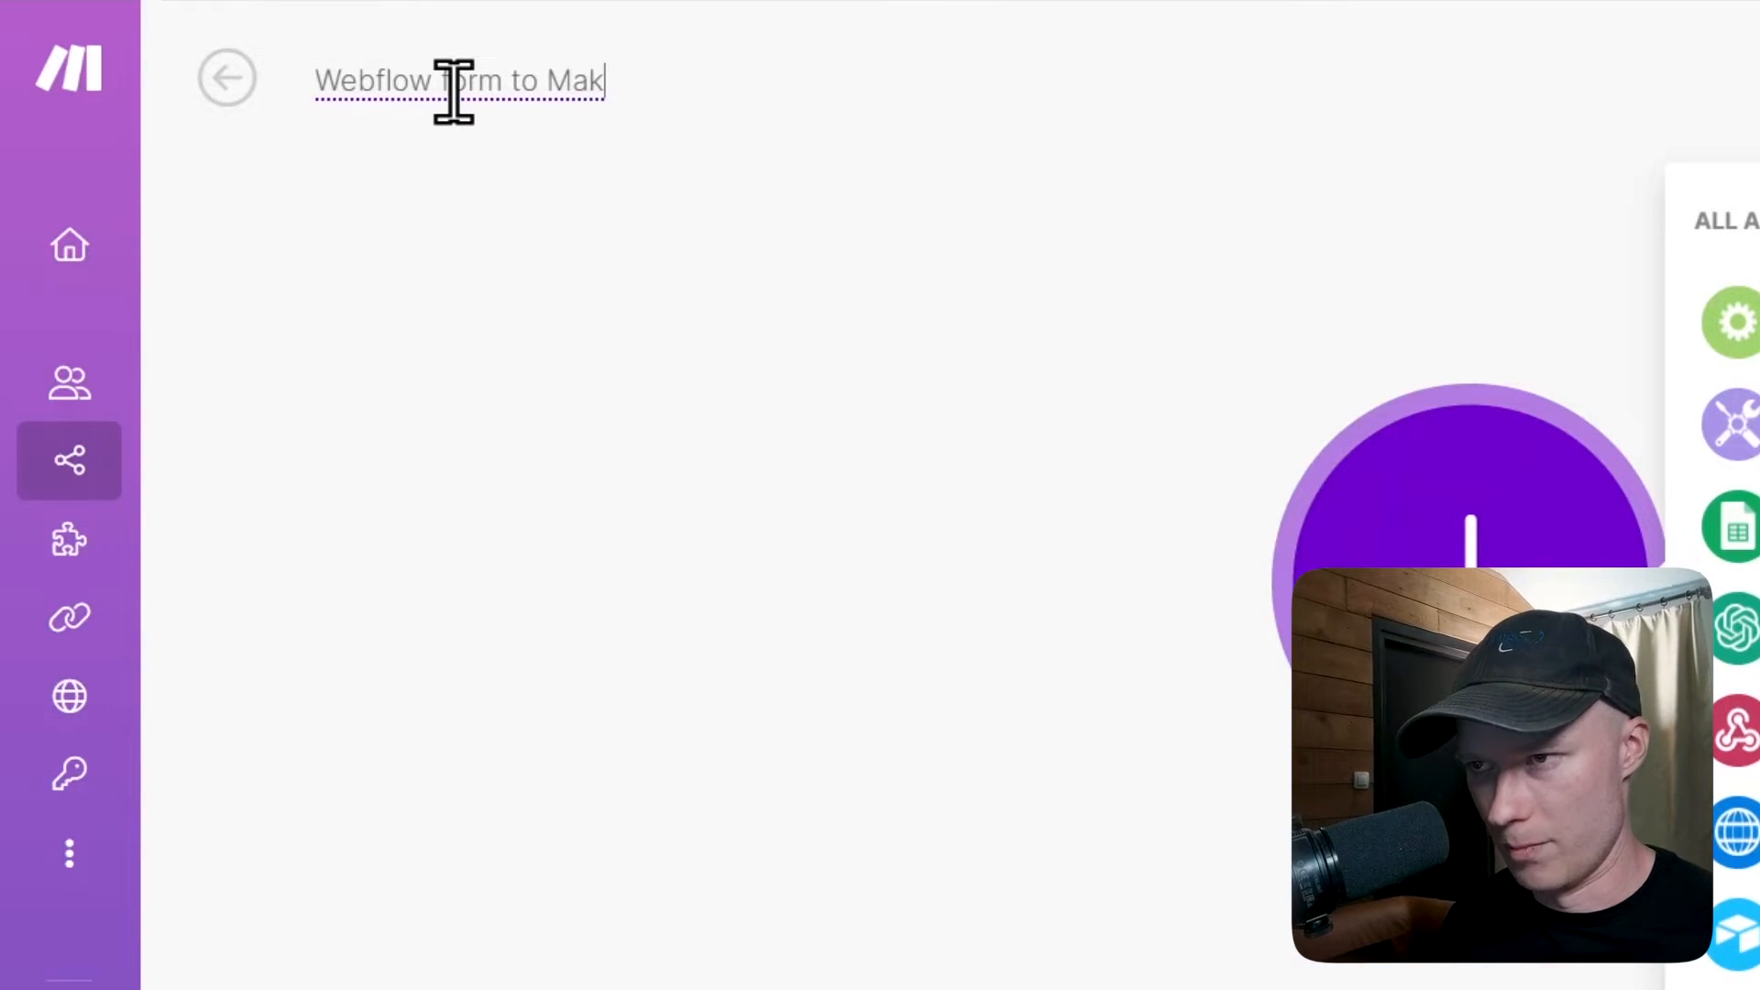
text(e.com Webhook)
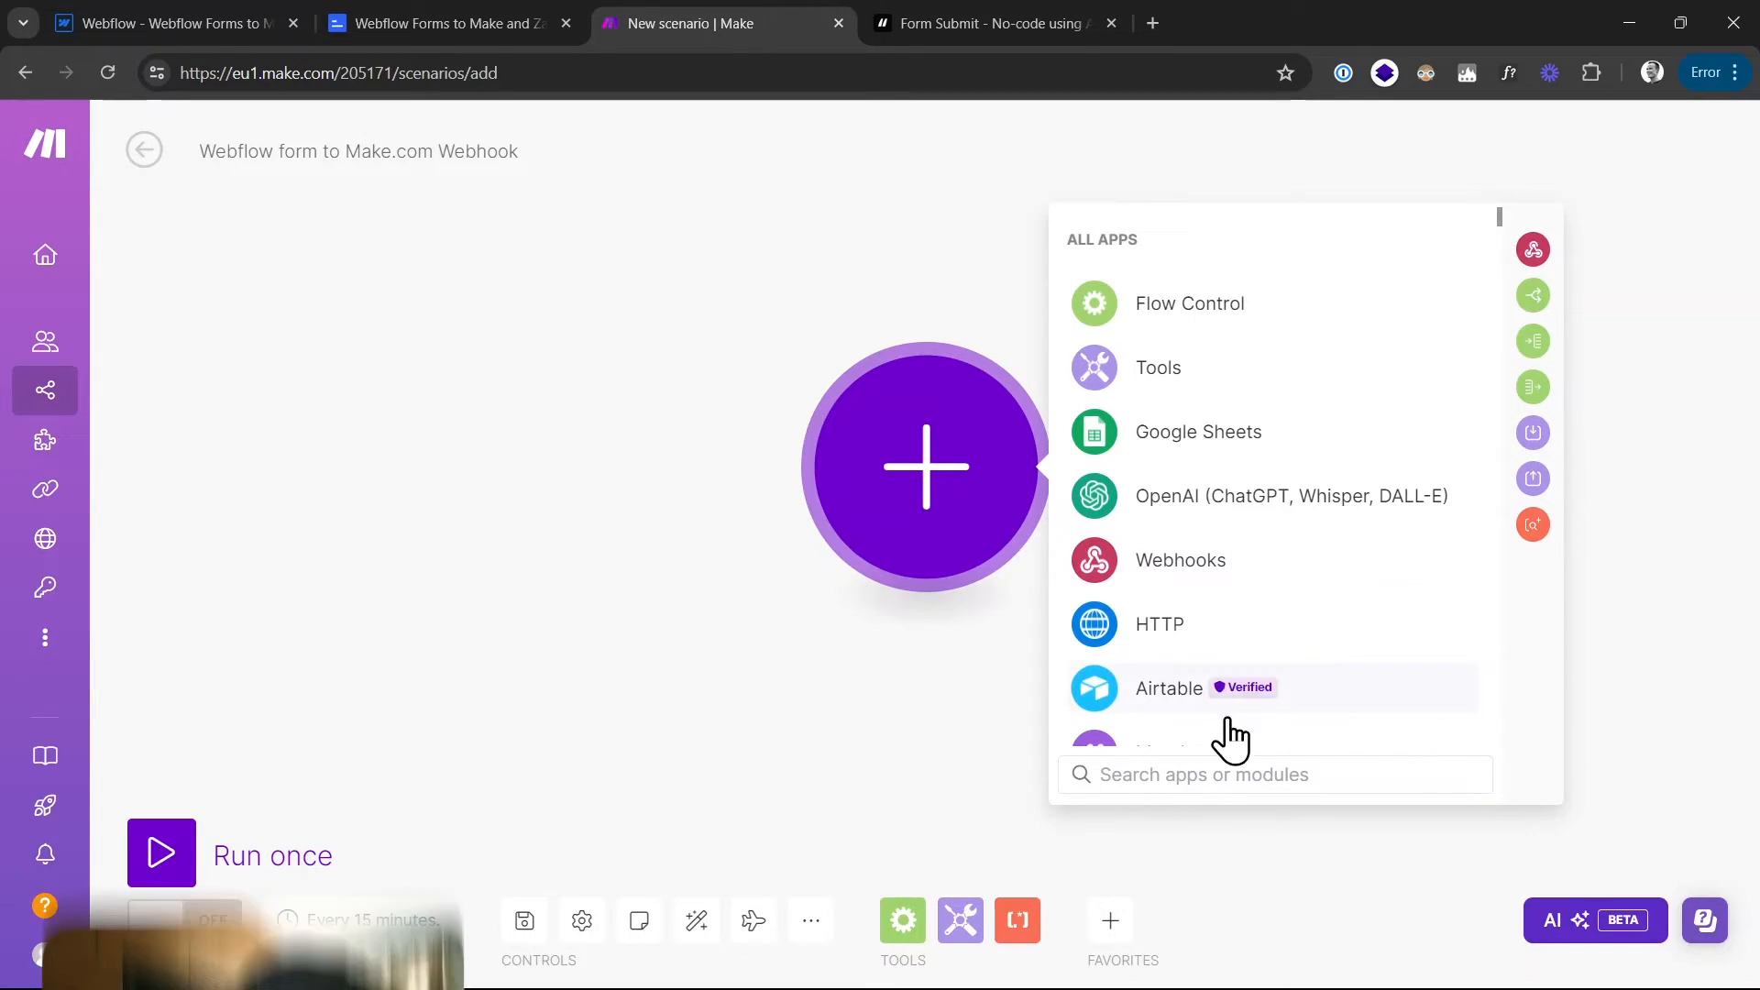
text(w)
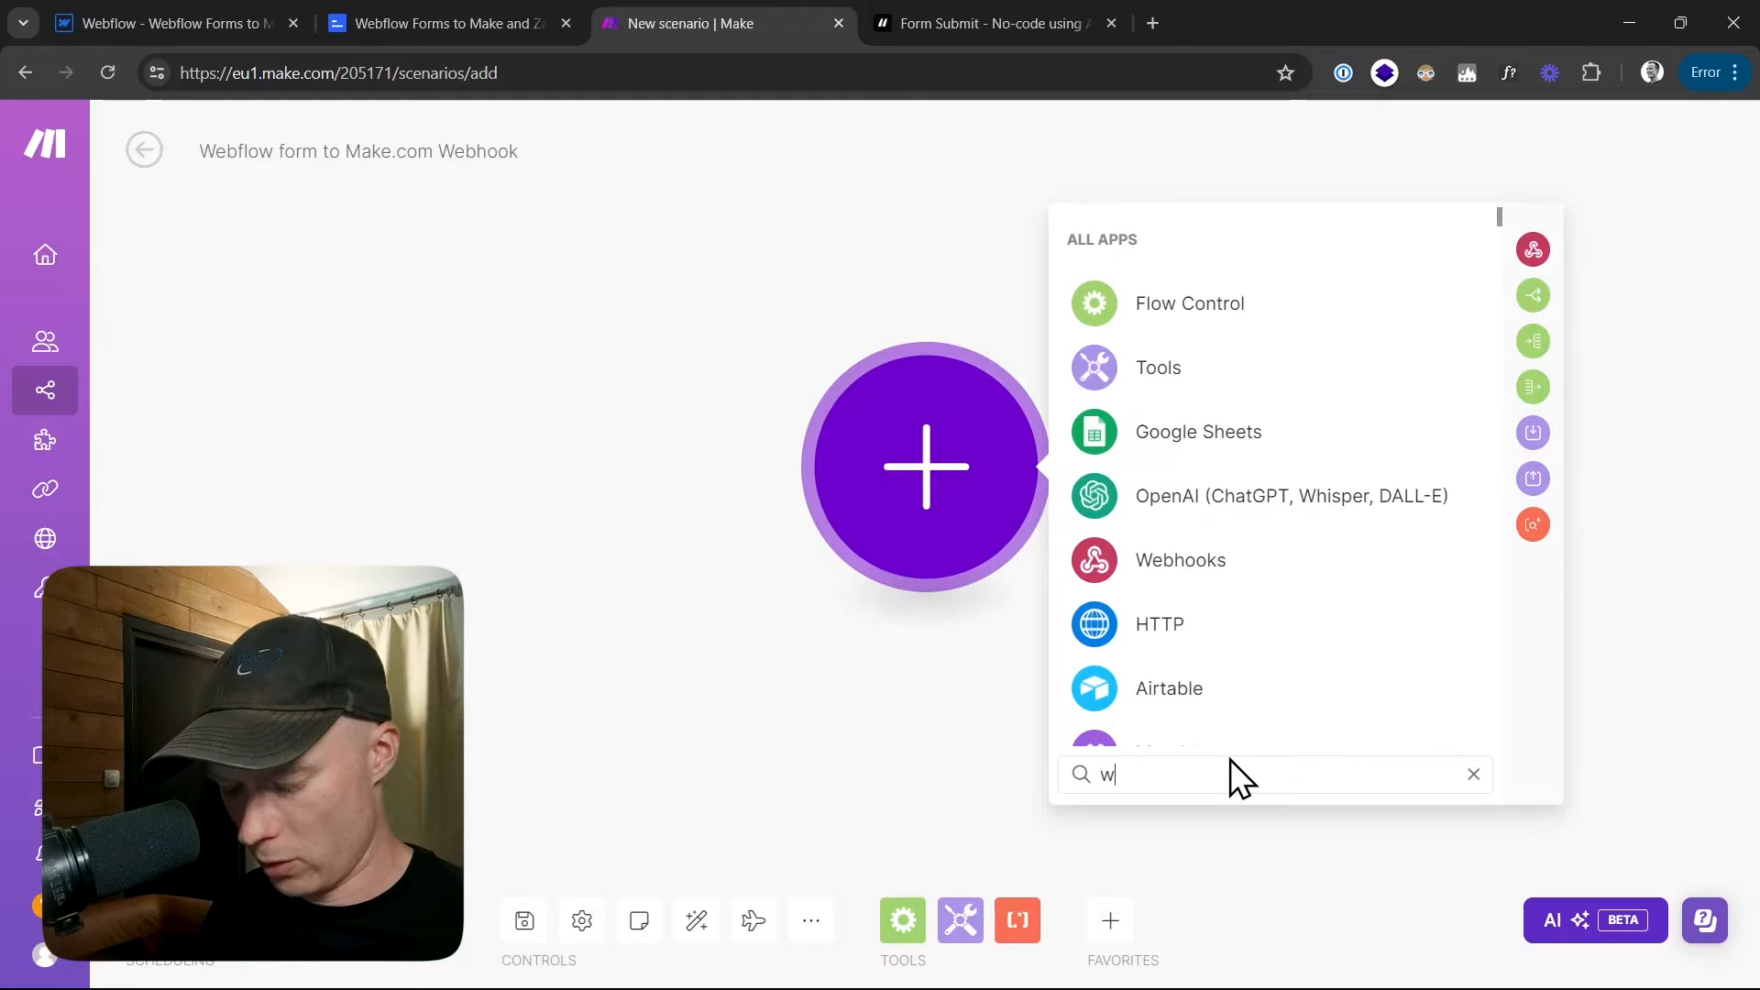
text(ebhook)
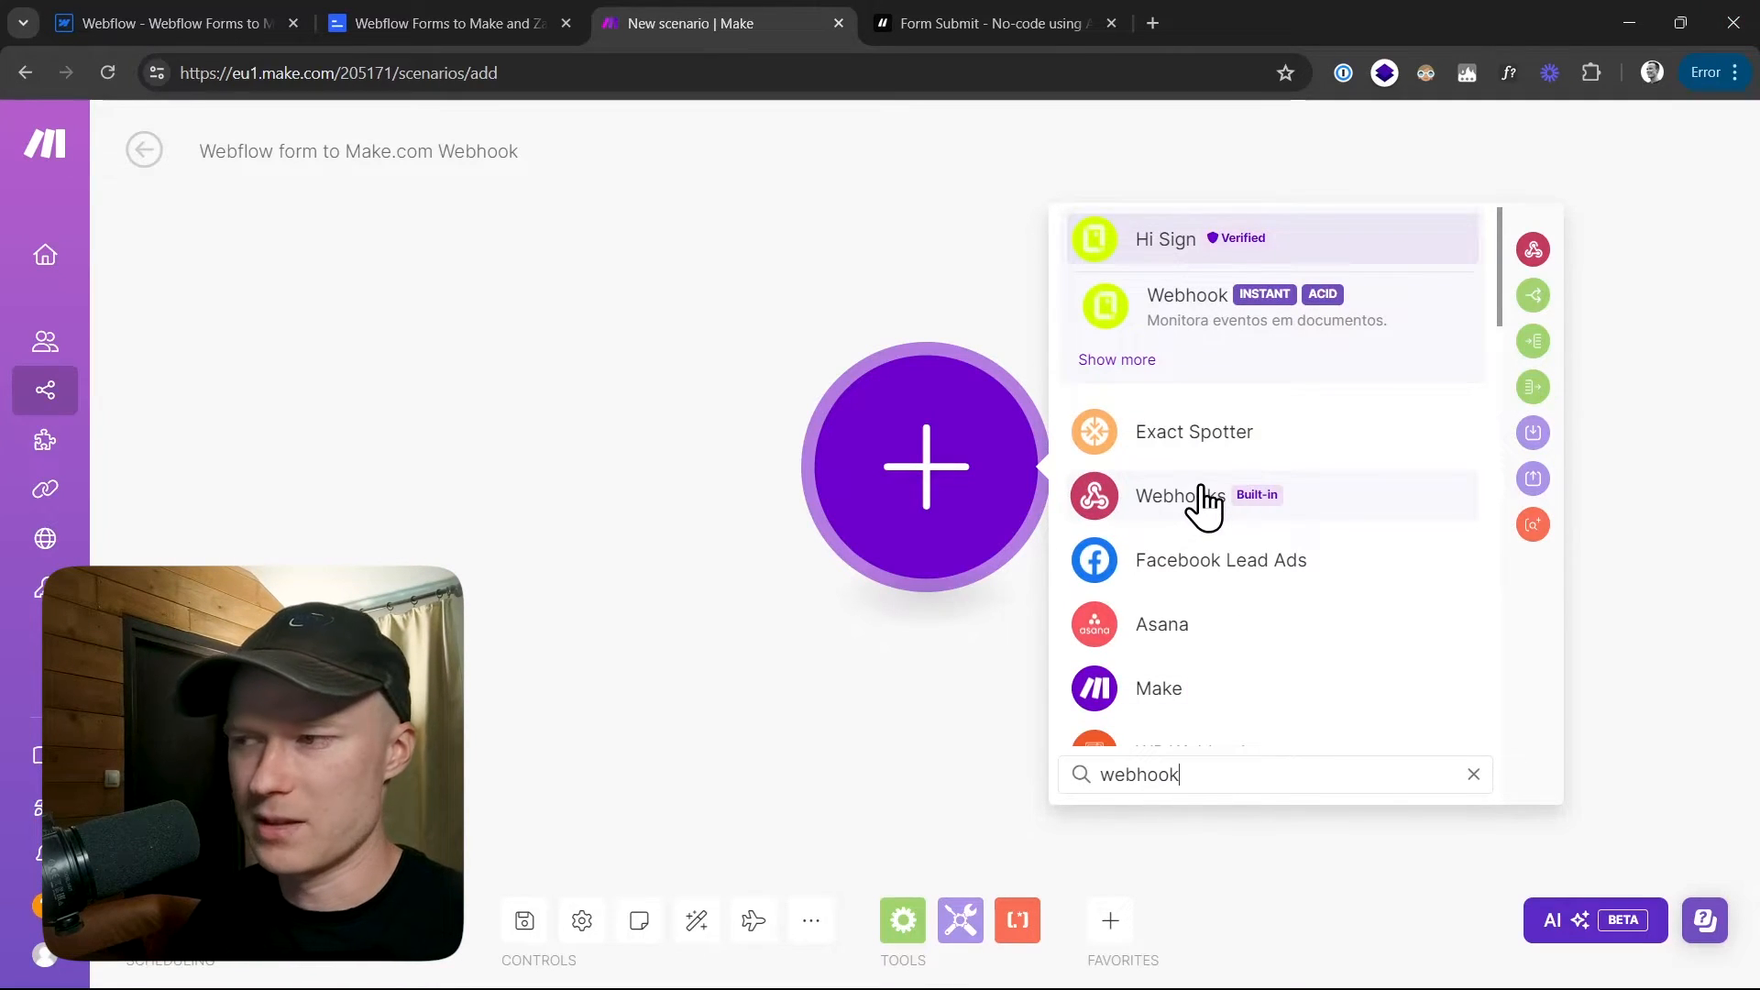
click(1167, 495)
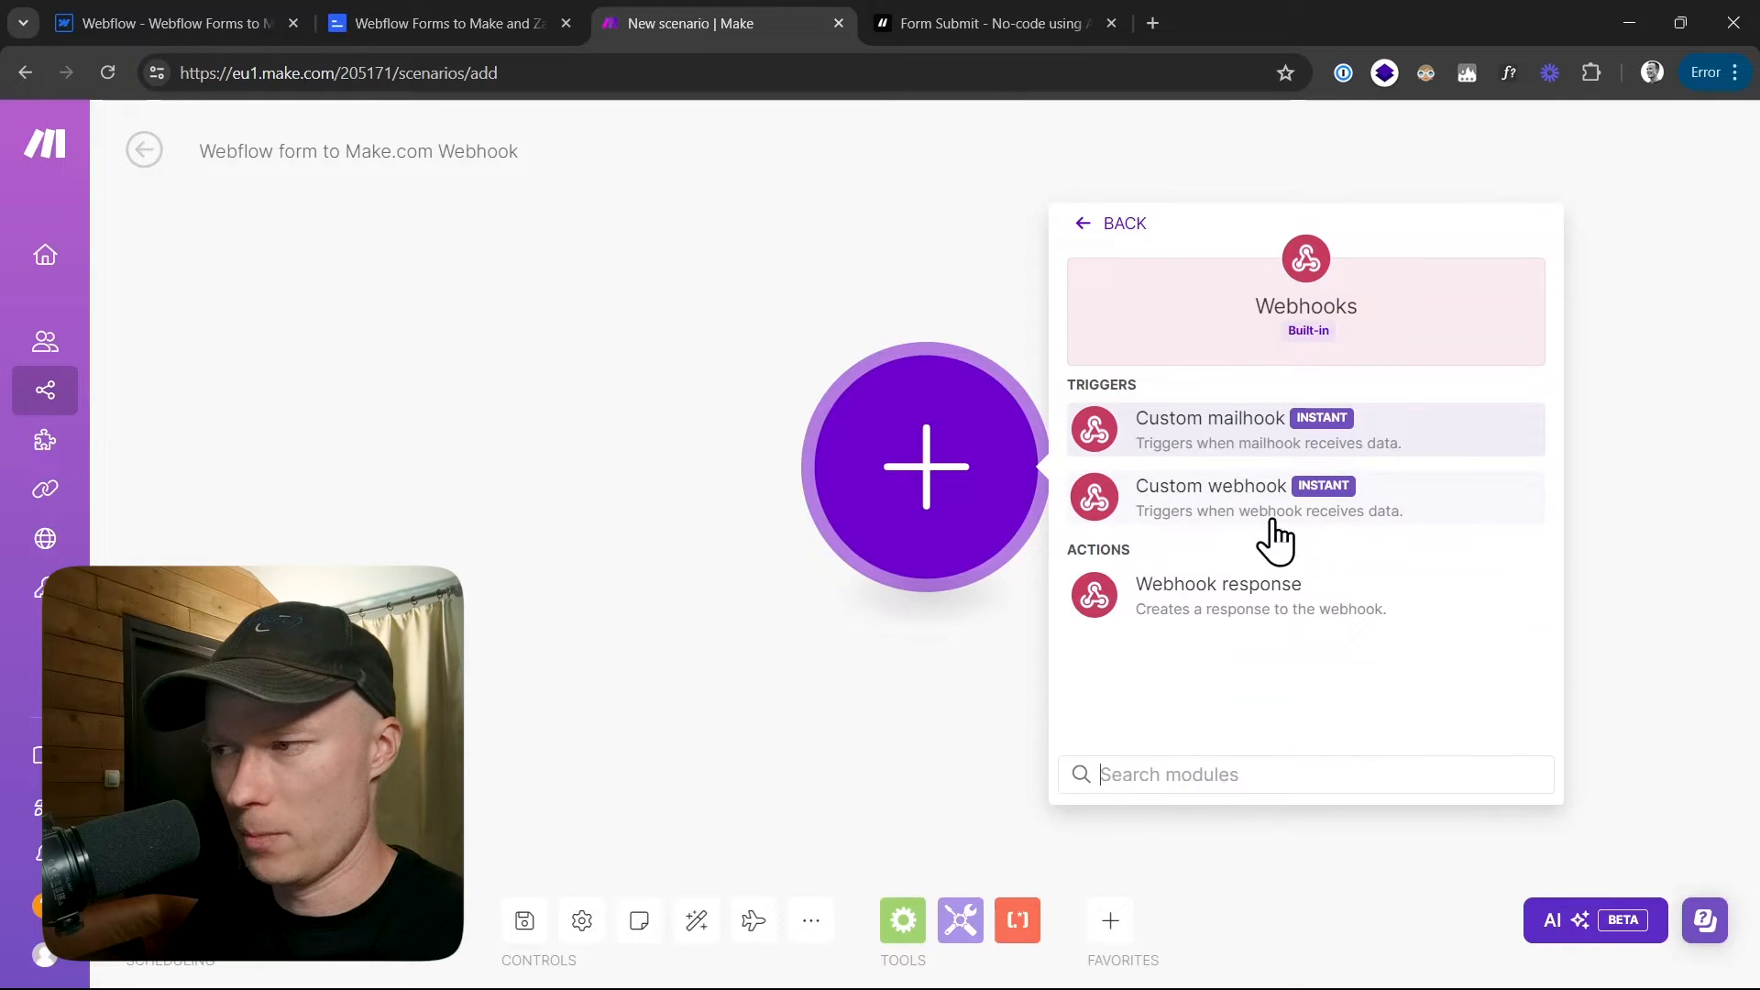
click(1209, 485)
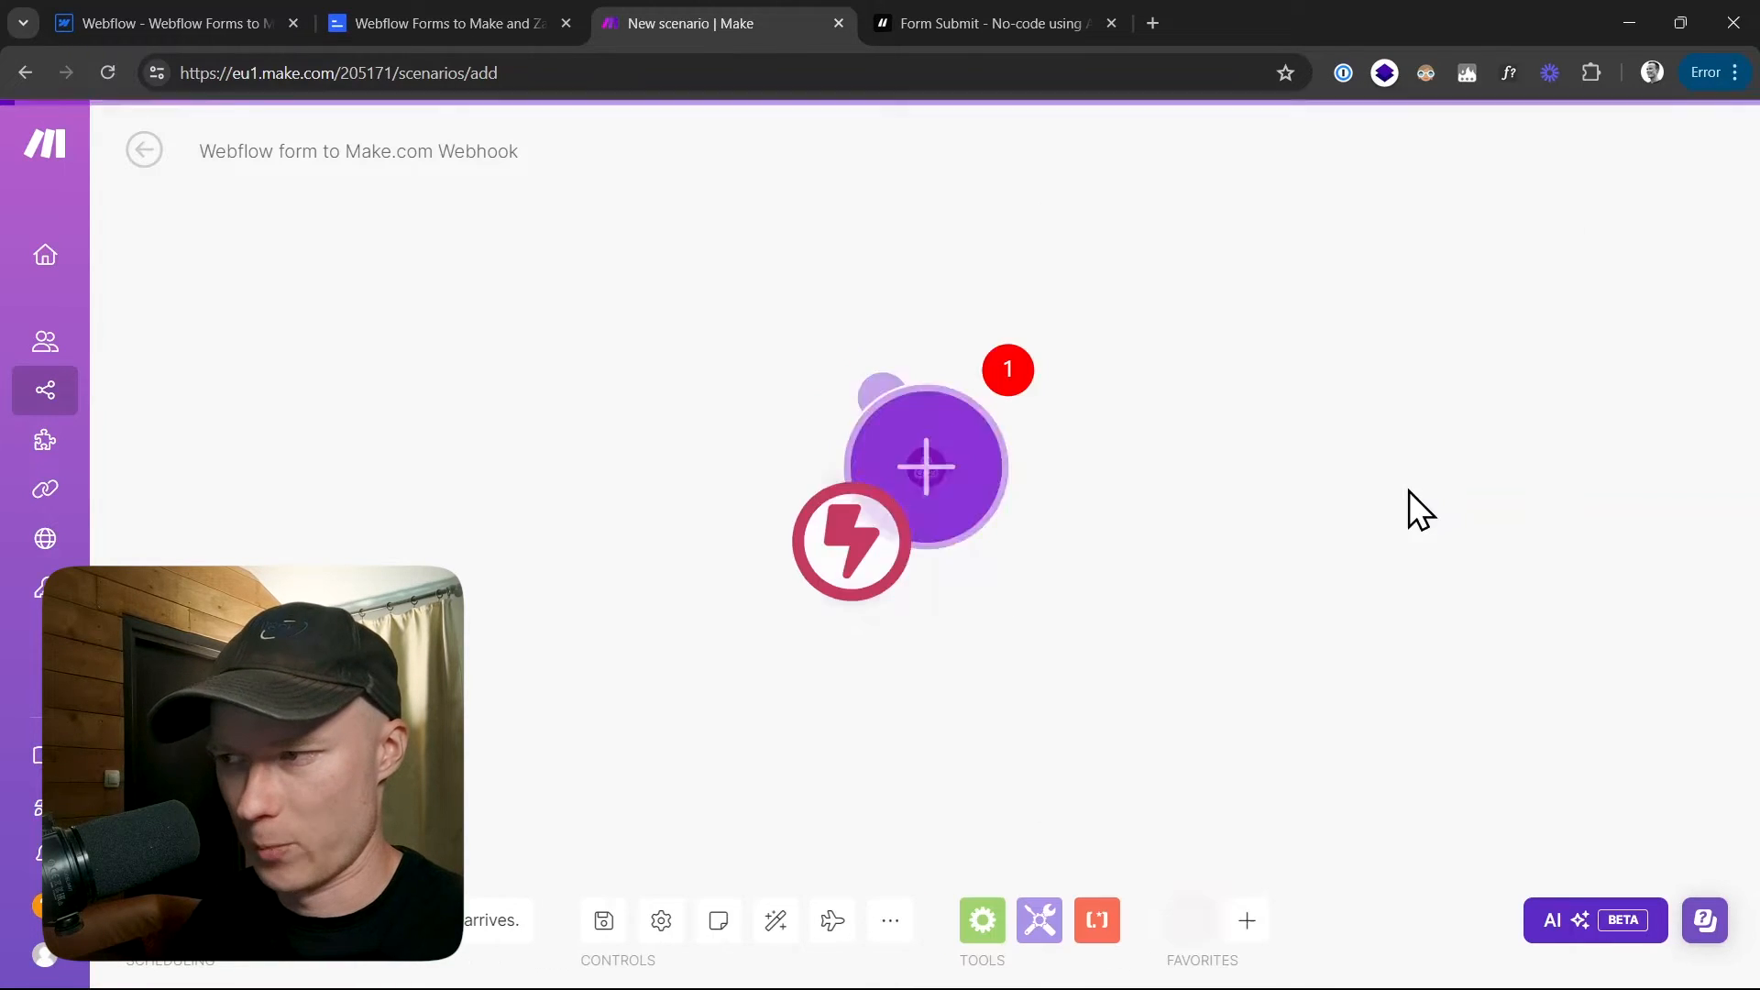
click(926, 466)
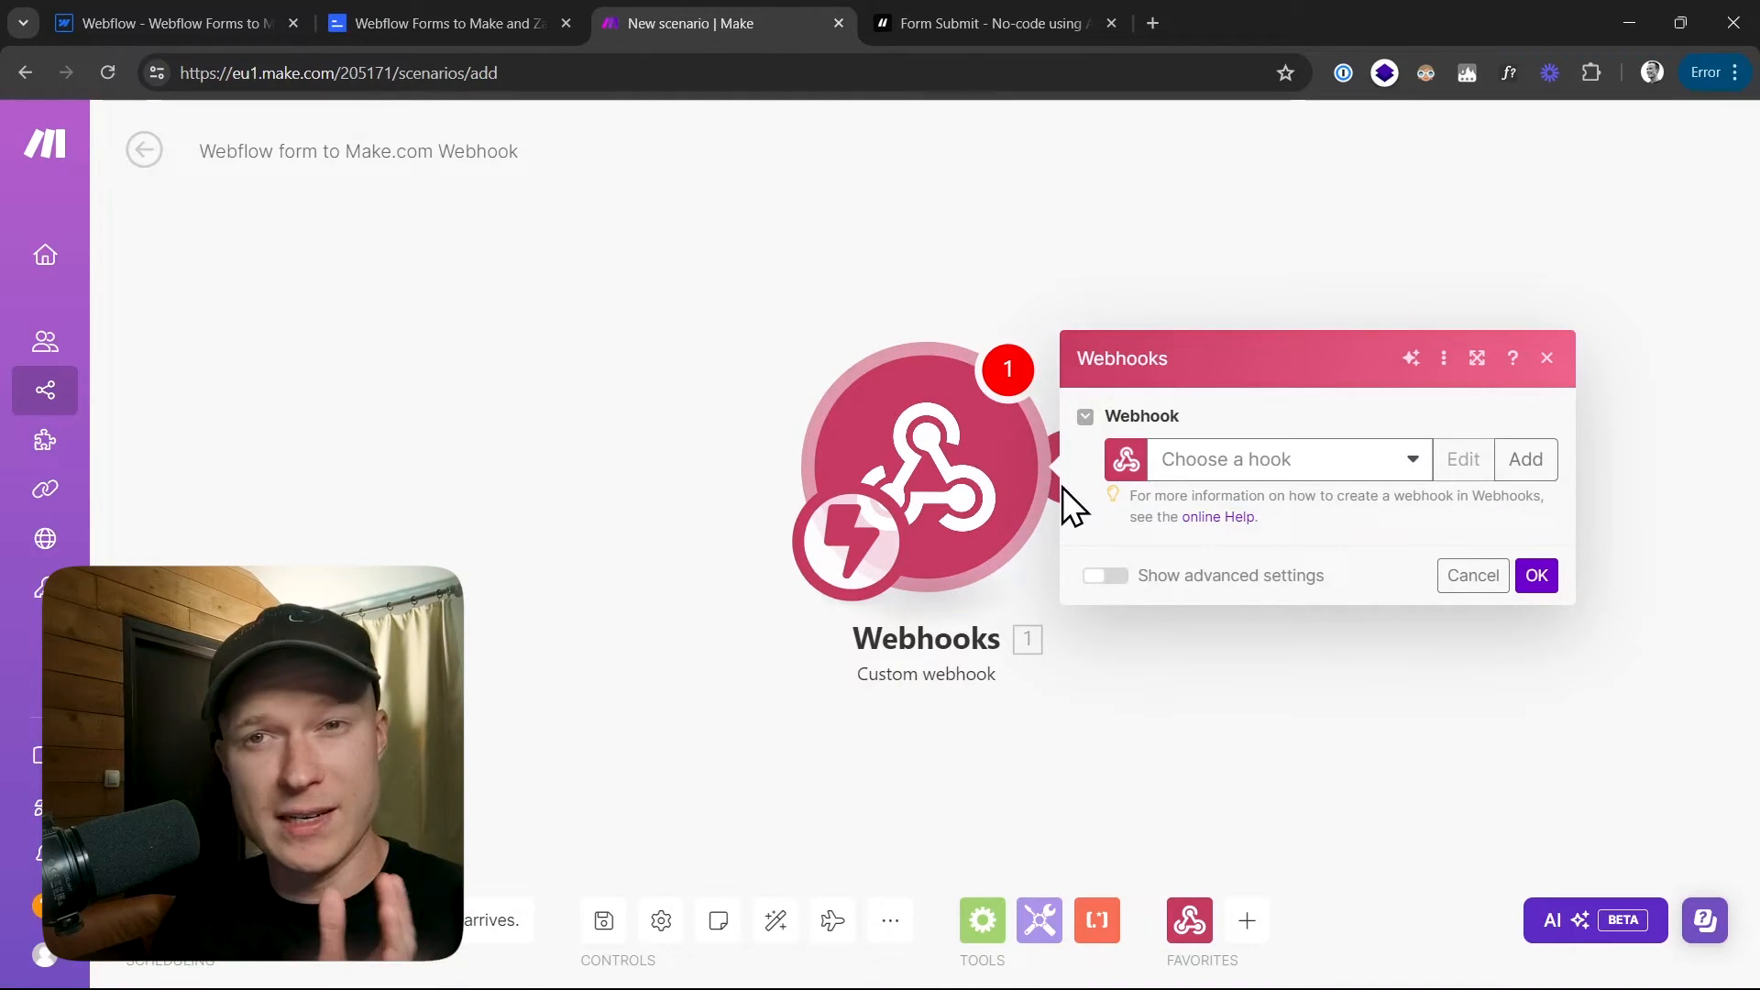
mouse_move(971, 499)
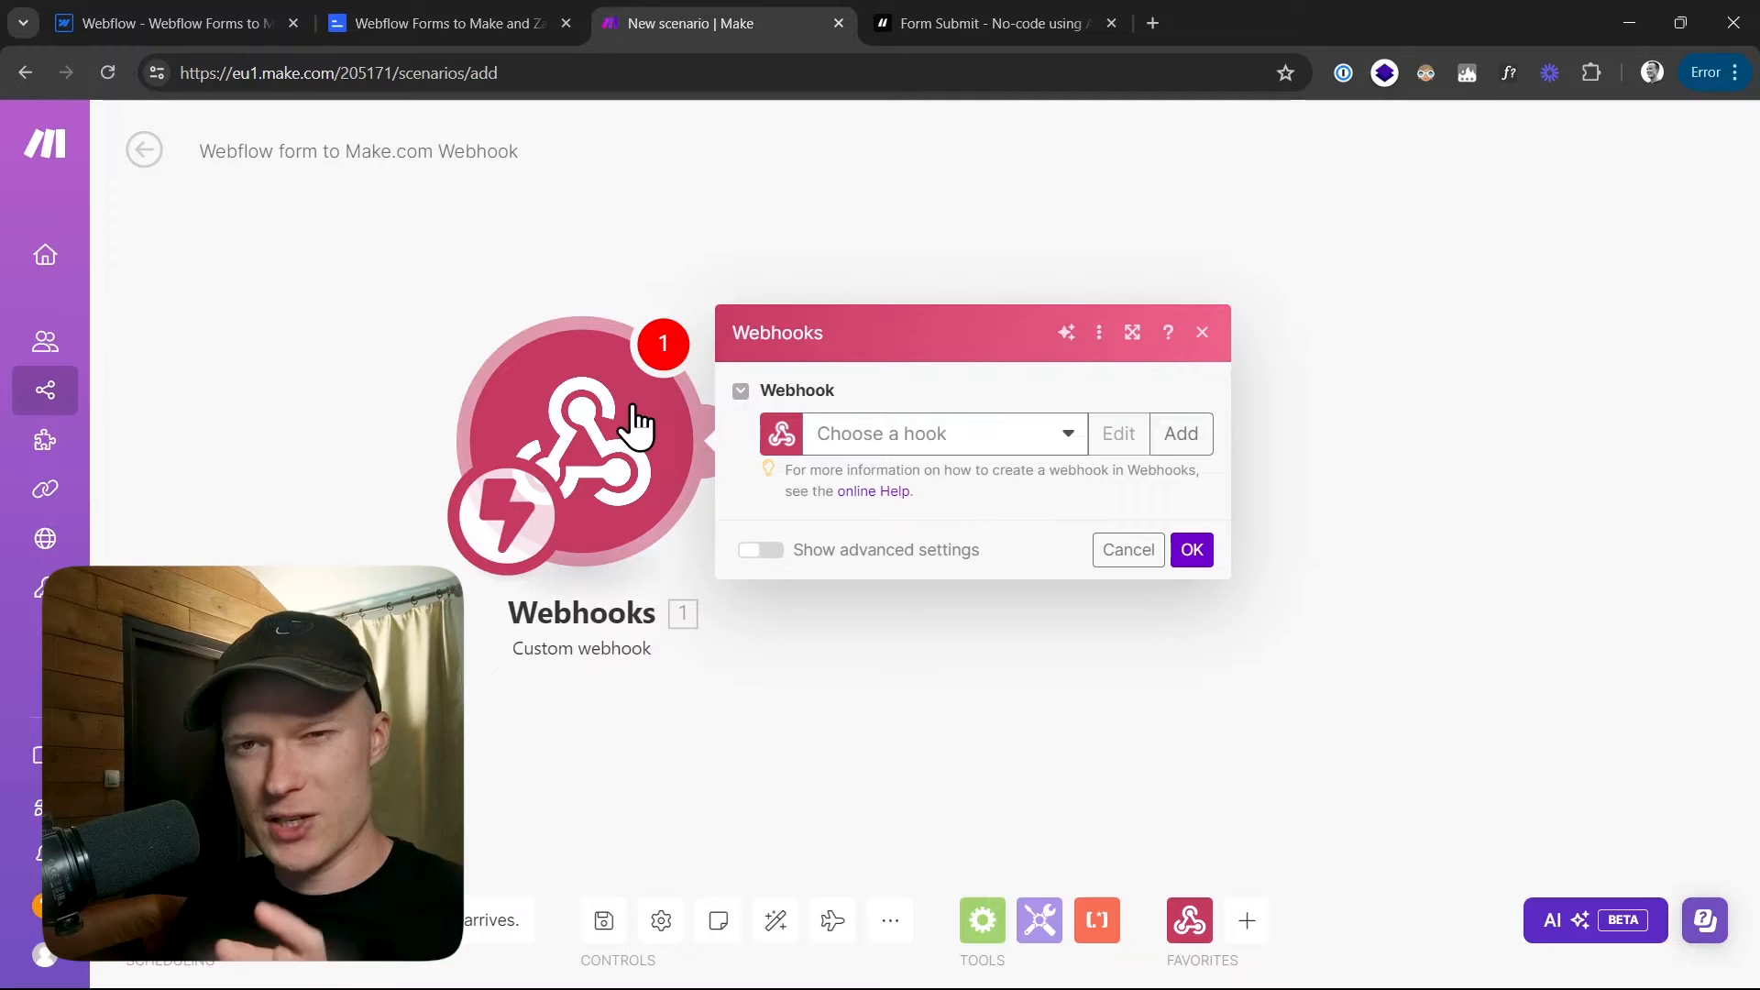
mouse_move(638, 405)
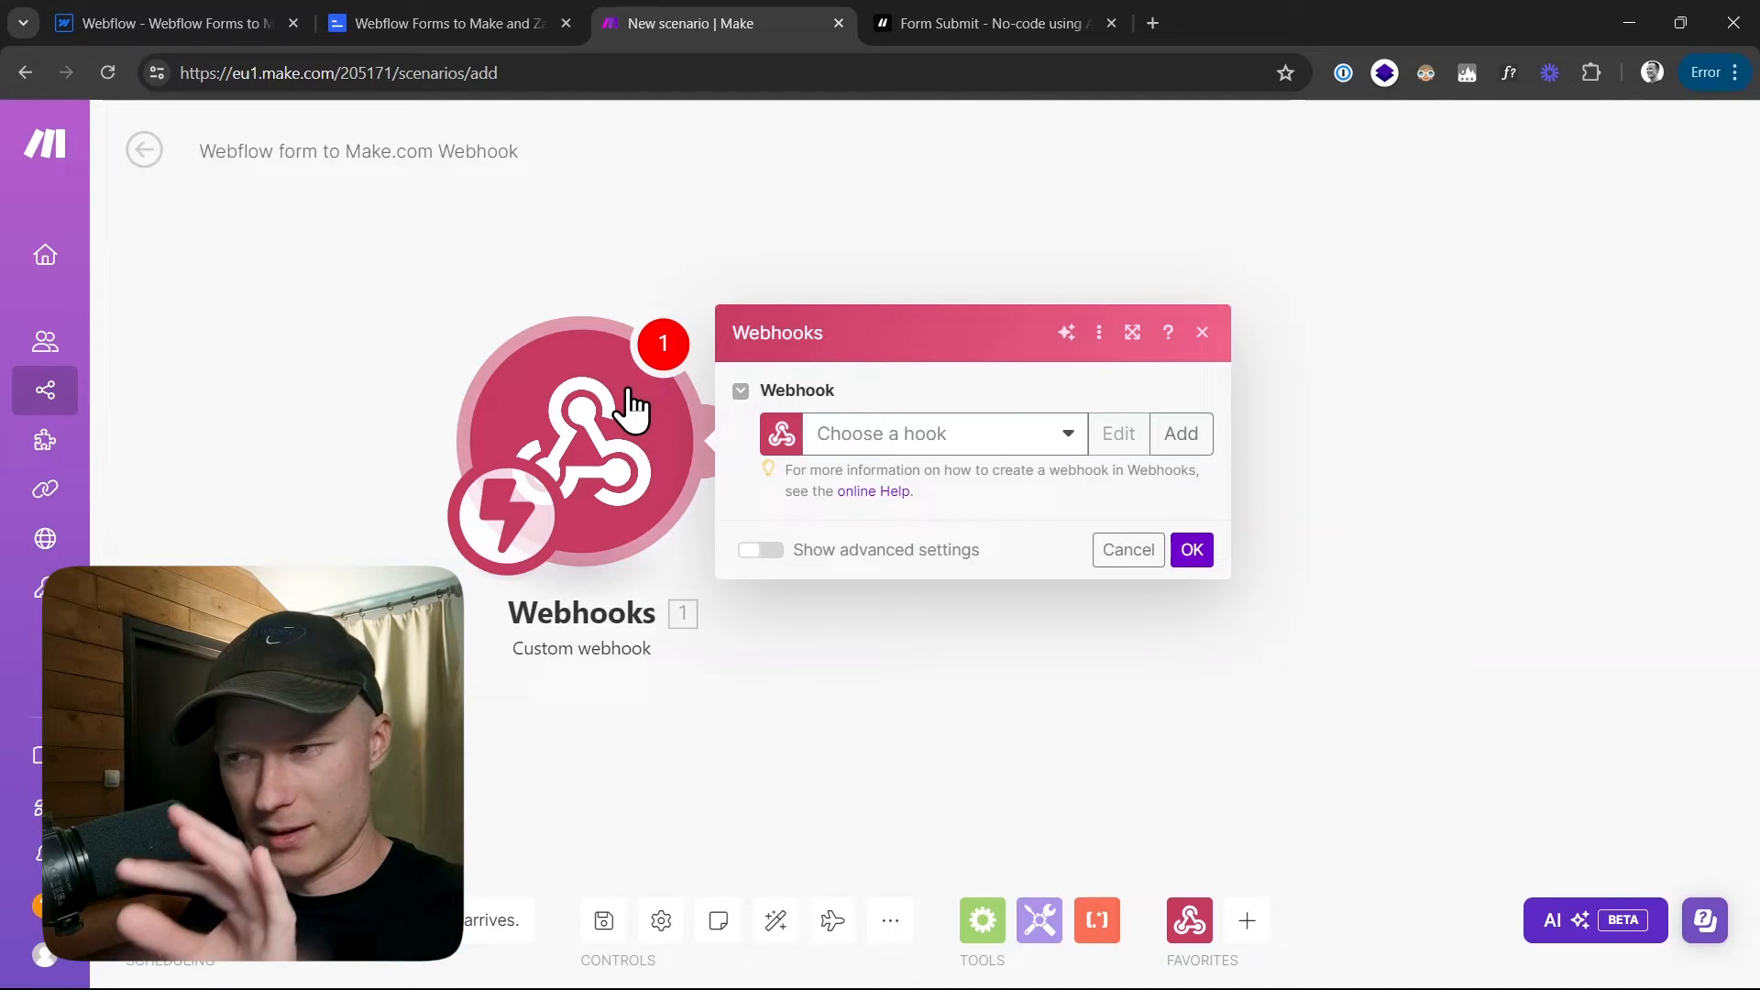
mouse_move(735, 466)
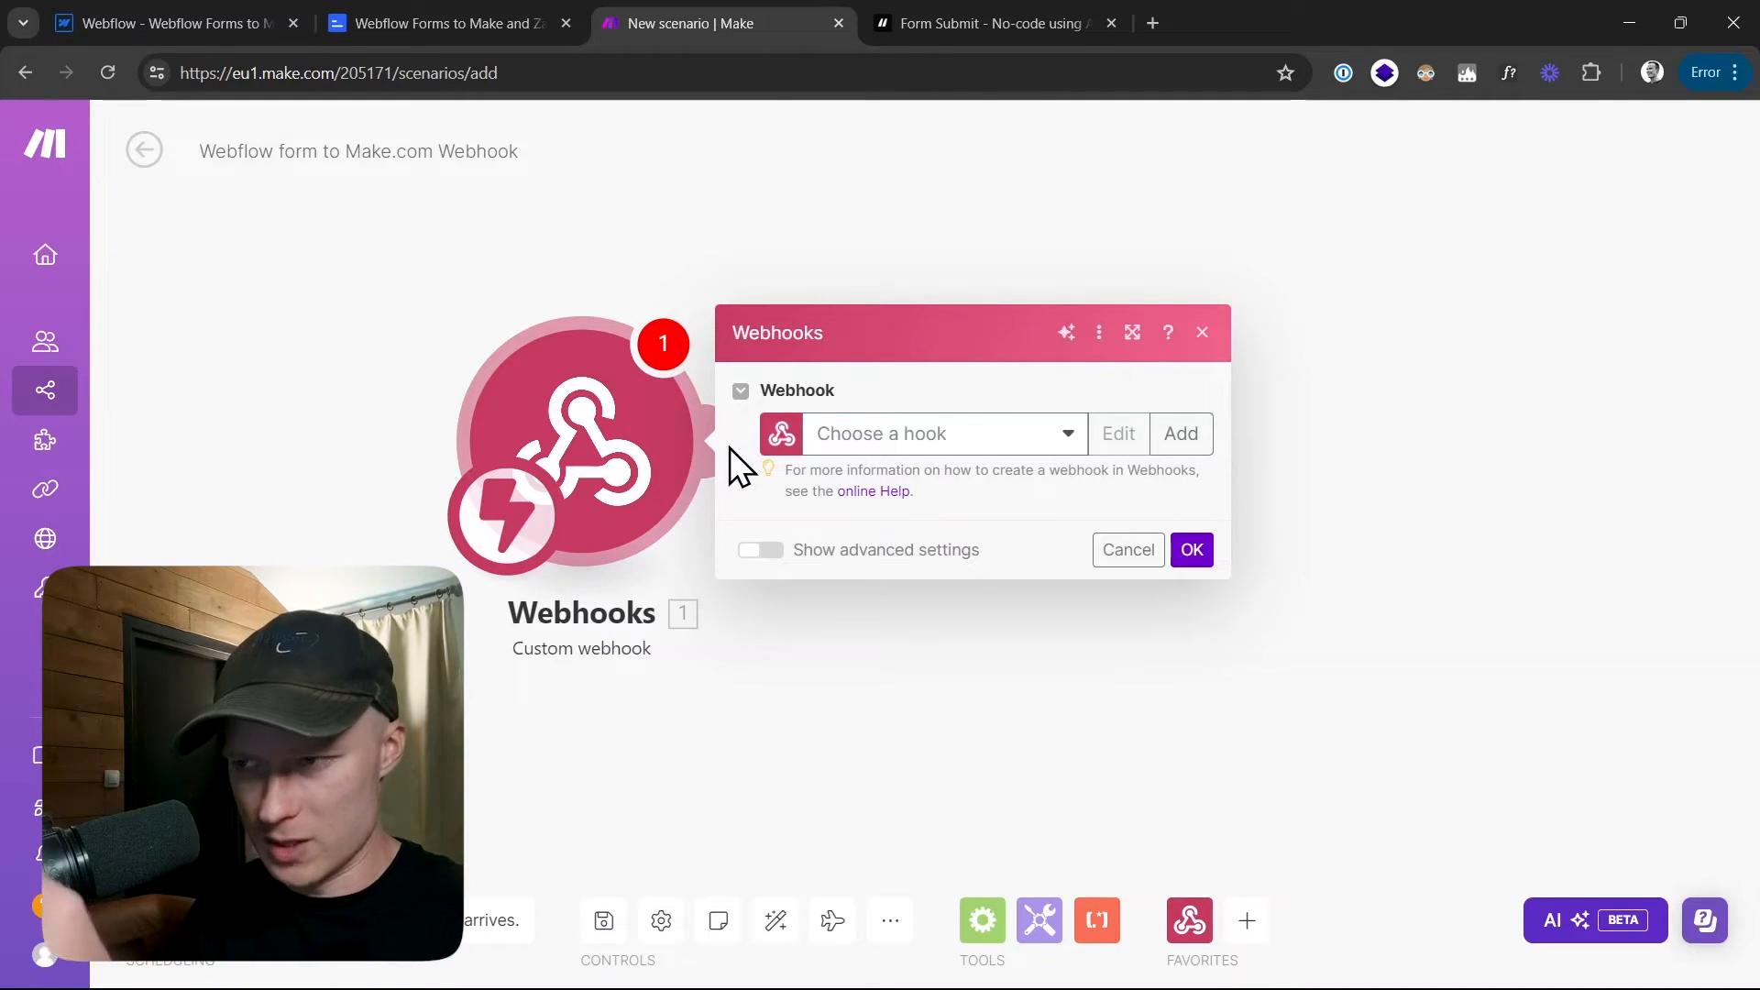
mouse_move(480, 253)
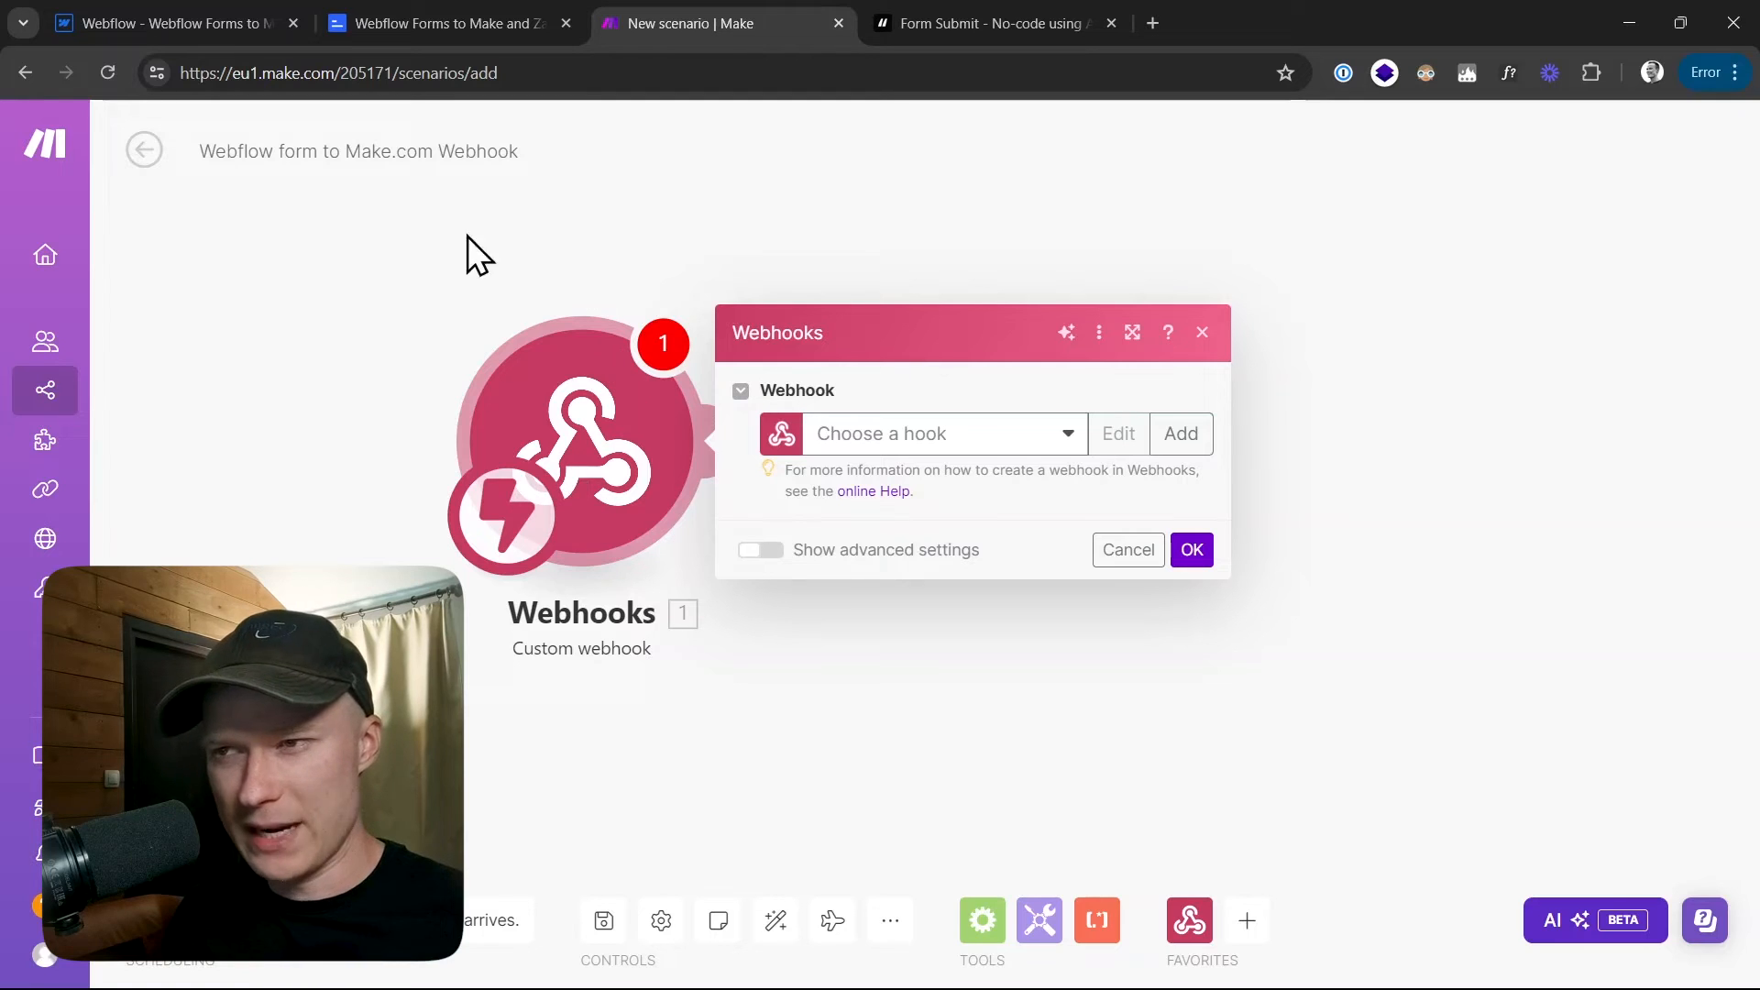
mouse_move(419, 308)
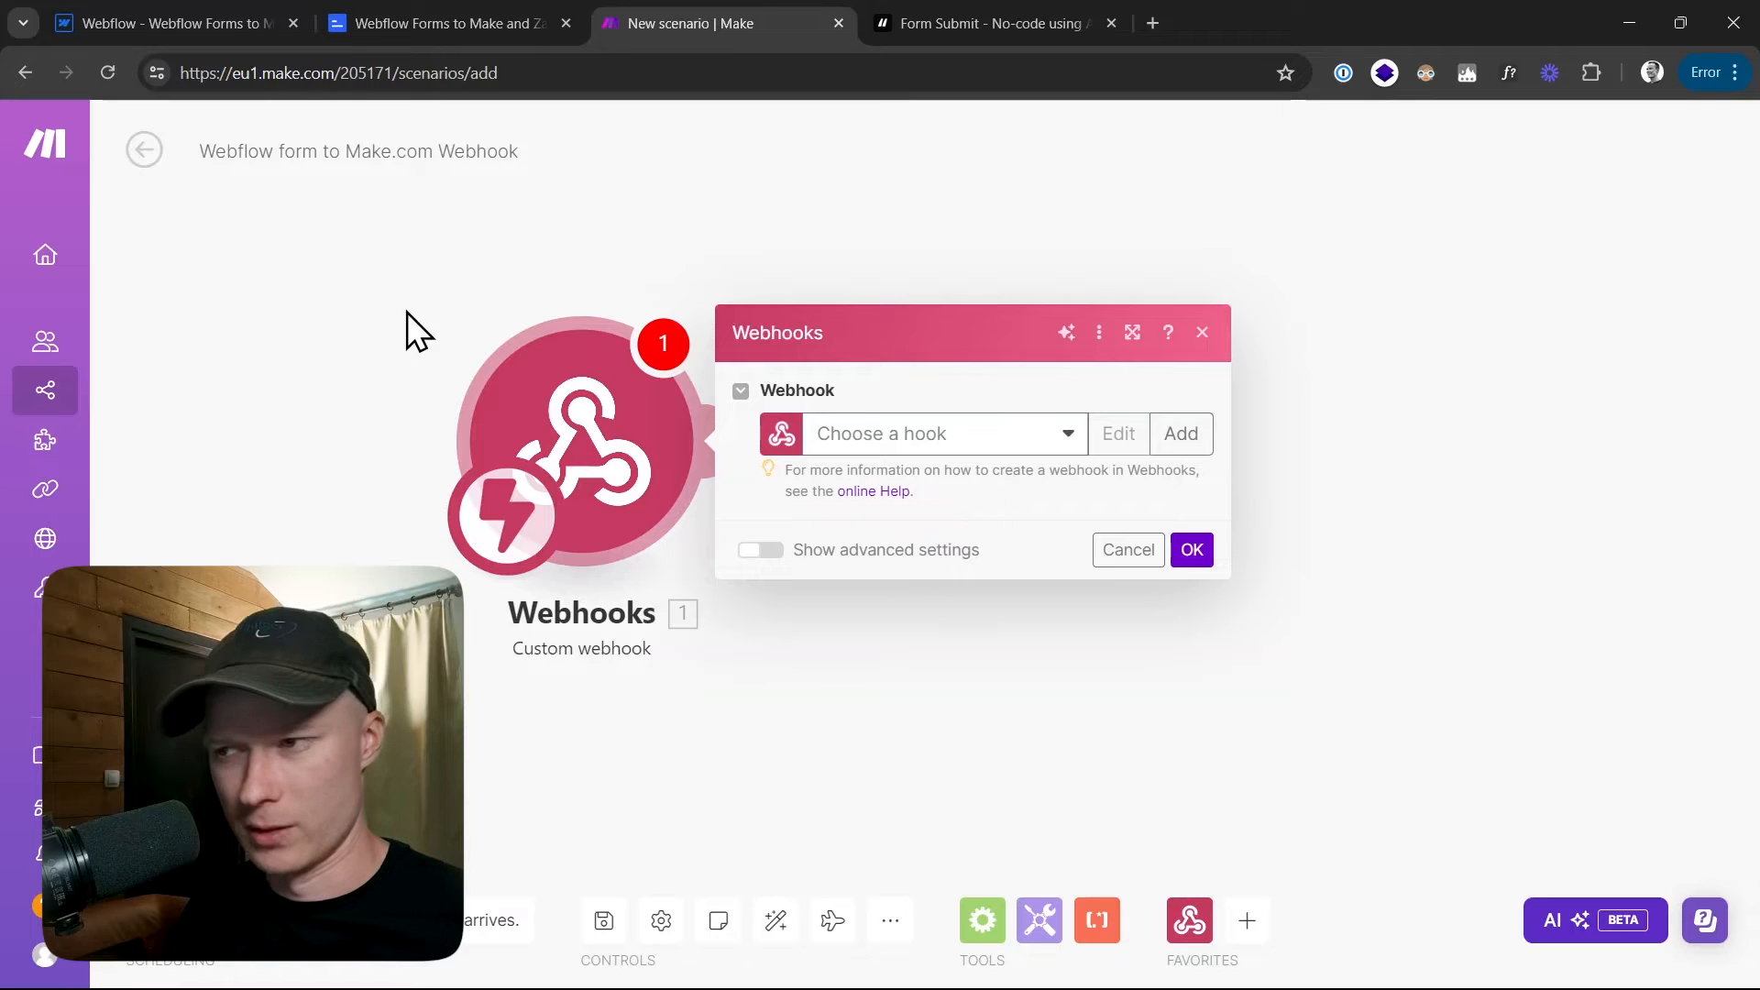
mouse_move(435, 359)
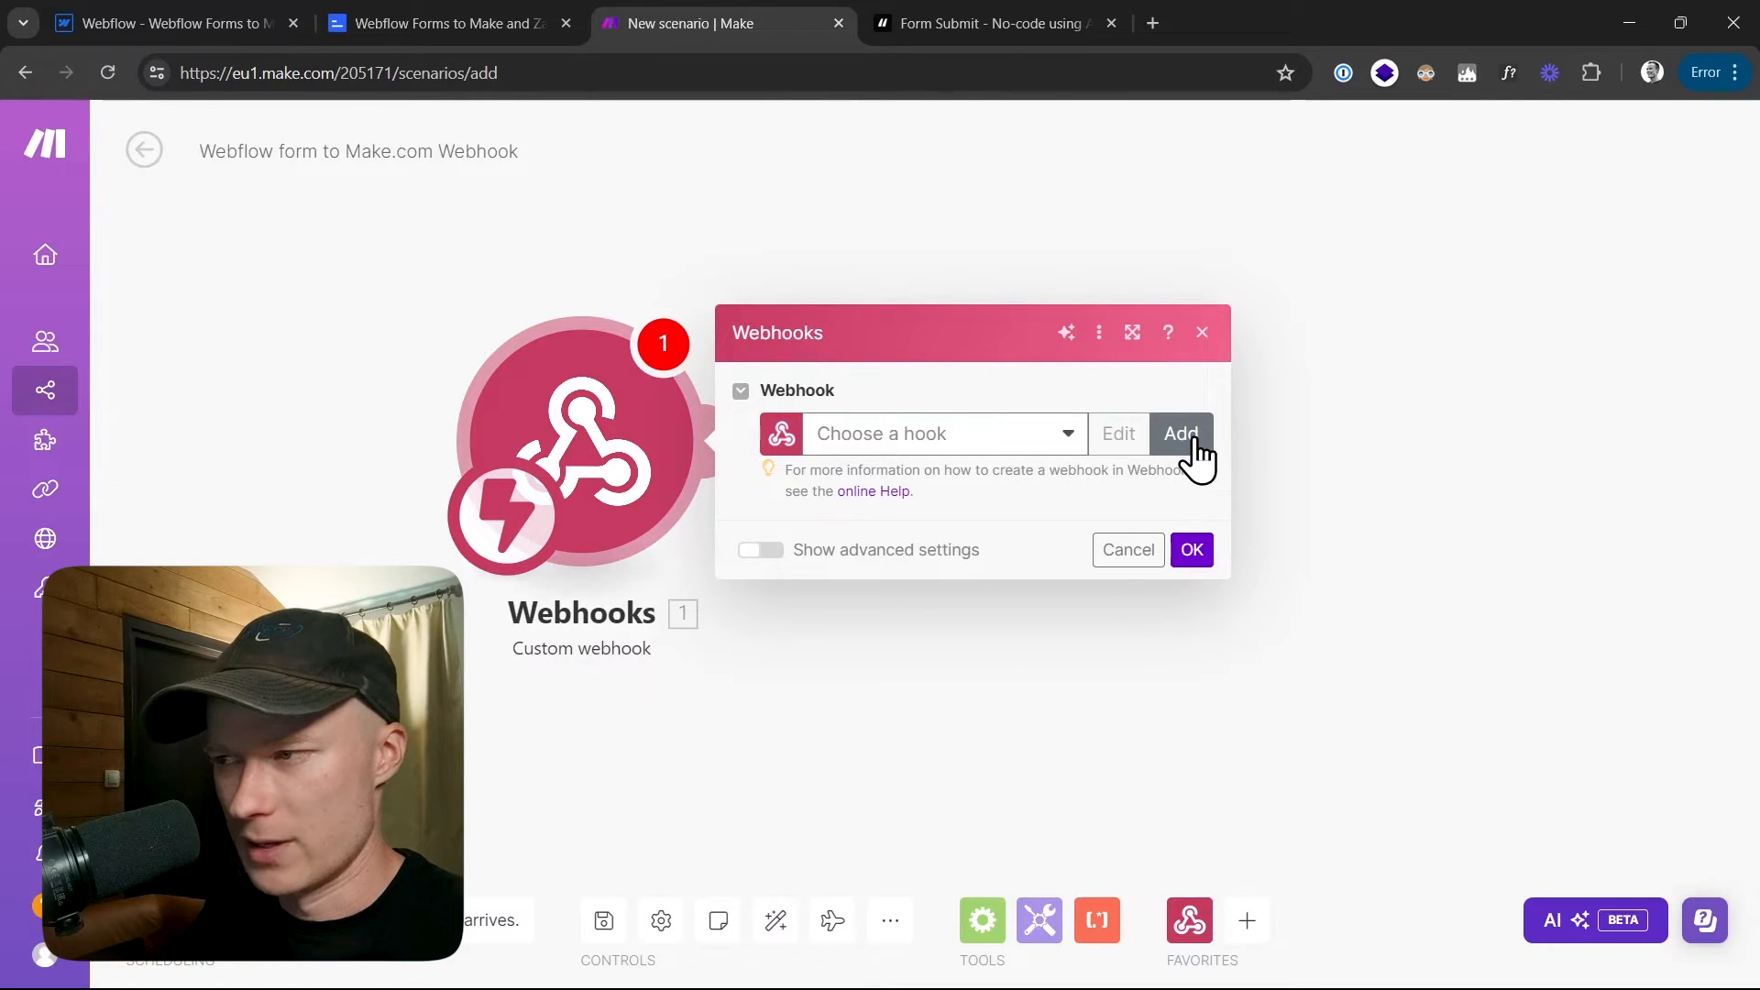
Step: Add and save a webhook named 'My Contact form webhook', then glance at Webflow
click(1180, 433)
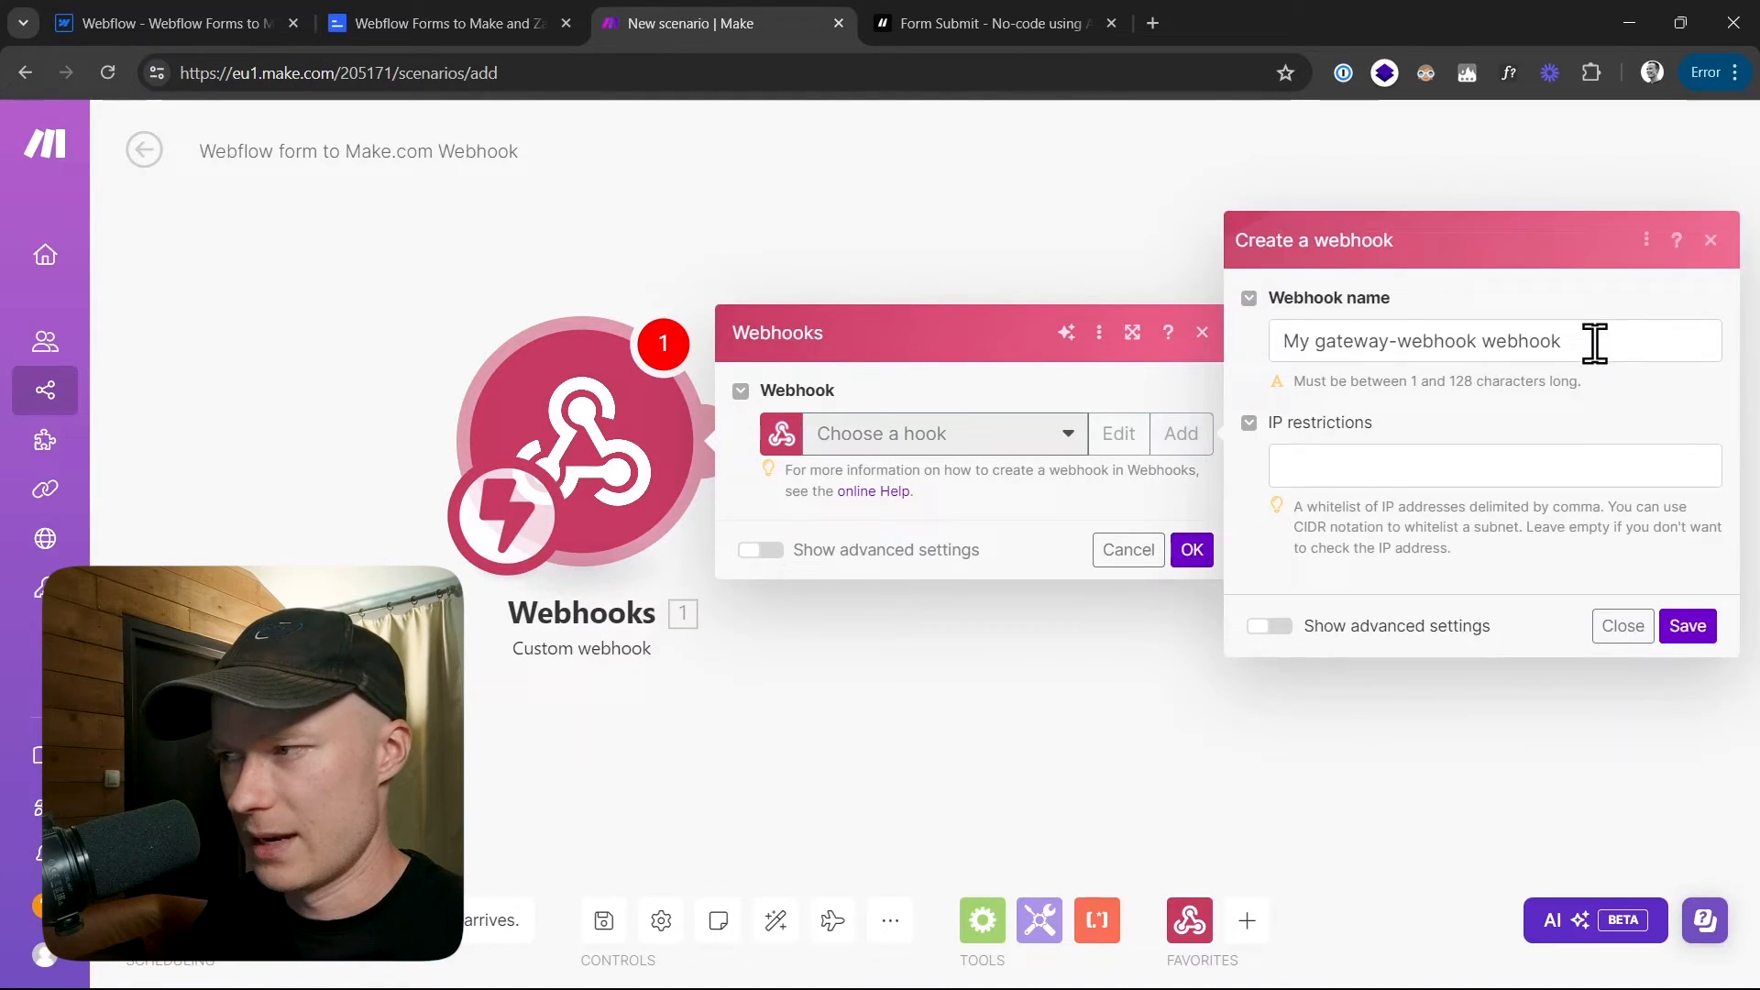
text(M)
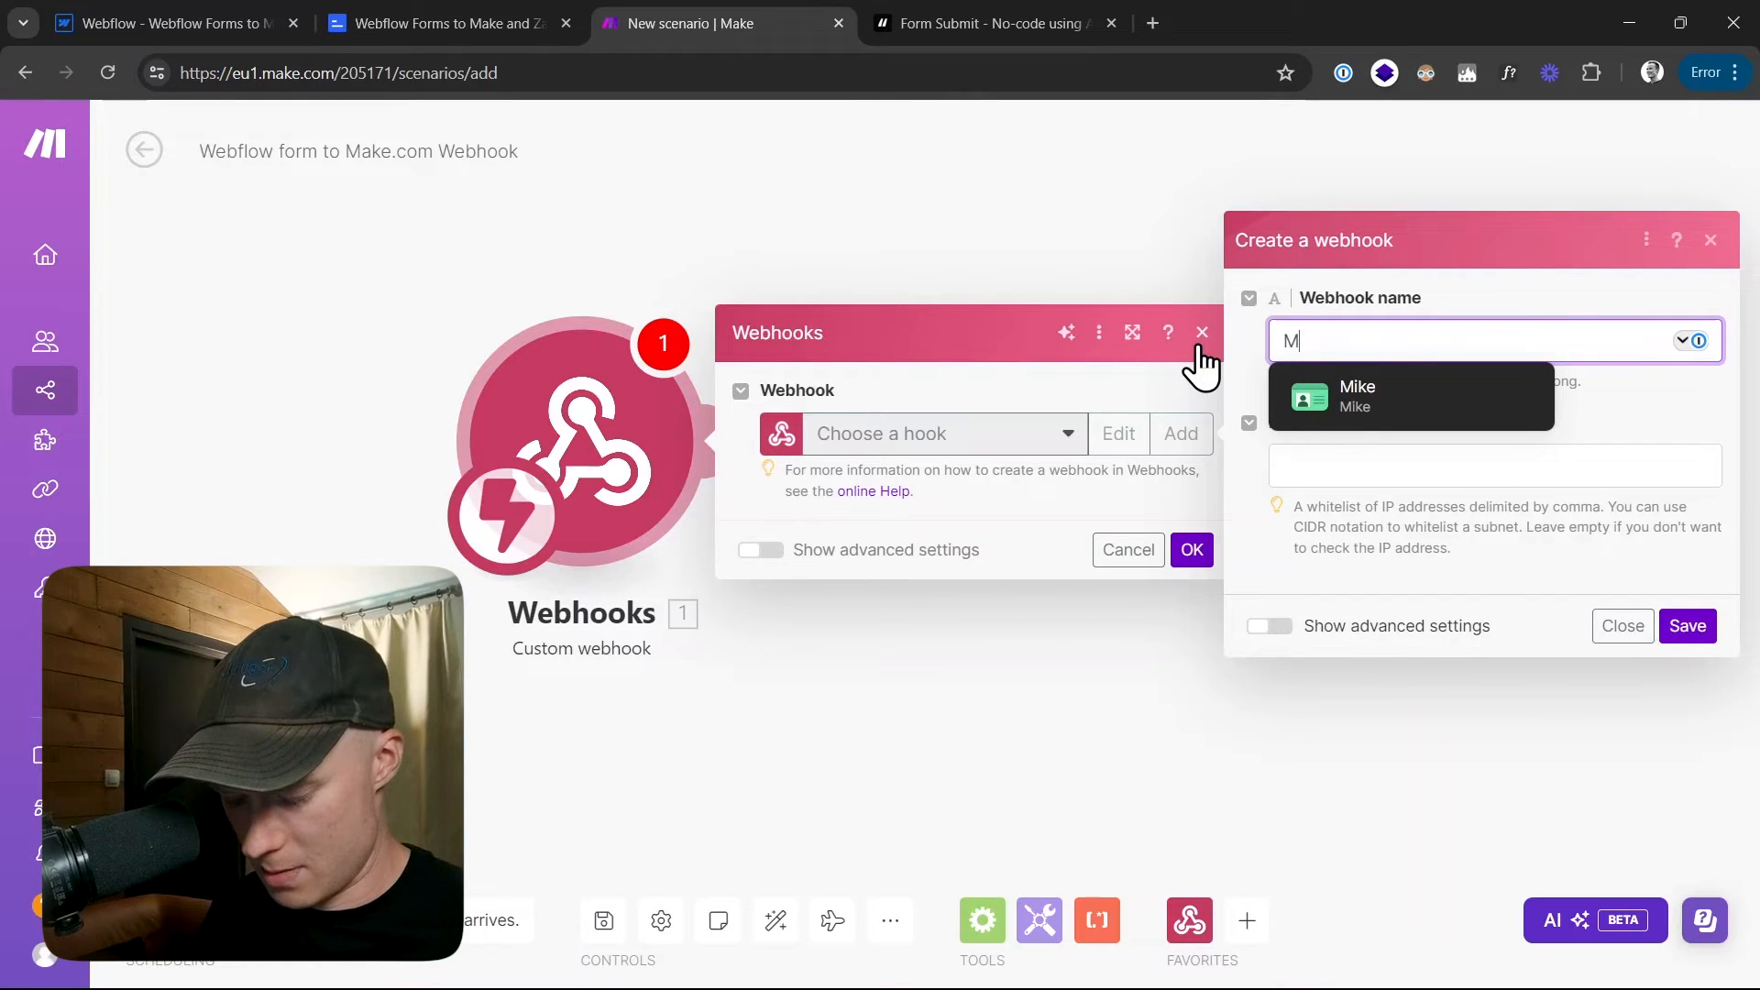
text(y Contact form webhook)
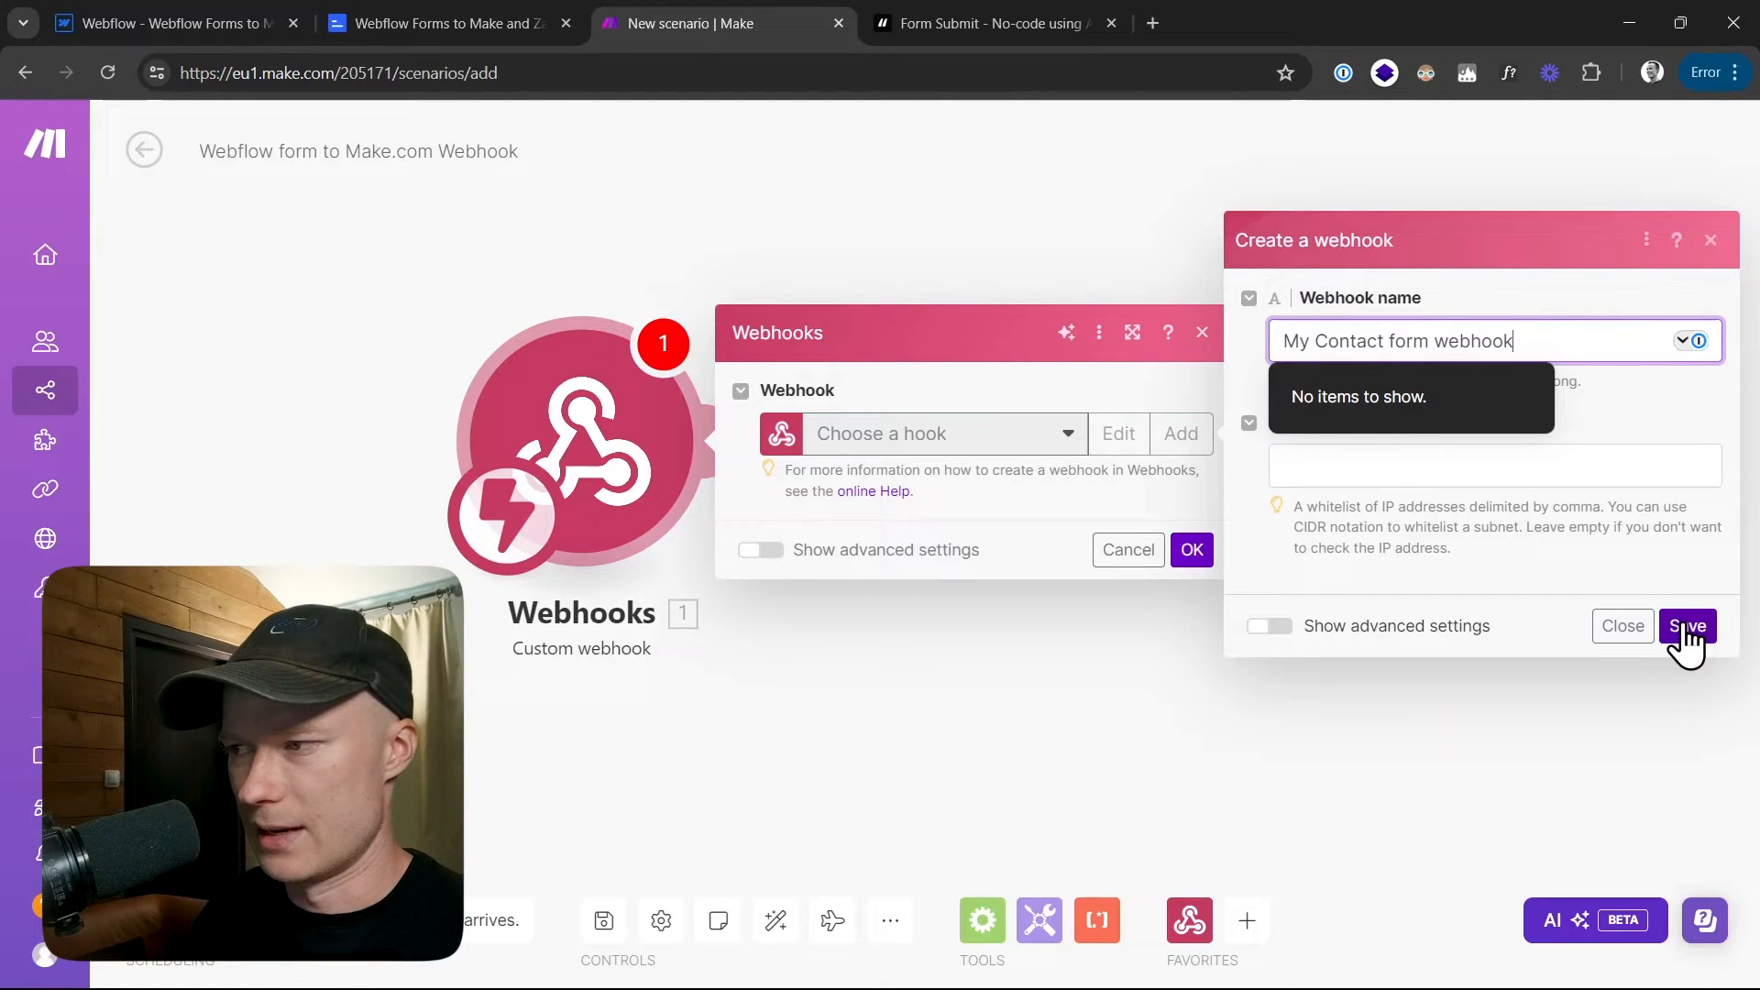
click(1686, 626)
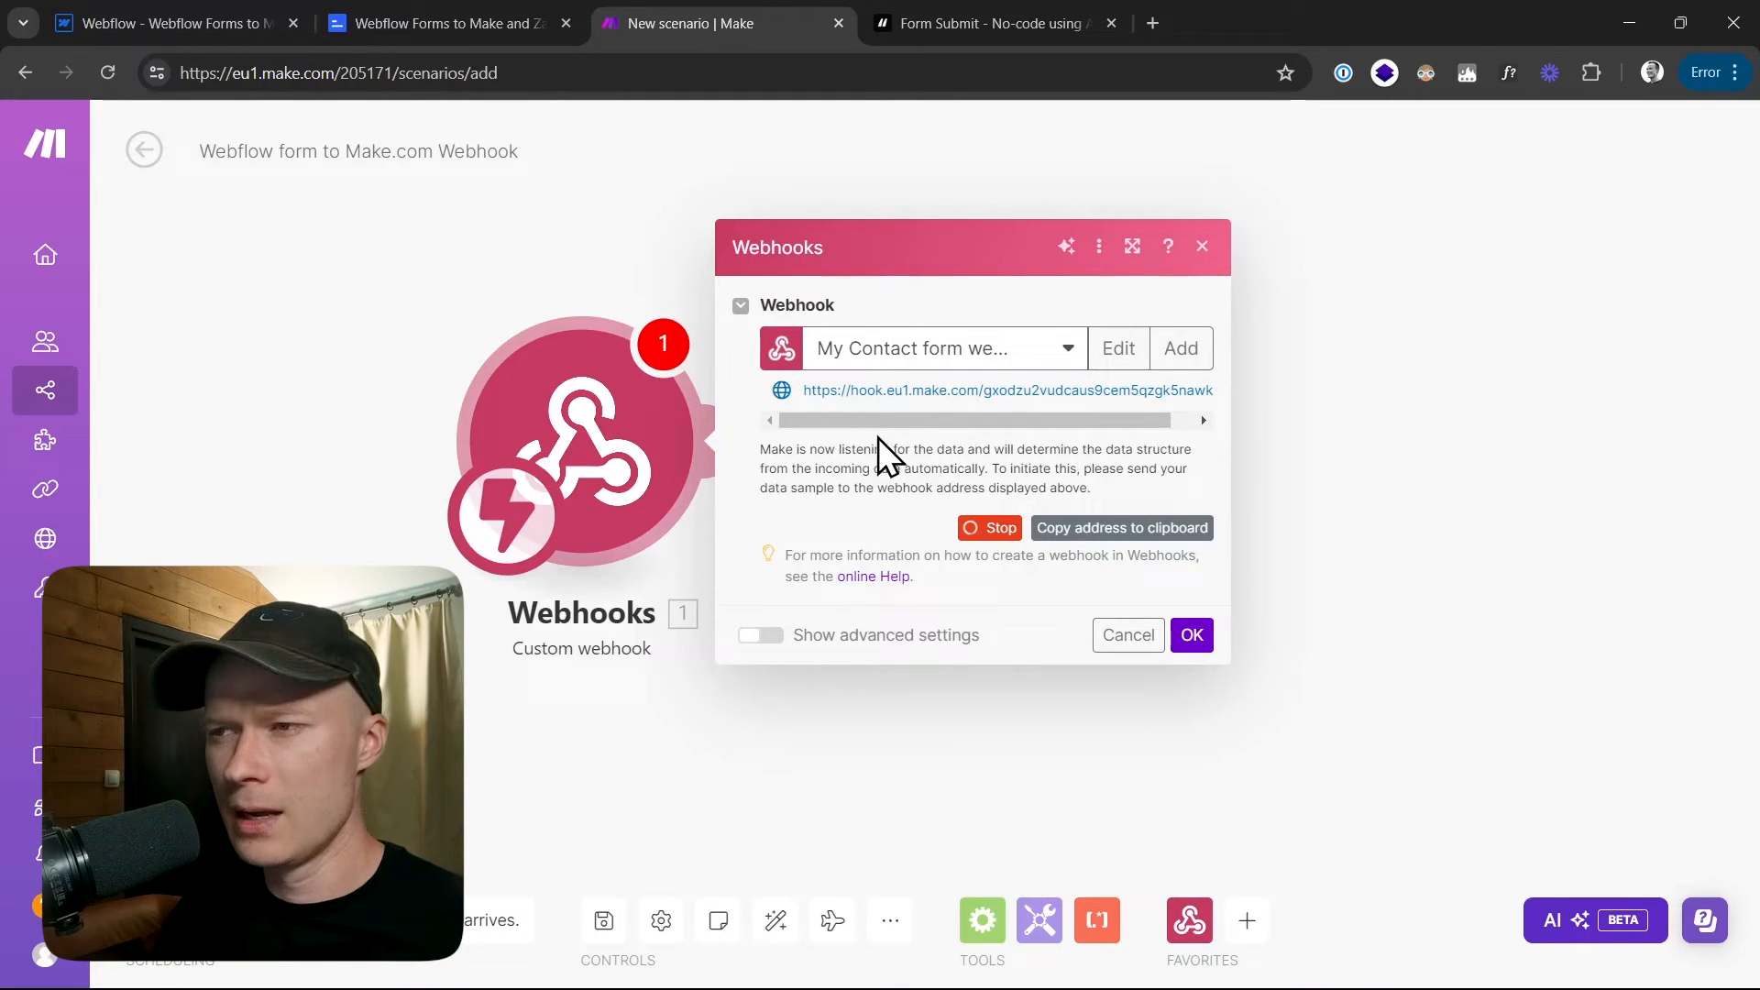
mouse_move(489, 623)
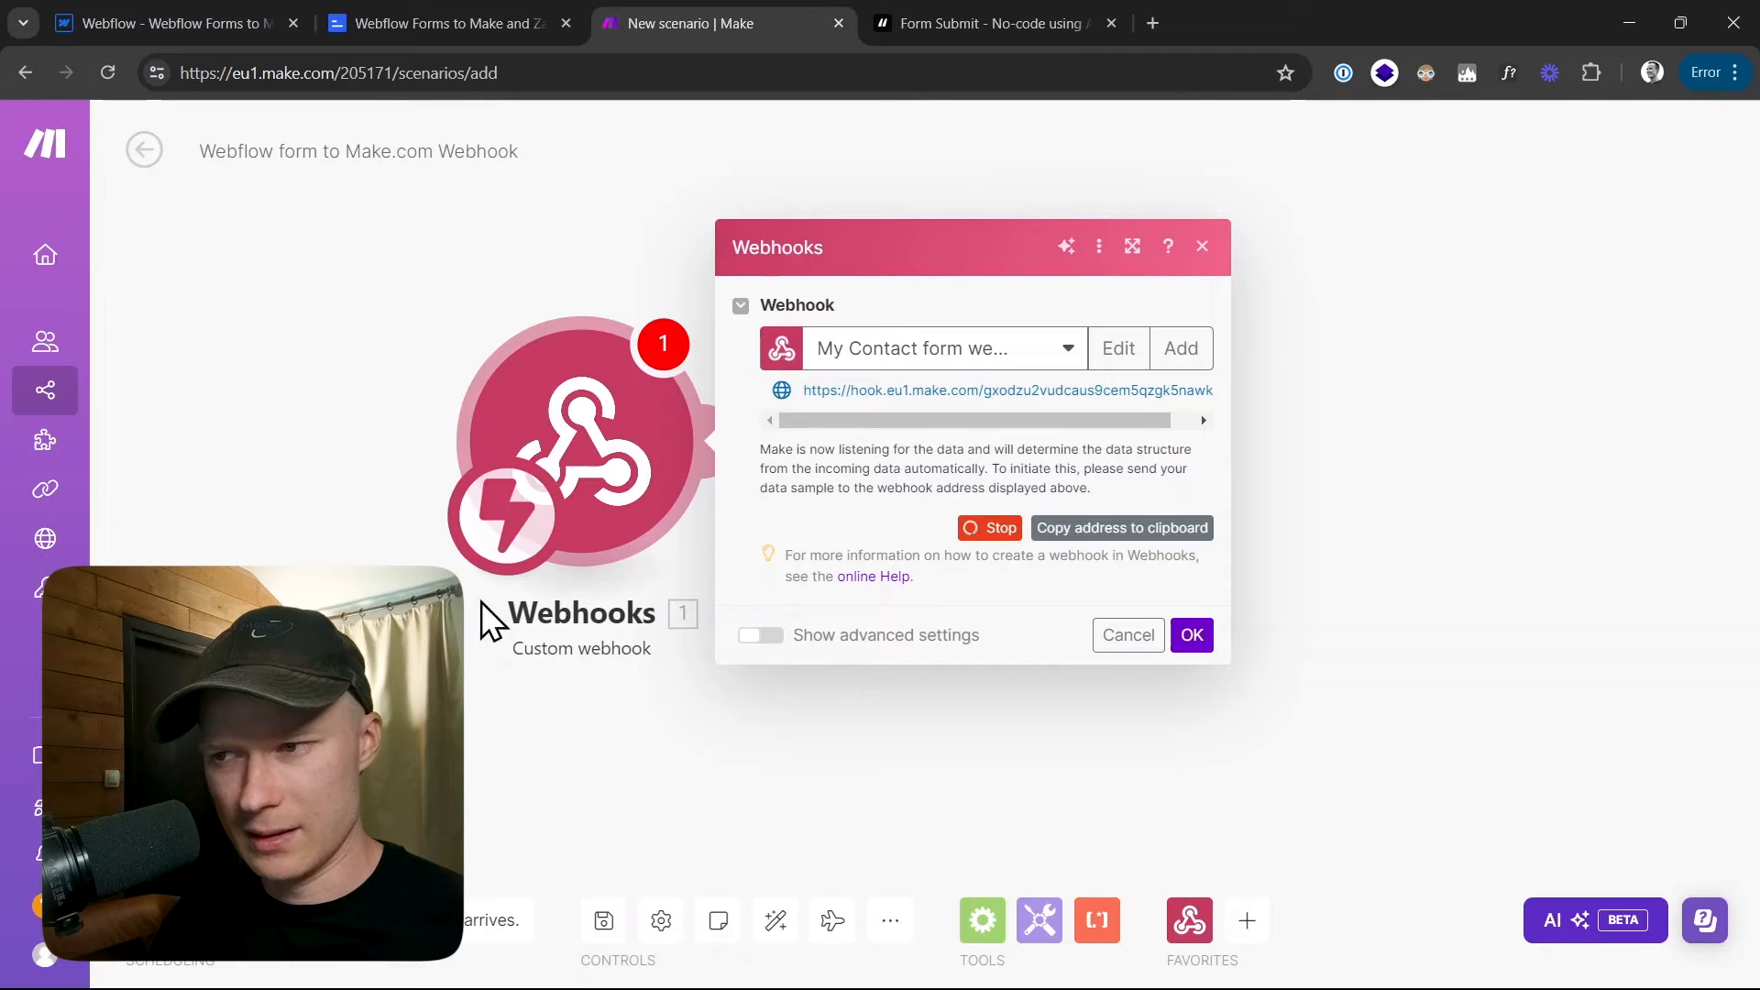
mouse_move(359, 471)
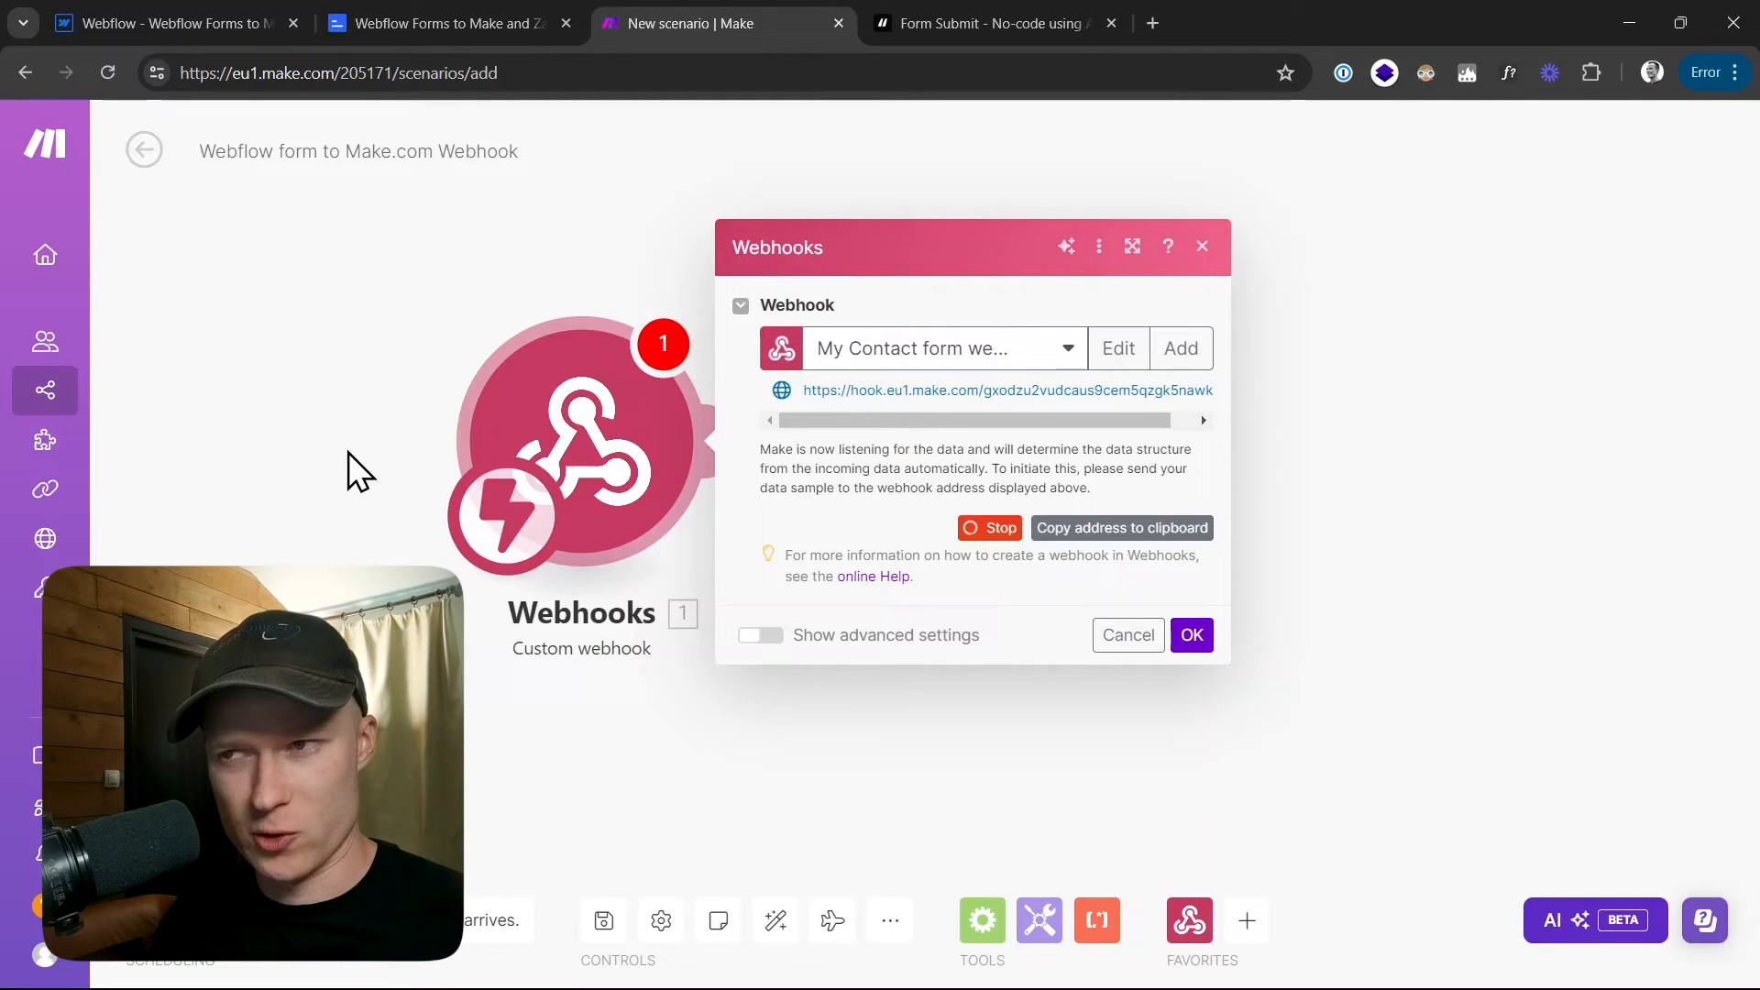
click(169, 22)
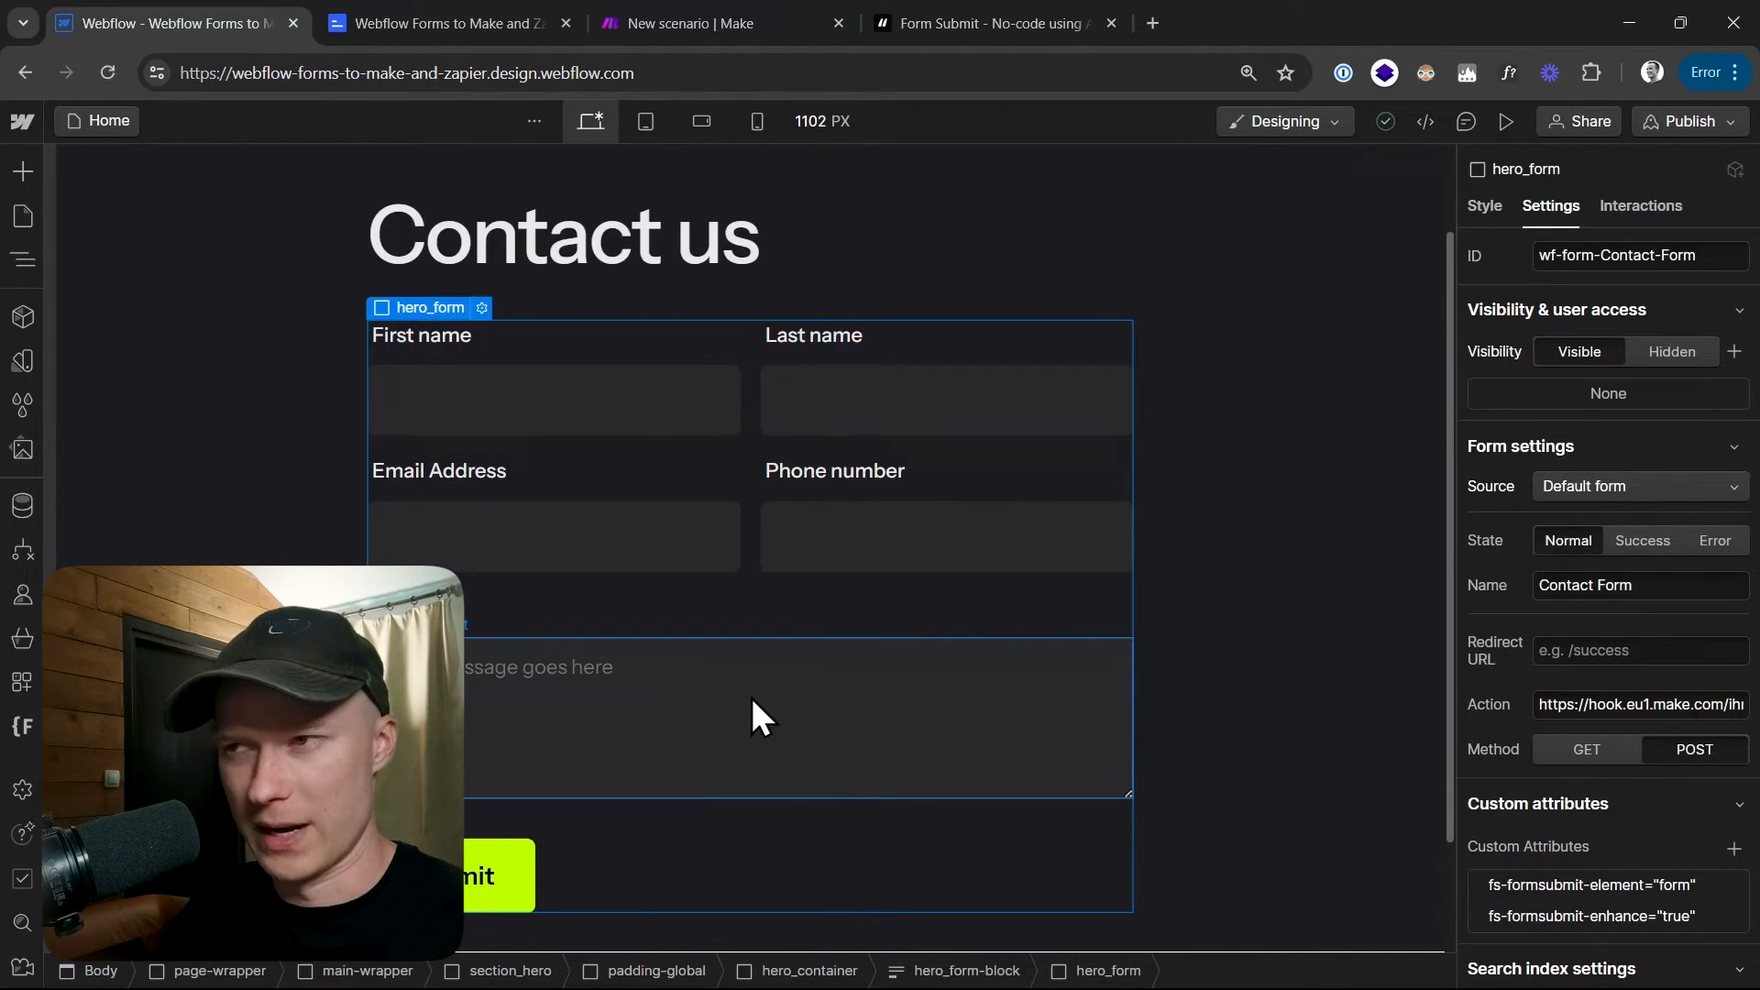
Step: Back in Make, highlight the data-sample note and copy the webhook address
click(719, 22)
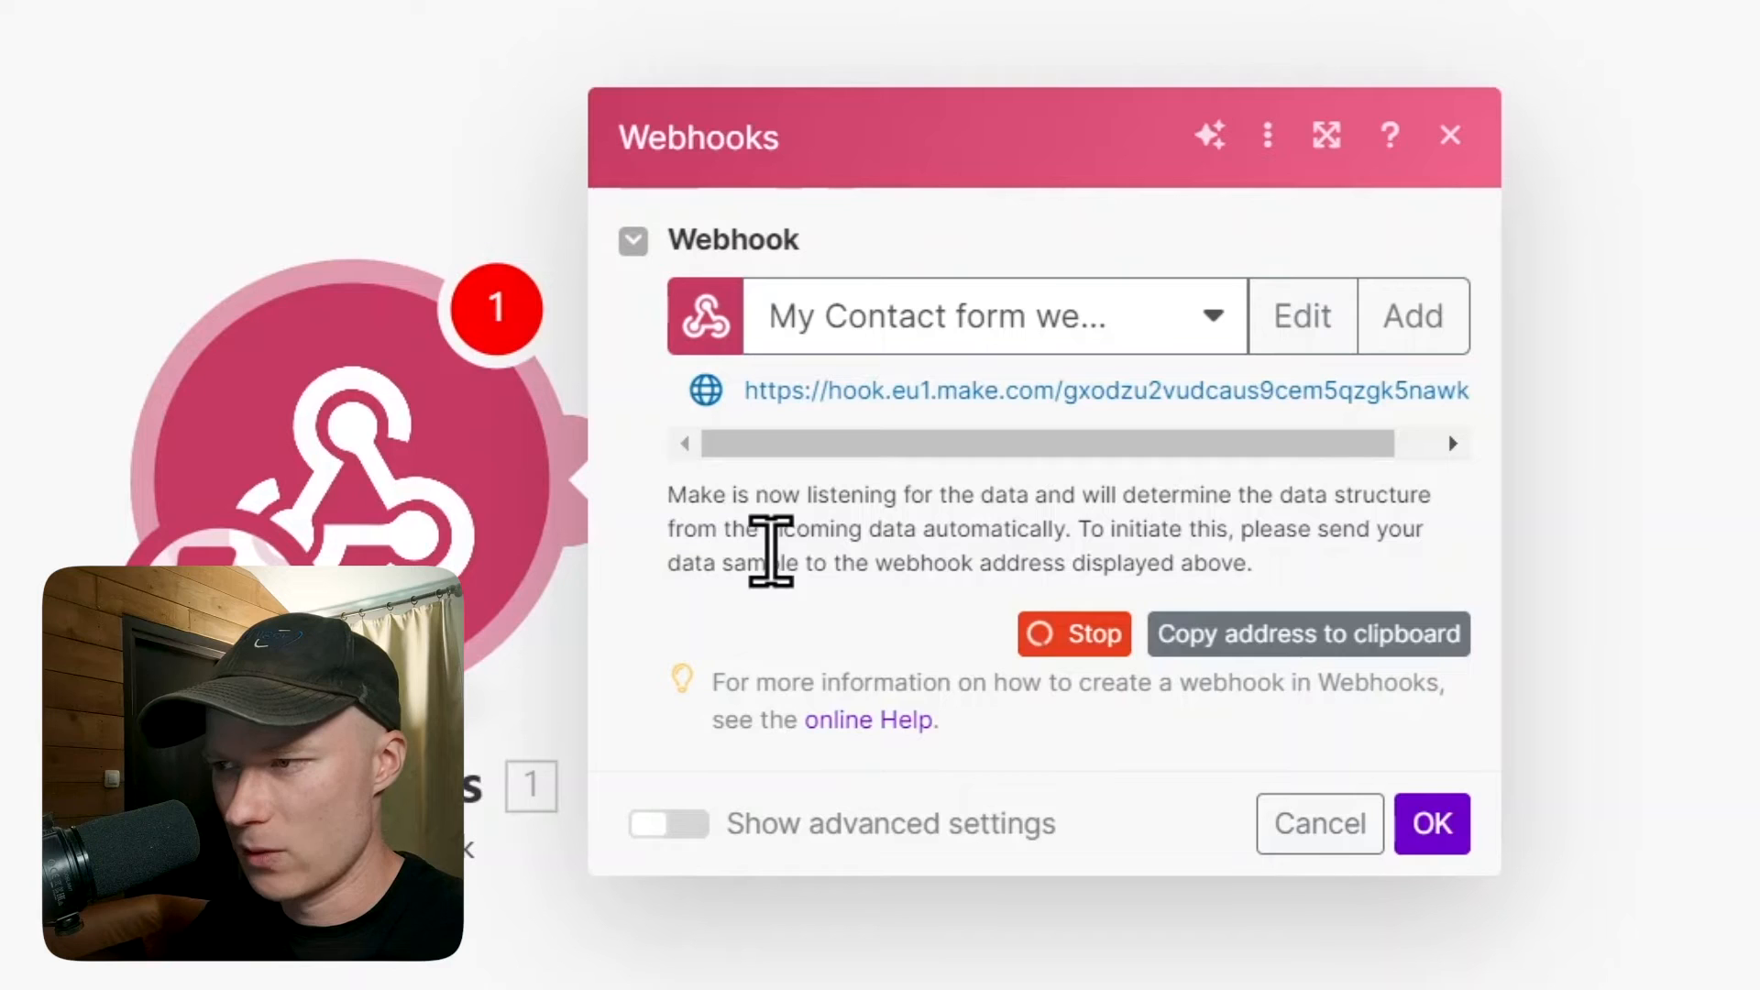
mouse_move(1324, 606)
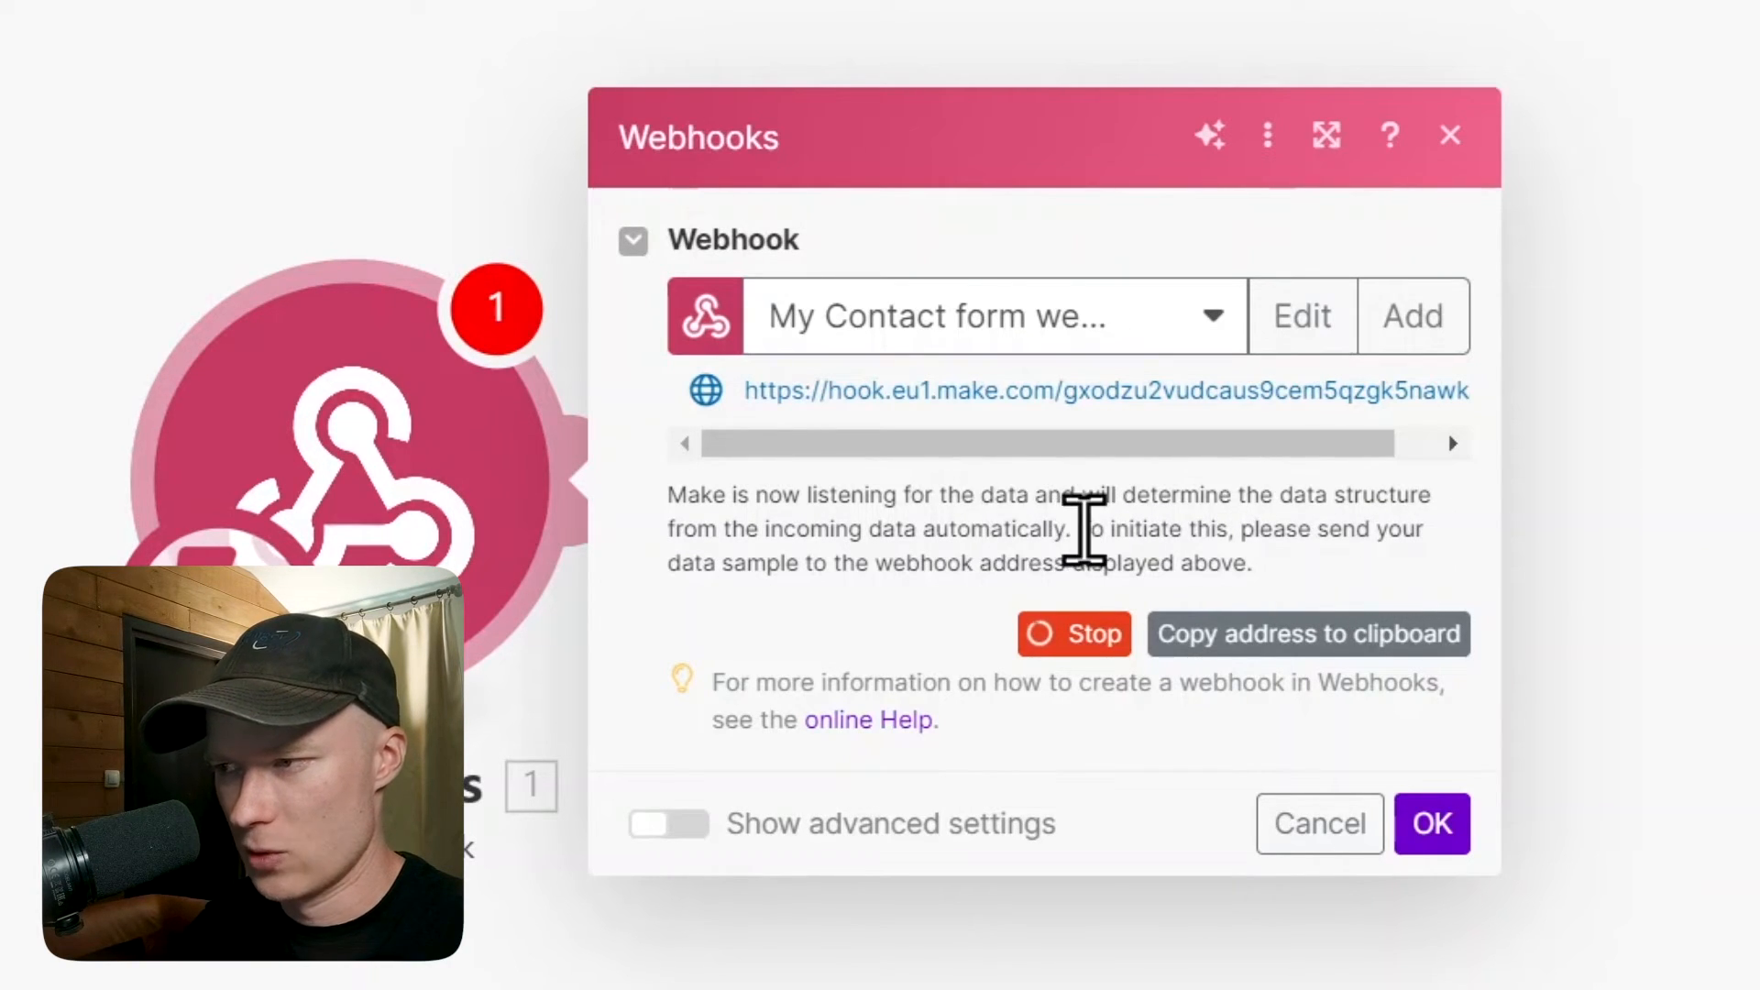
drag(1086, 528, 1249, 562)
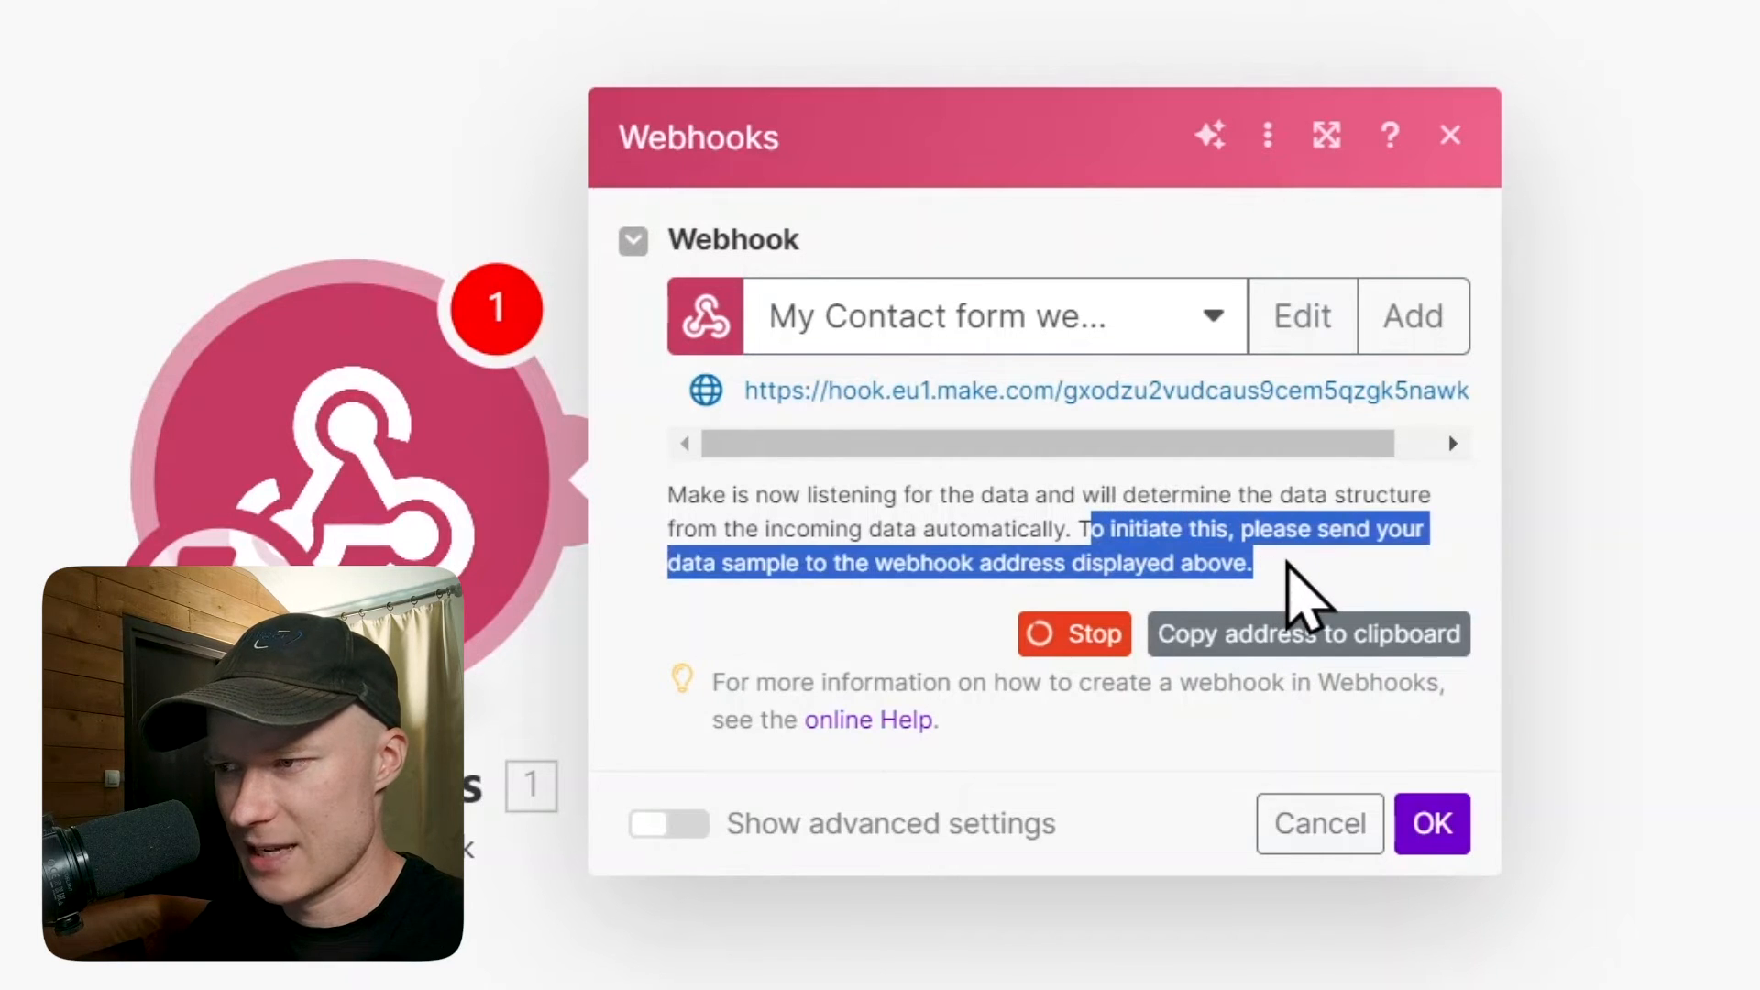
click(870, 674)
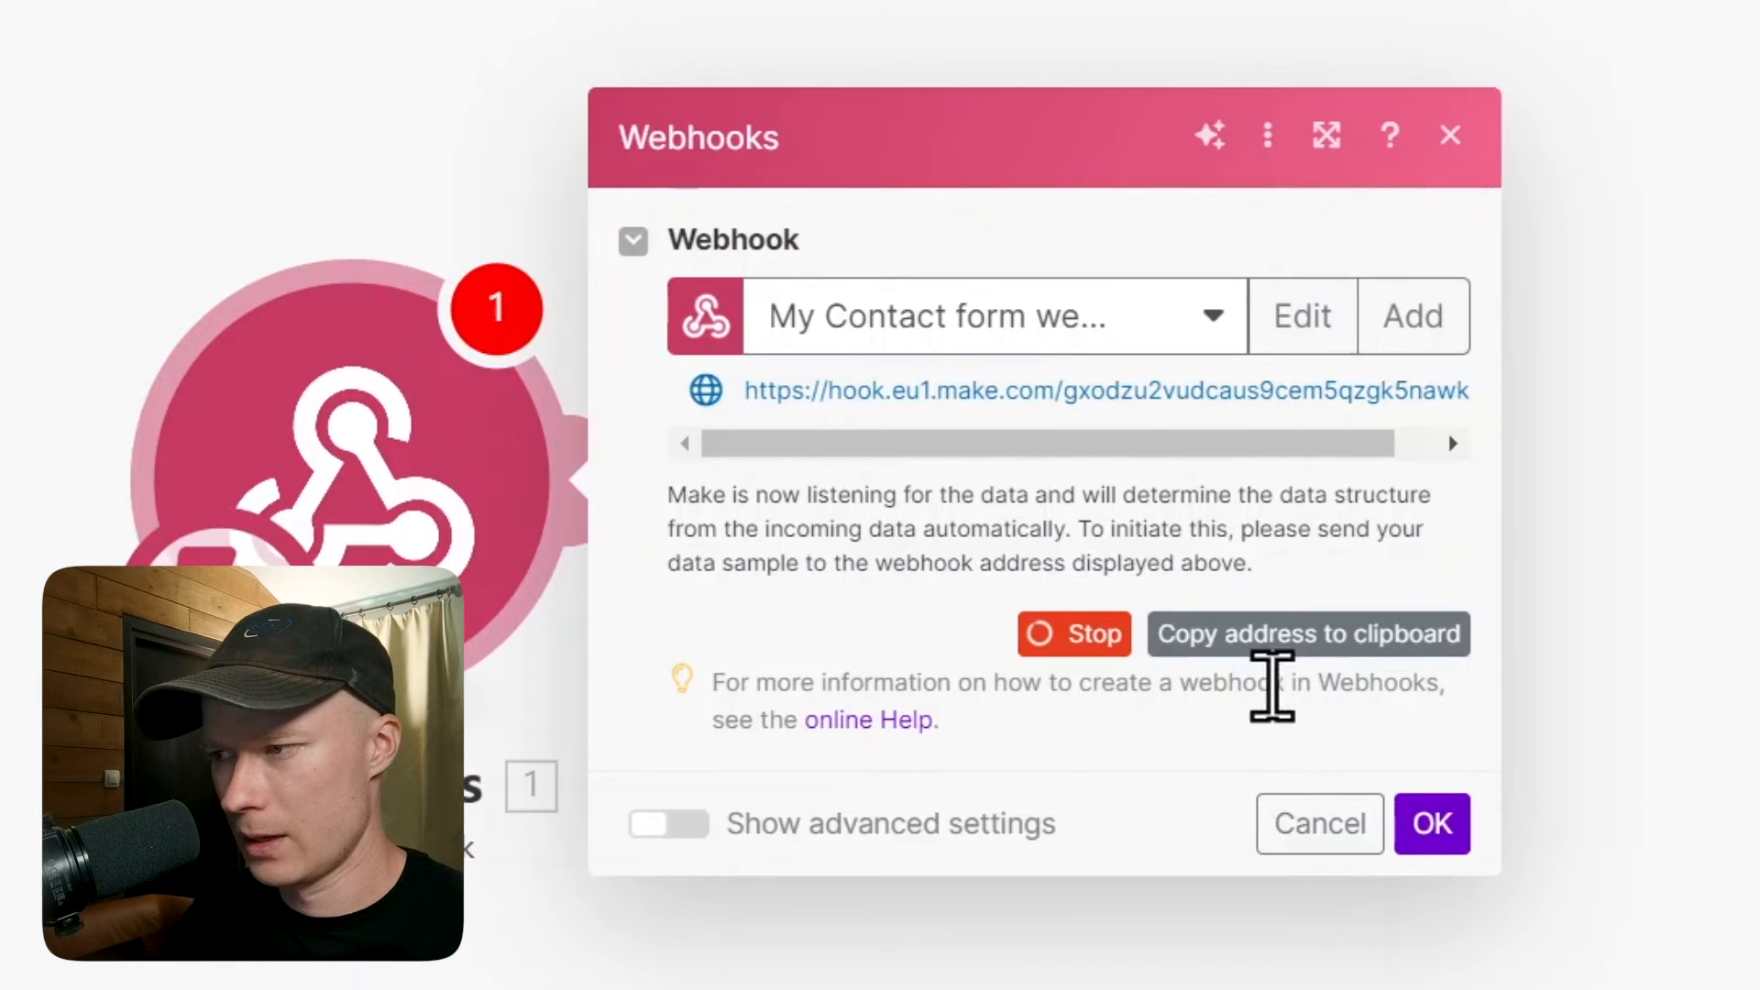
mouse_move(1306, 662)
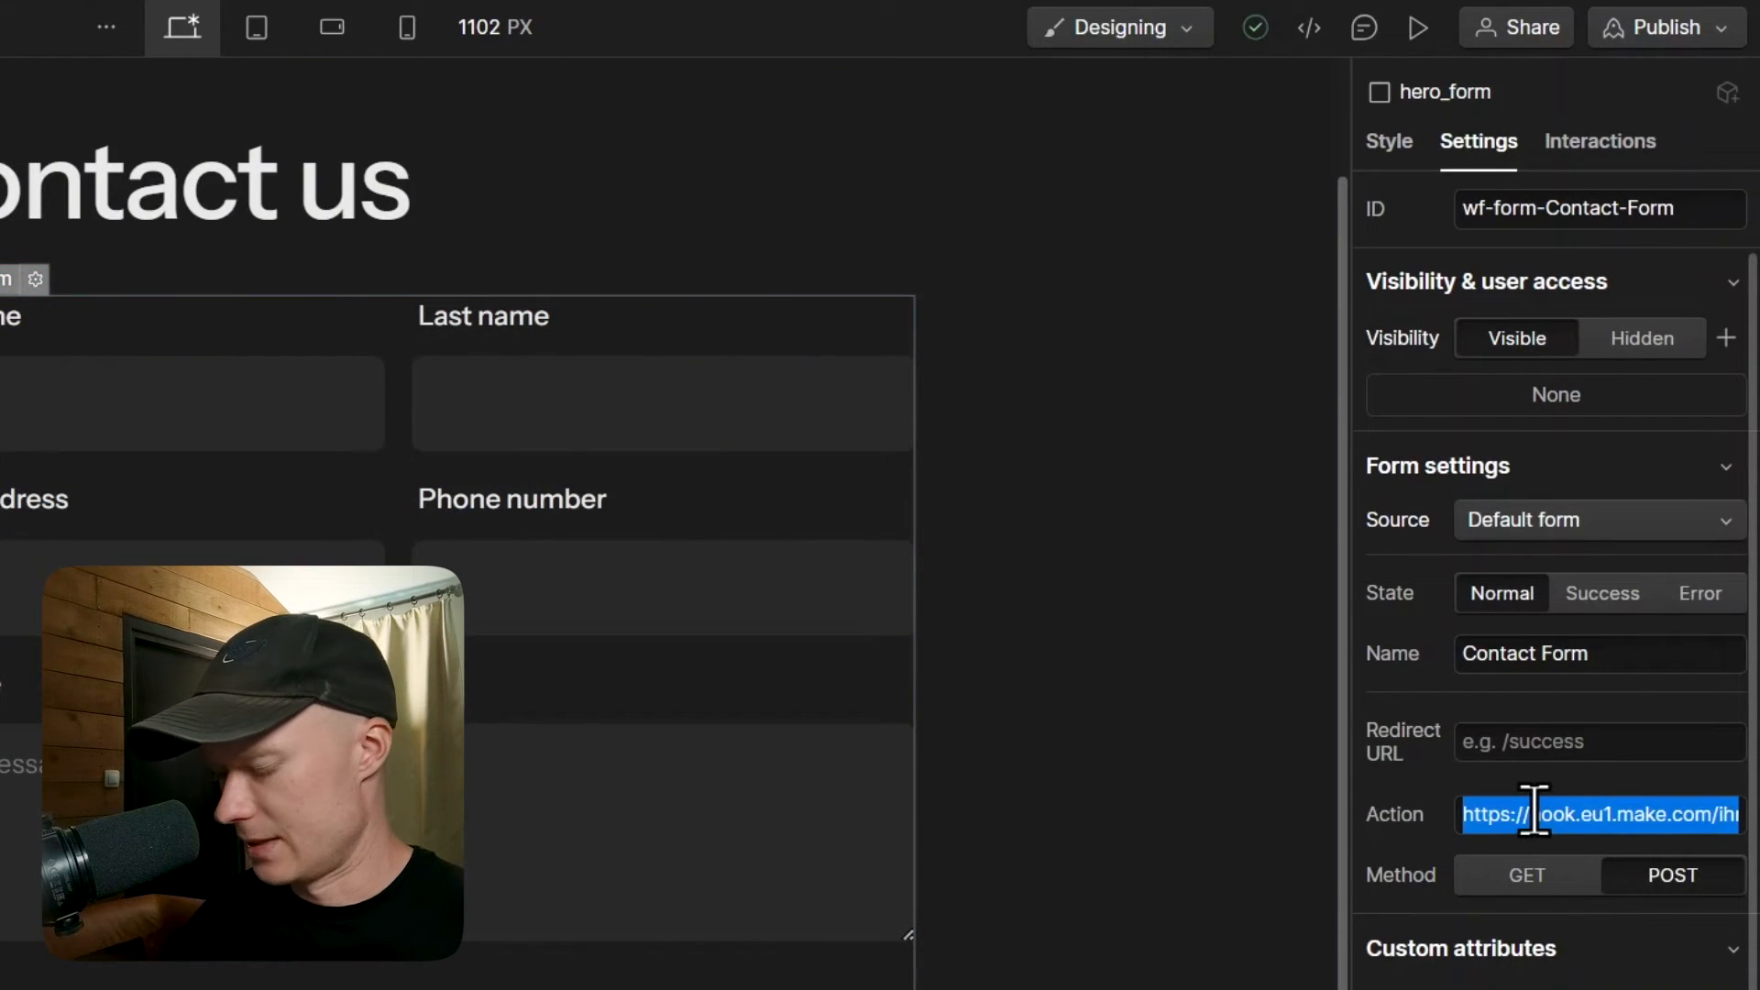
key(Delete)
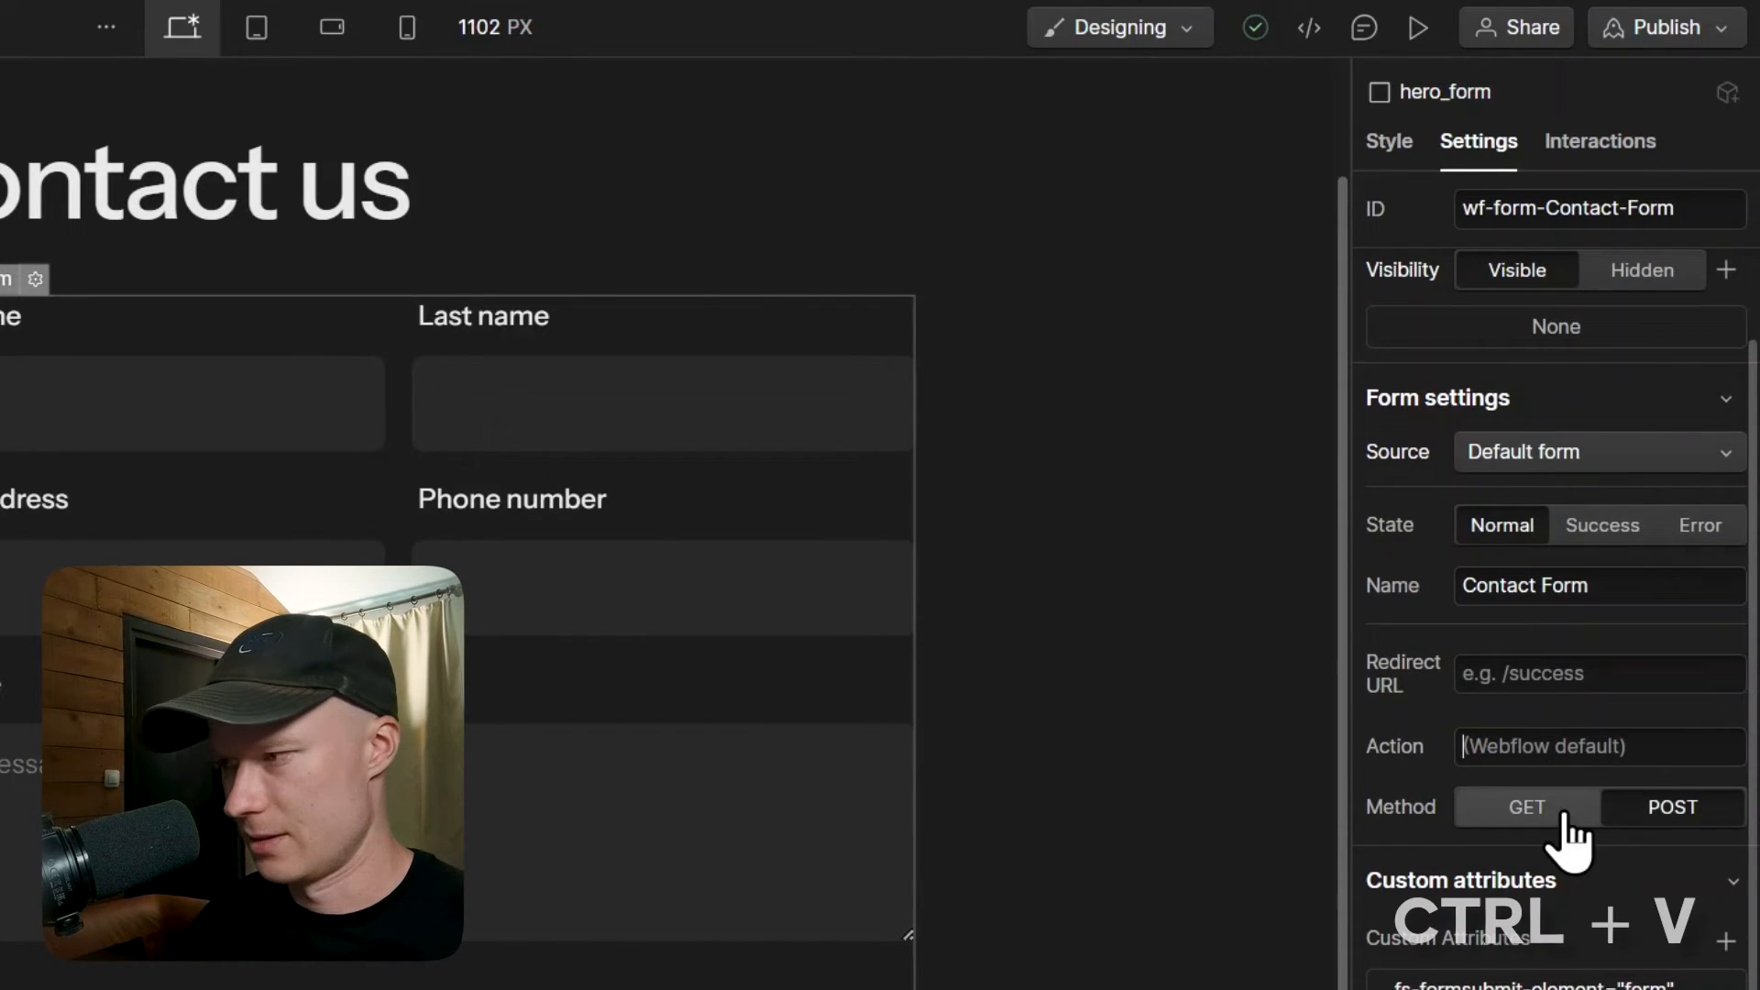
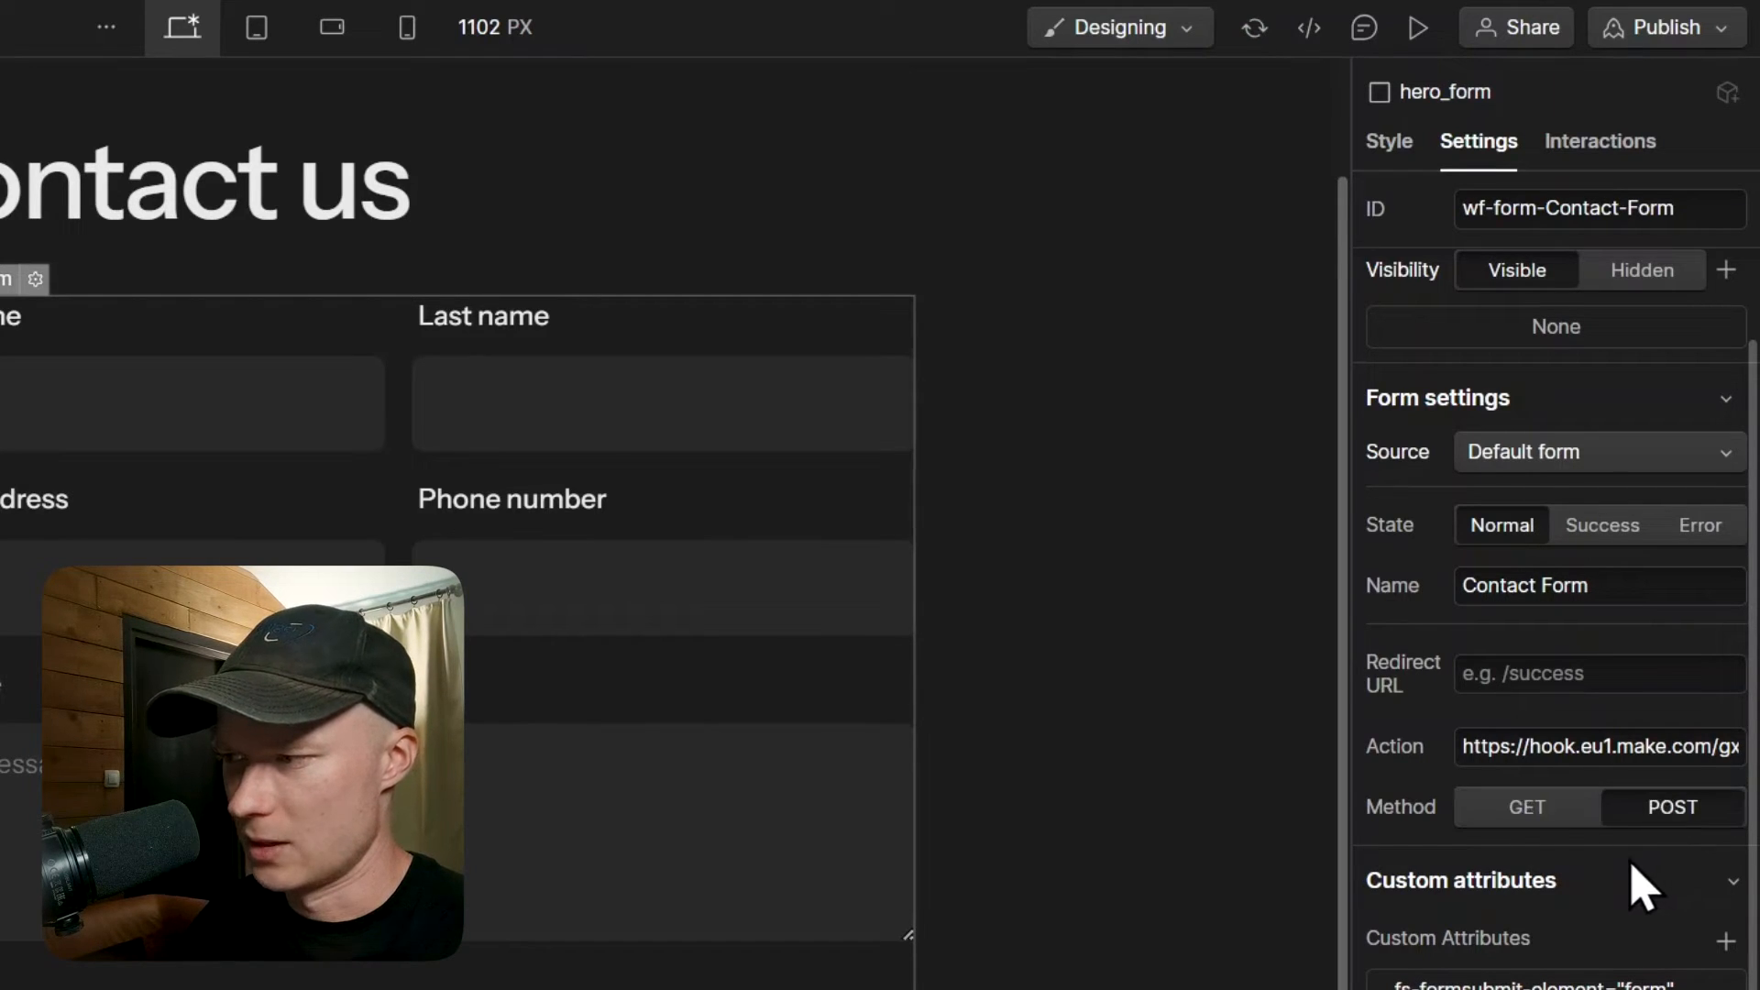
mouse_move(1628, 809)
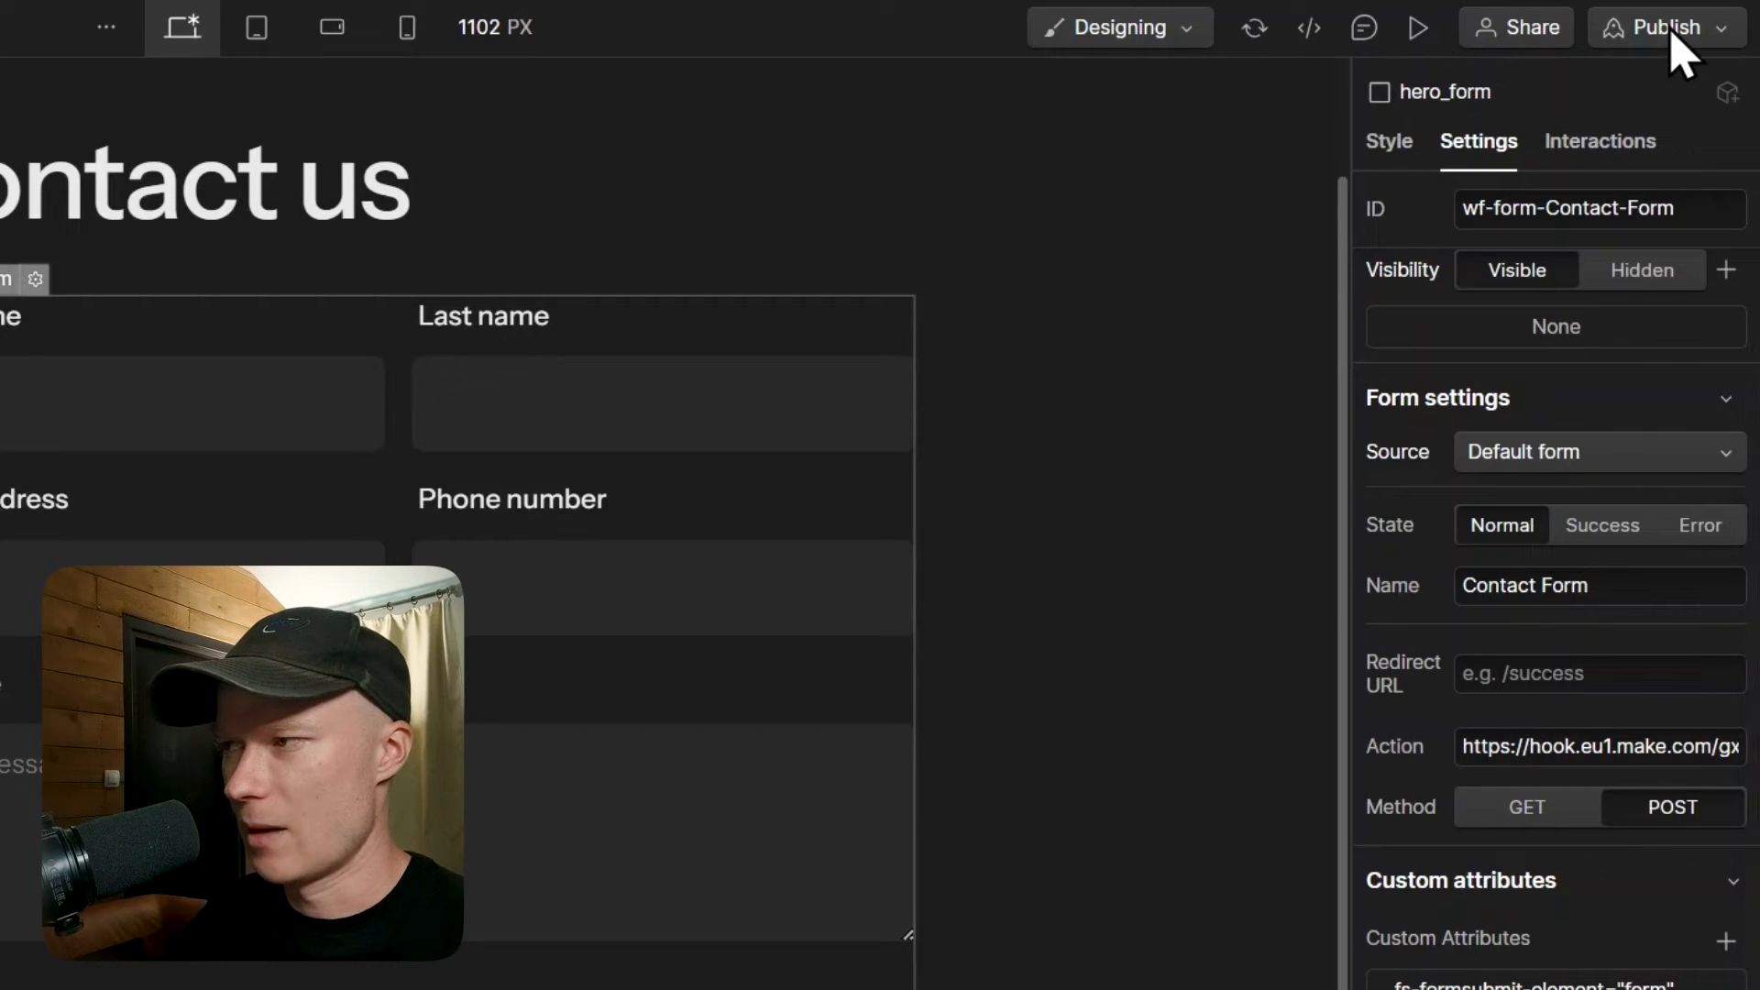
click(1666, 26)
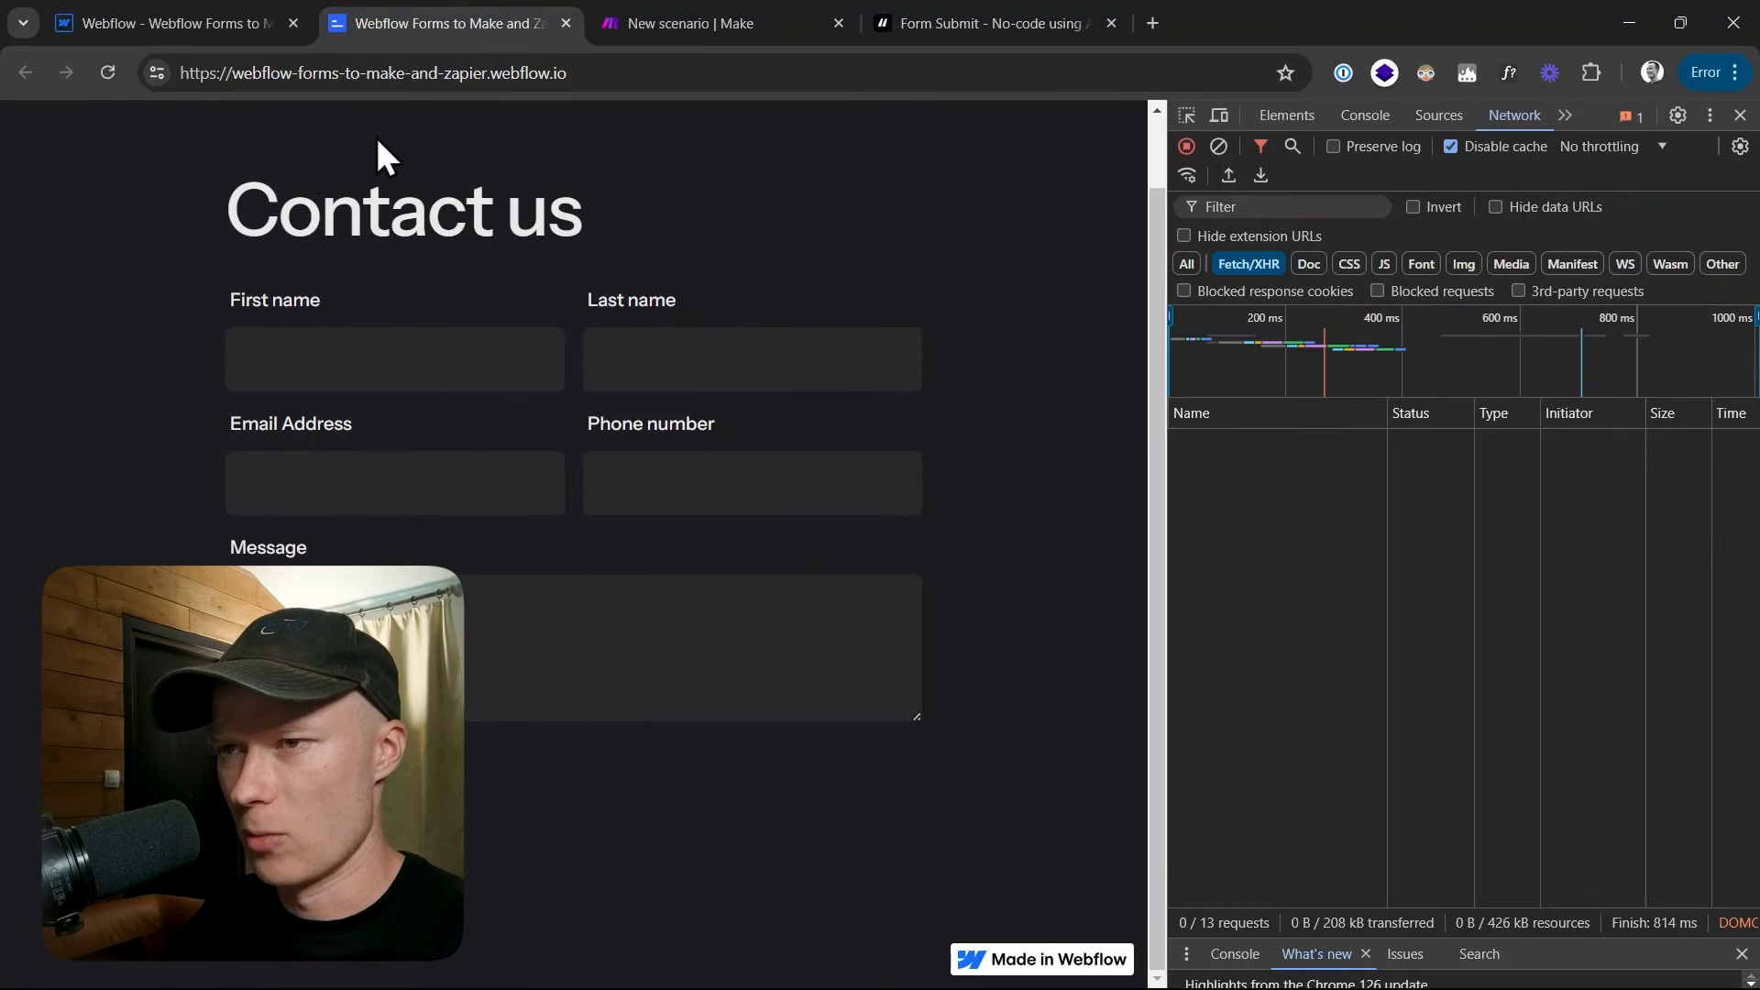
Step: Reload the live contact page and submit a test entry with message 'Hello there'
click(106, 71)
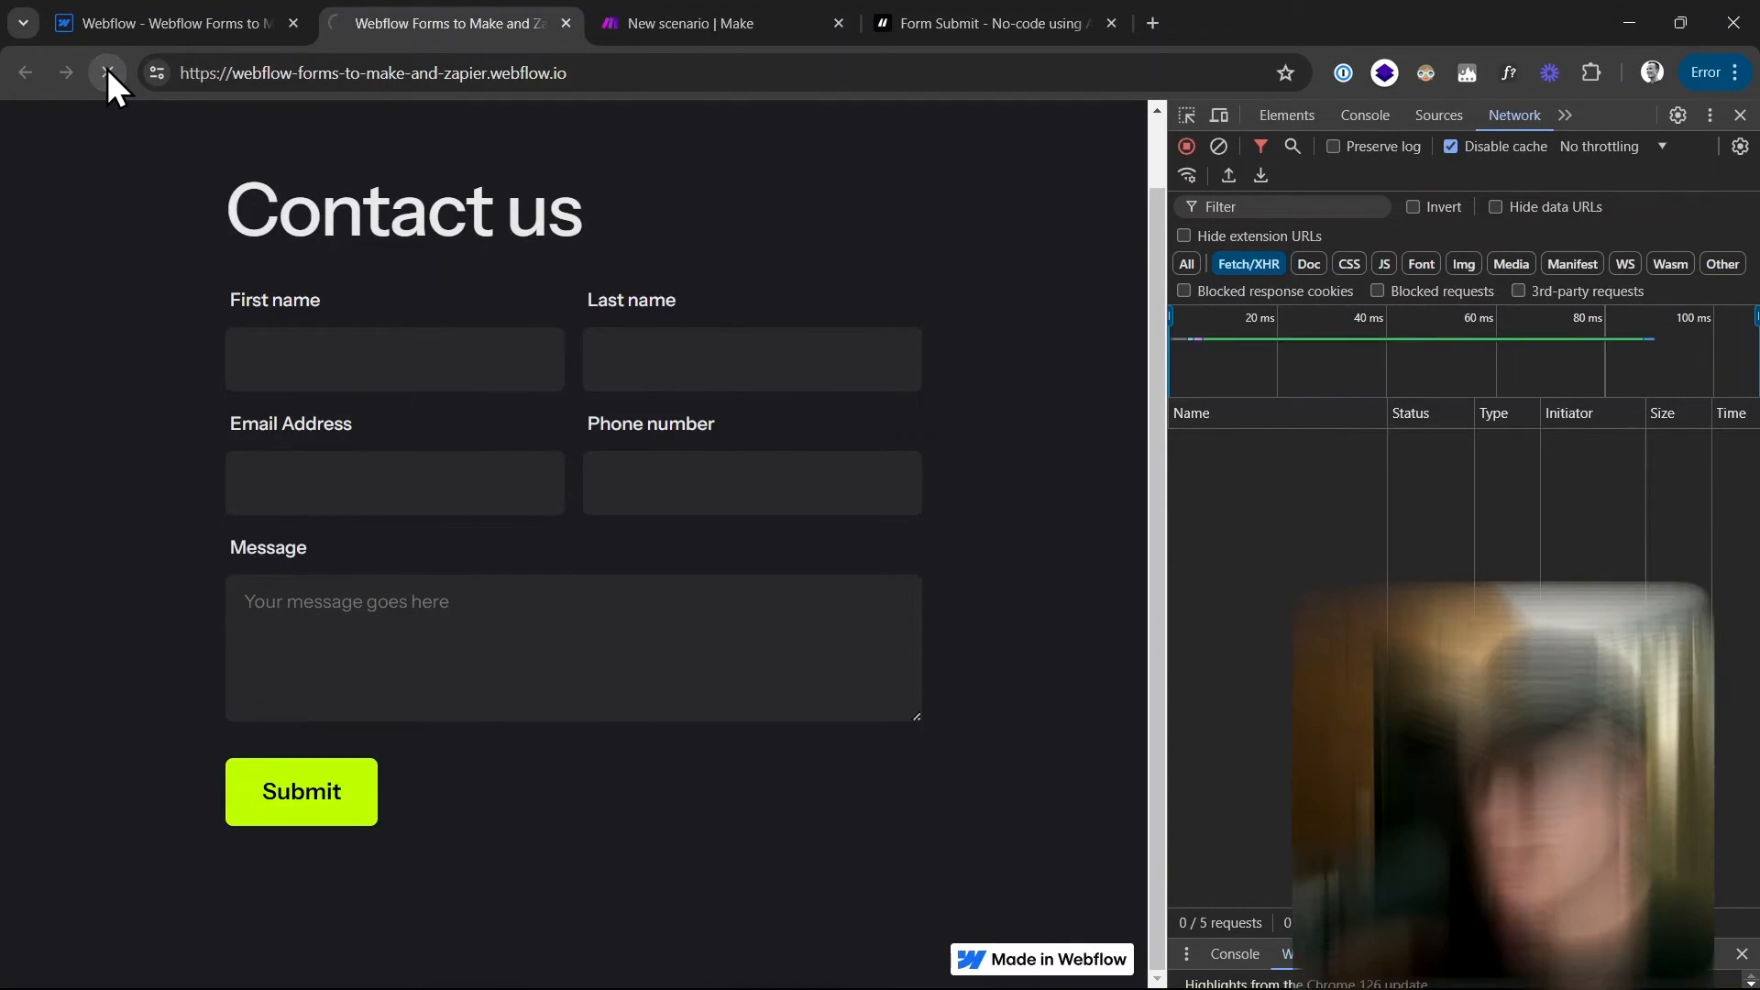
click(106, 72)
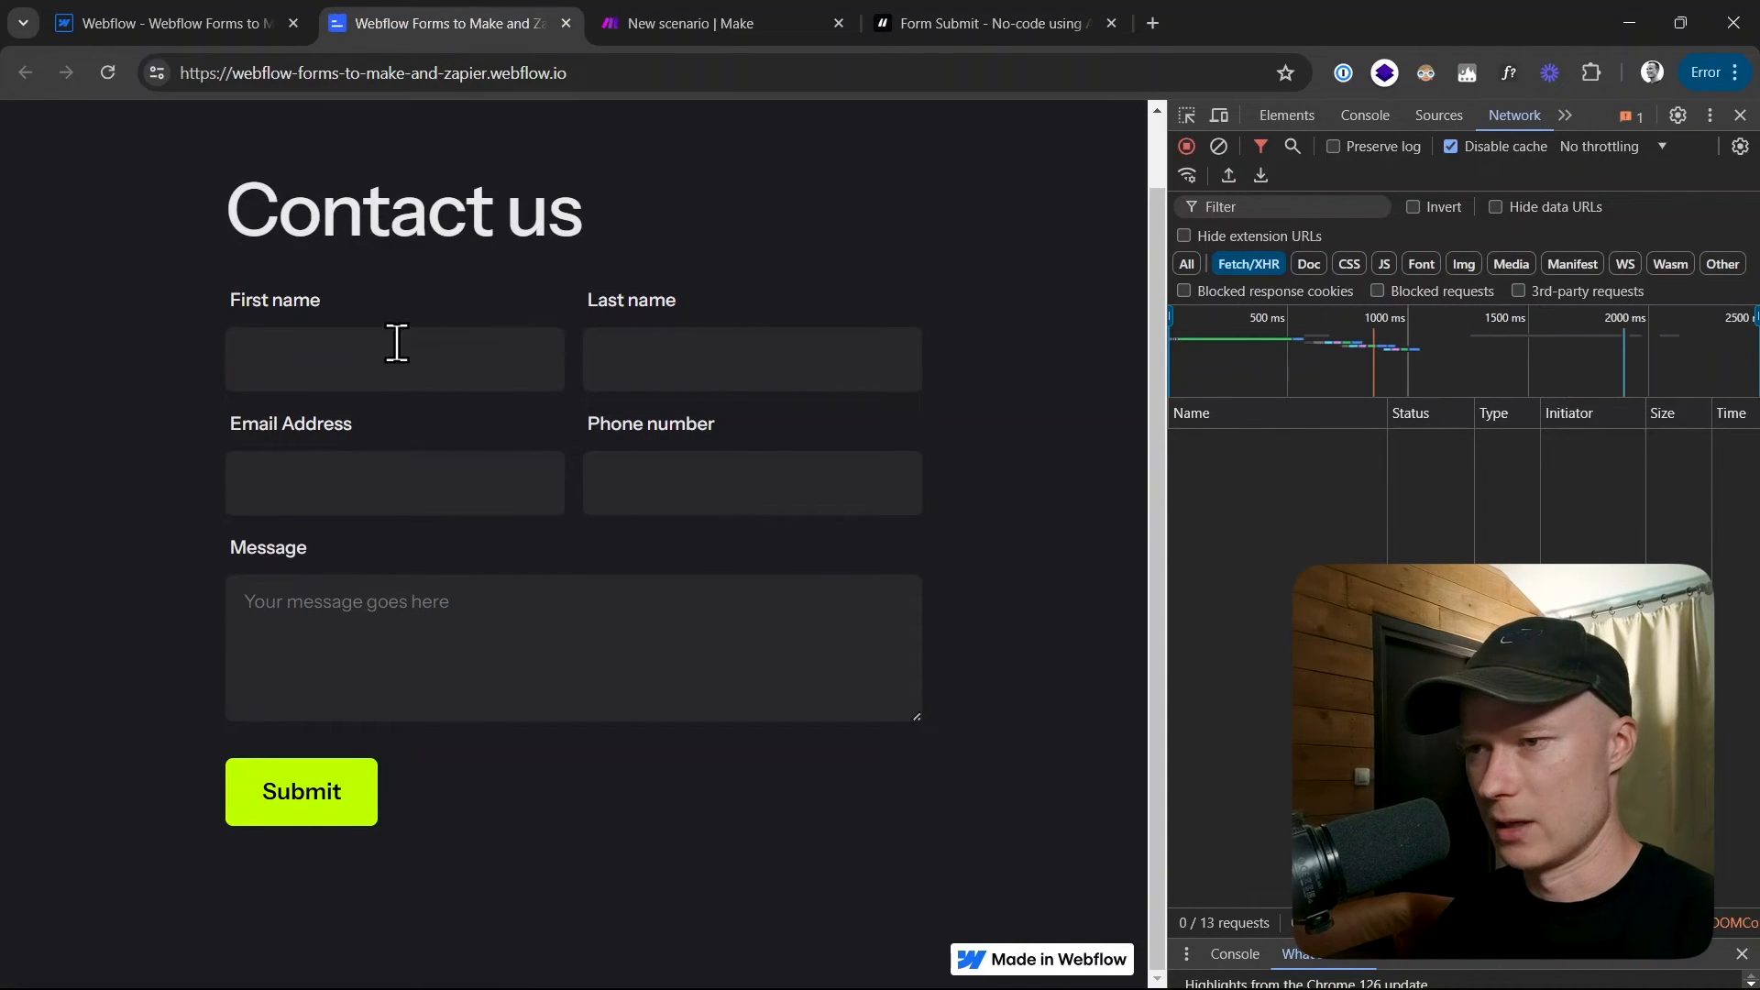
text(Mike)
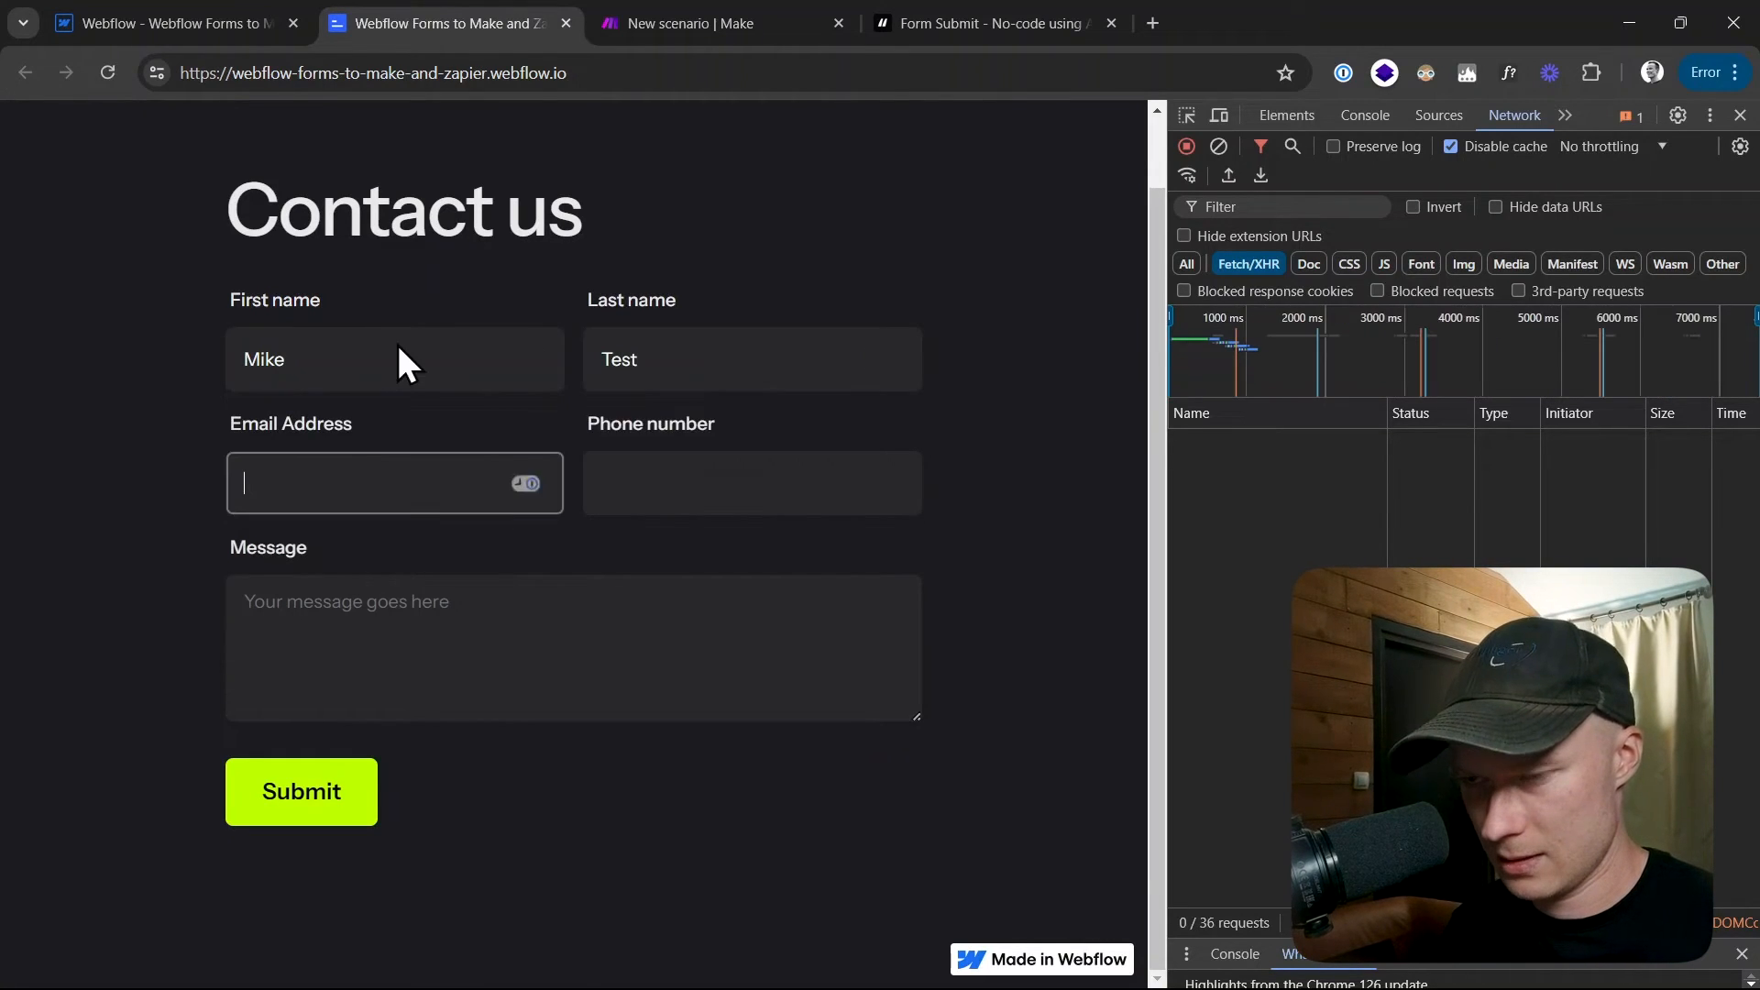
text(test@examp)
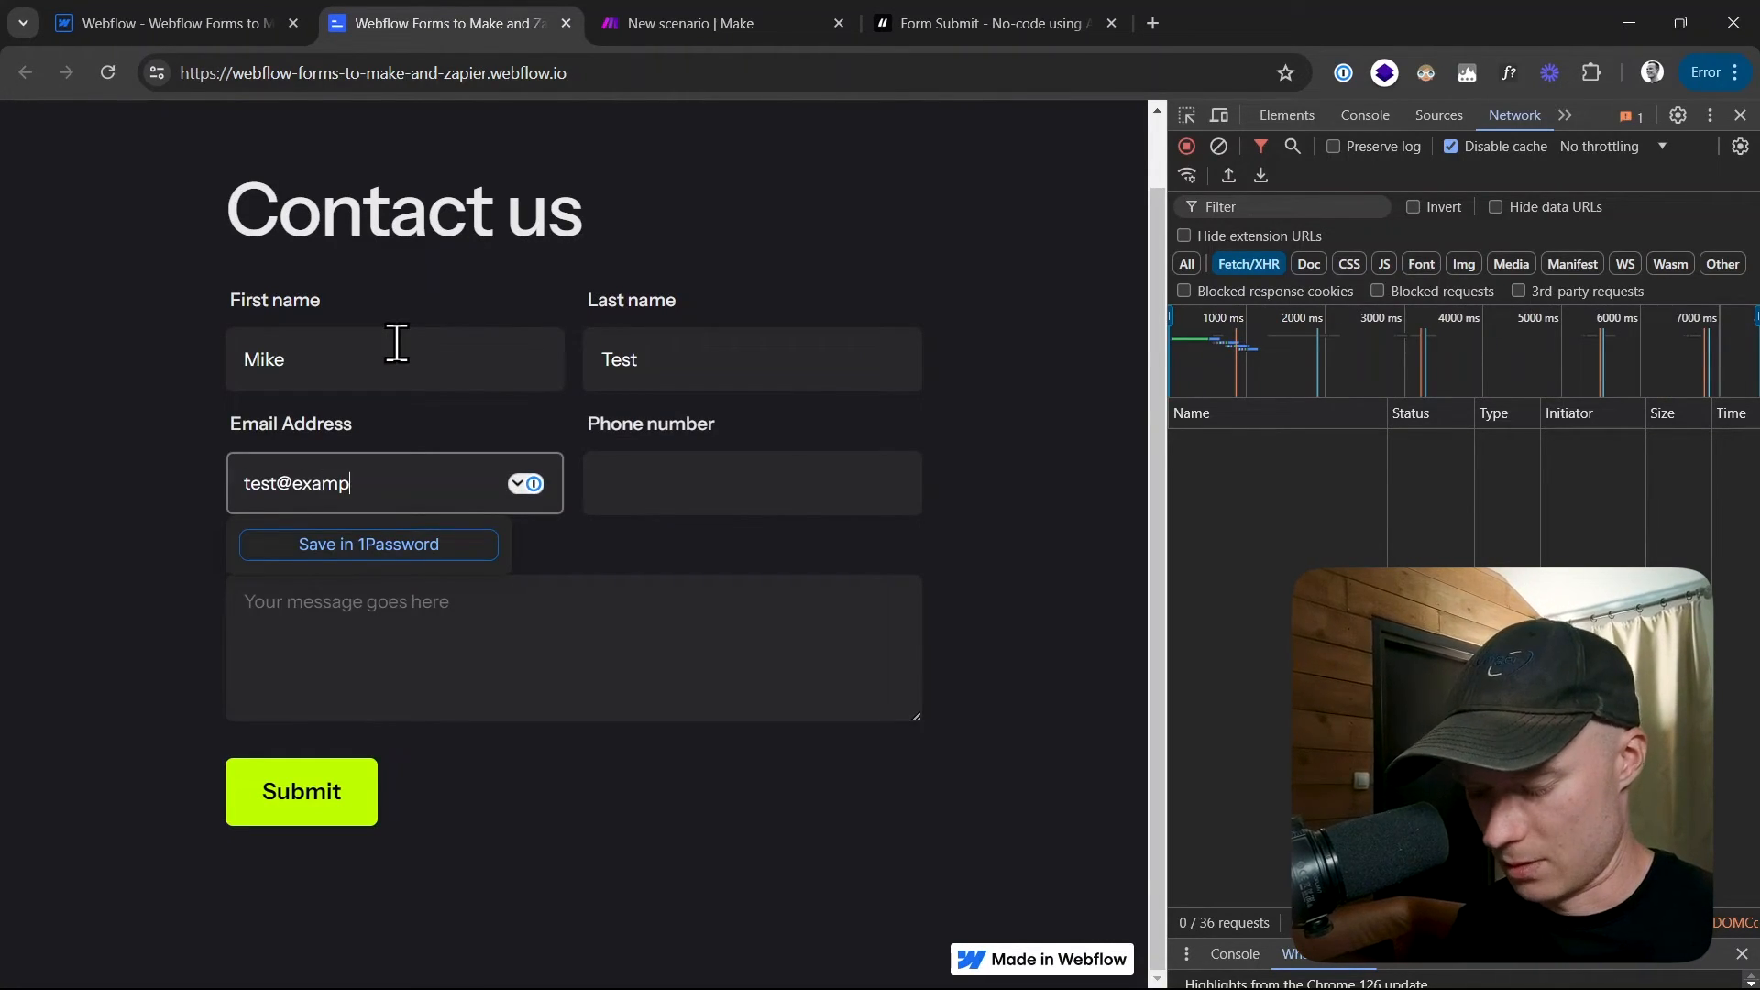
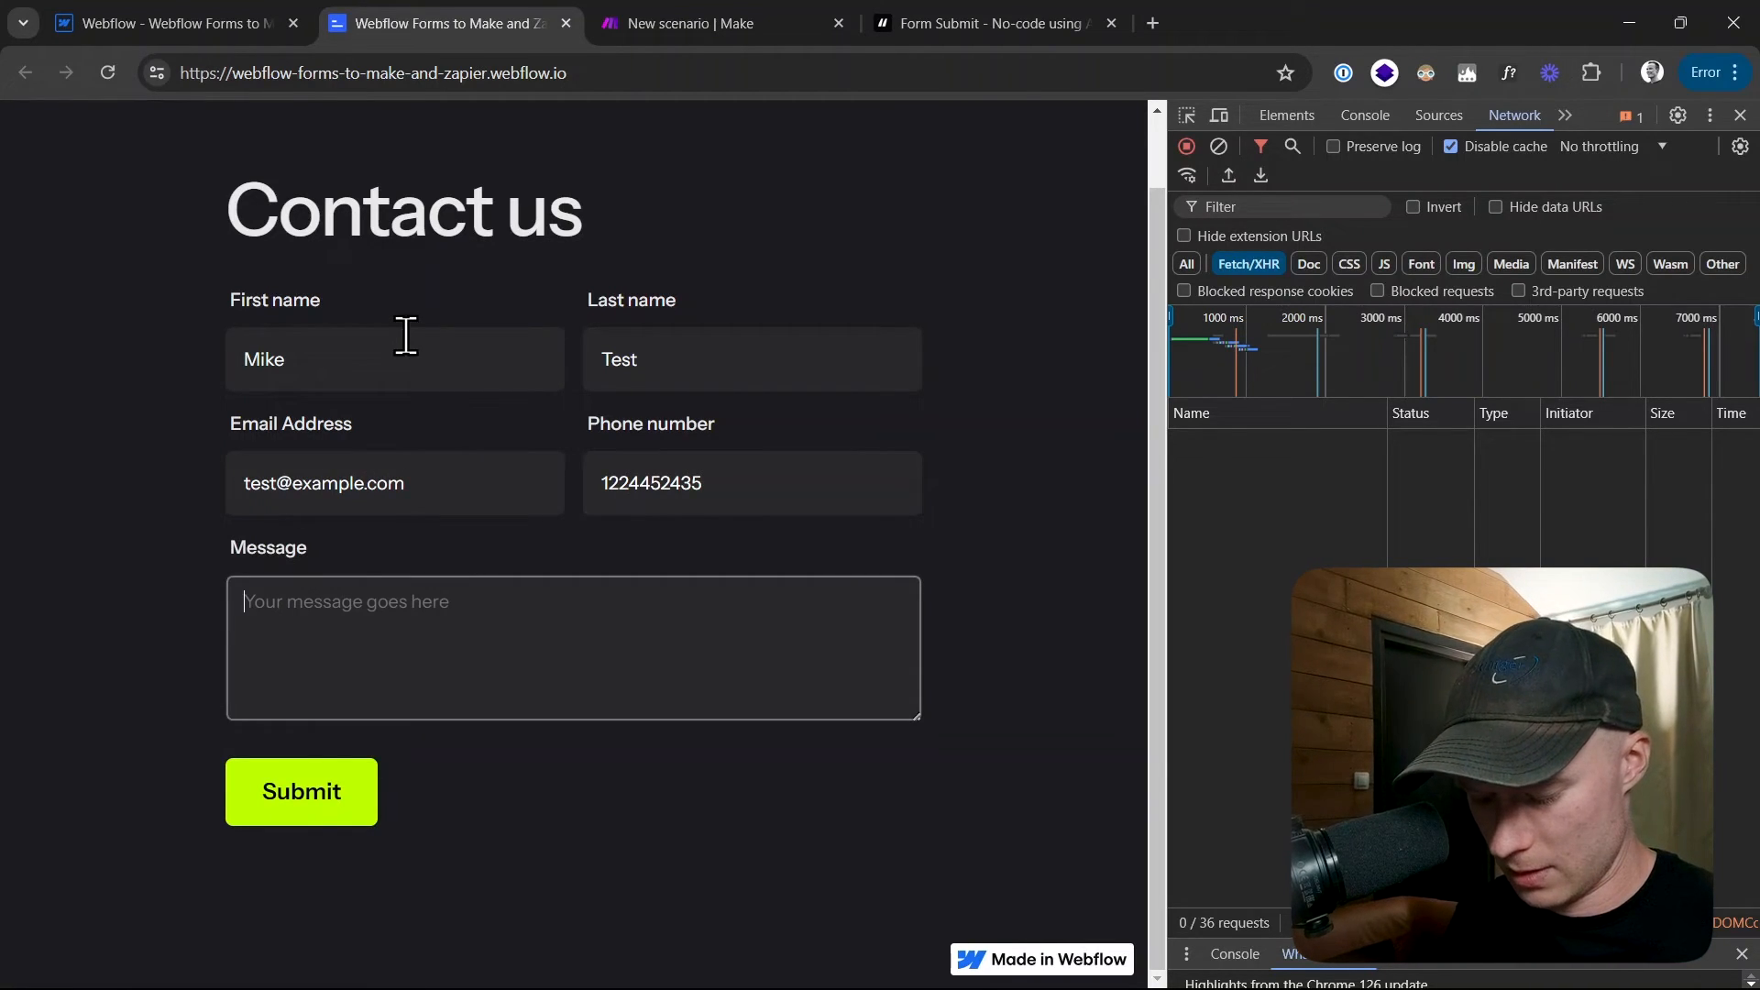
text(Hello there)
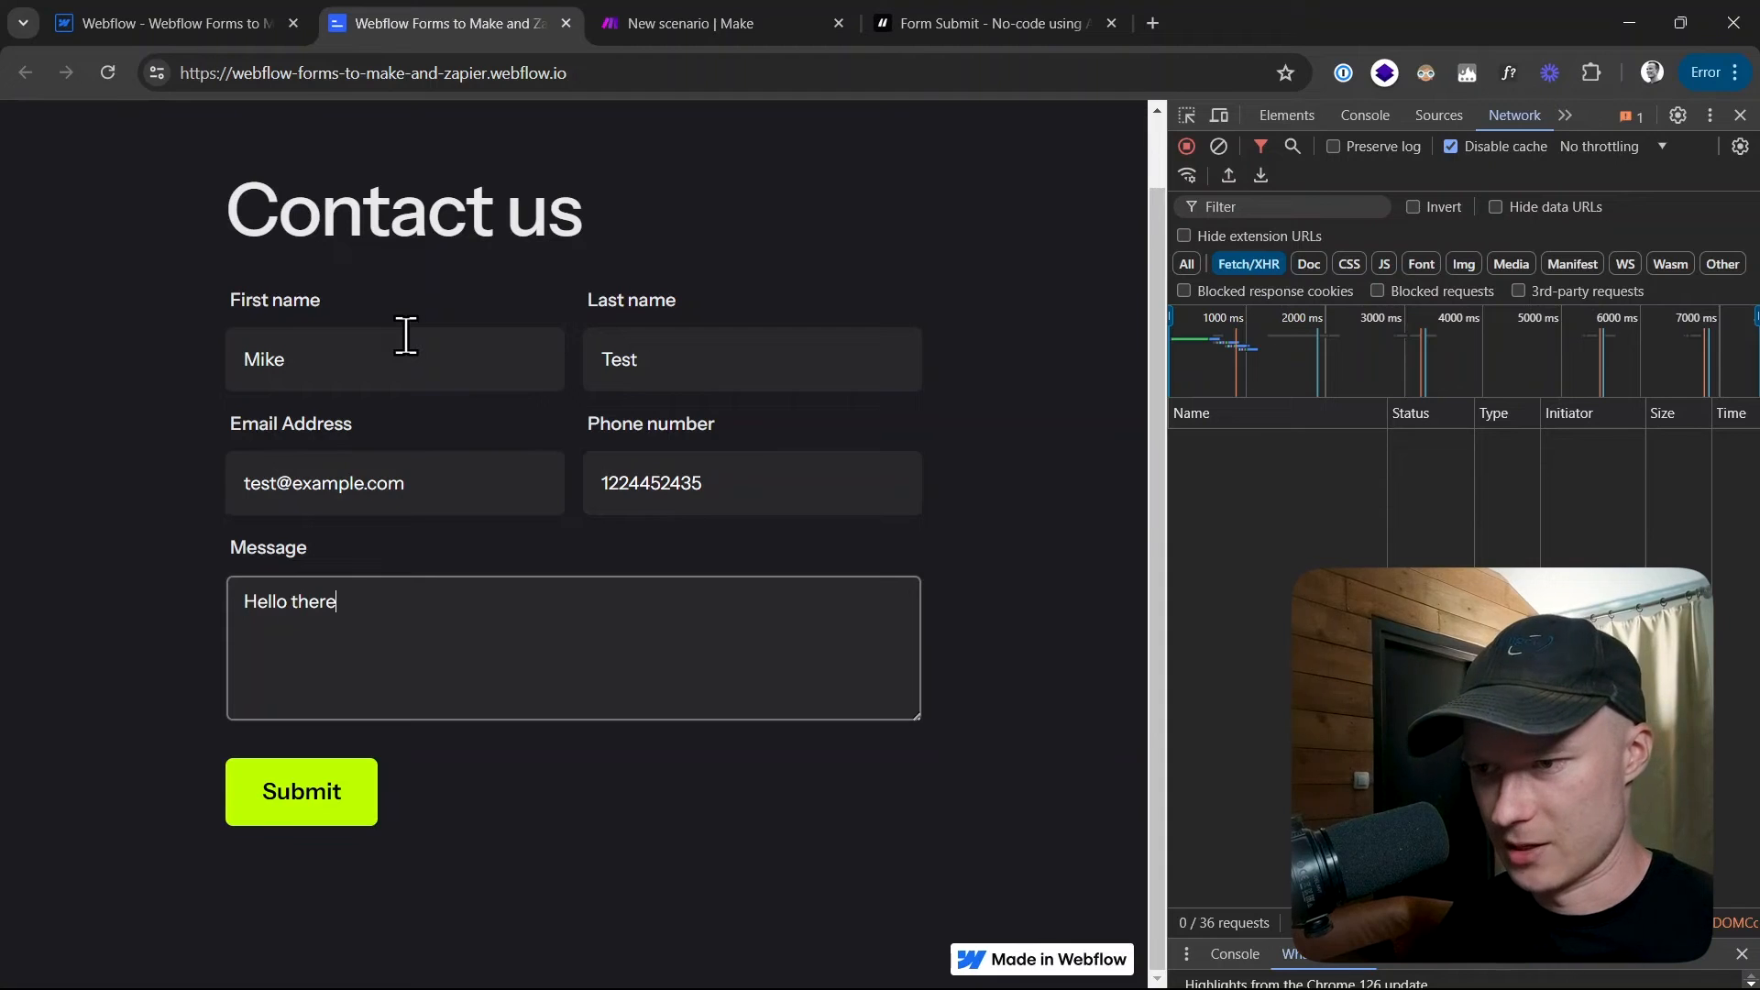
click(301, 791)
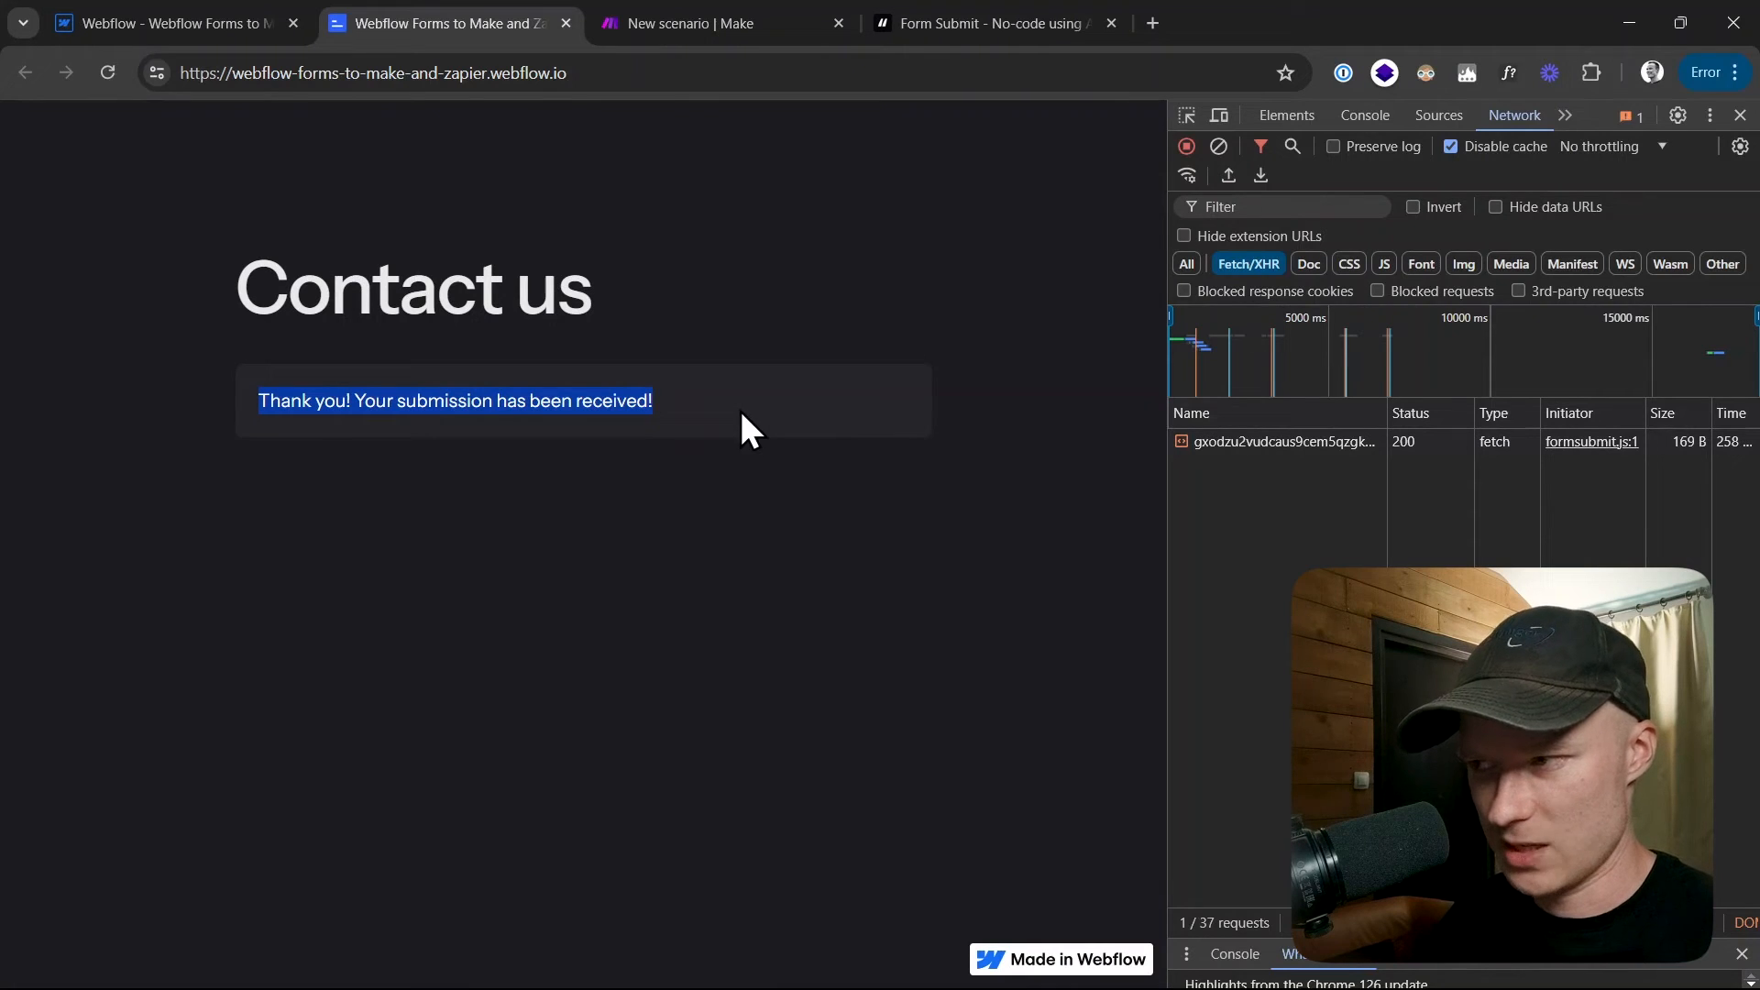
mouse_move(1176, 295)
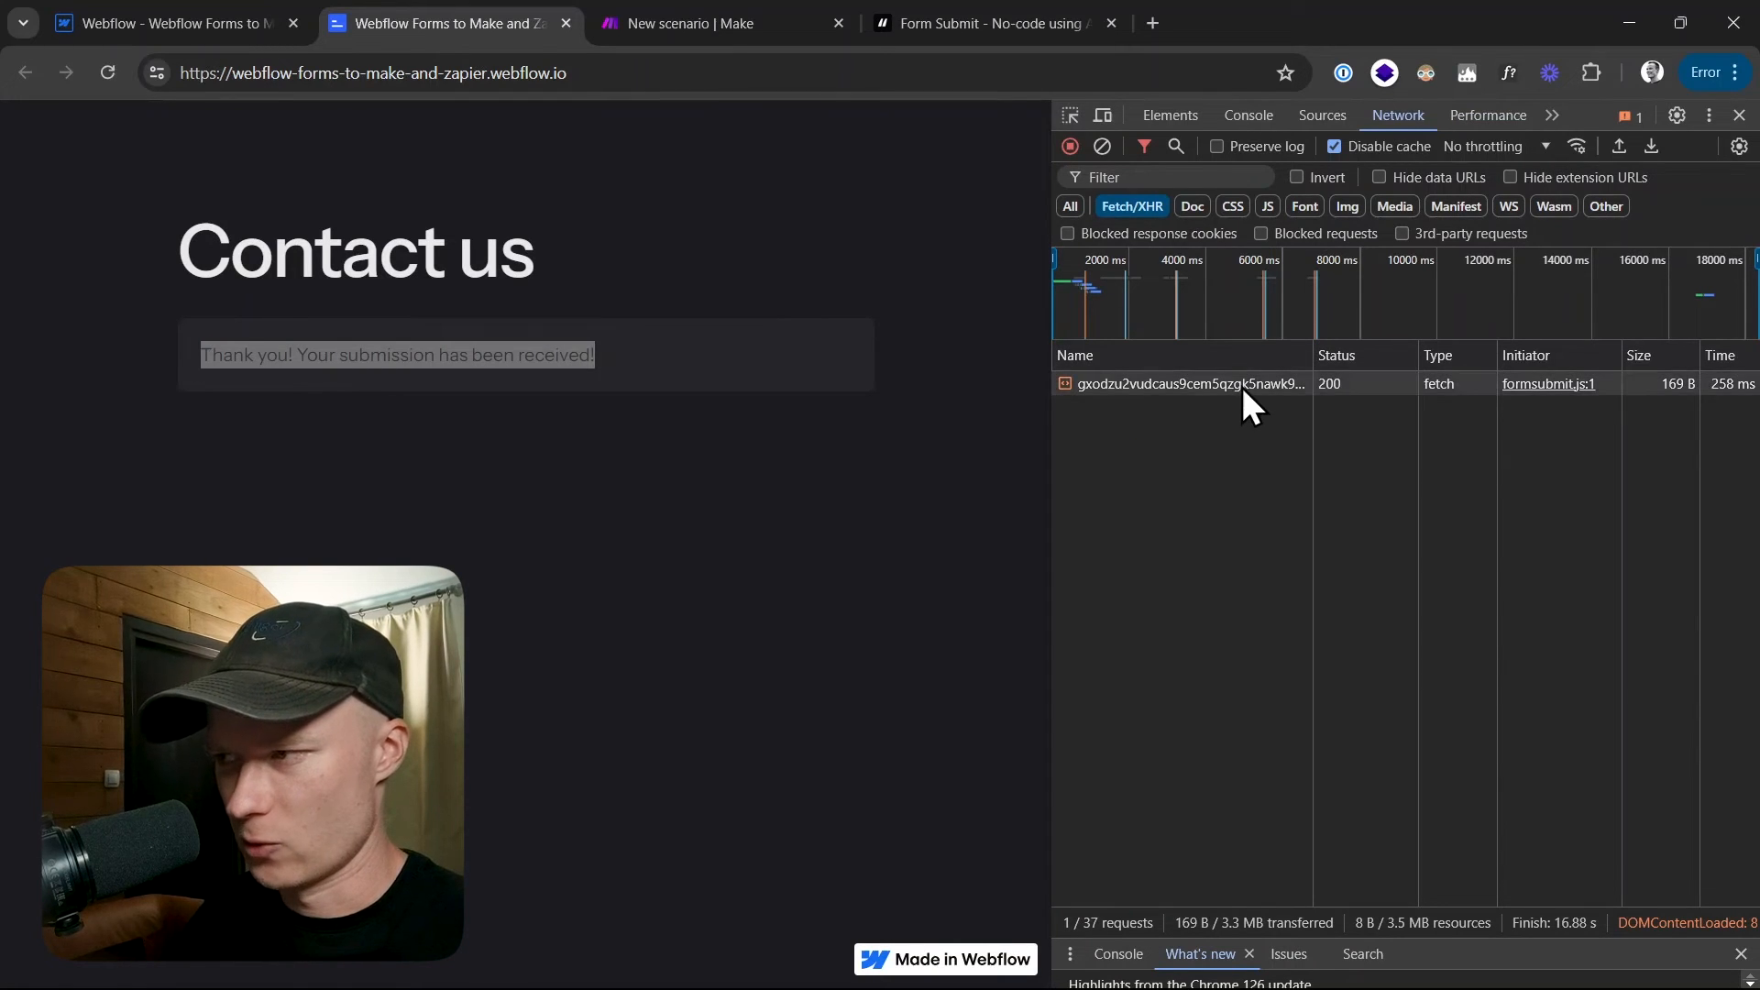
mouse_move(1134, 391)
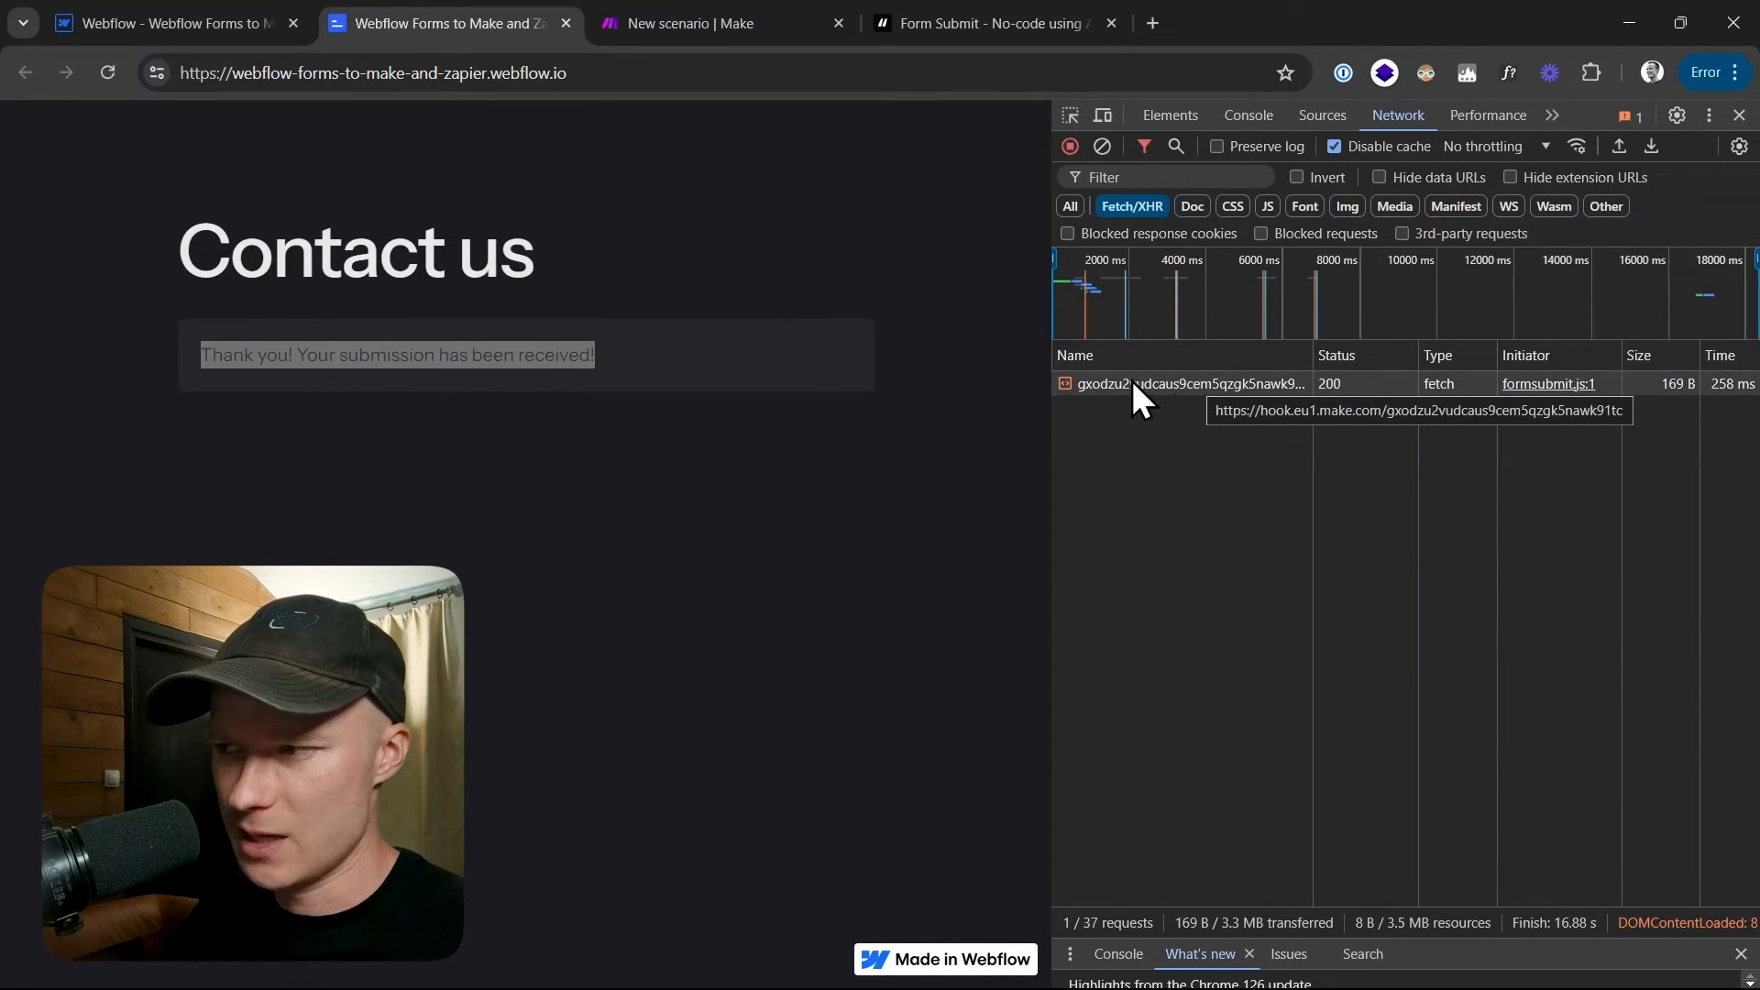
mouse_move(1257, 399)
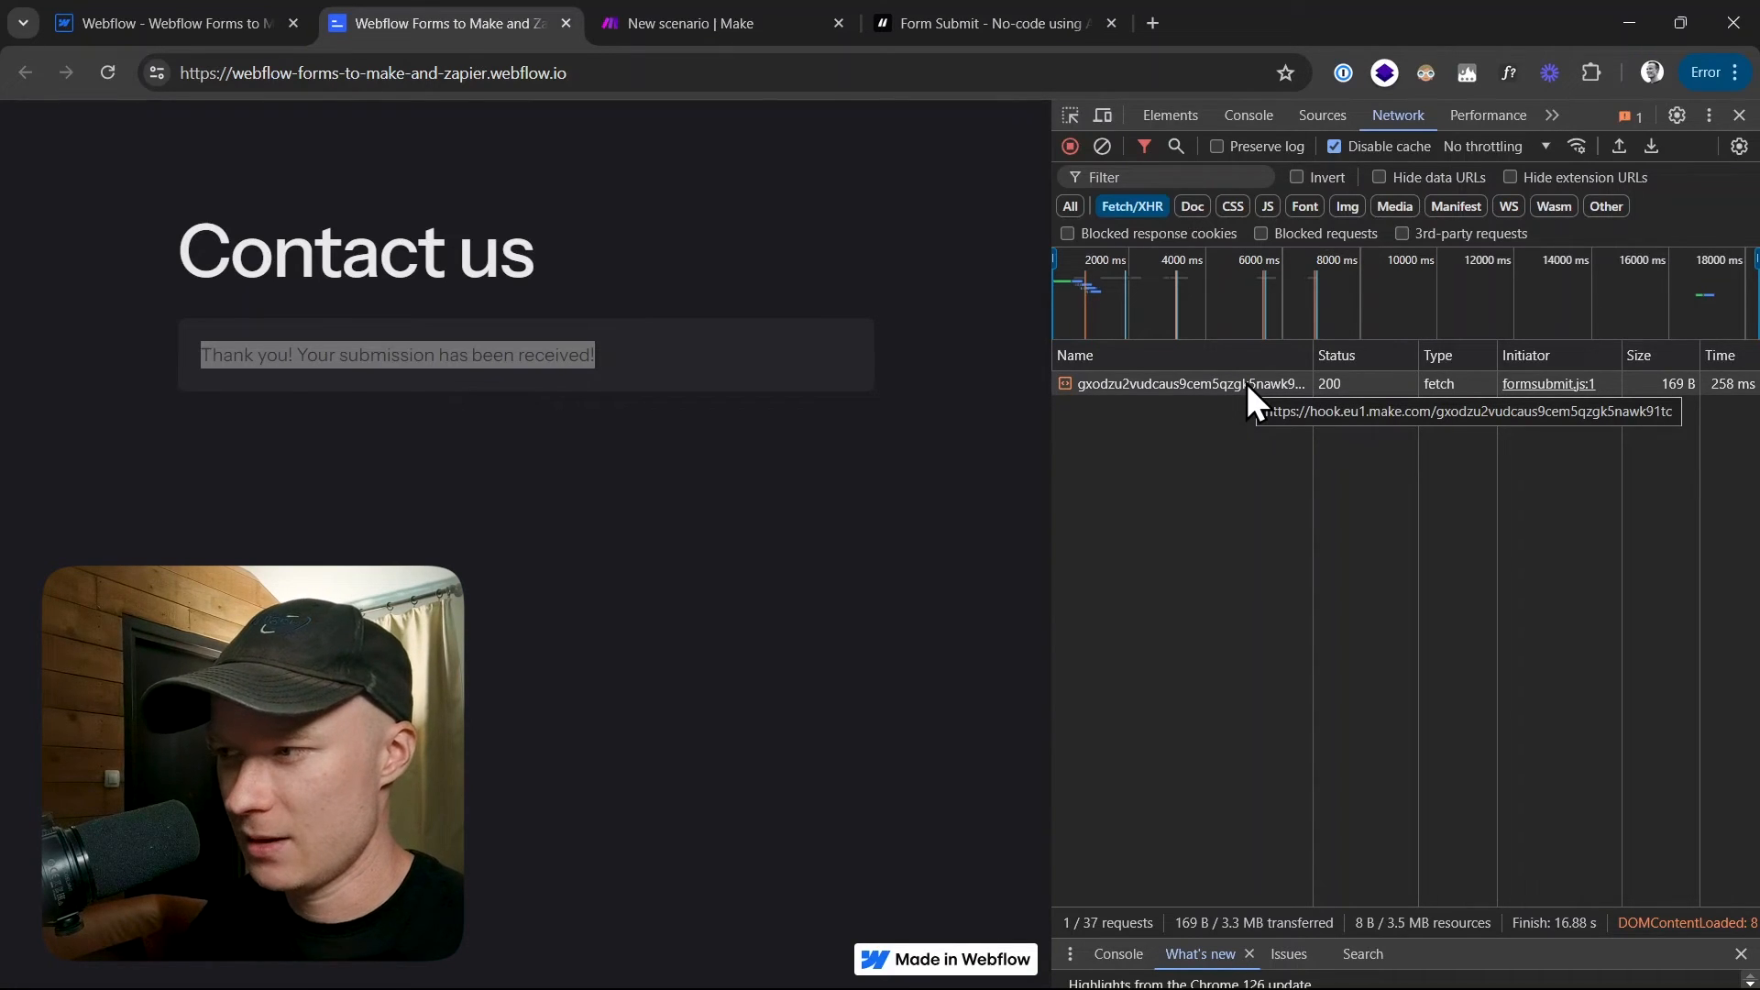
Step: Confirm the hook.eu1.make.com request was a POST returning 200 OK, then return to Make
click(1178, 383)
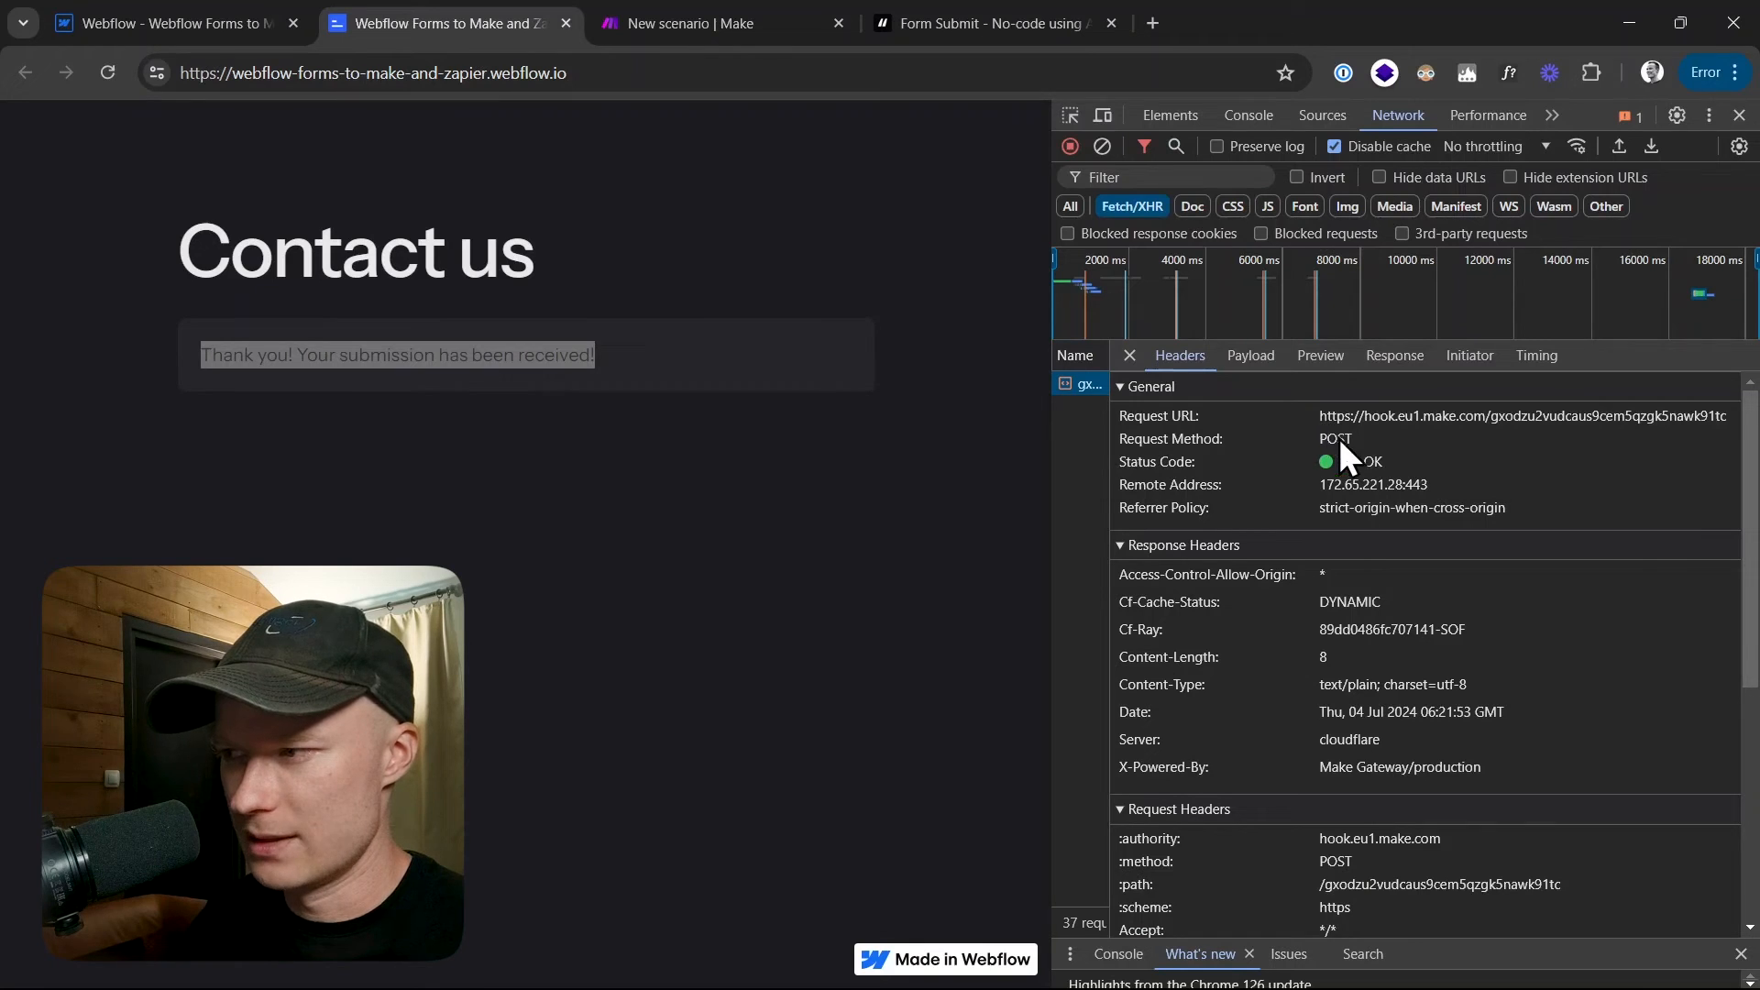
mouse_move(1319, 431)
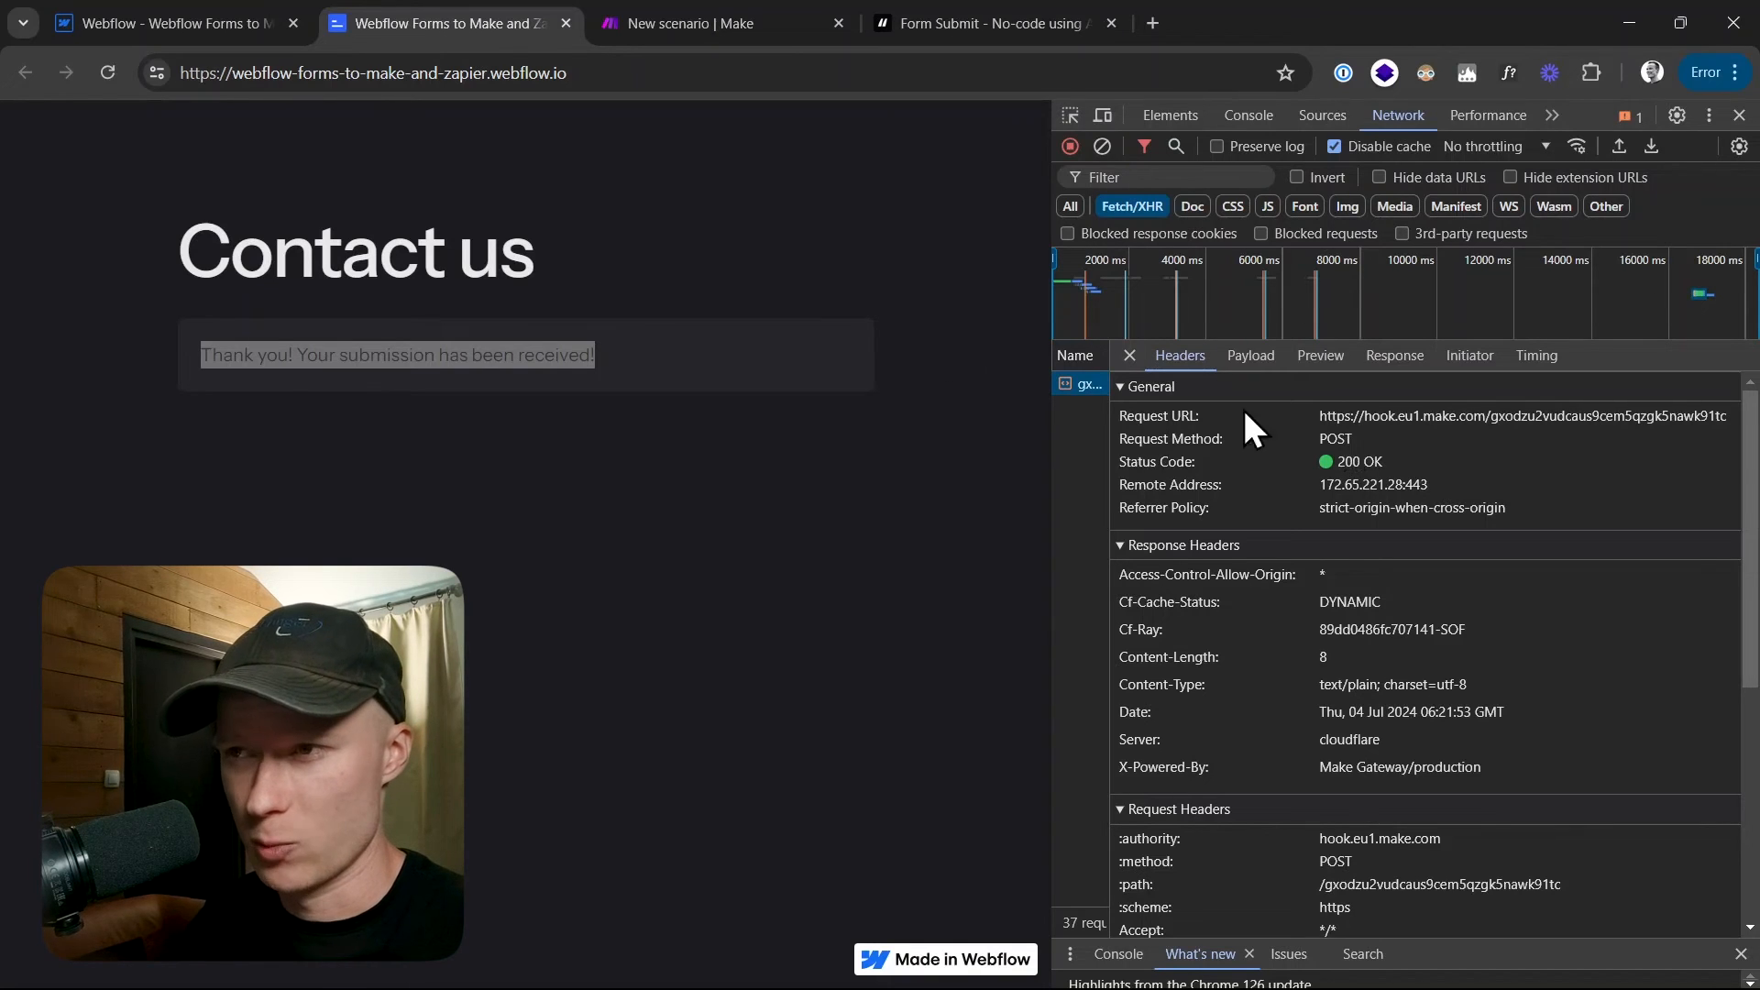
mouse_move(1375, 500)
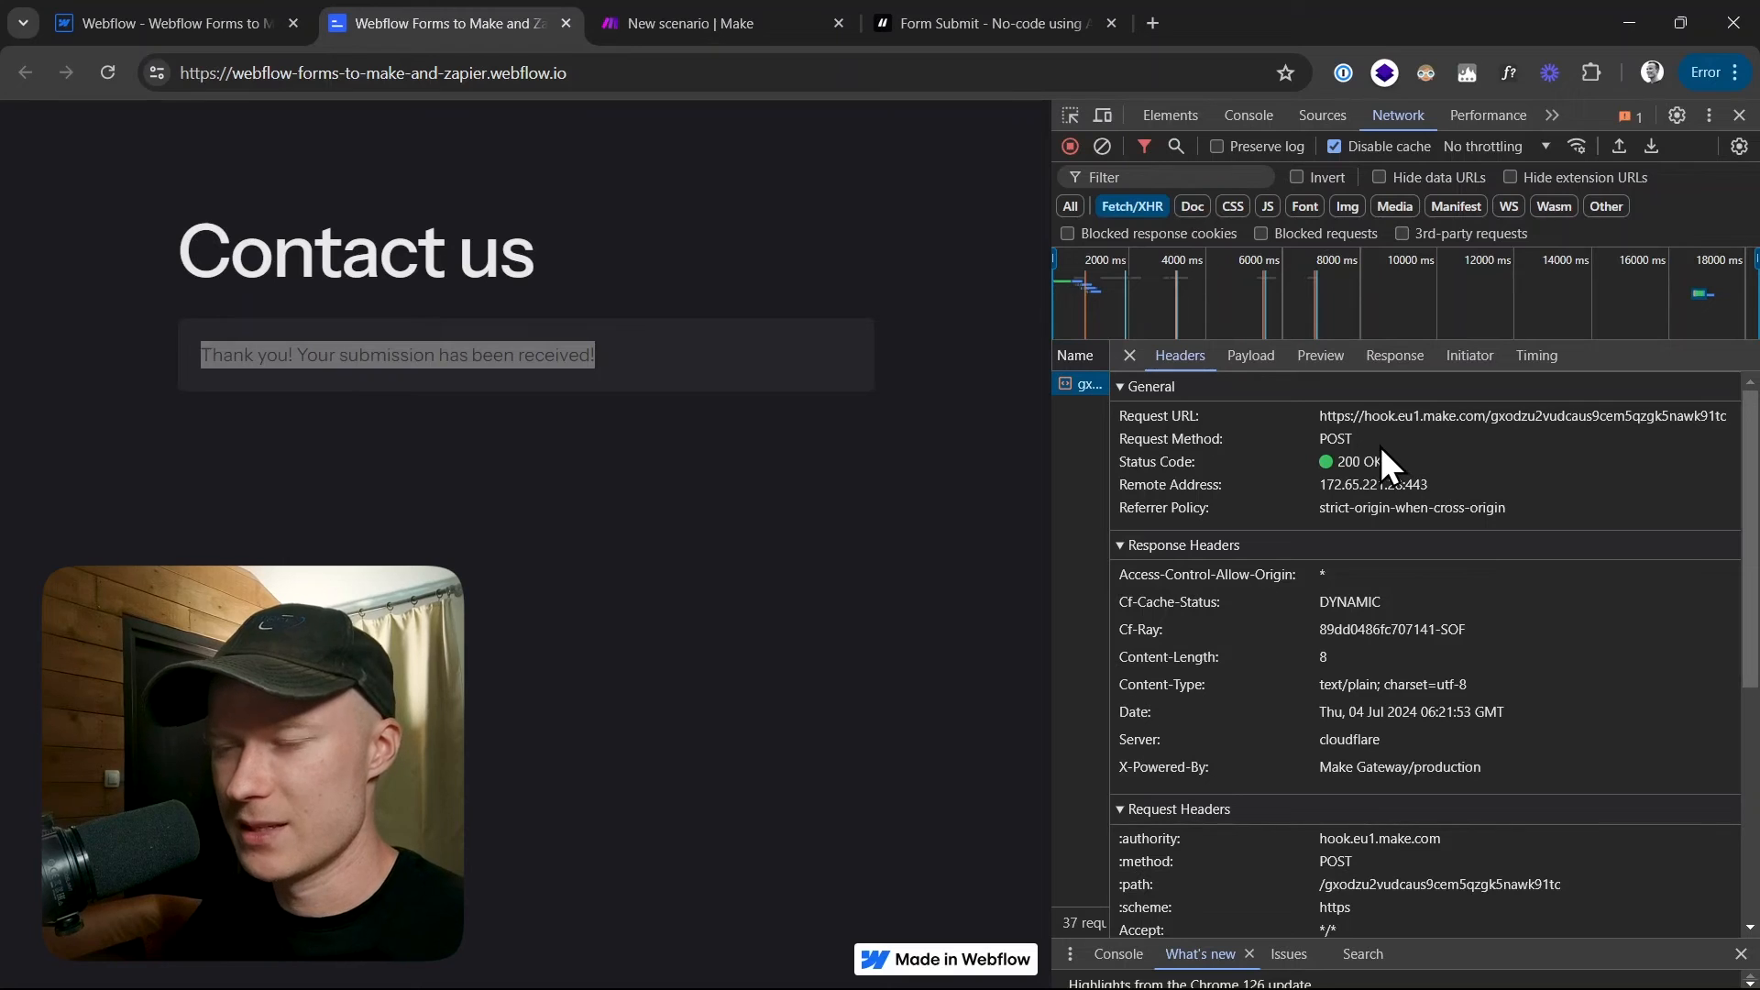
mouse_move(1195, 494)
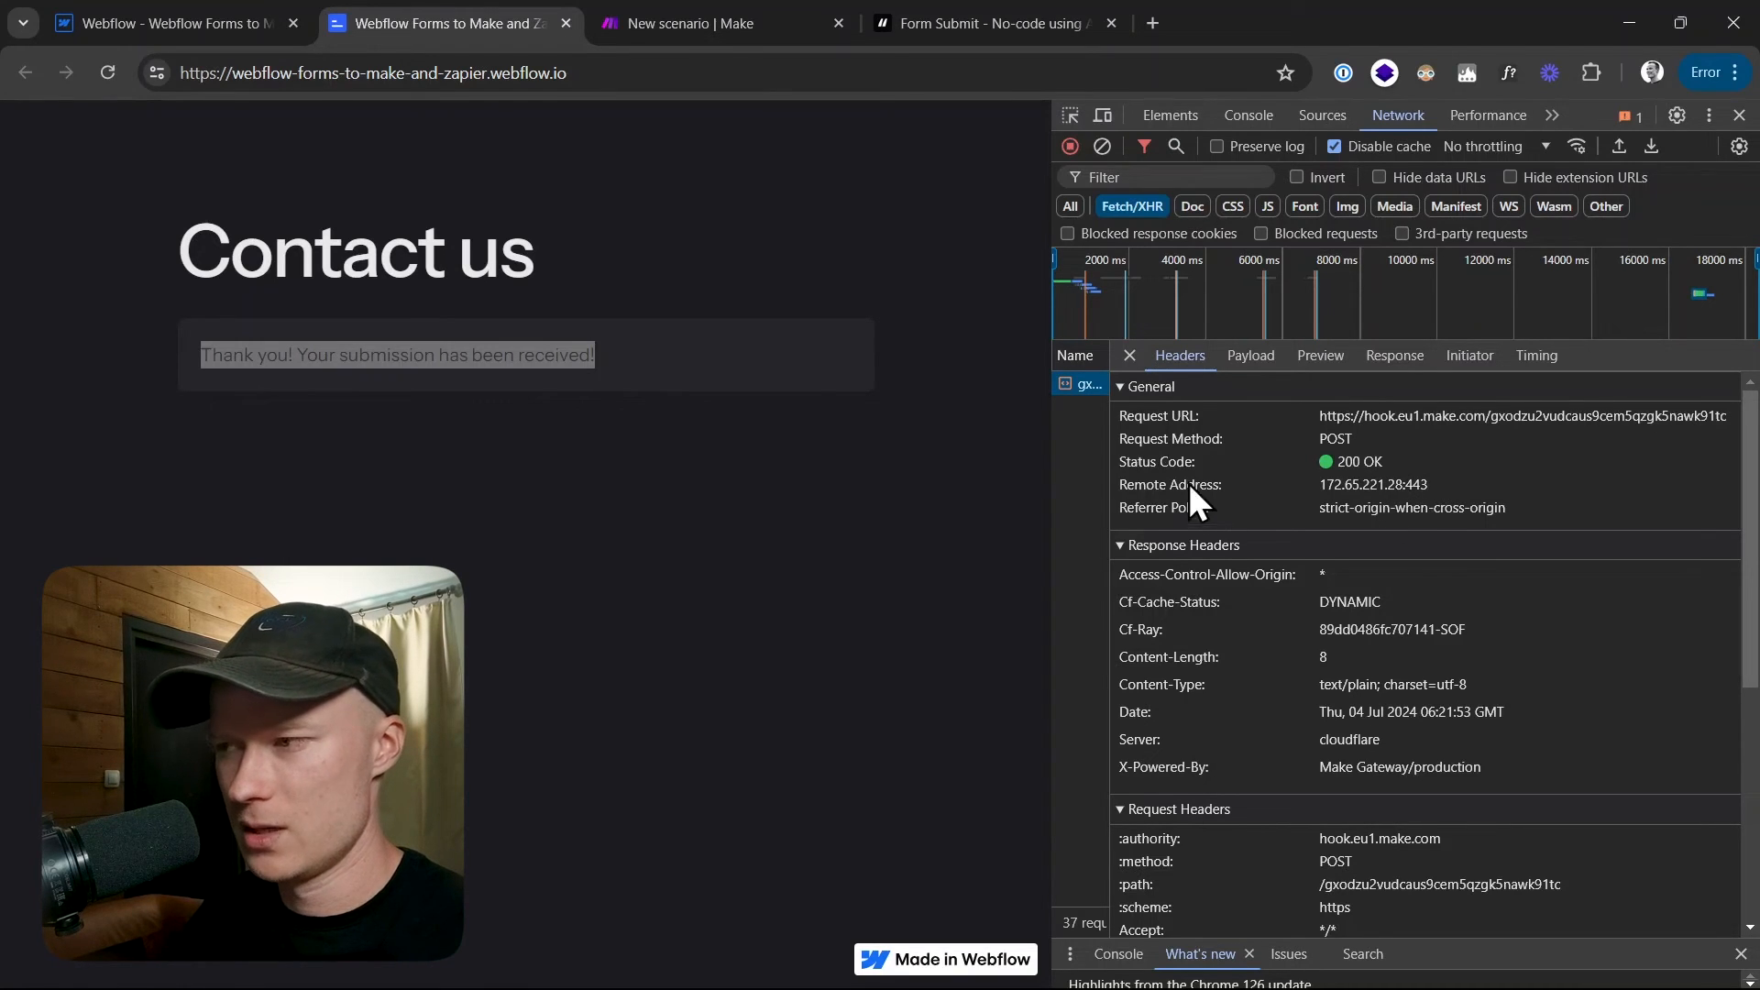
mouse_move(1265, 531)
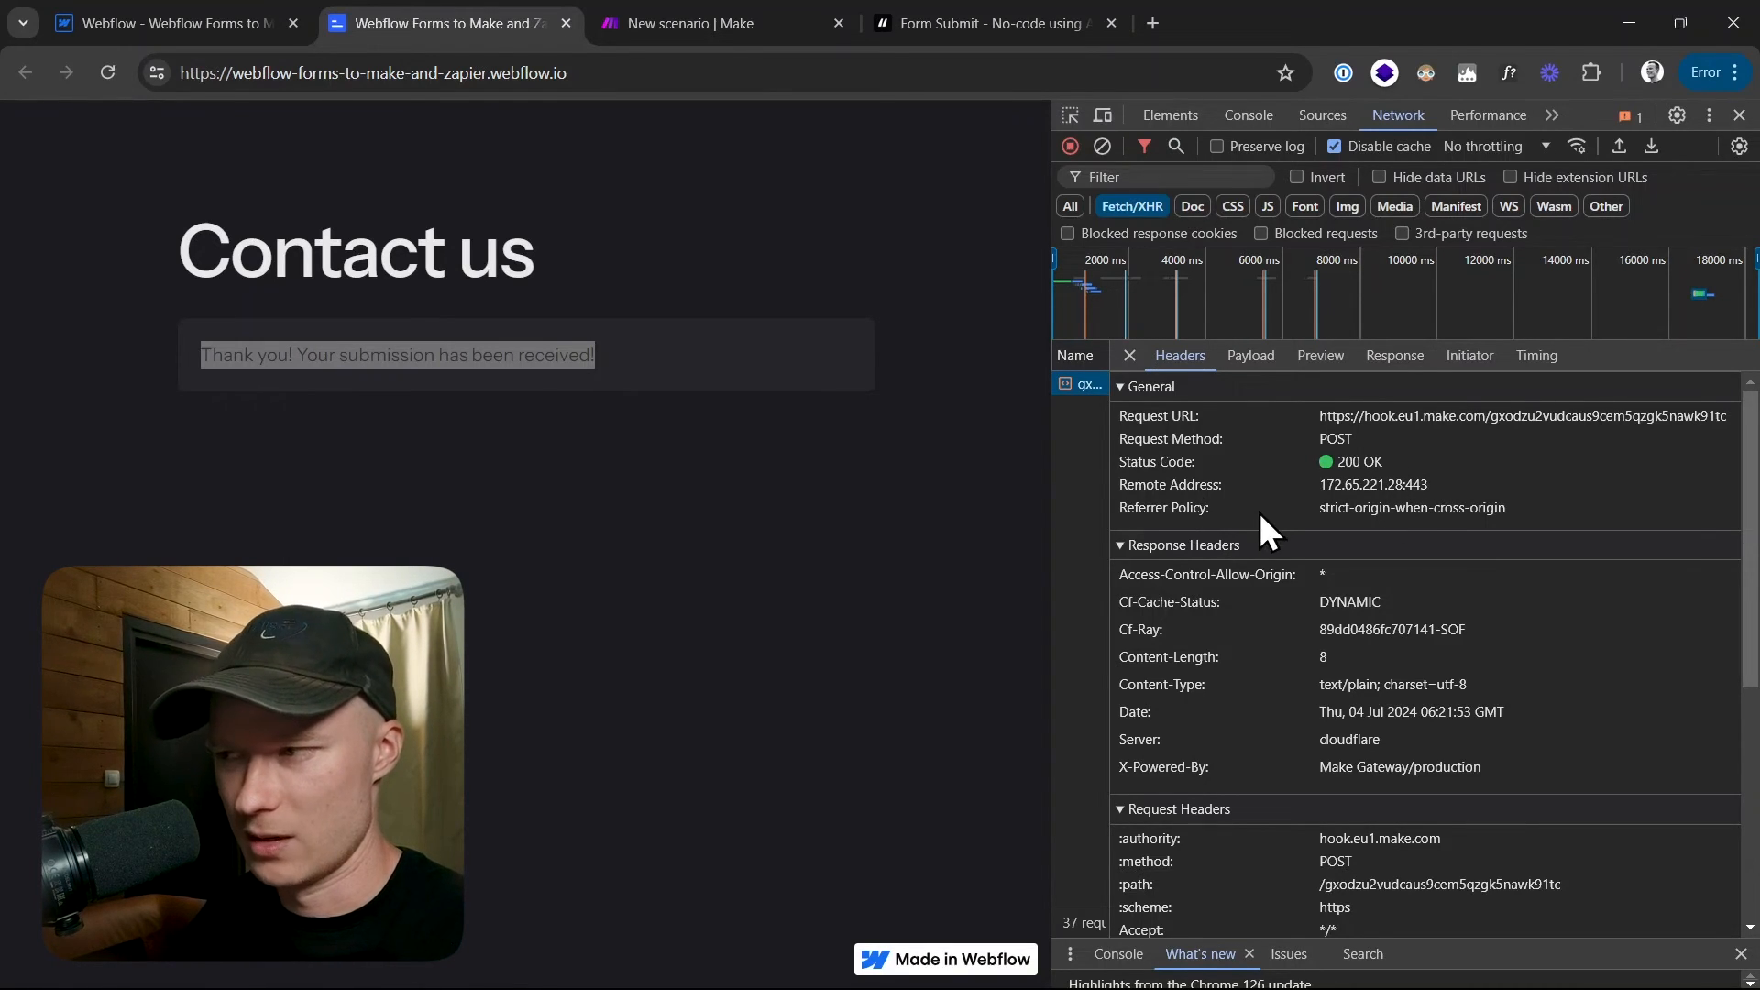
click(719, 22)
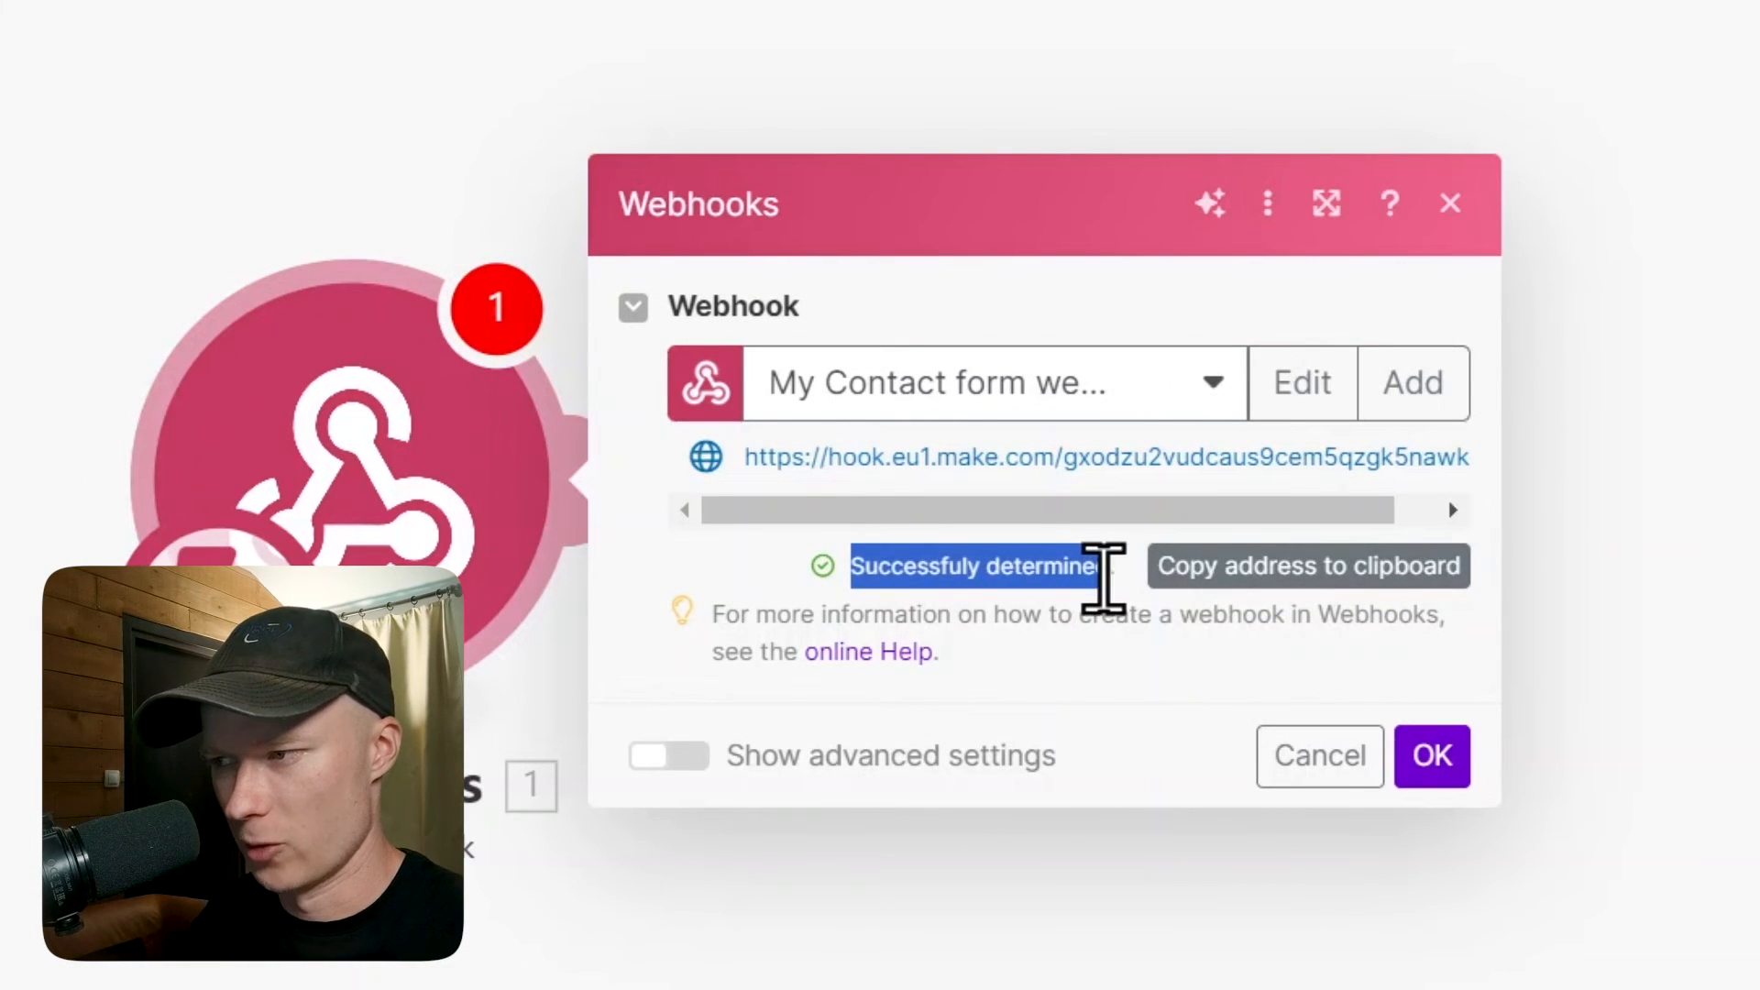
mouse_move(1128, 696)
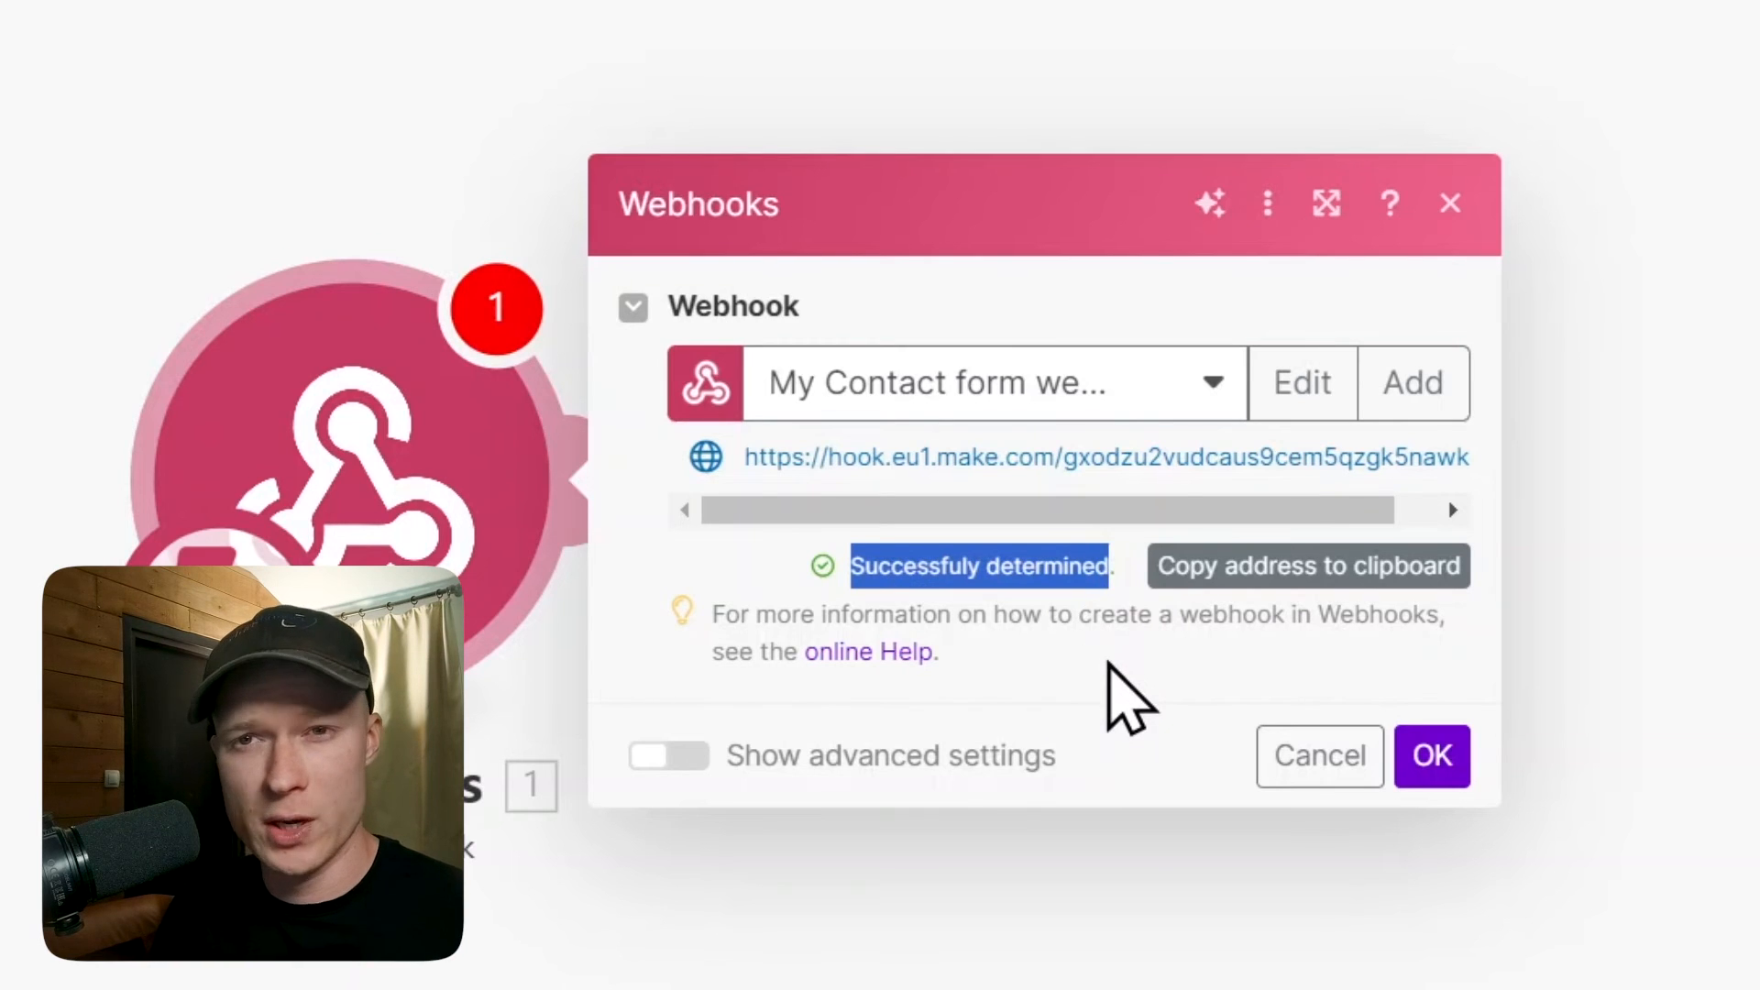
mouse_move(1066, 674)
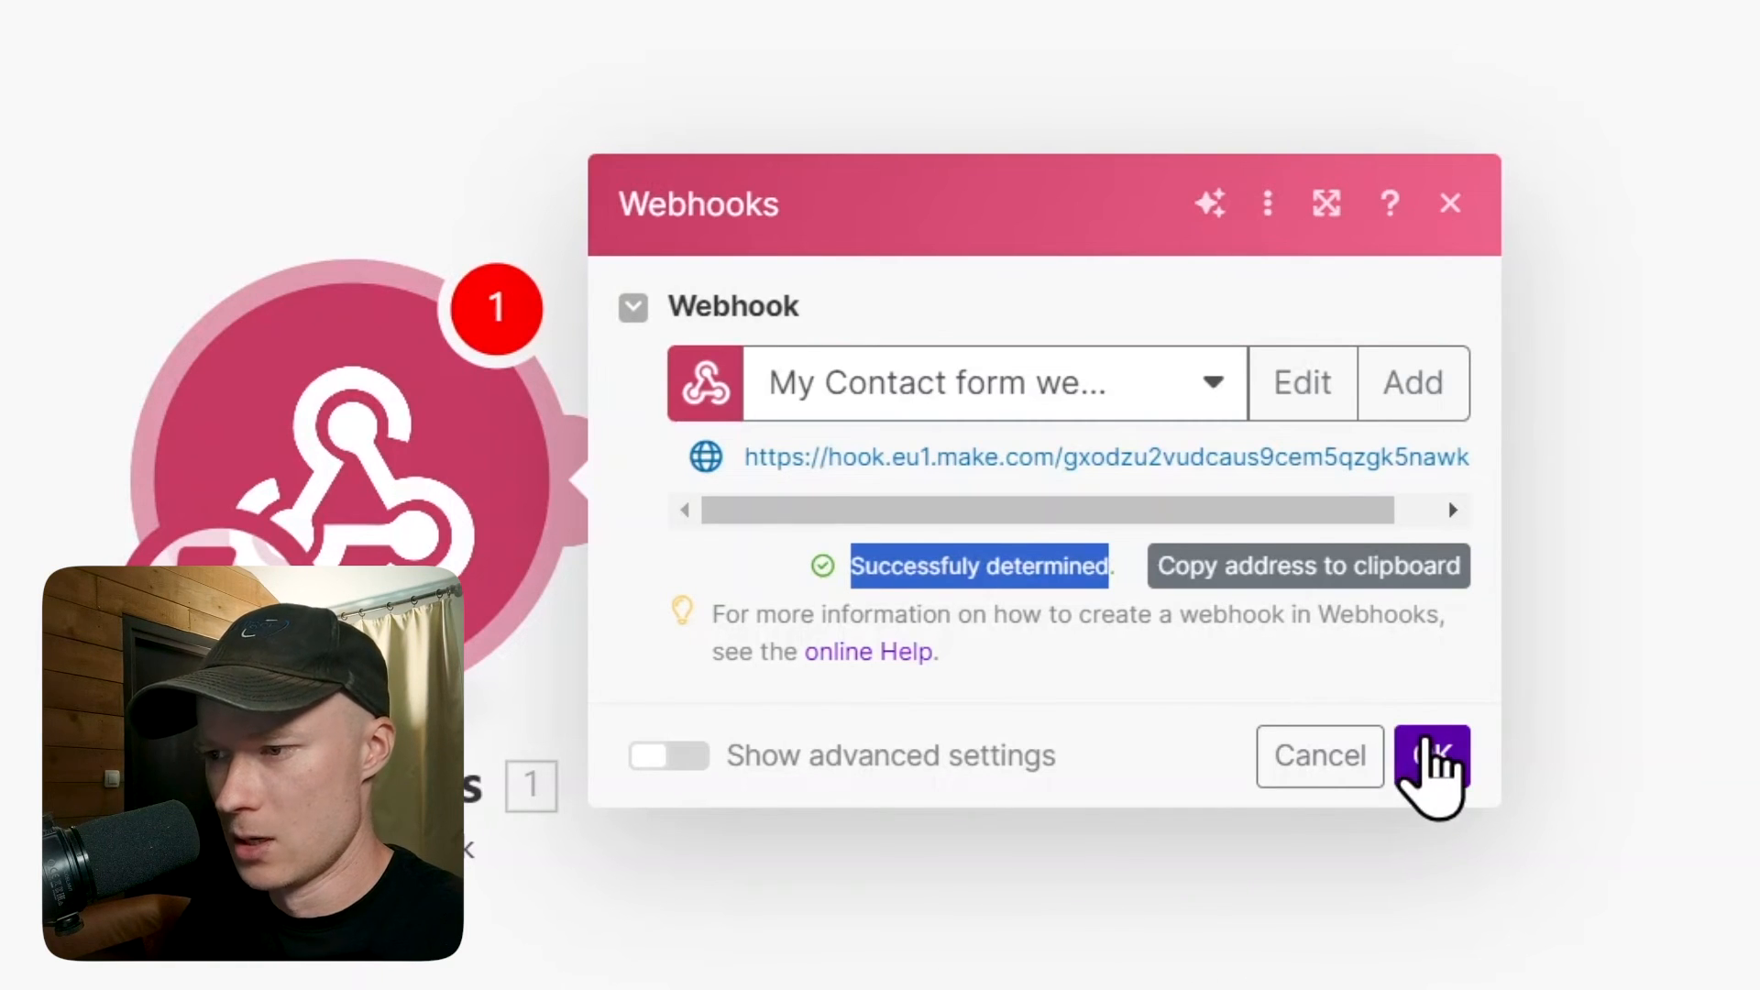
Step: Accept the Custom webhook's 'Successfully determined' data structure with OK
click(1431, 755)
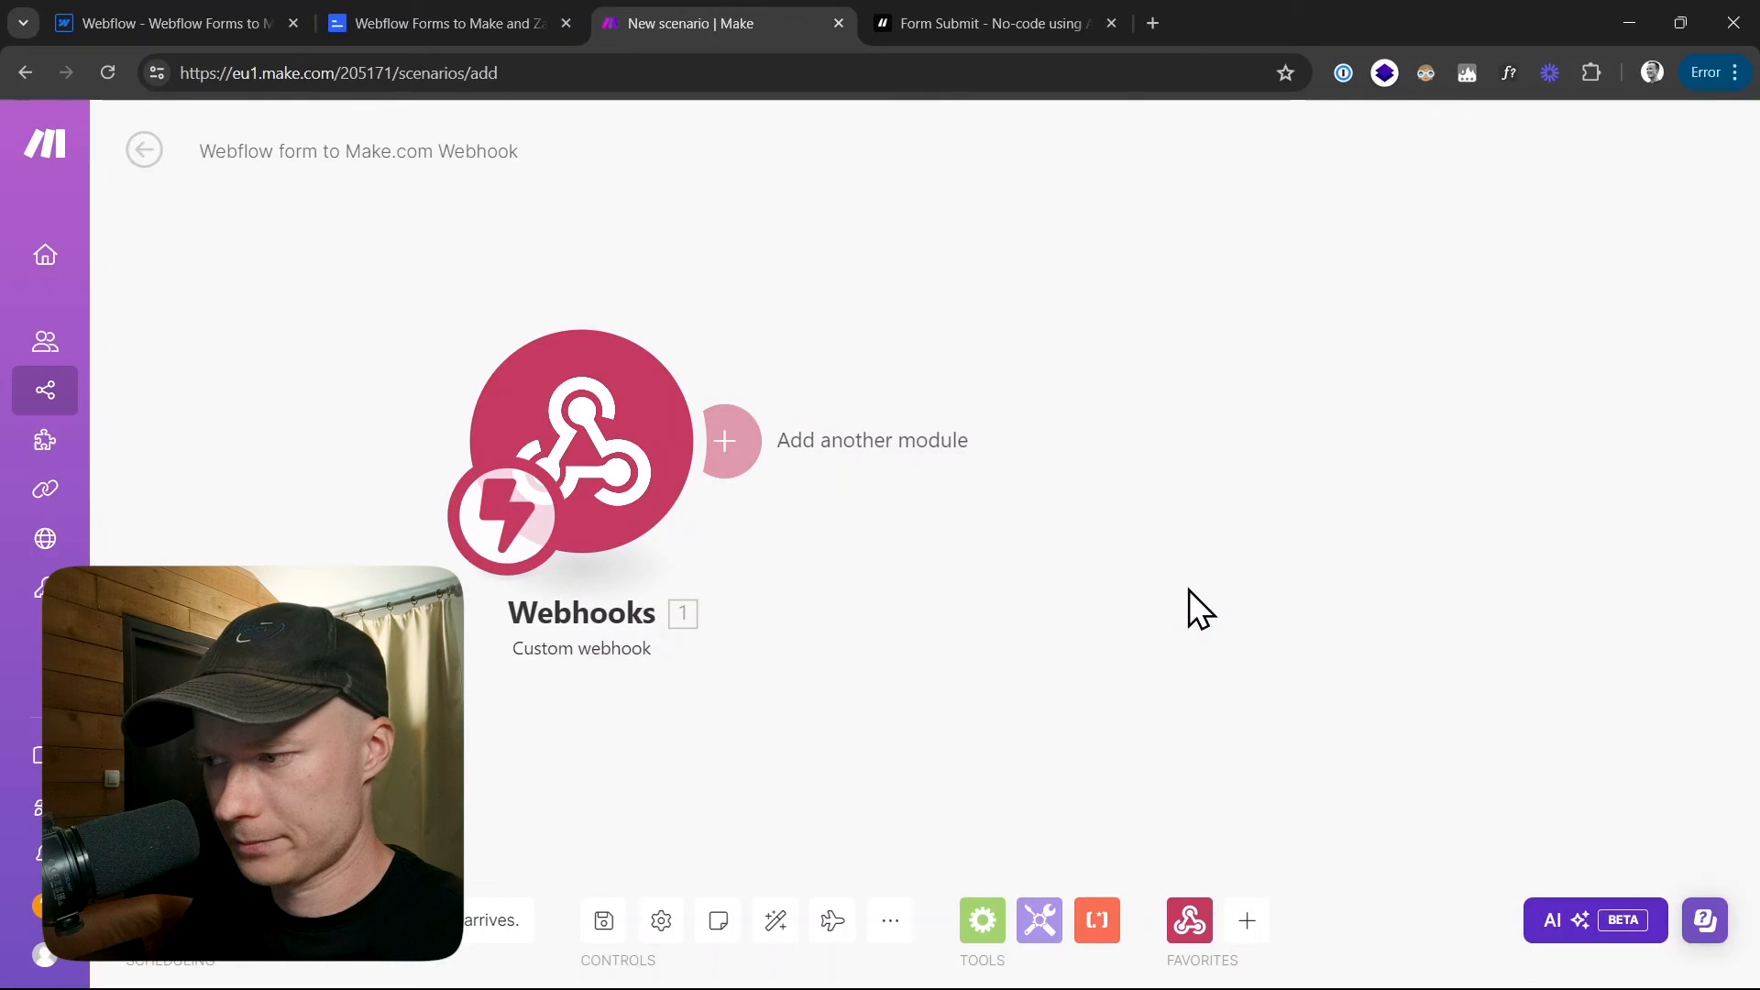
mouse_move(1061, 752)
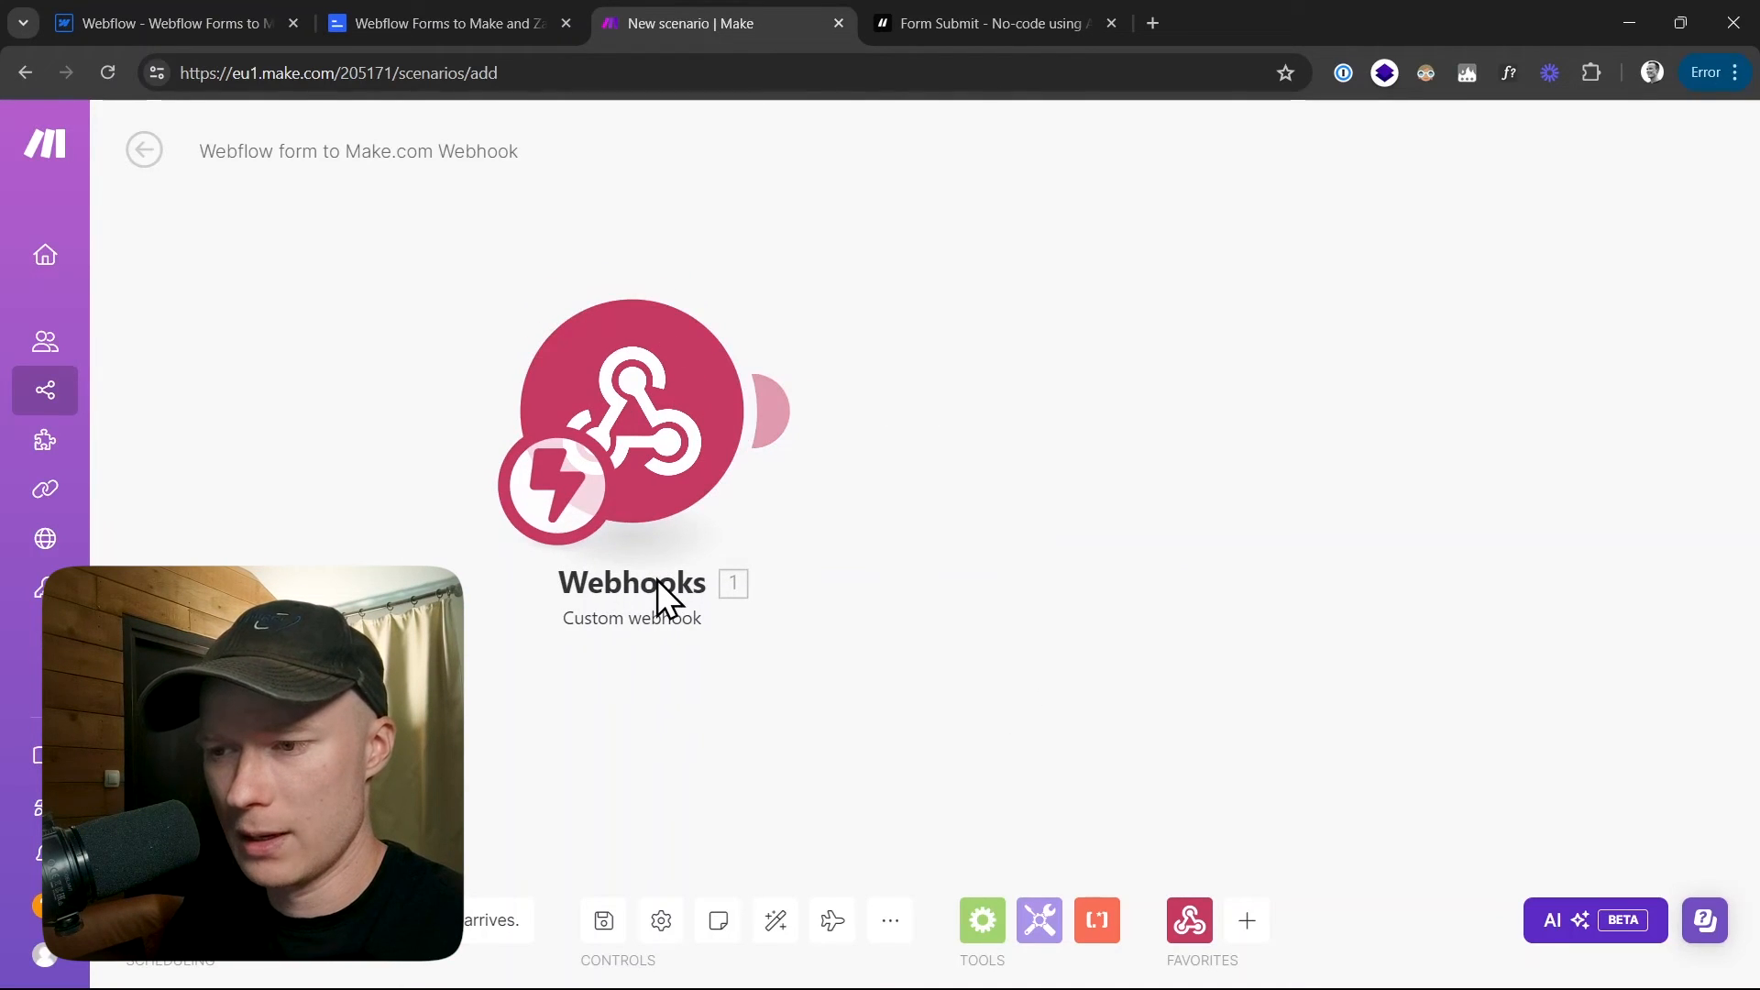
mouse_move(1246, 920)
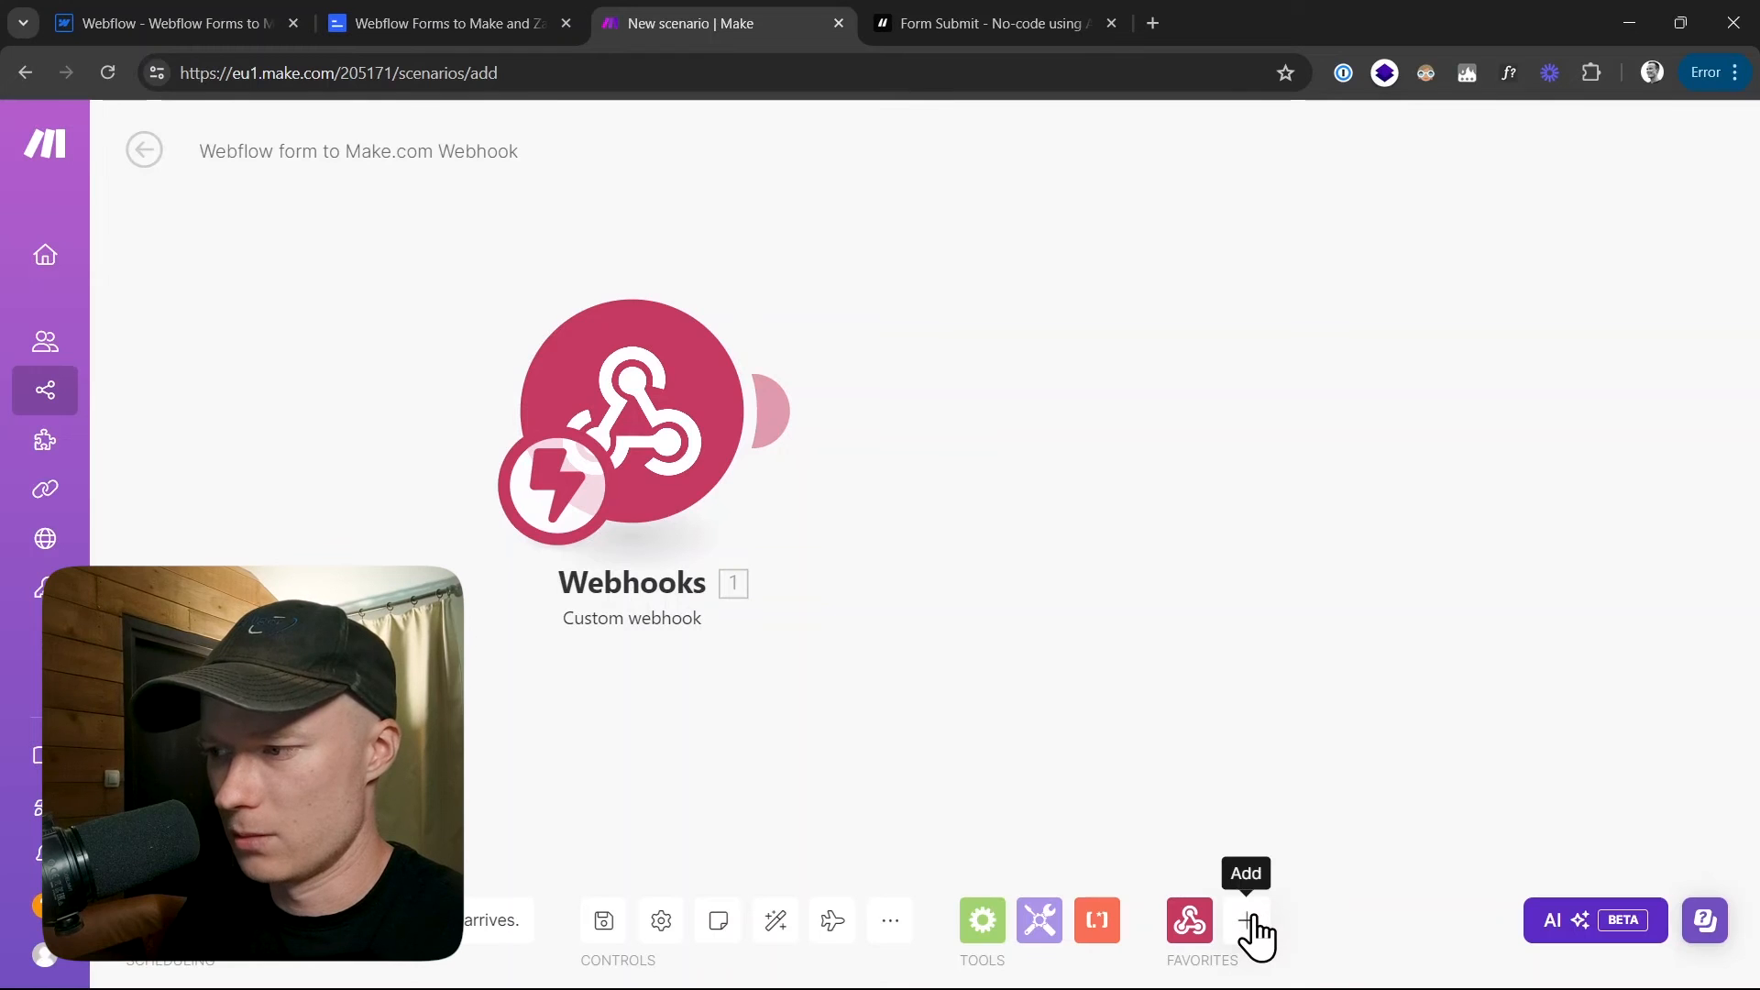
Step: Add a Webflow 'Create an Item' module after the Custom webhook trigger
click(1246, 920)
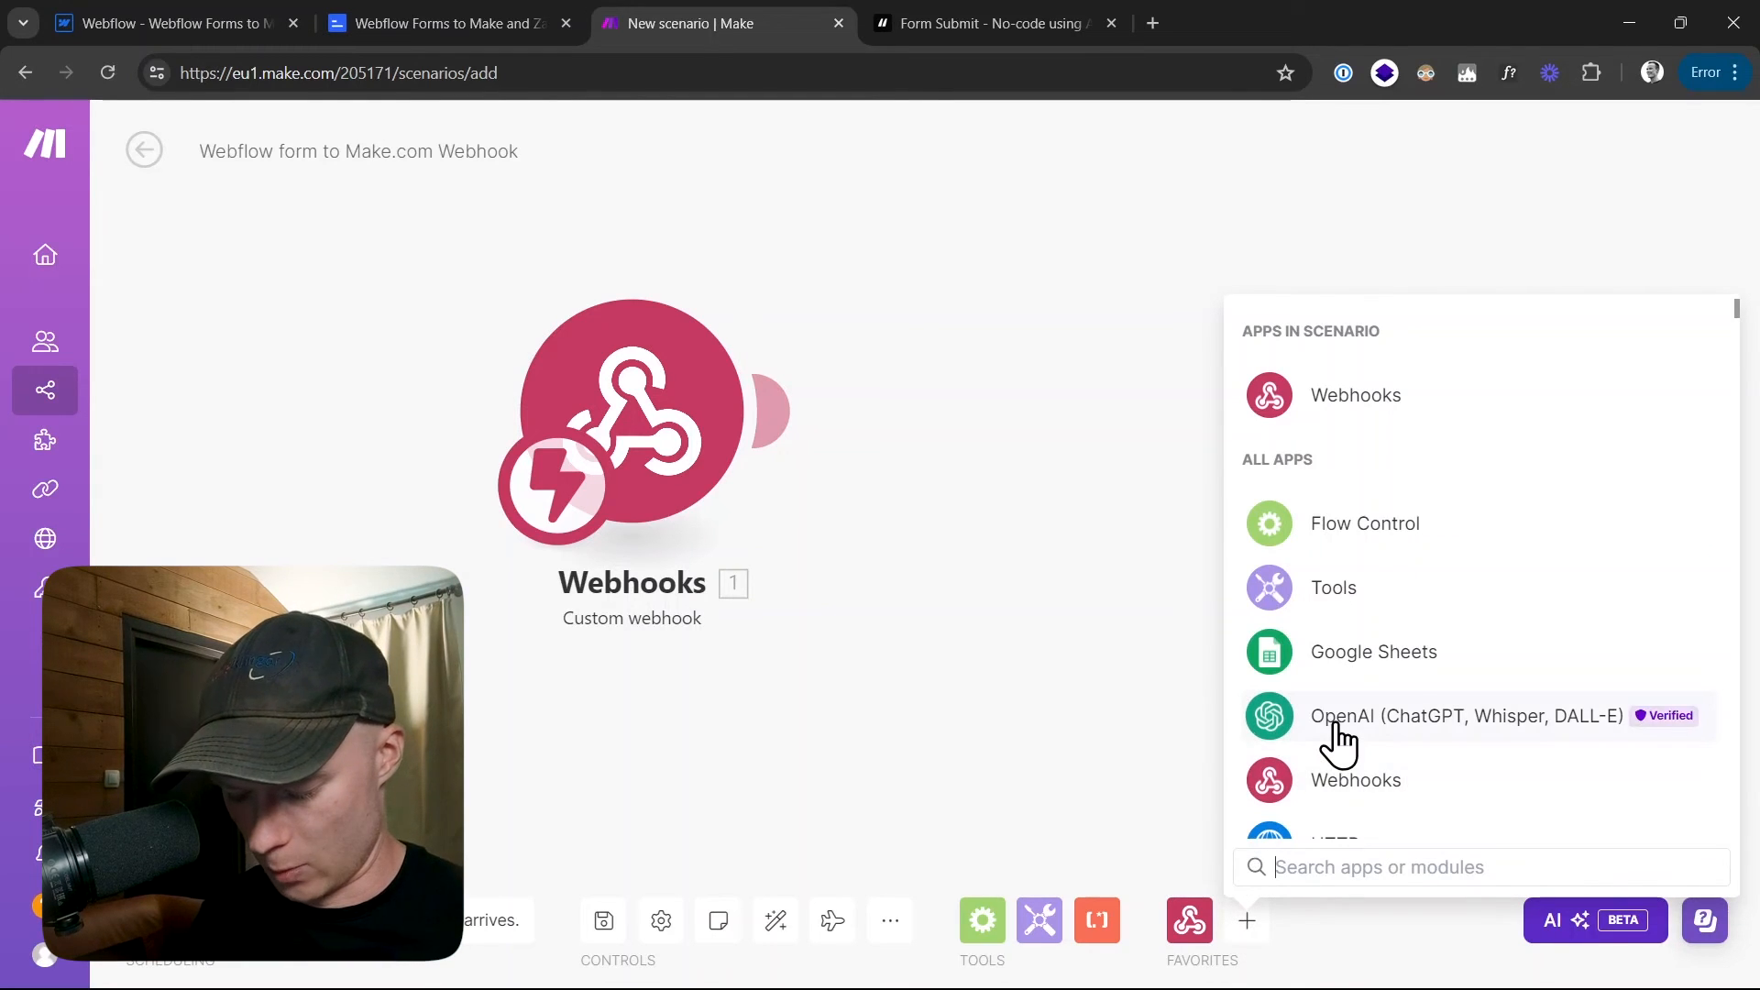
text(webflo)
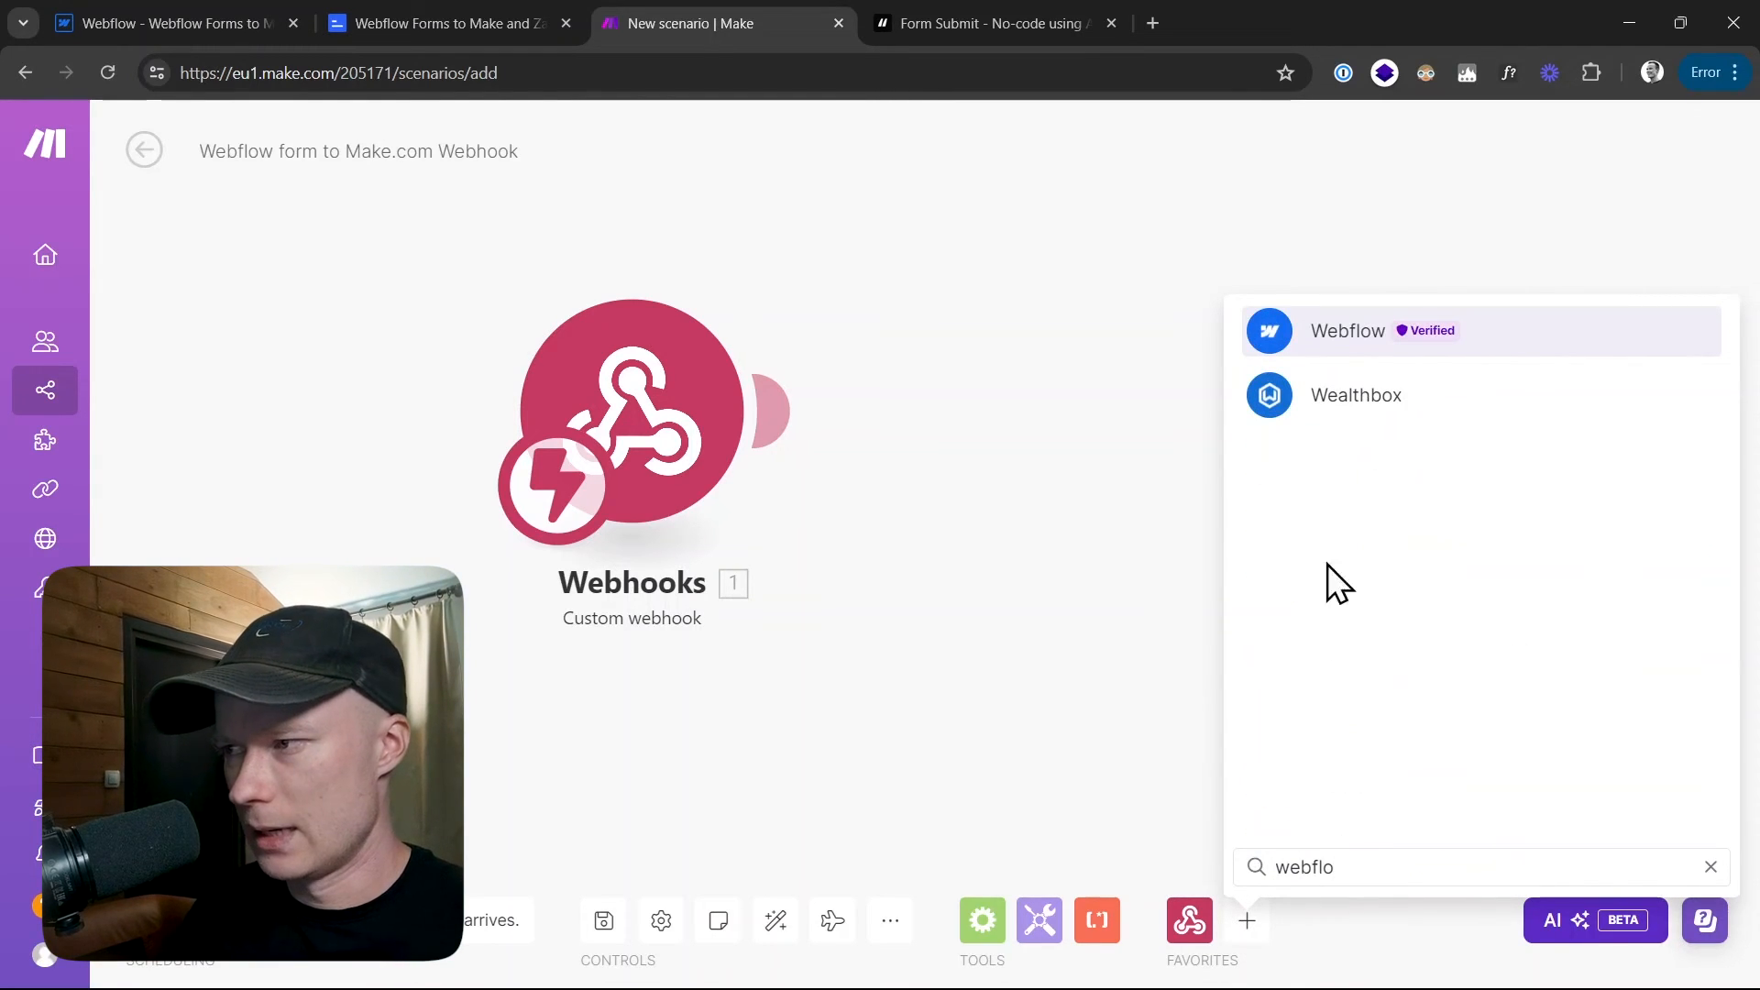
click(1347, 330)
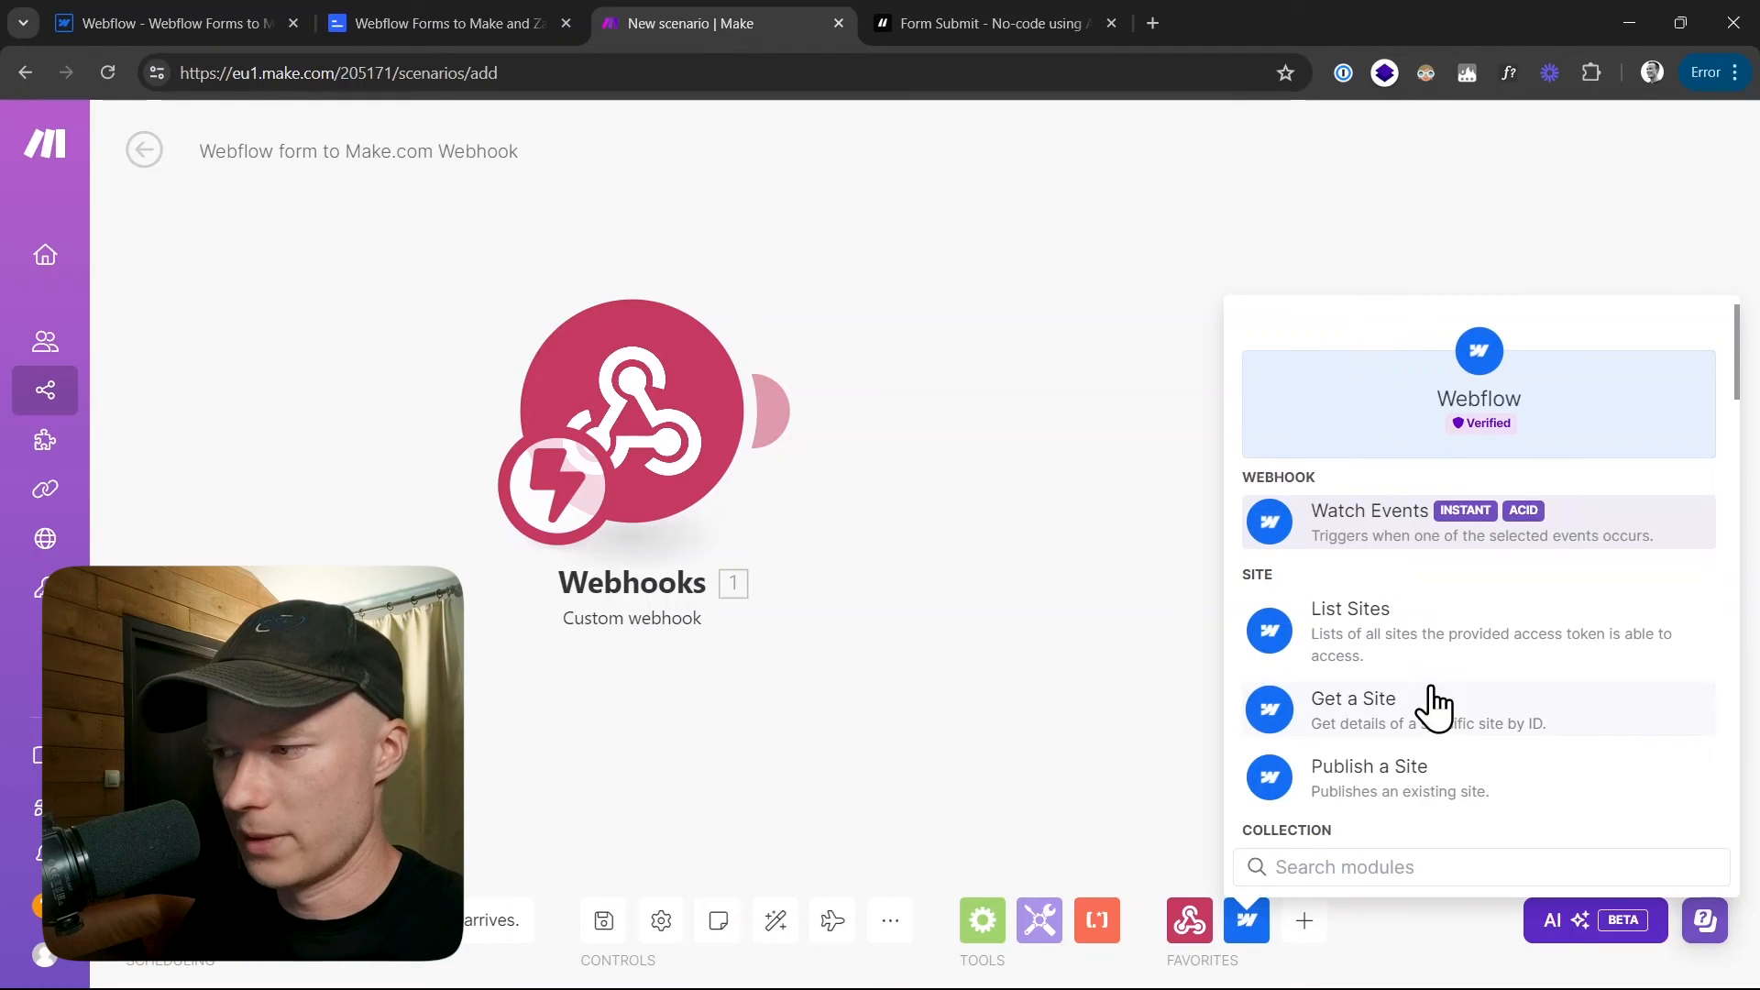
text(ite)
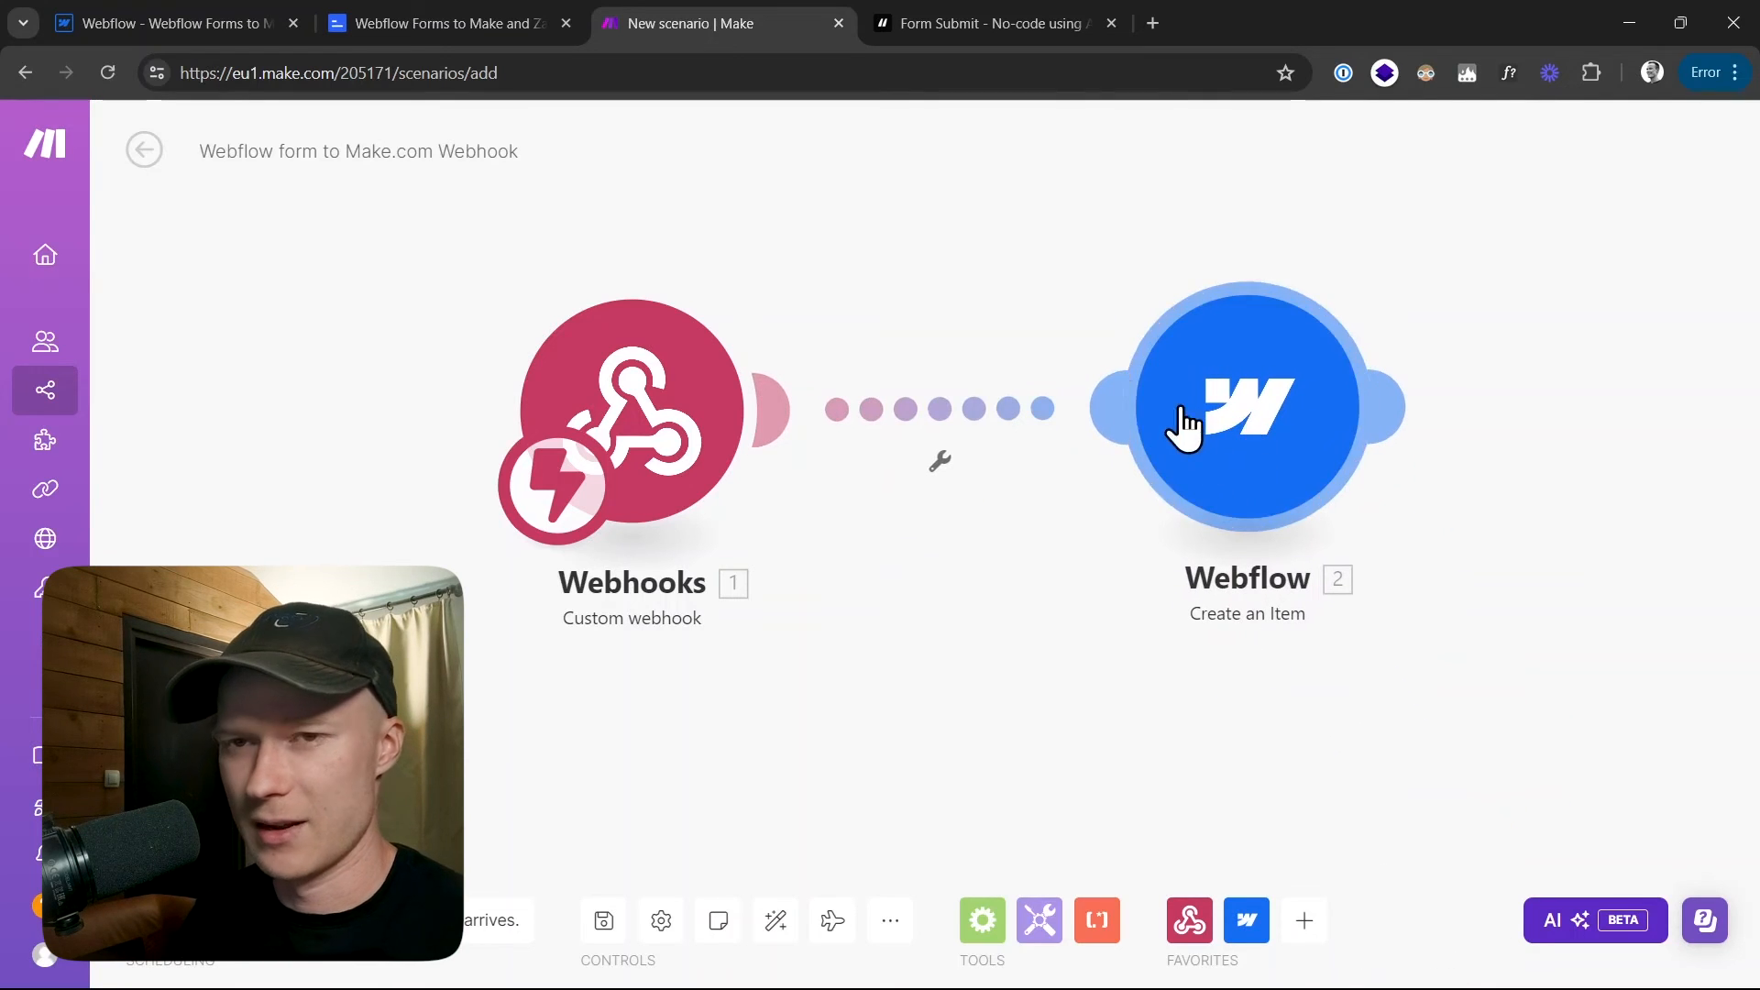
mouse_move(1290, 404)
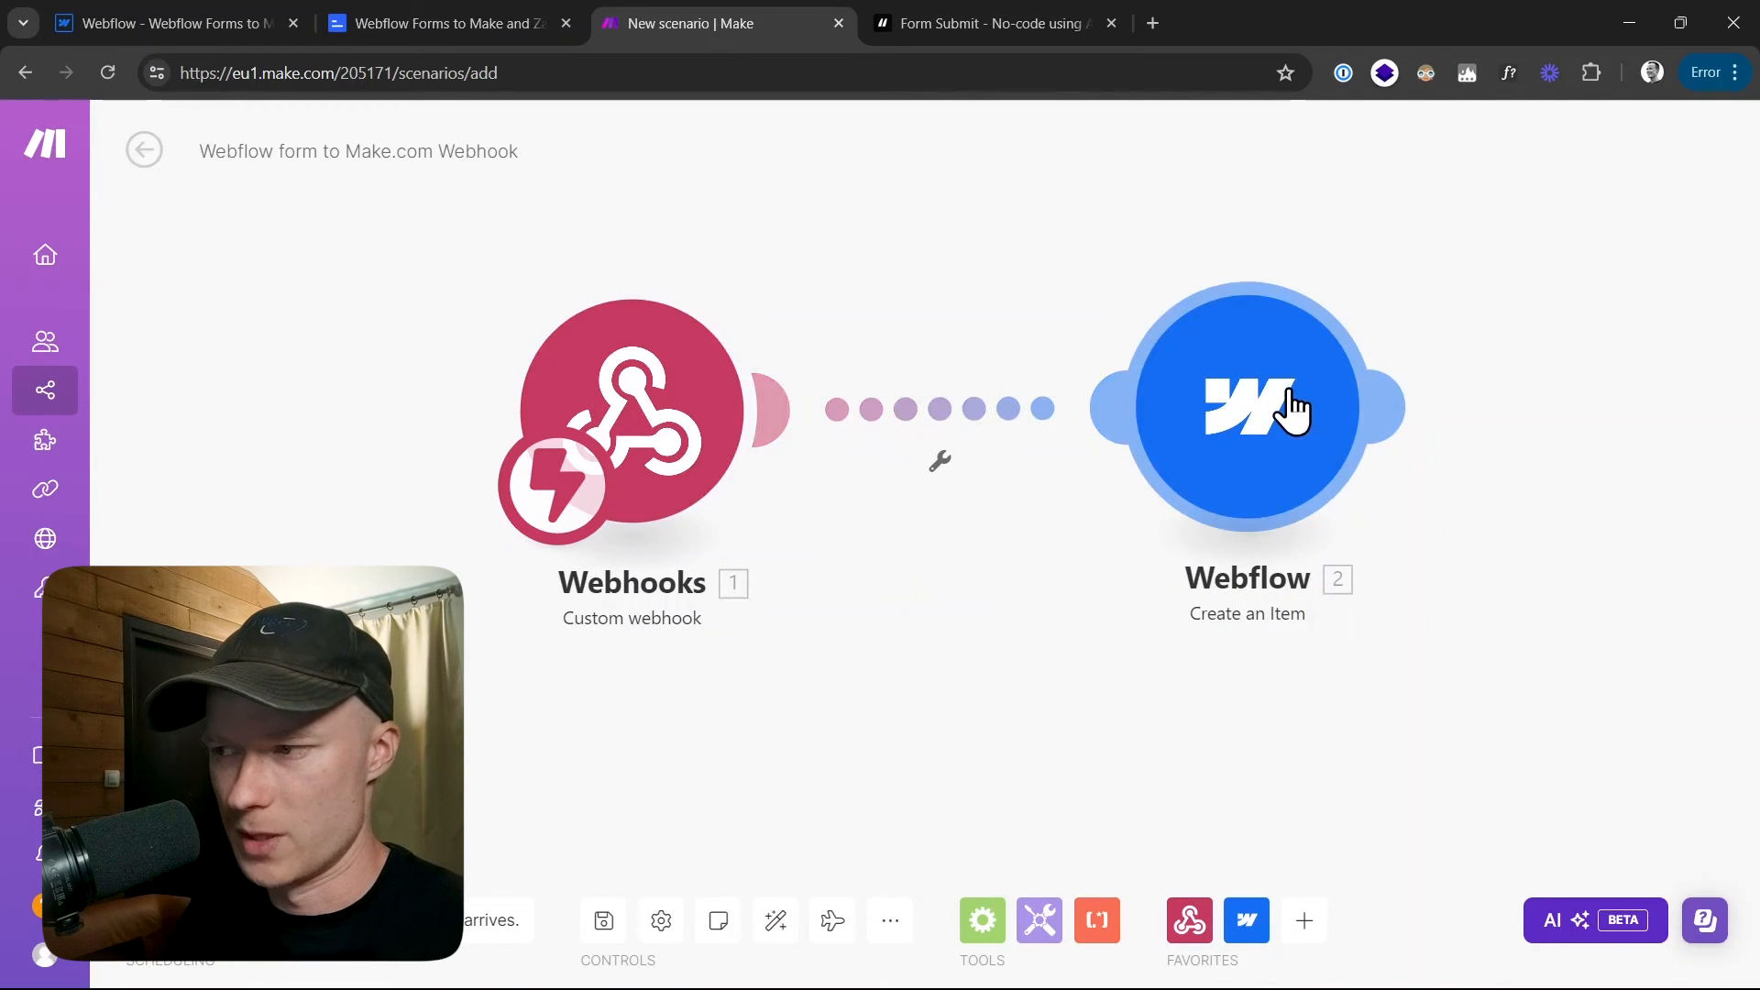
click(1245, 406)
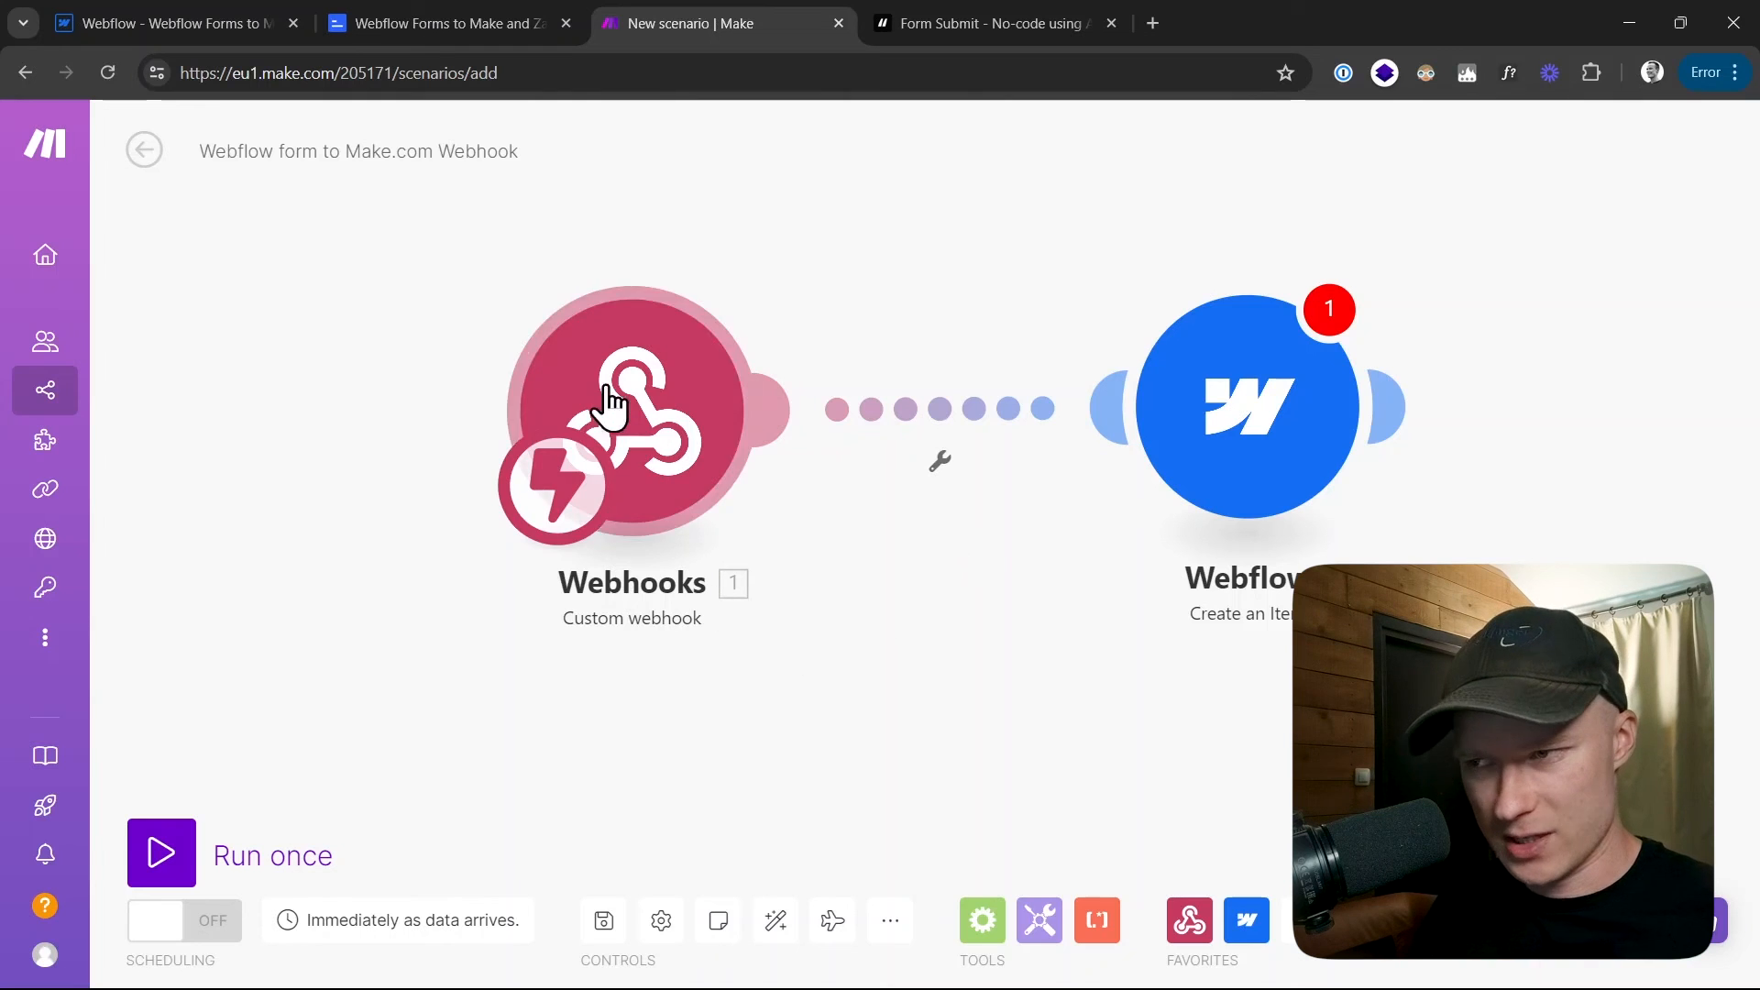
mouse_move(819, 628)
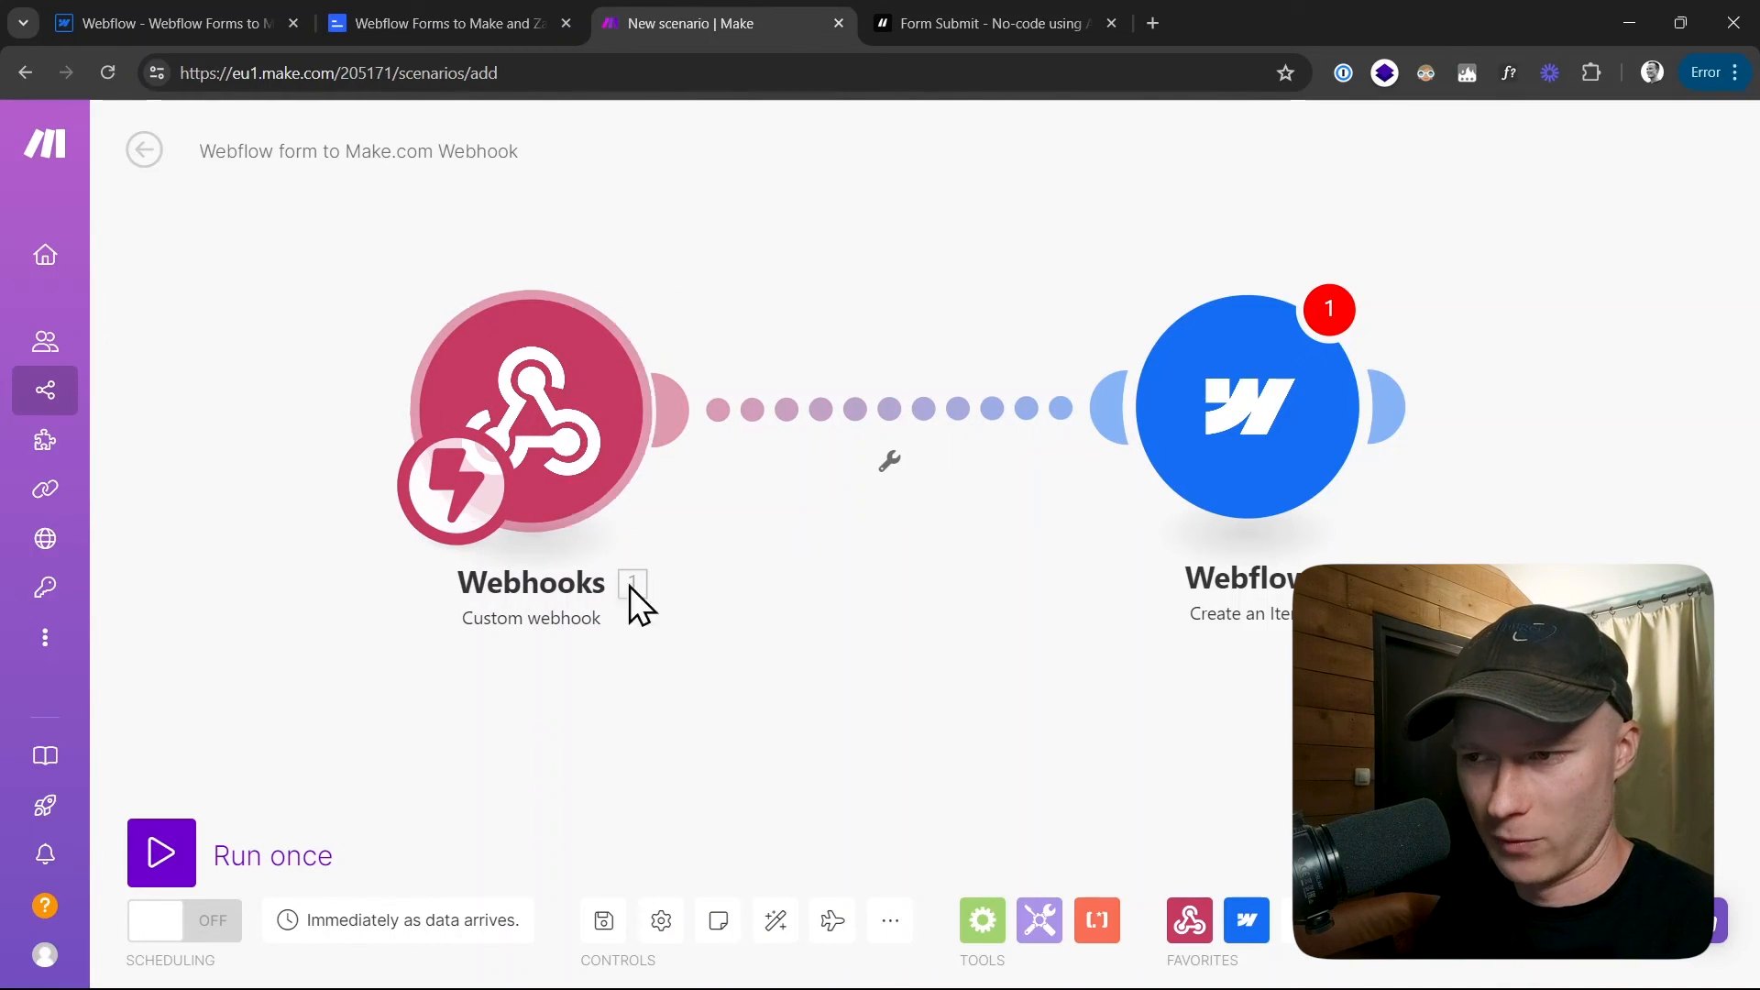
mouse_move(578, 370)
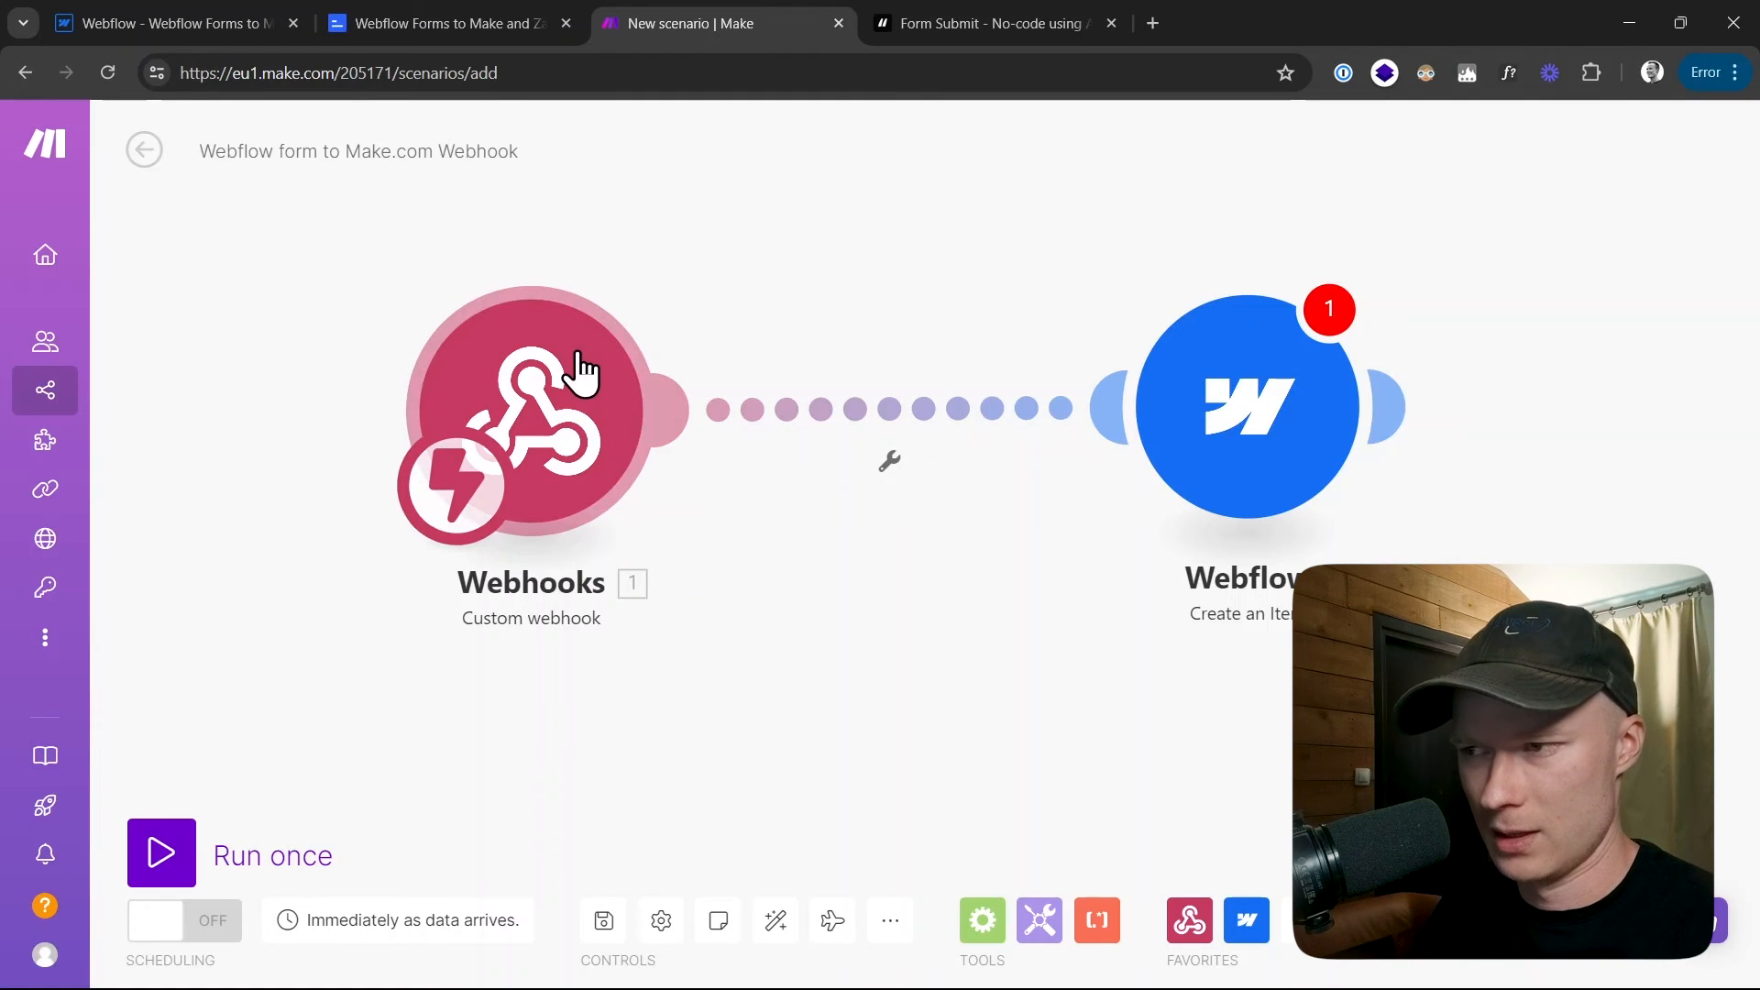
mouse_move(1150, 494)
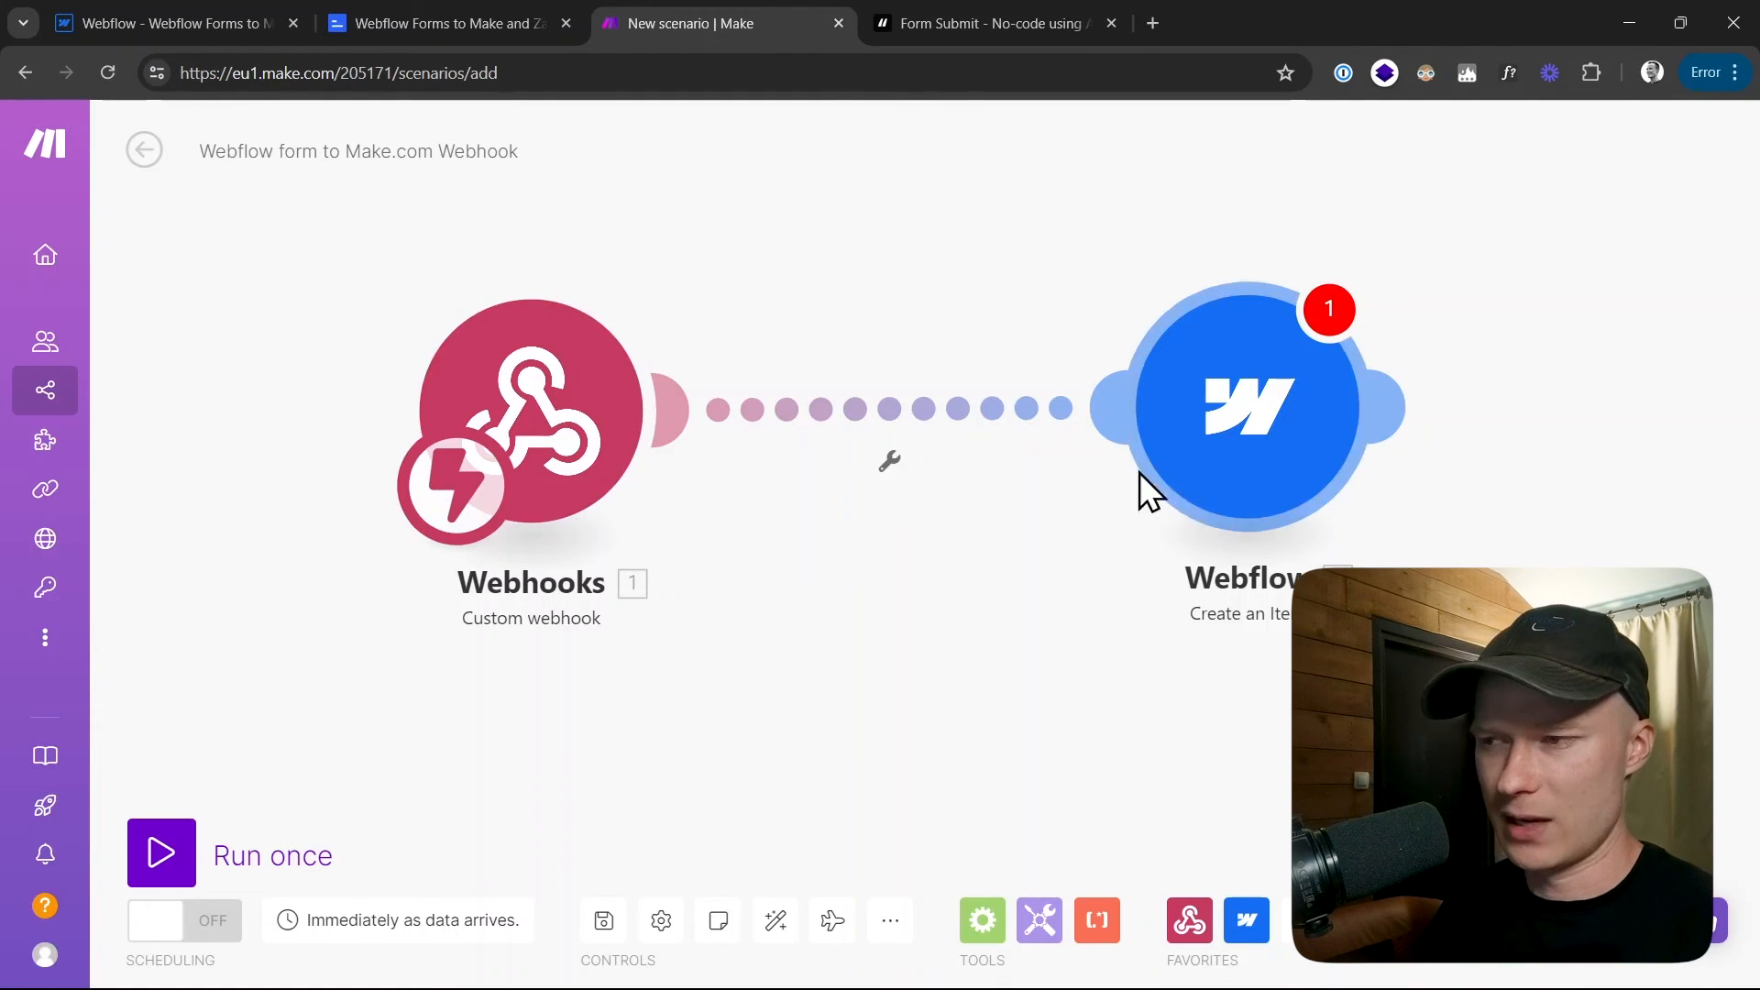
mouse_move(1061, 528)
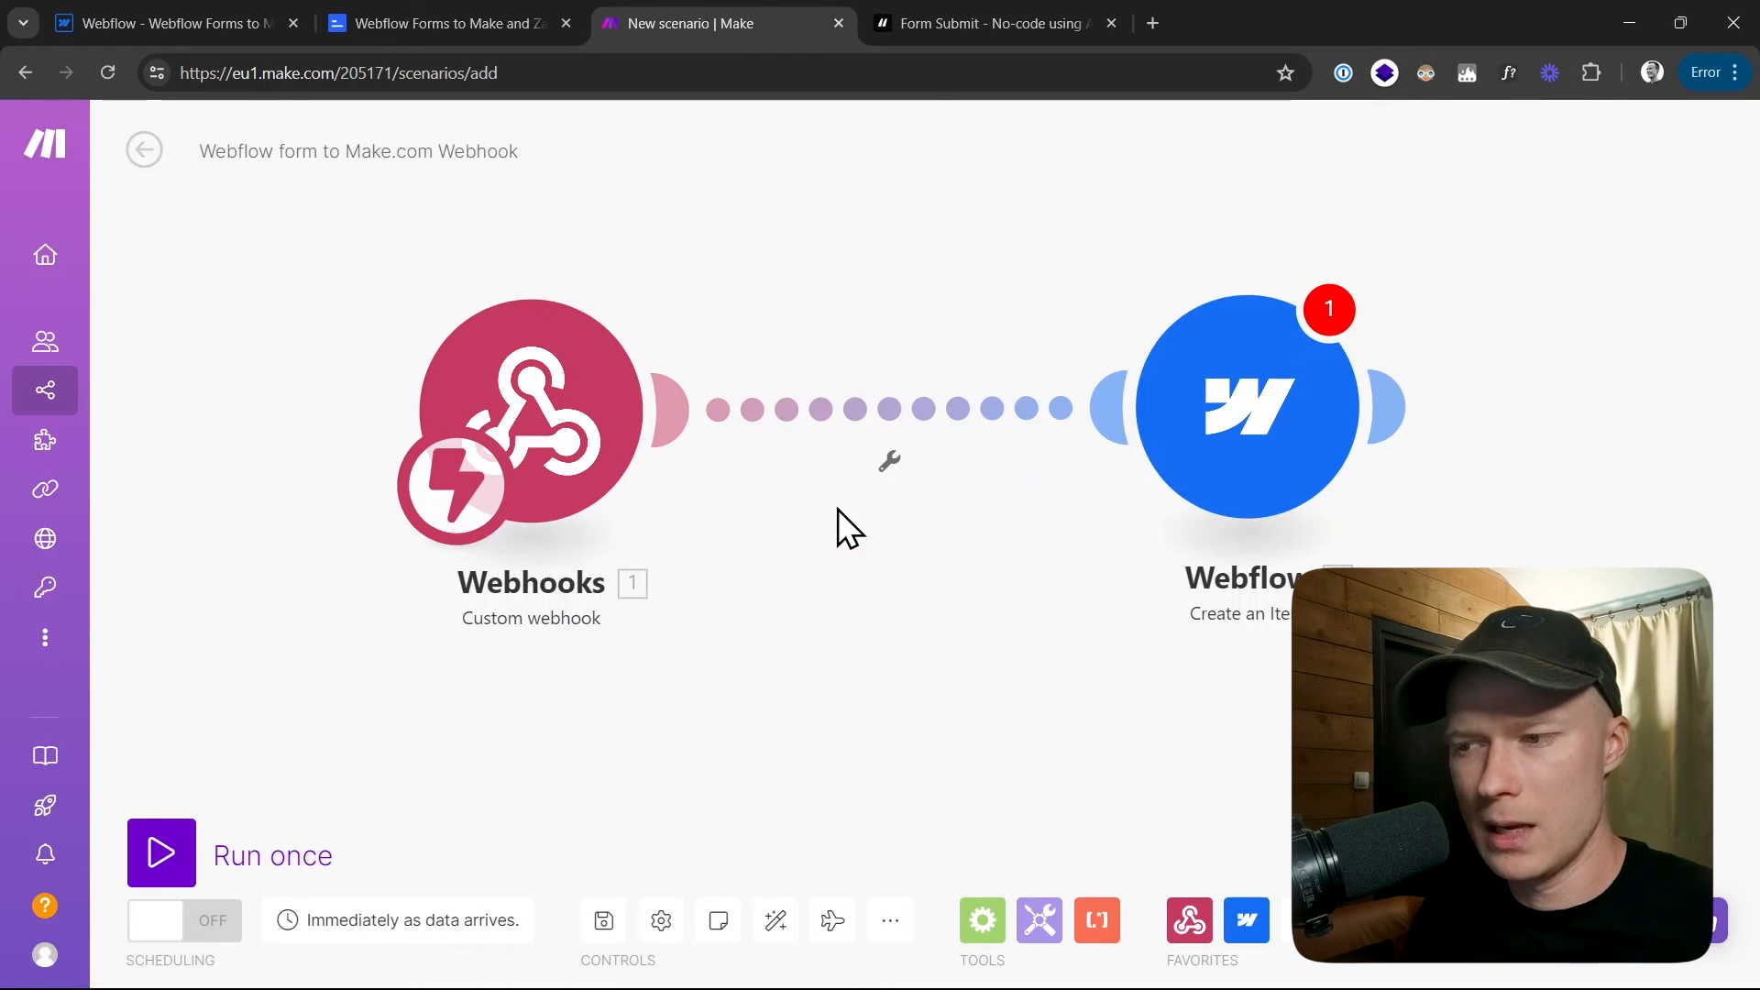
mouse_move(603, 920)
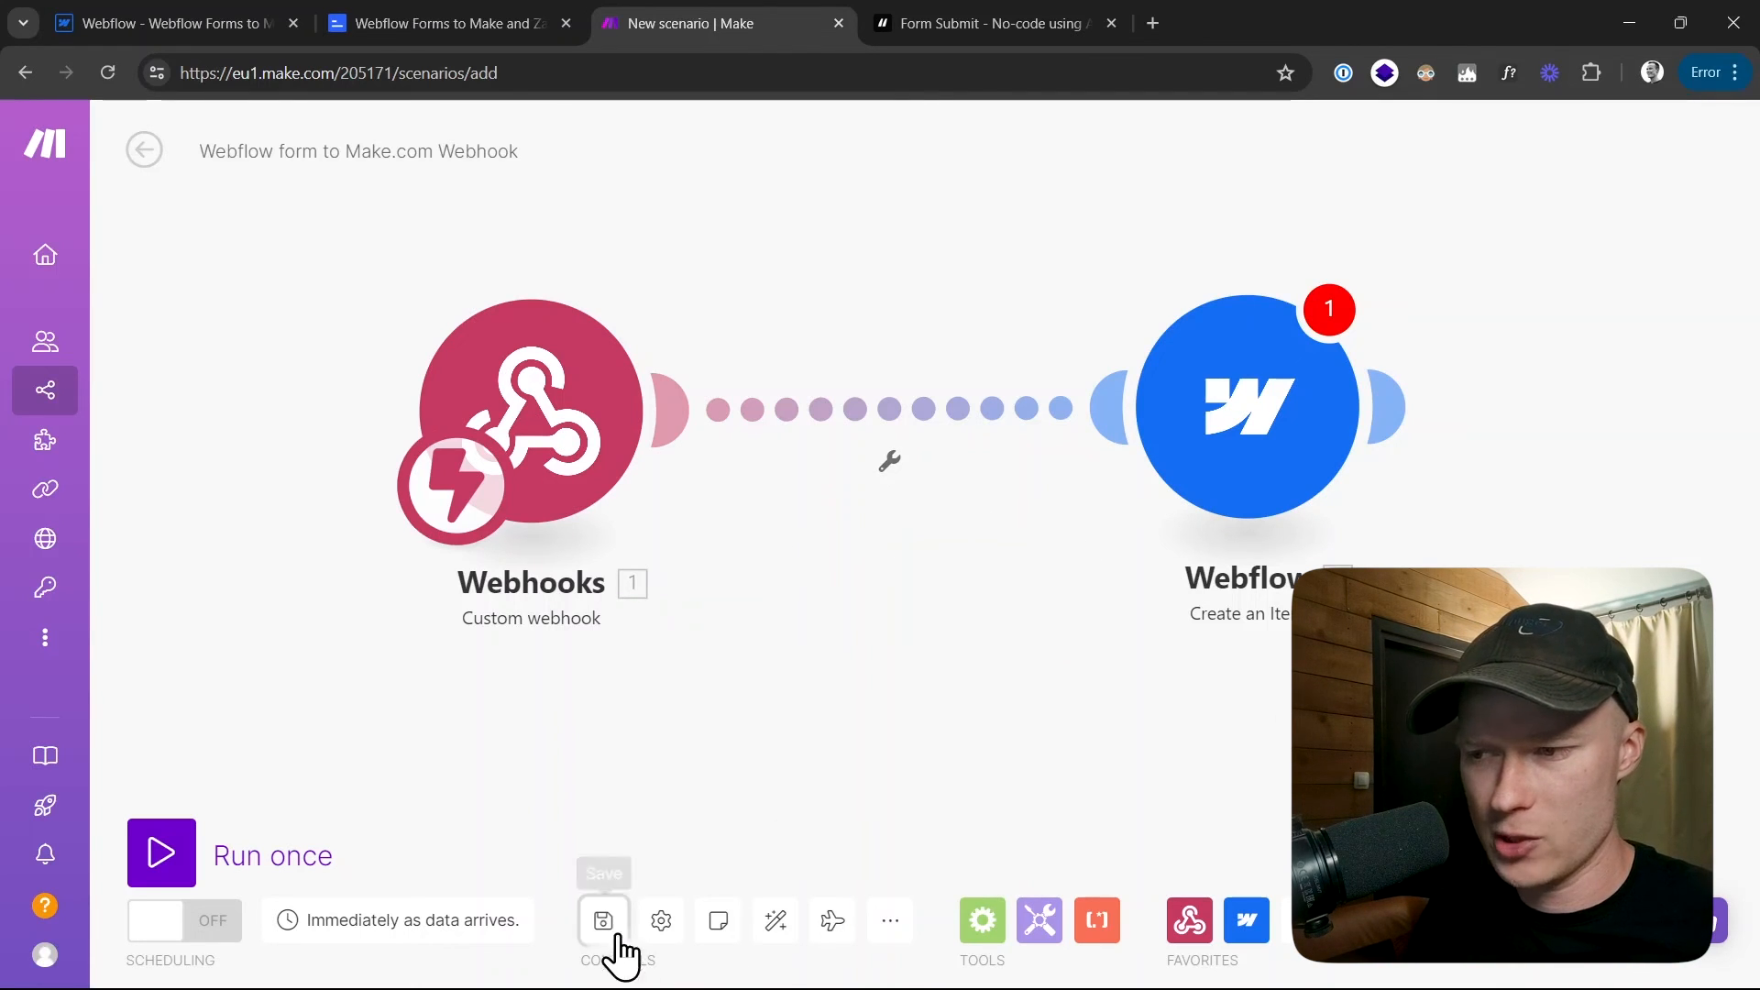
Step: Save the webhook-to-Webflow scenario, choosing 'Save anyway' past the empty-value warning
click(603, 920)
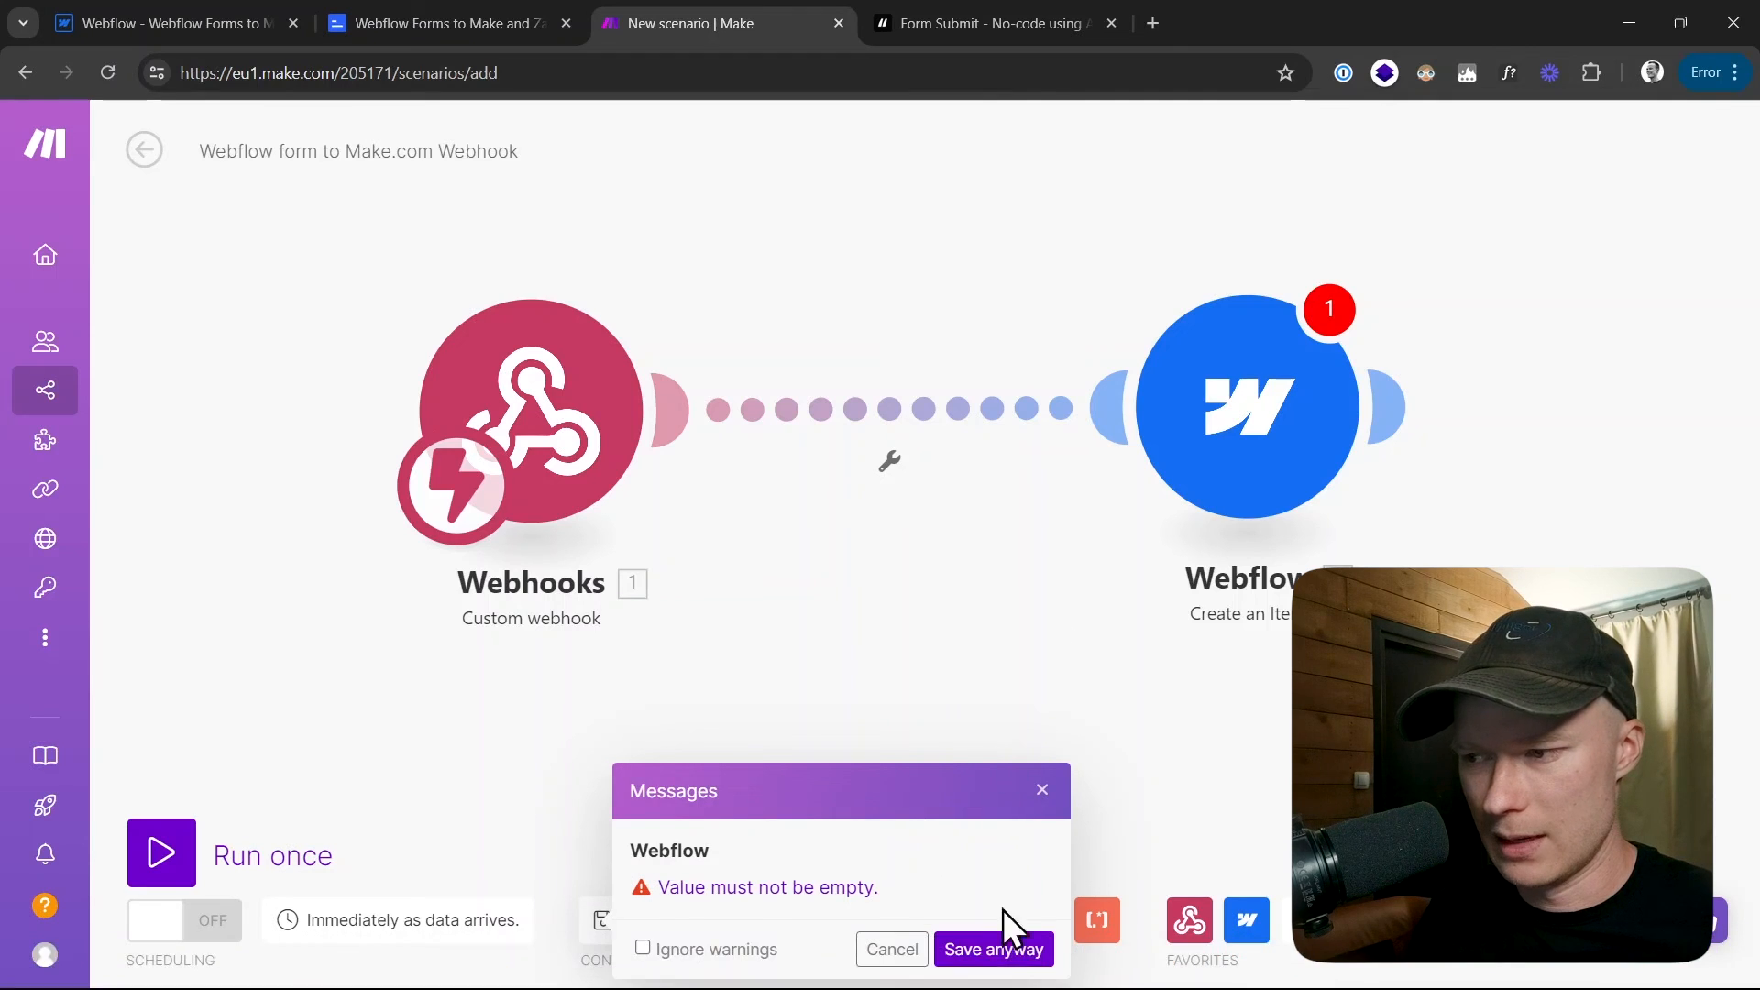
click(992, 949)
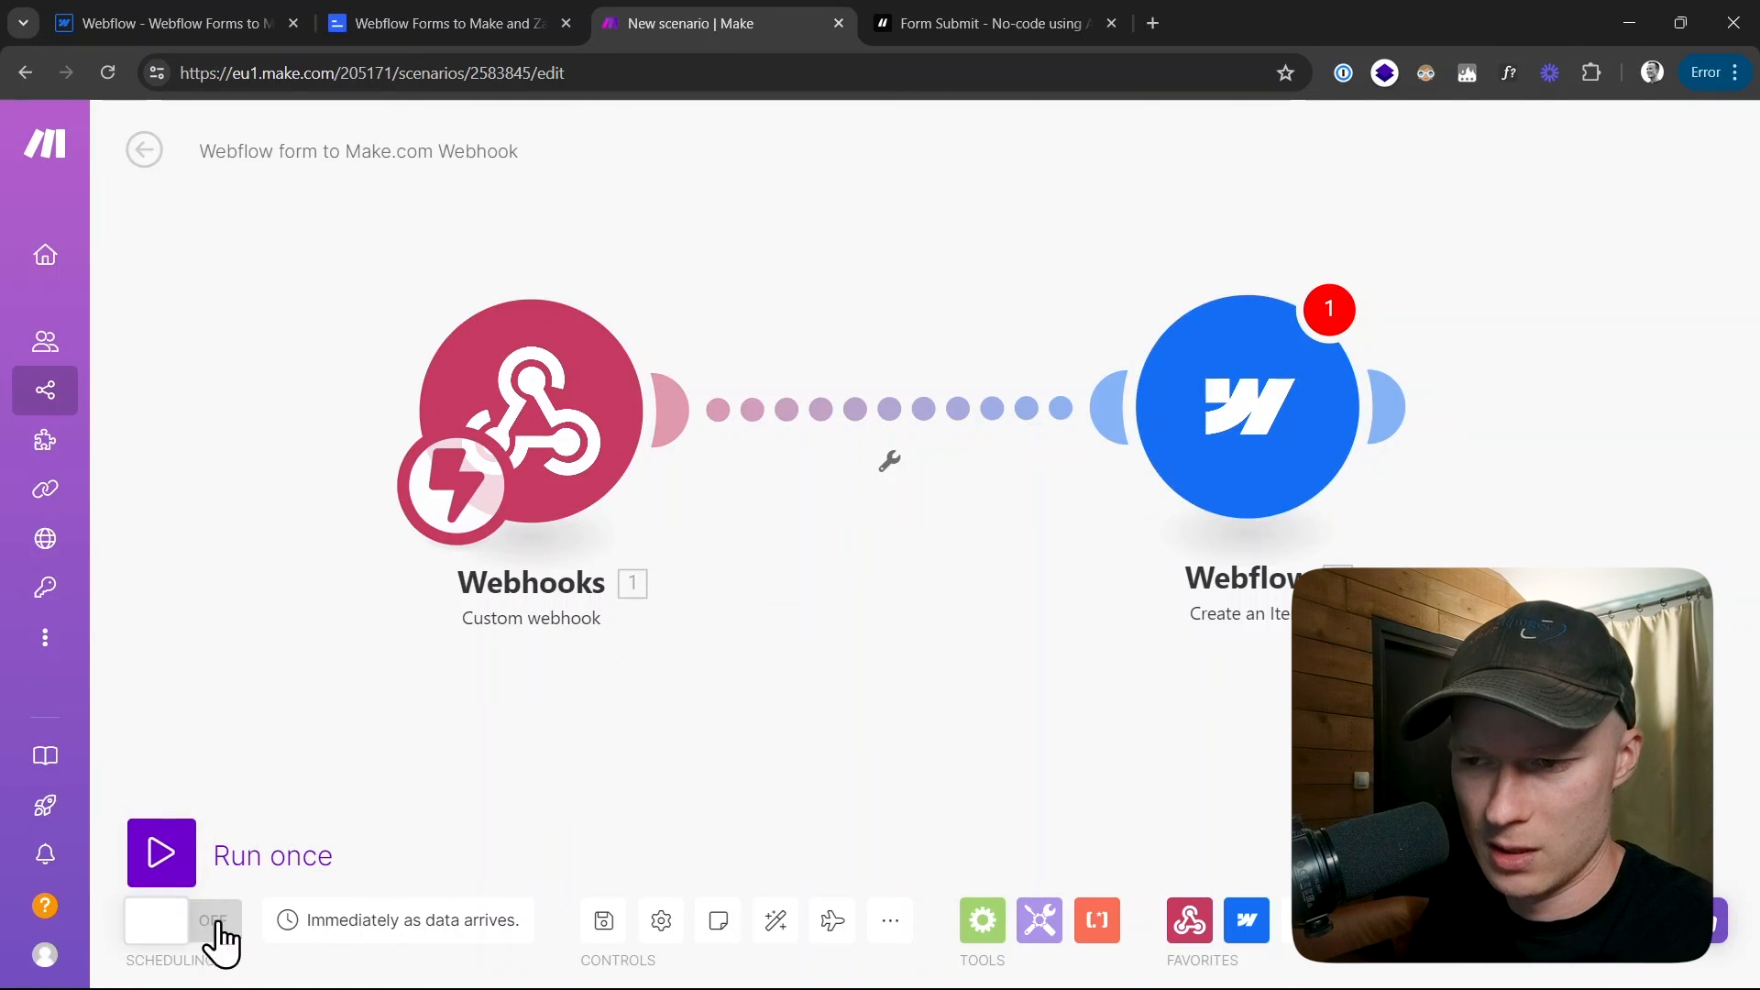
click(183, 919)
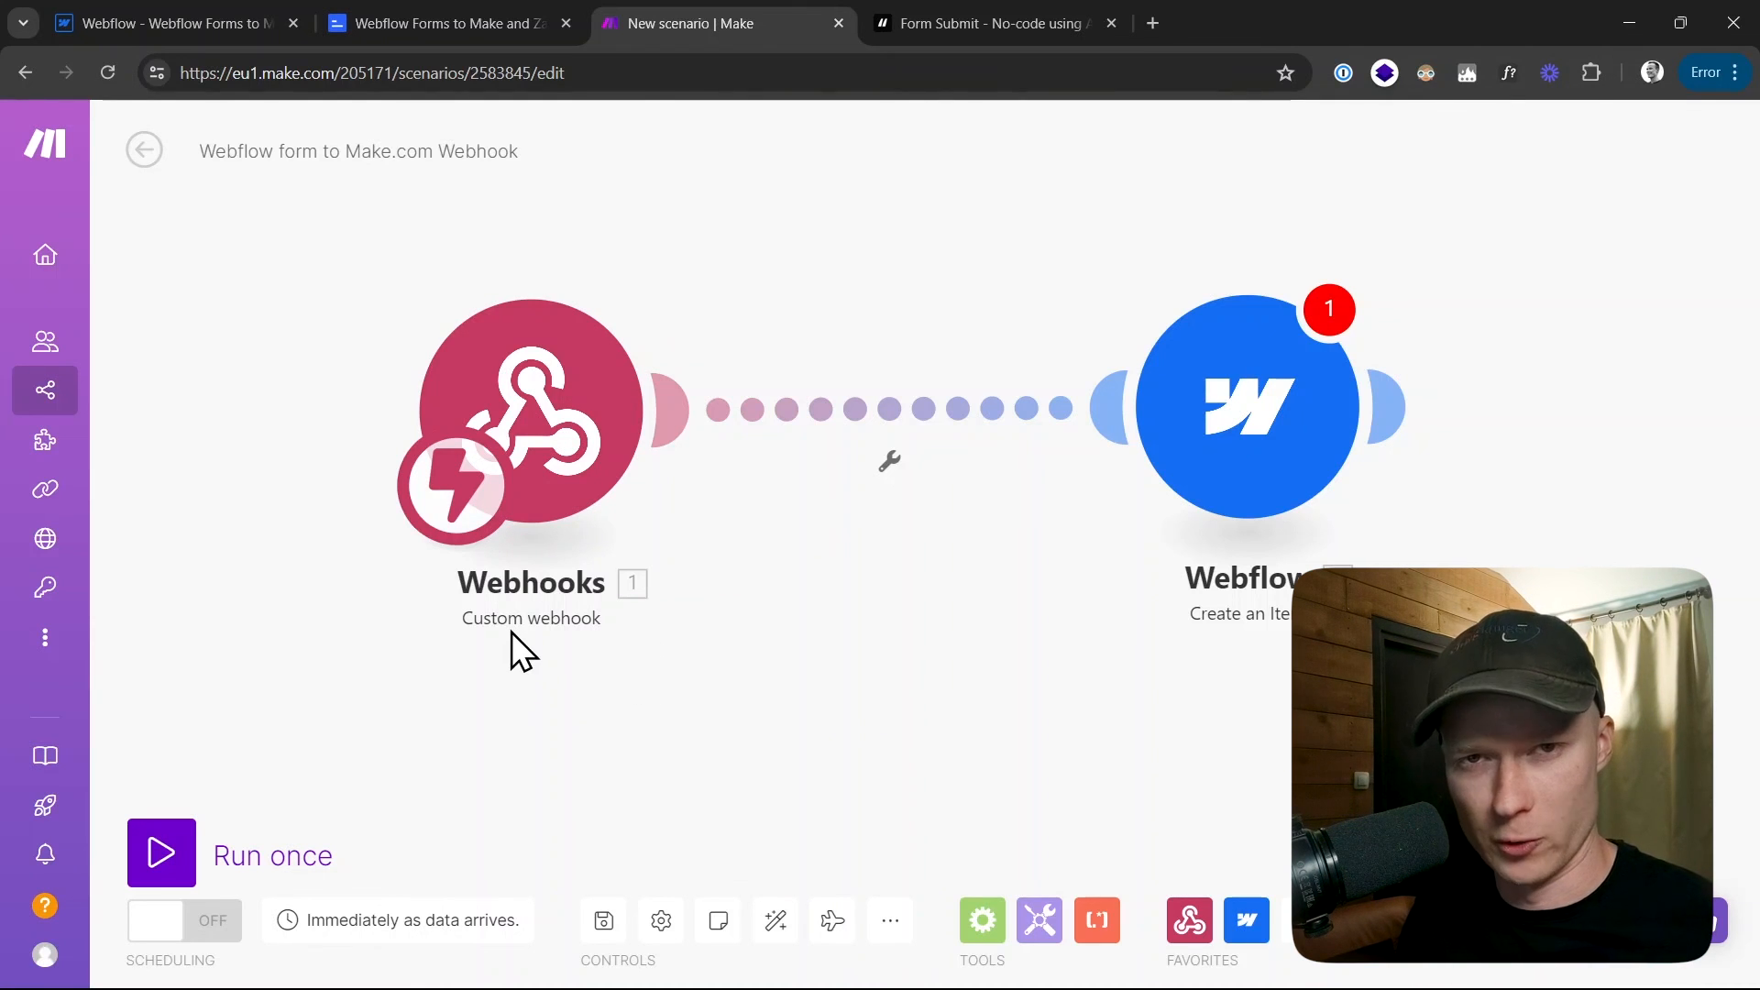
mouse_move(584, 626)
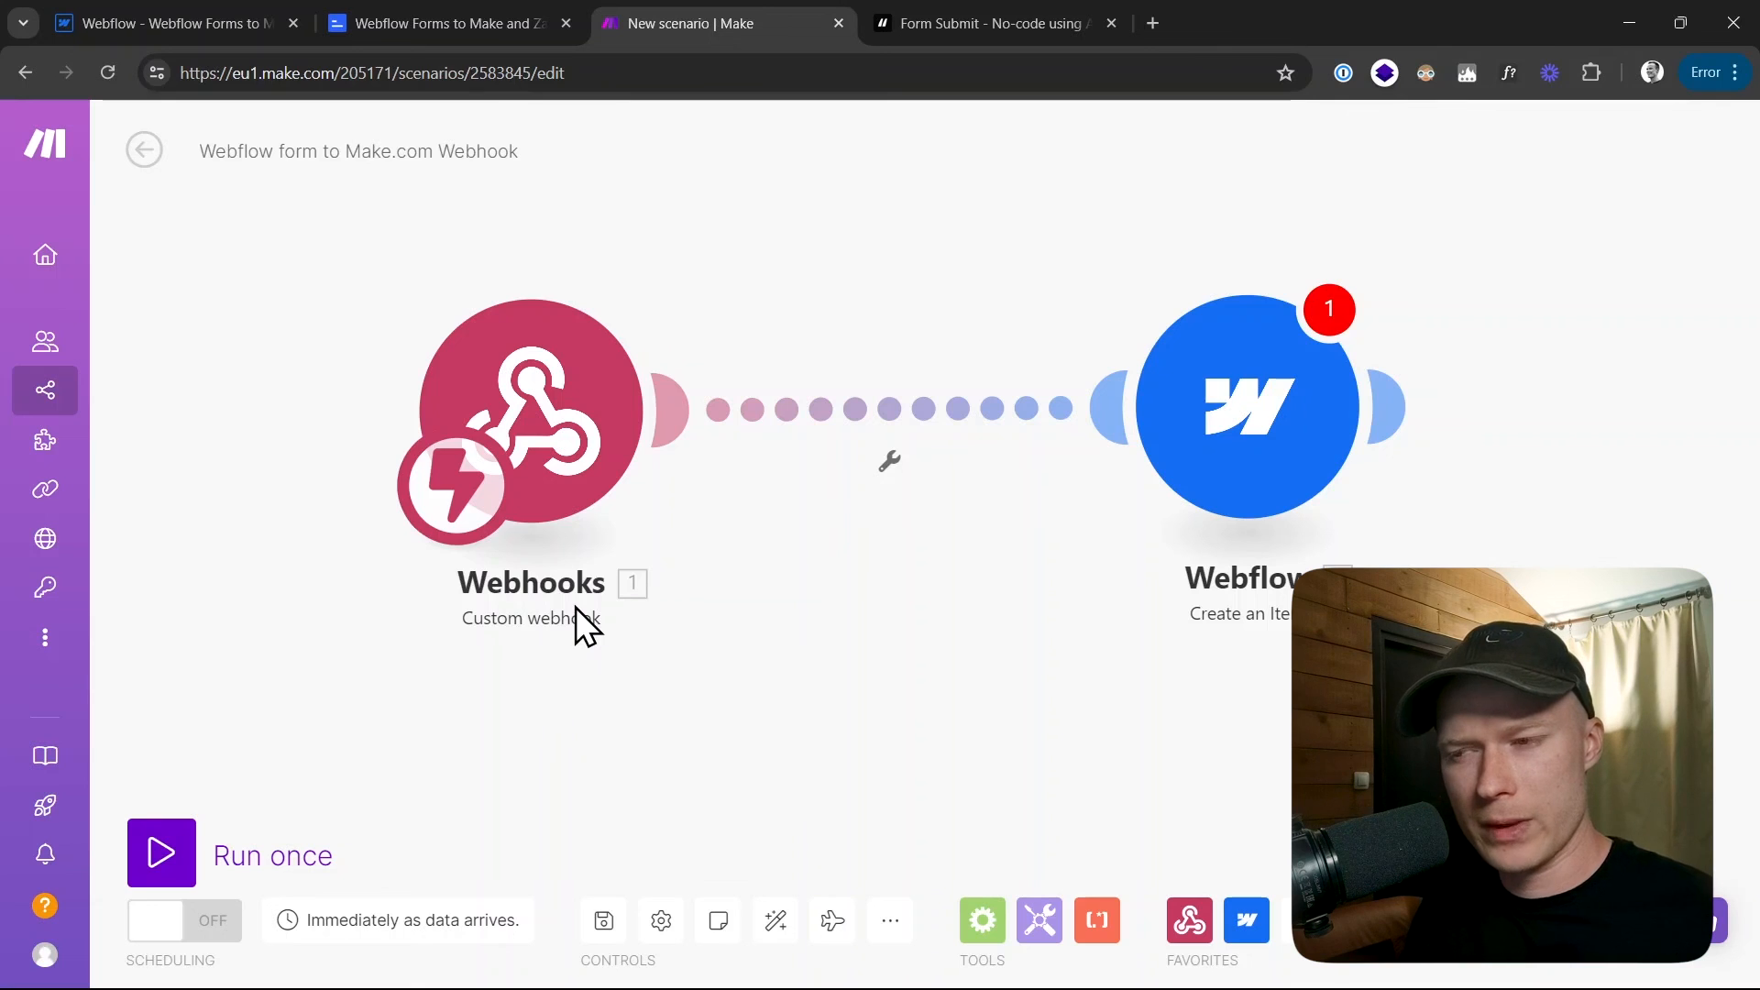